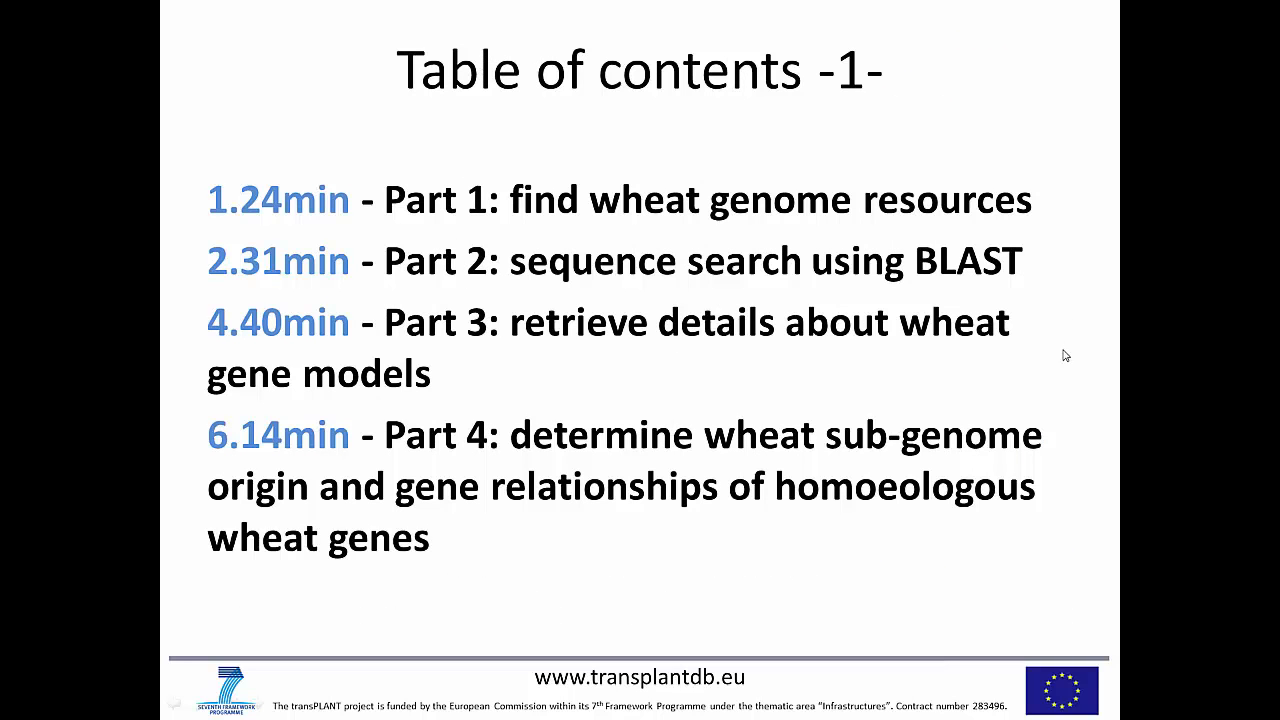
mouse_move(1066, 491)
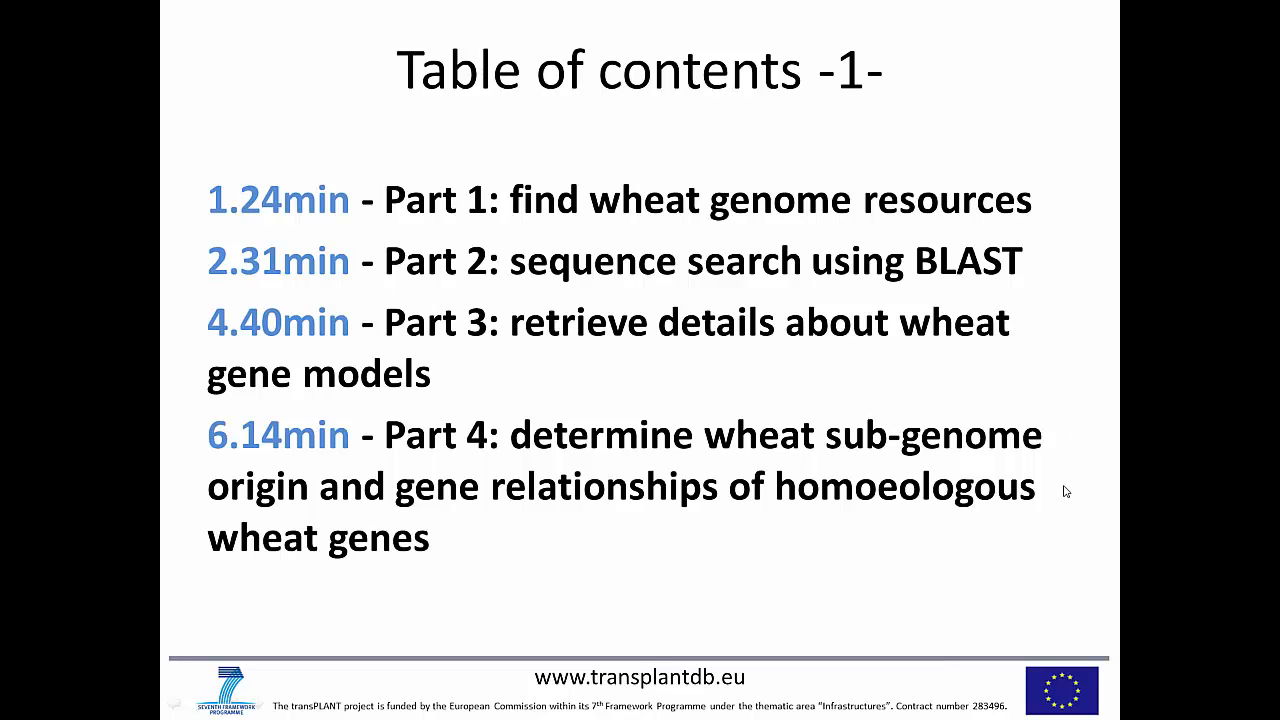
mouse_move(934, 567)
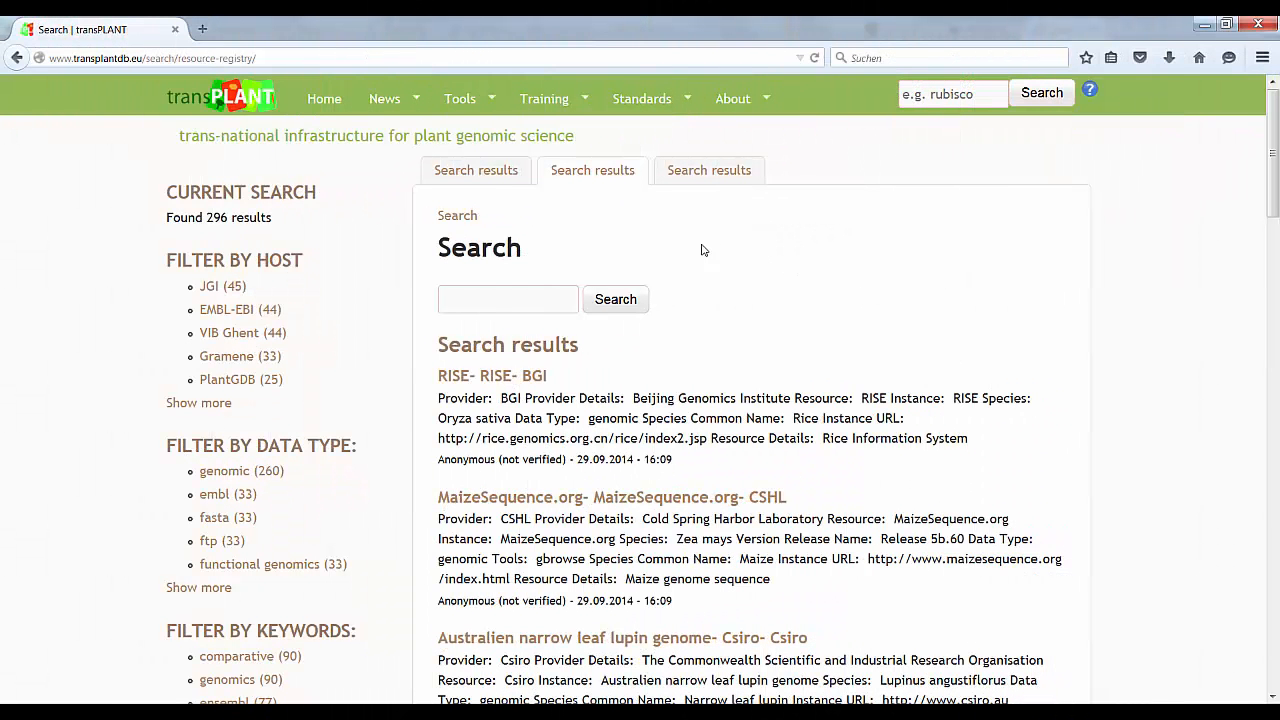
Step: Search the transPLANT registry for 'wheat' and scroll through the 13 resources returned
left_click(507, 299)
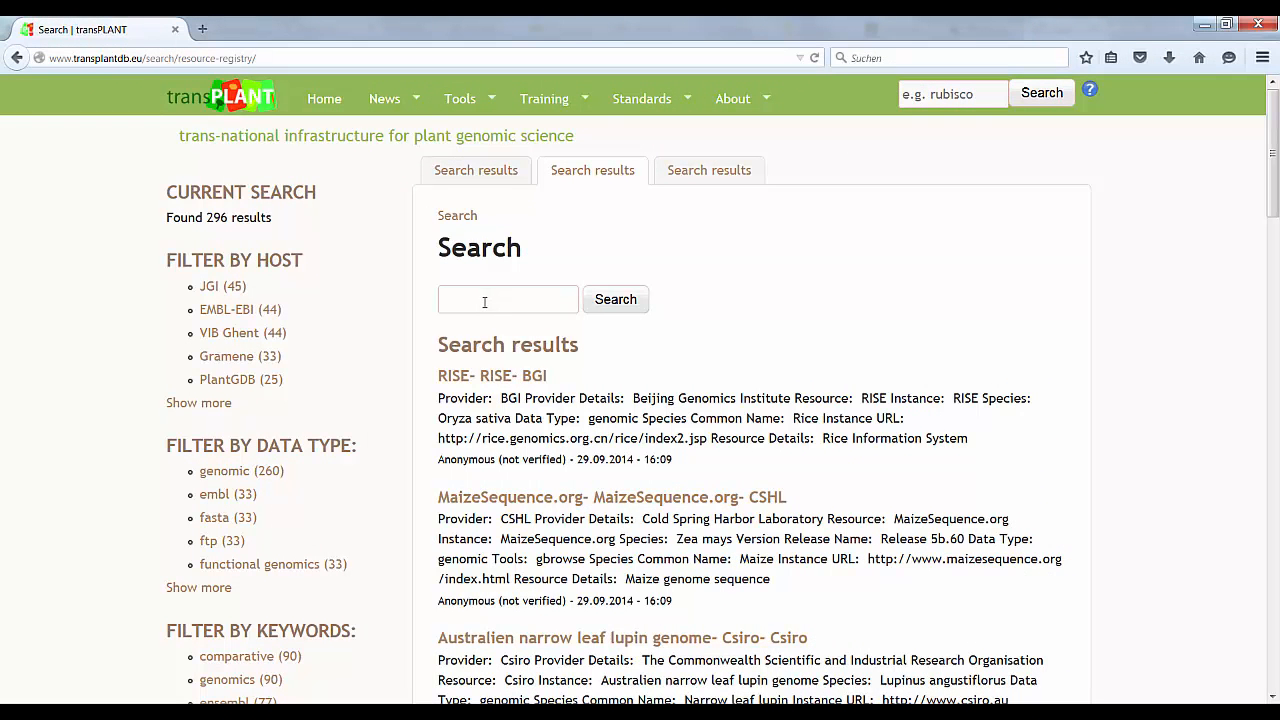
type("wheat")
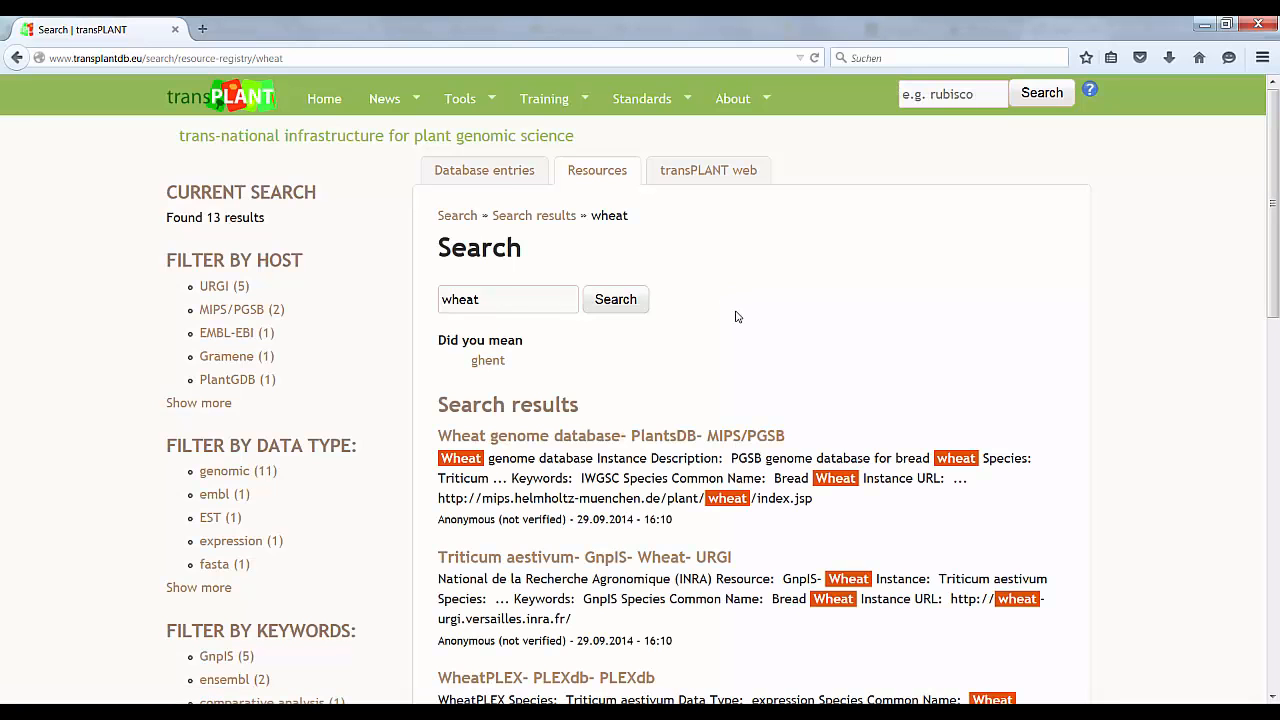
scroll("up", 3)
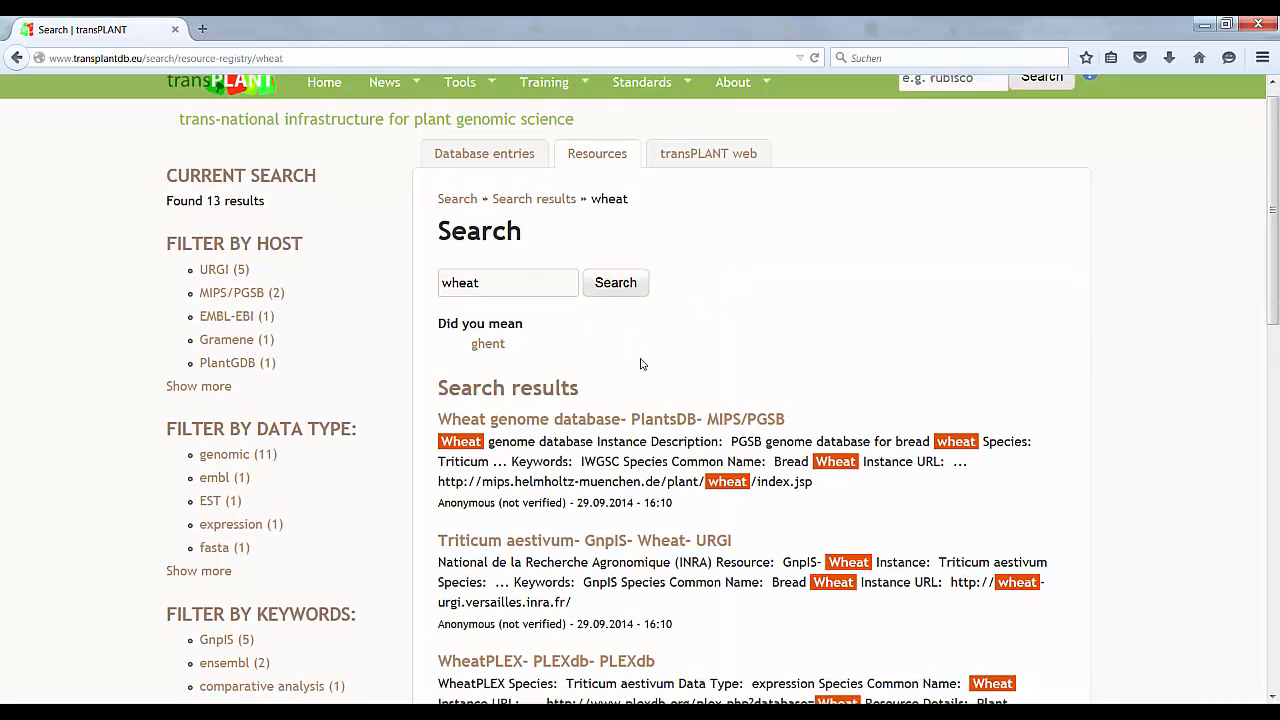
scroll("down", 3)
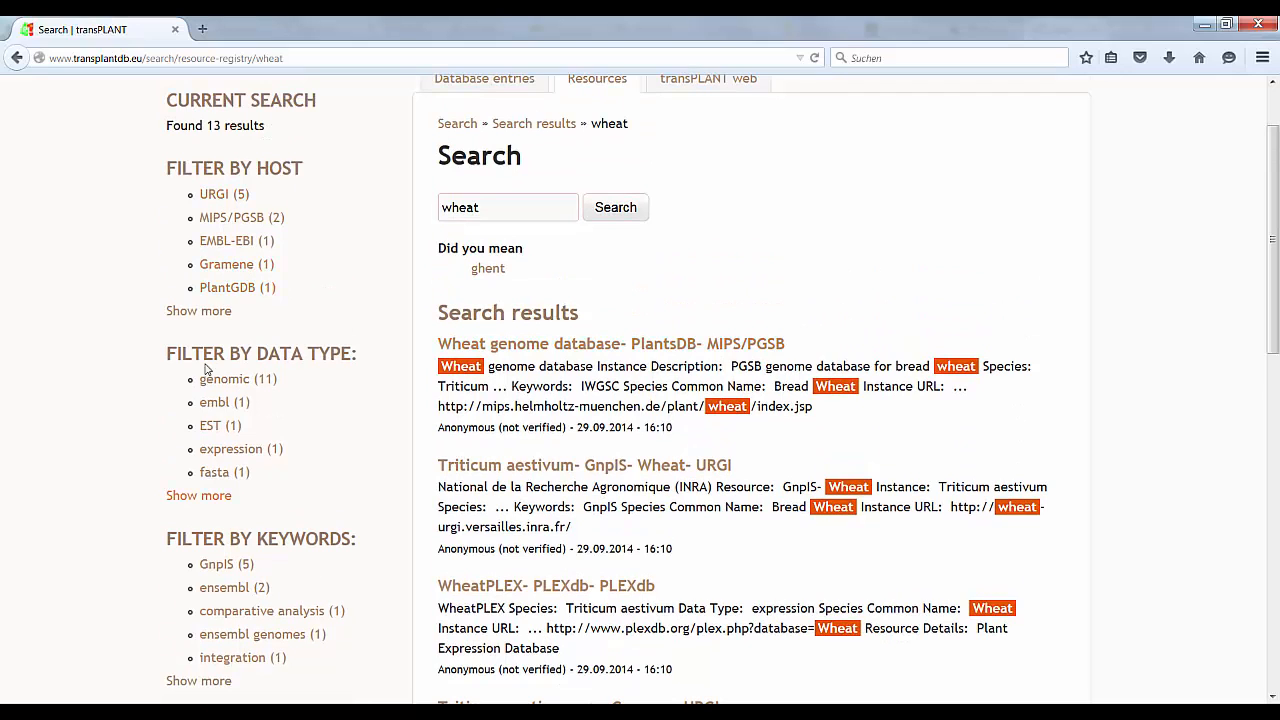
scroll("down", 3)
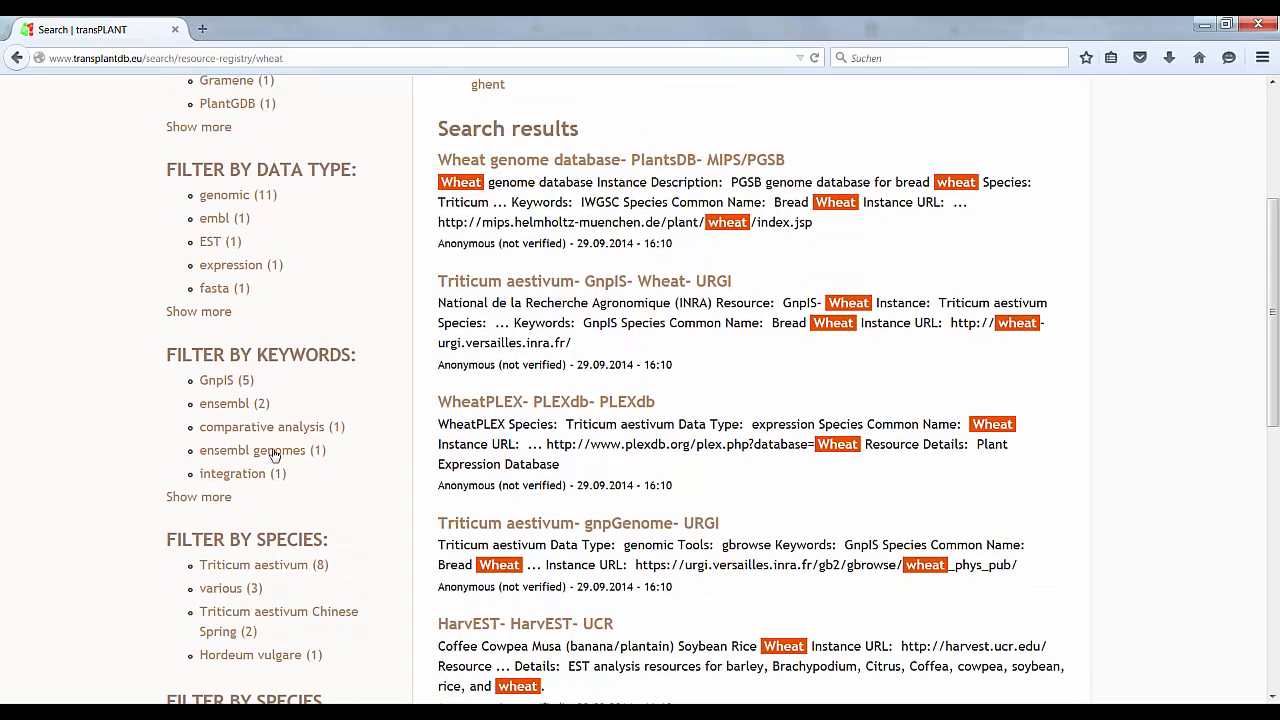
scroll("down", 3)
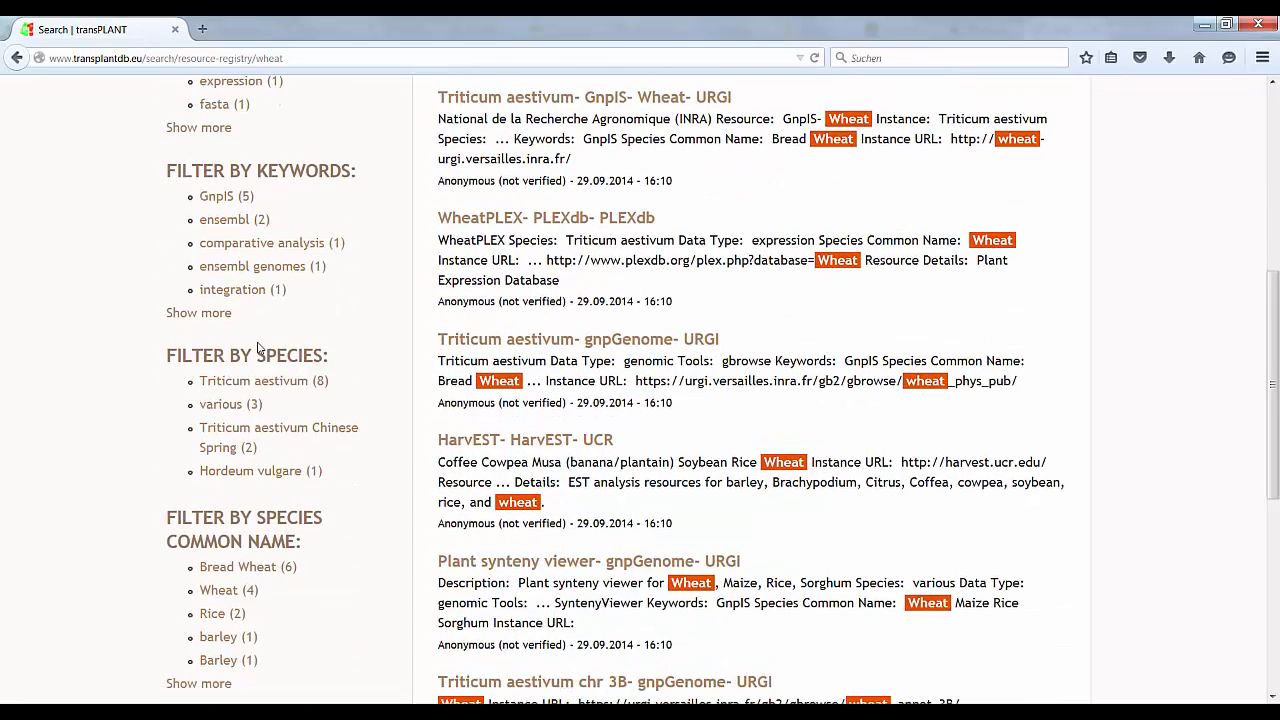
scroll("down", 3)
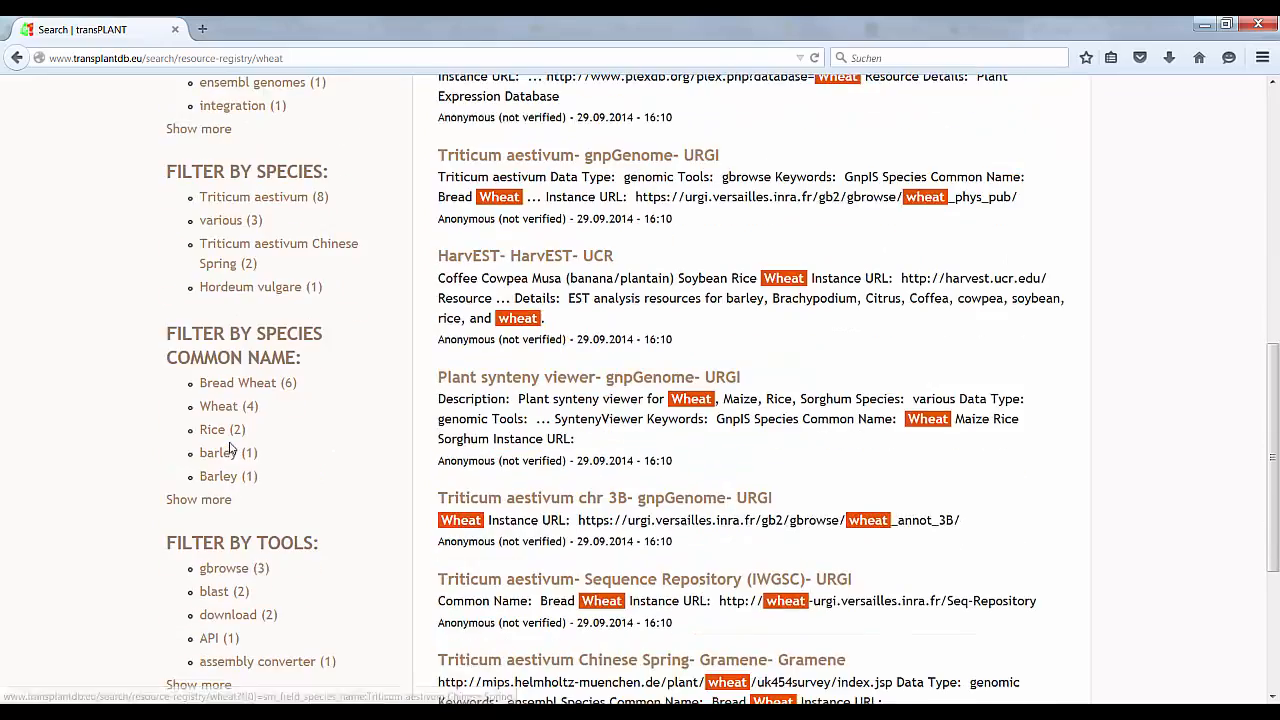
scroll("down", 3)
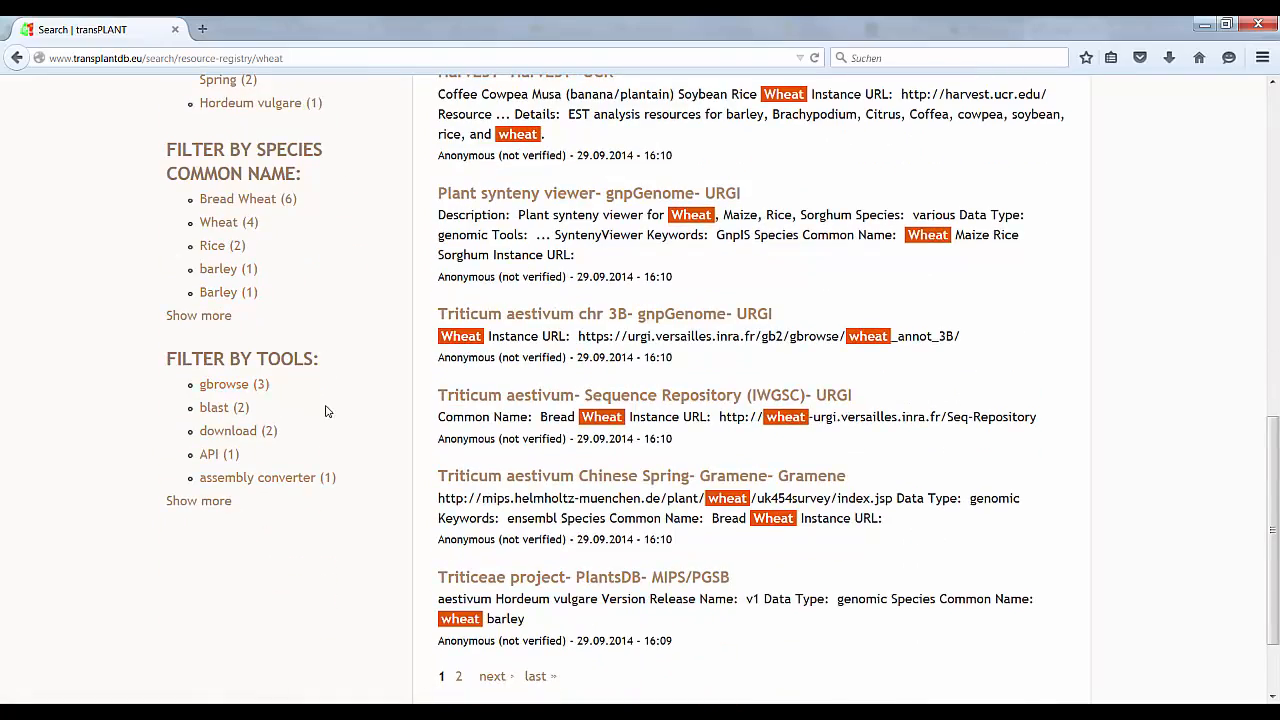
scroll("up", 3)
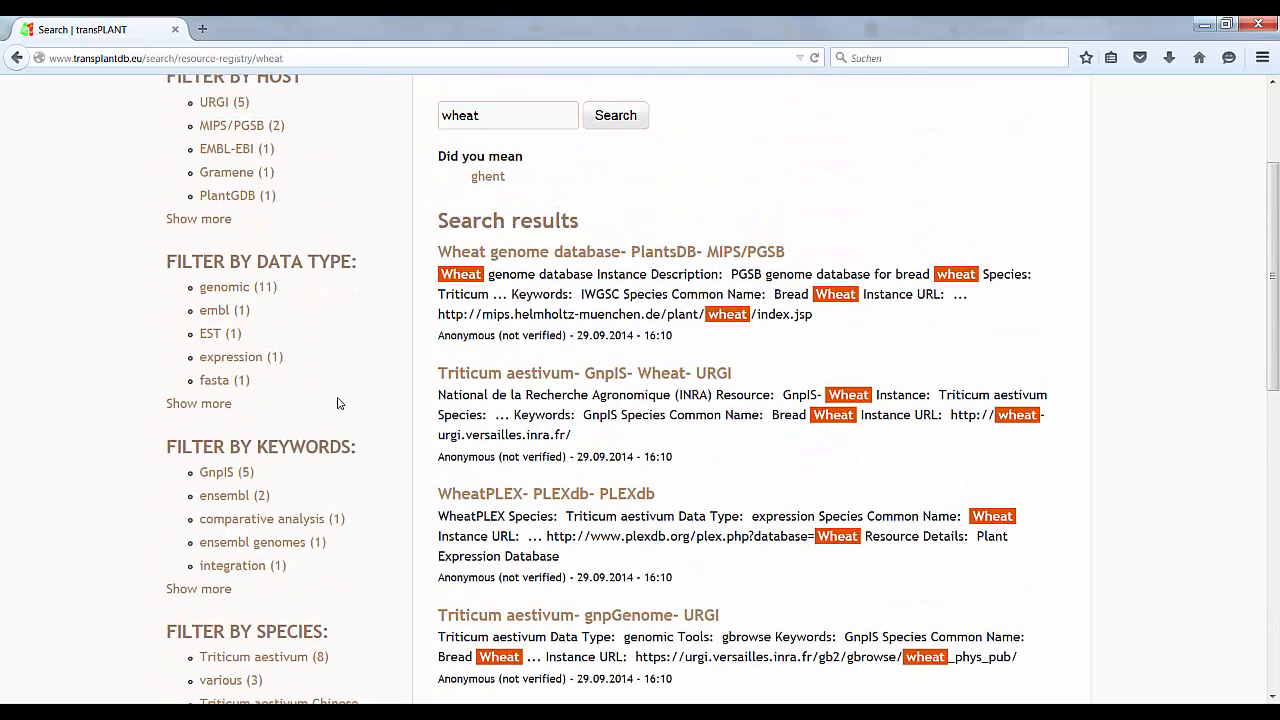
Step: Open the Wheat genome database record, launch its PlantsDB instance URL in a new tab, then return
left_click(611, 251)
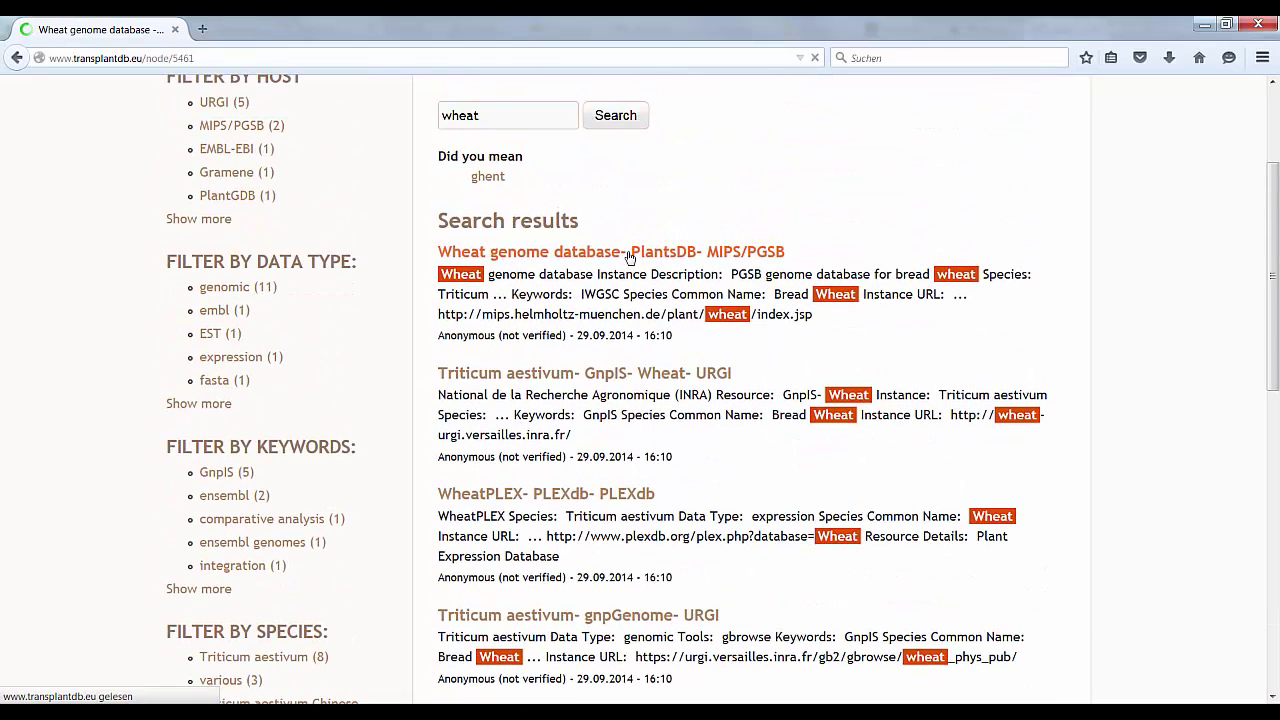
left_click(610, 251)
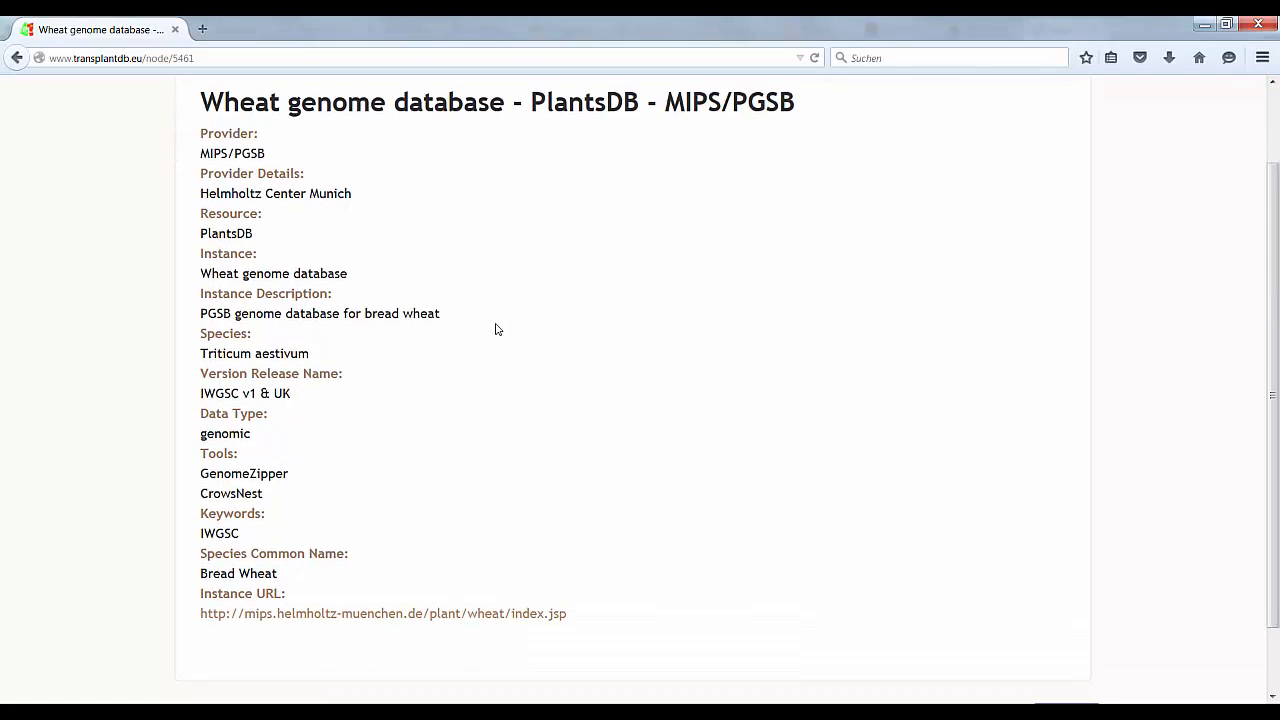
mouse_move(340, 450)
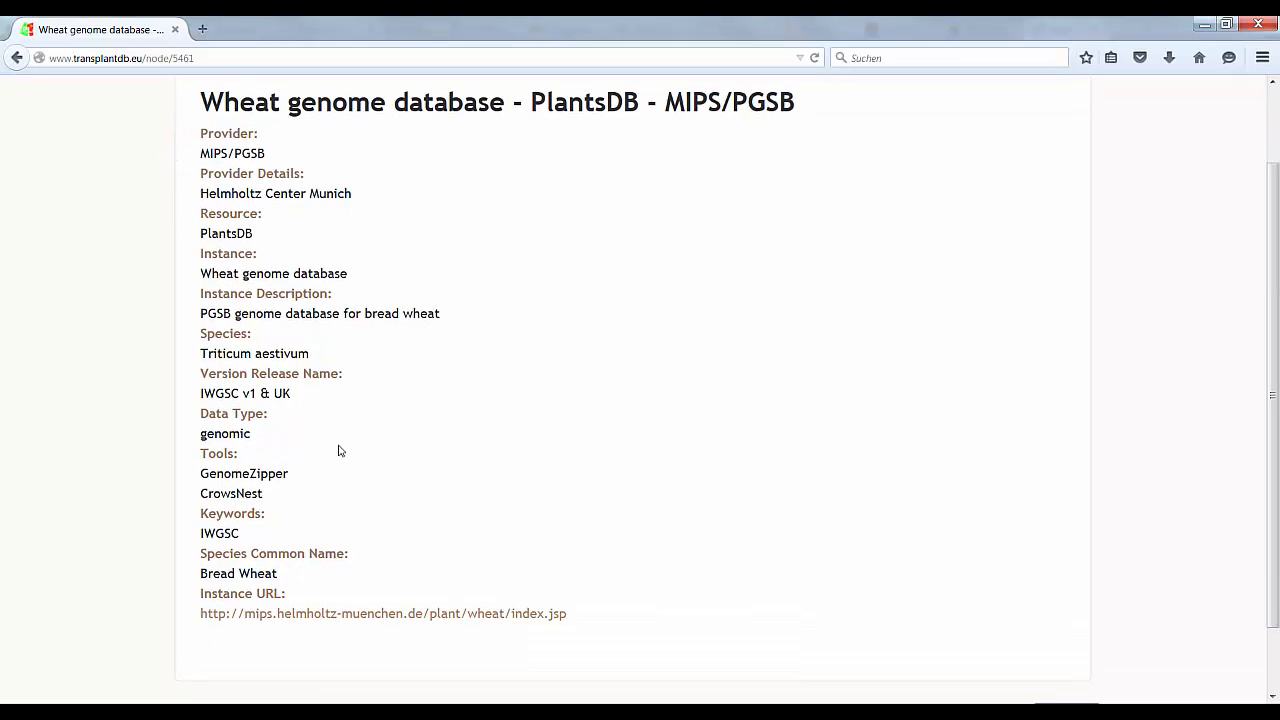
mouse_move(363, 614)
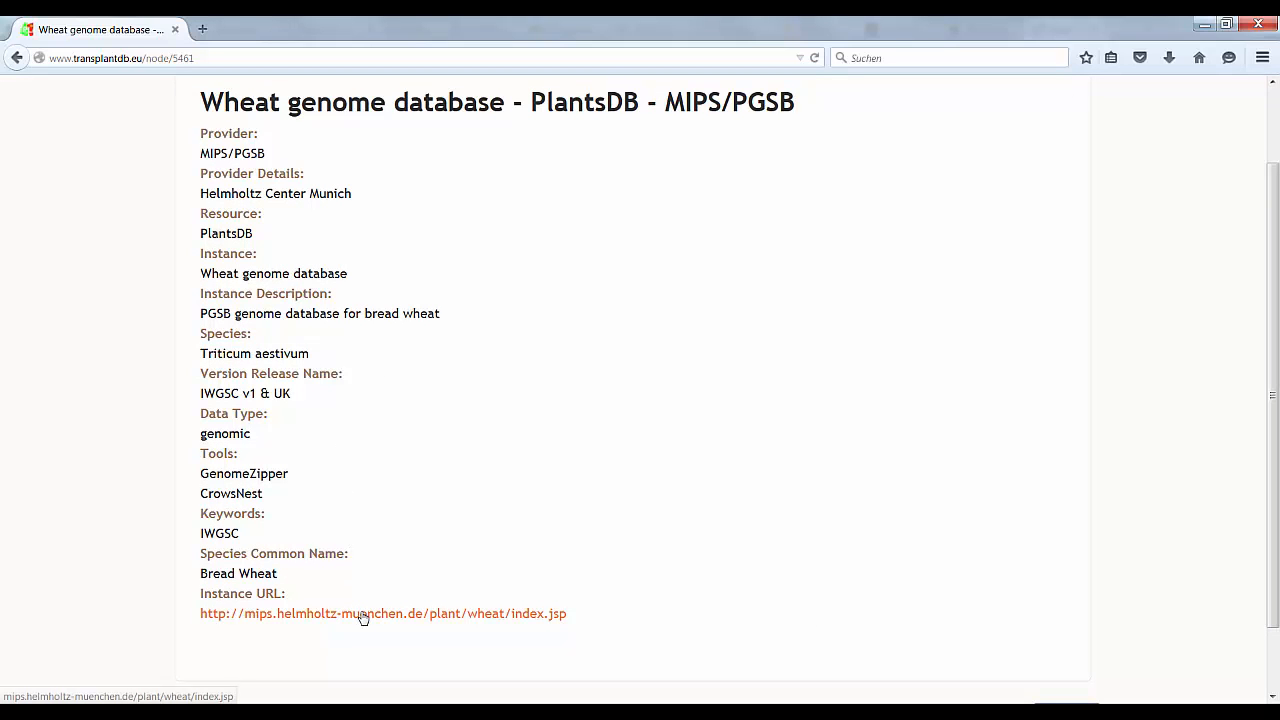
right_click(382, 613)
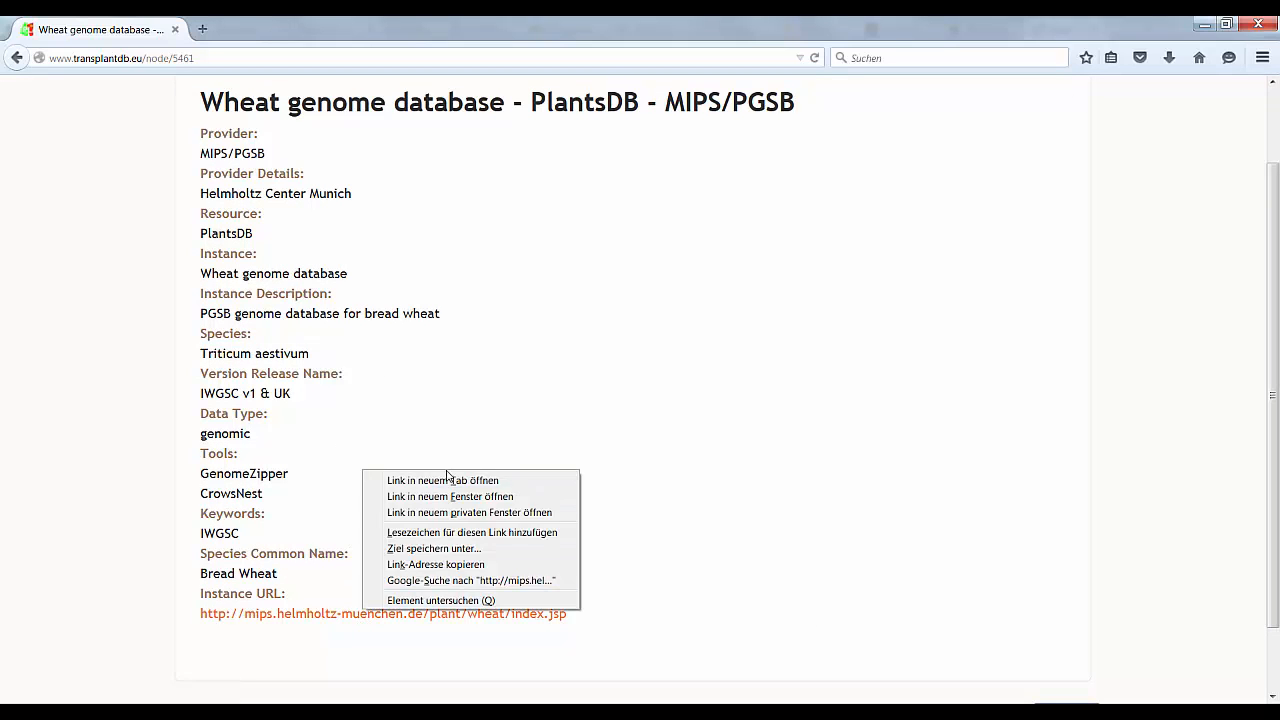
left_click(442, 480)
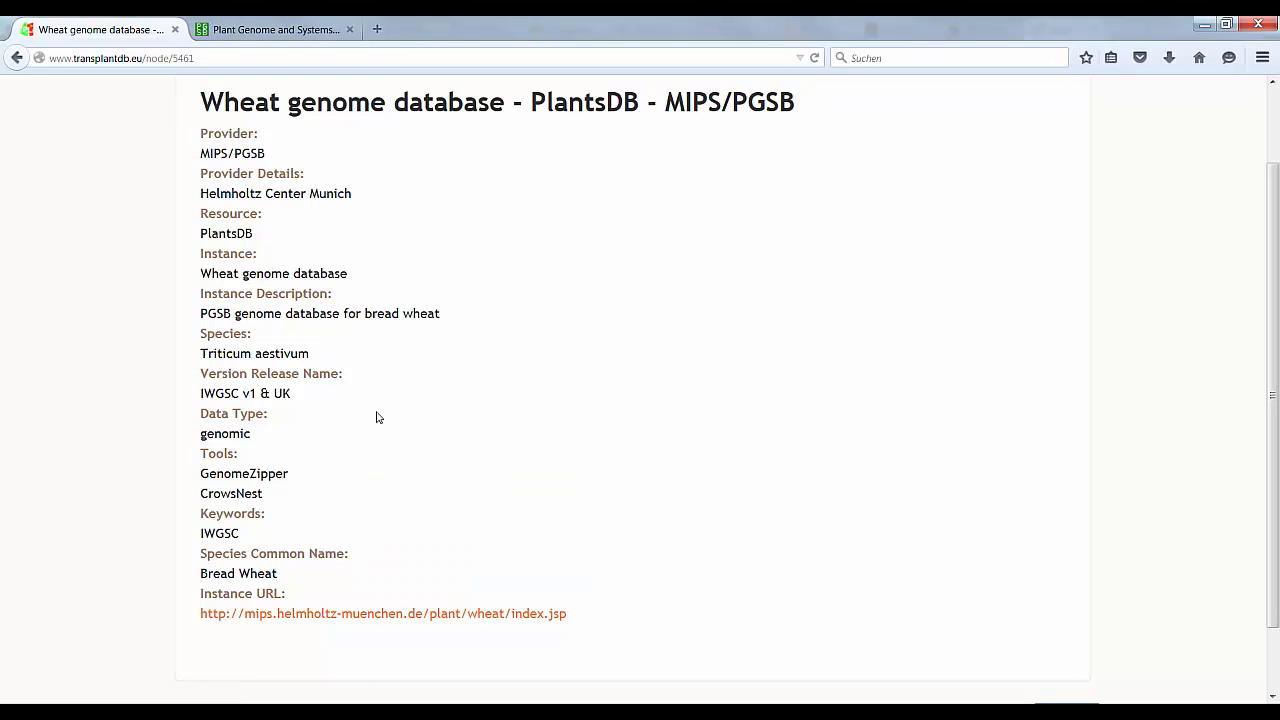
mouse_move(17, 57)
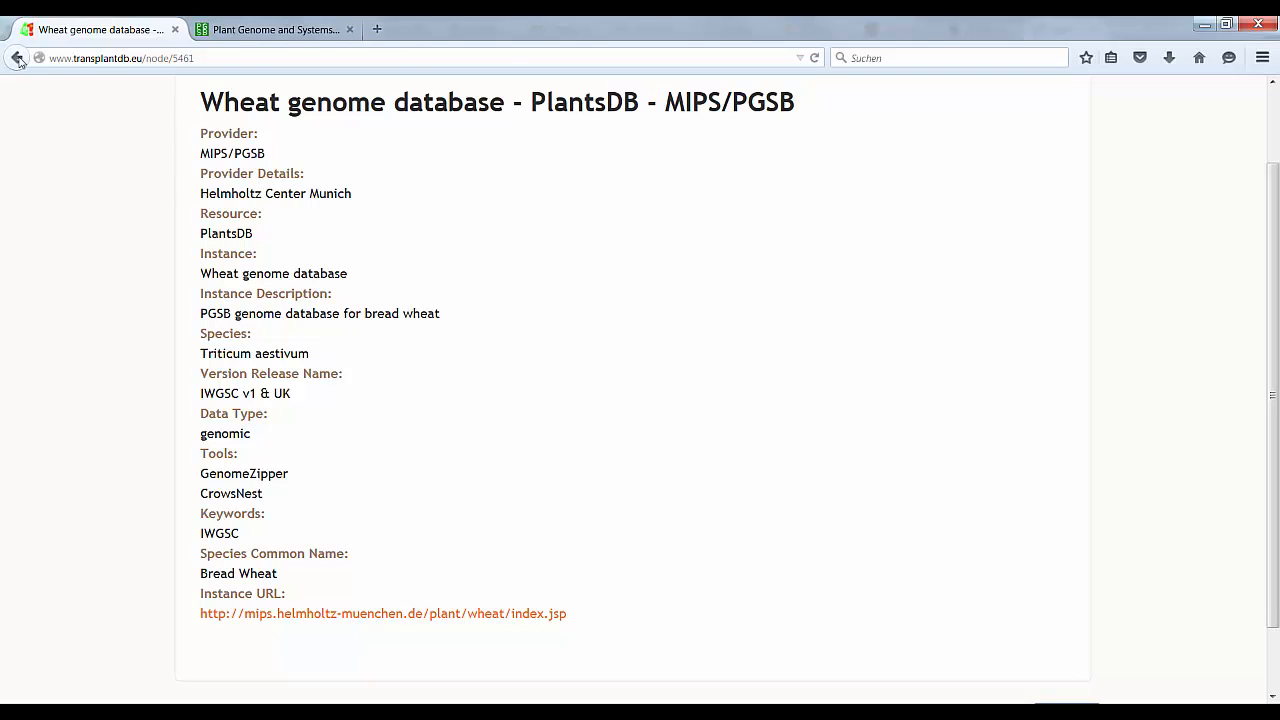
left_click(17, 57)
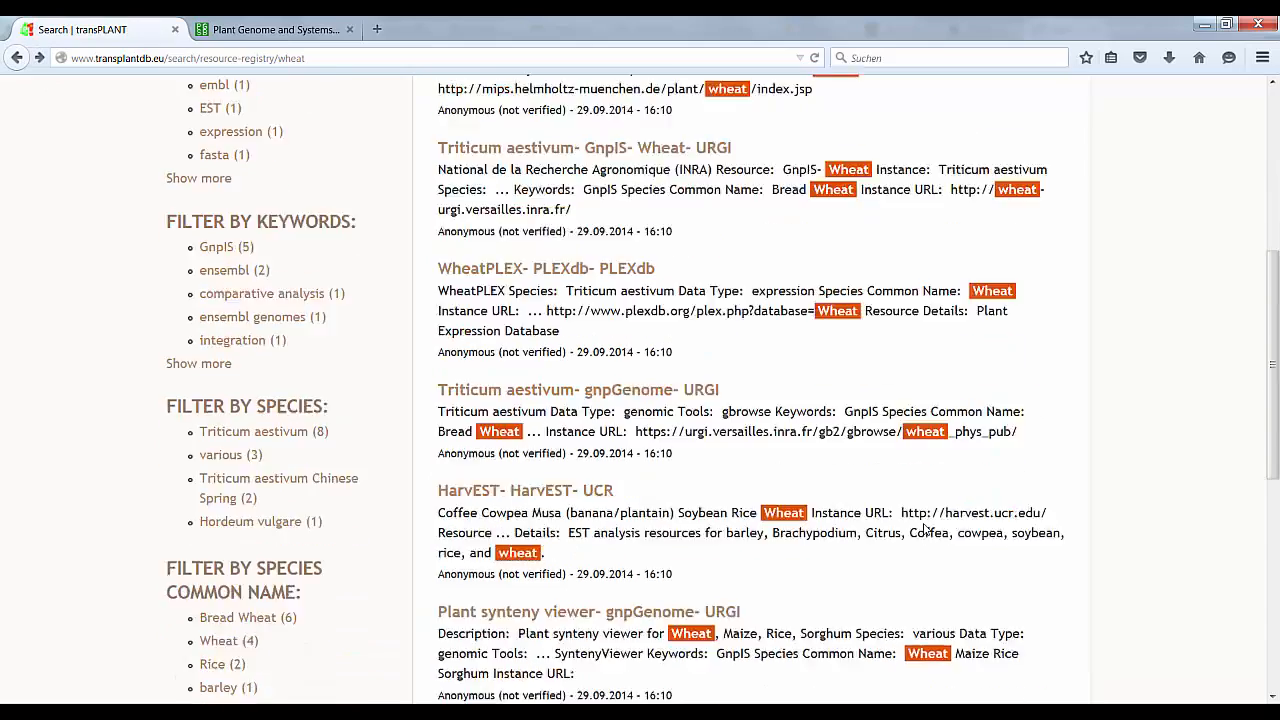
scroll("down", 3)
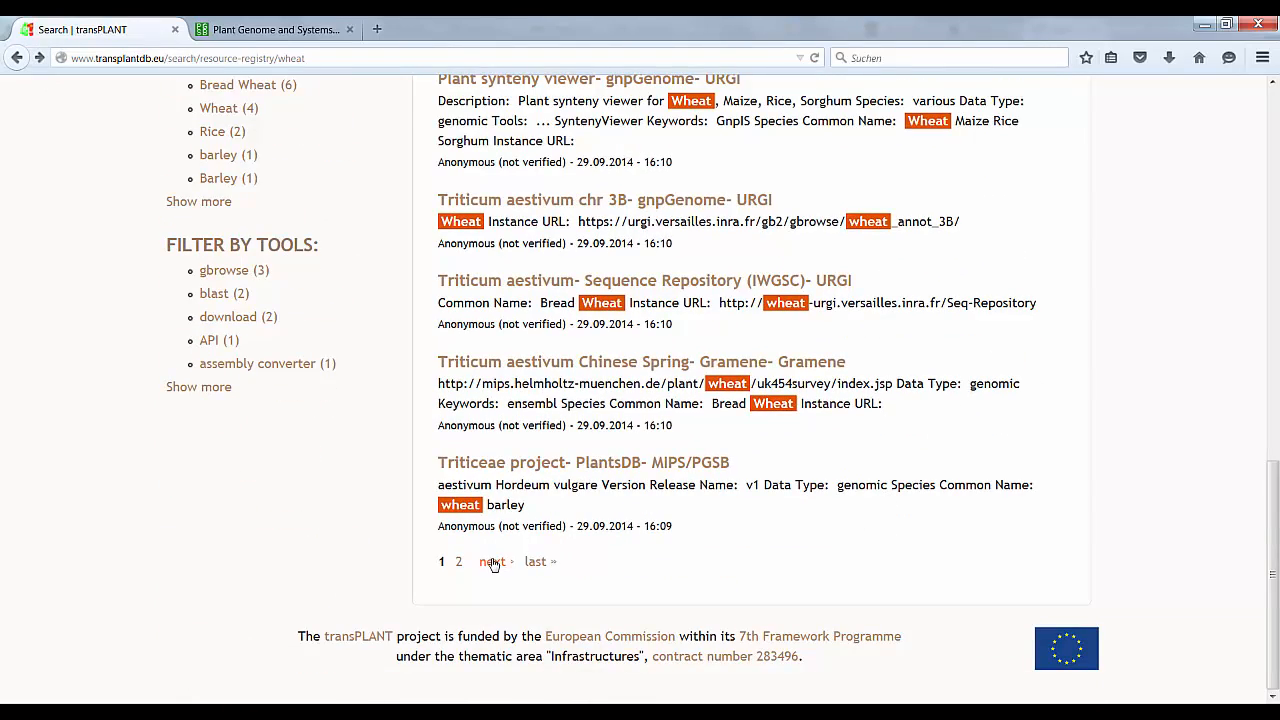
Step: On results page 2, open the Triticum aestivum Chinese Spring Ensembl Plants record and review its details
left_click(491, 561)
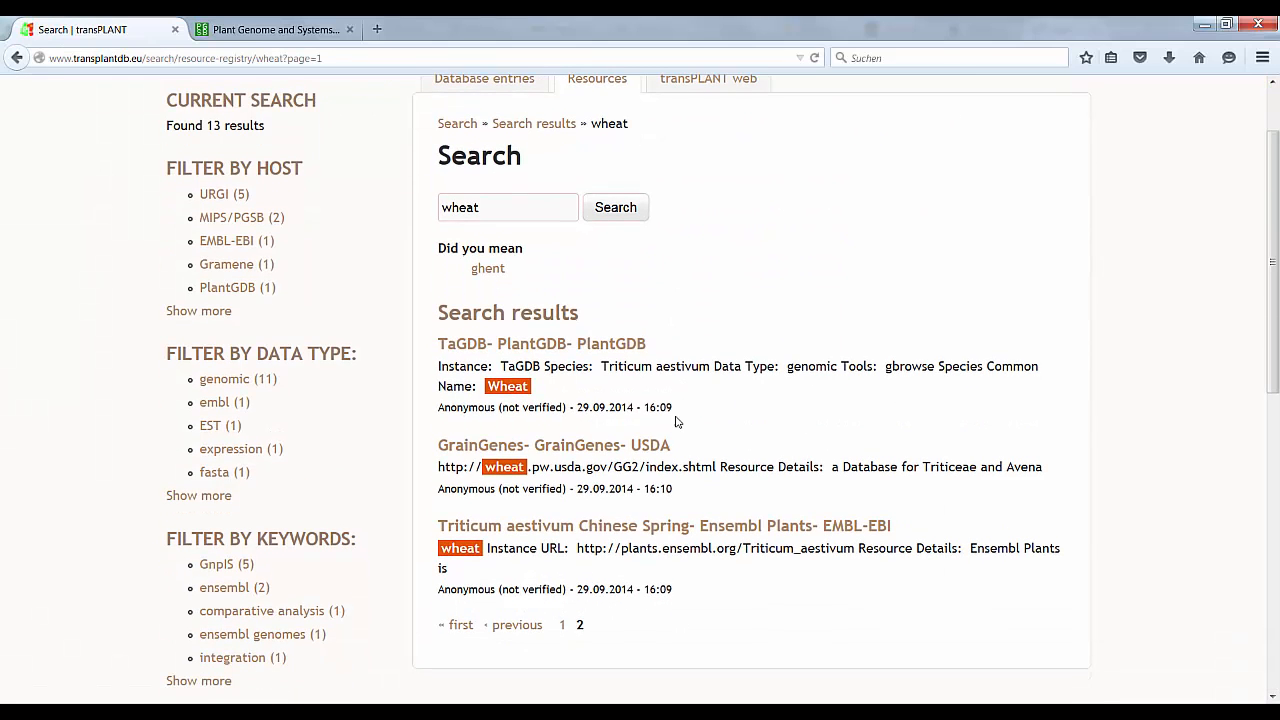
left_click(662, 525)
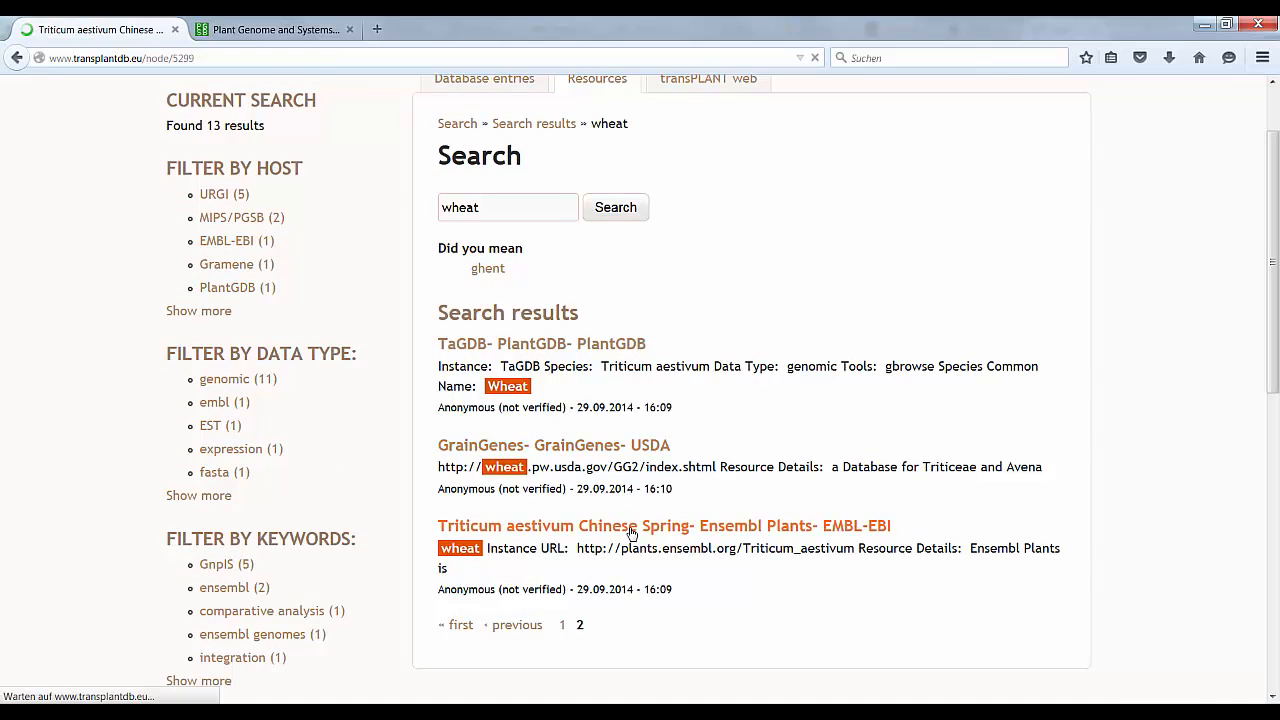
left_click(663, 525)
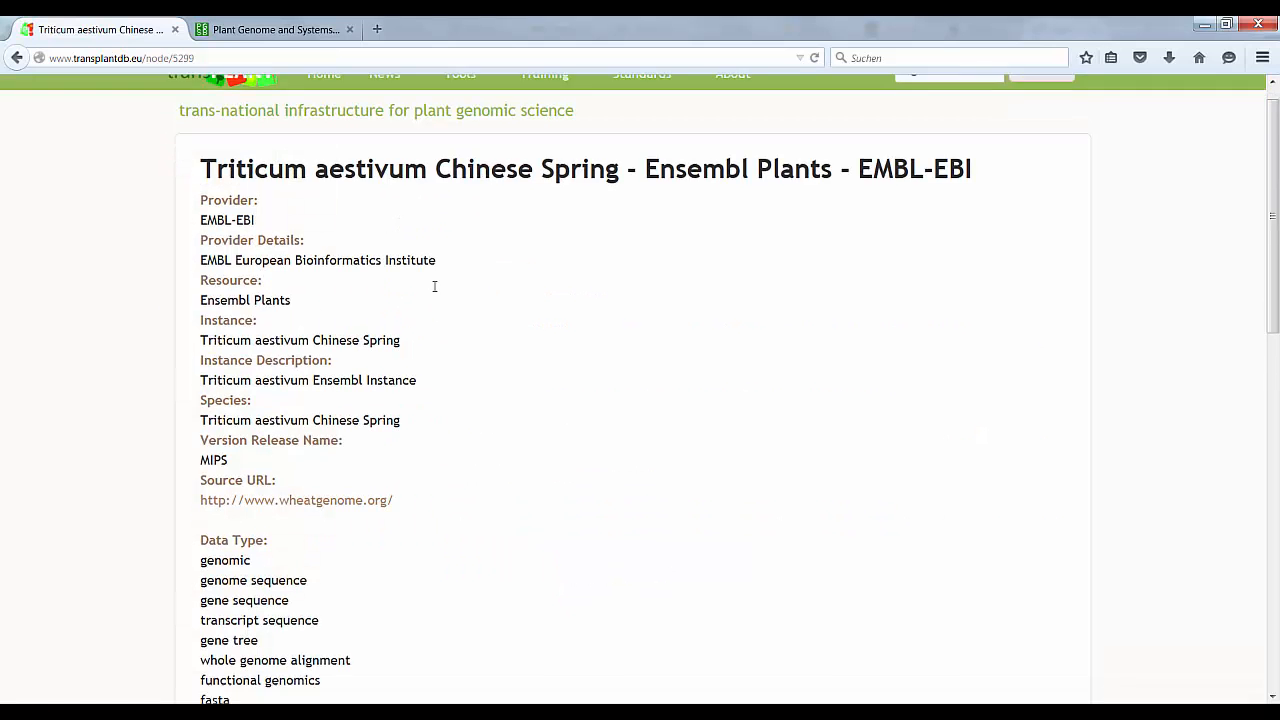
scroll("down", 3)
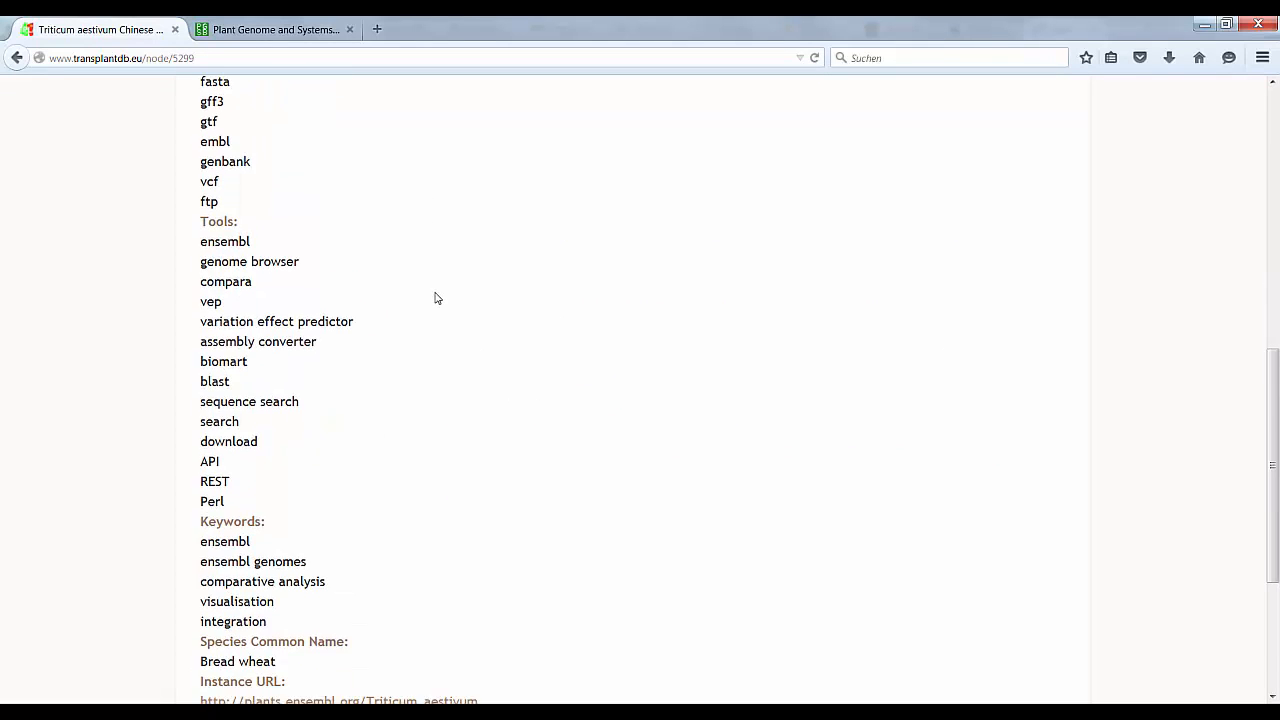
scroll("down", 3)
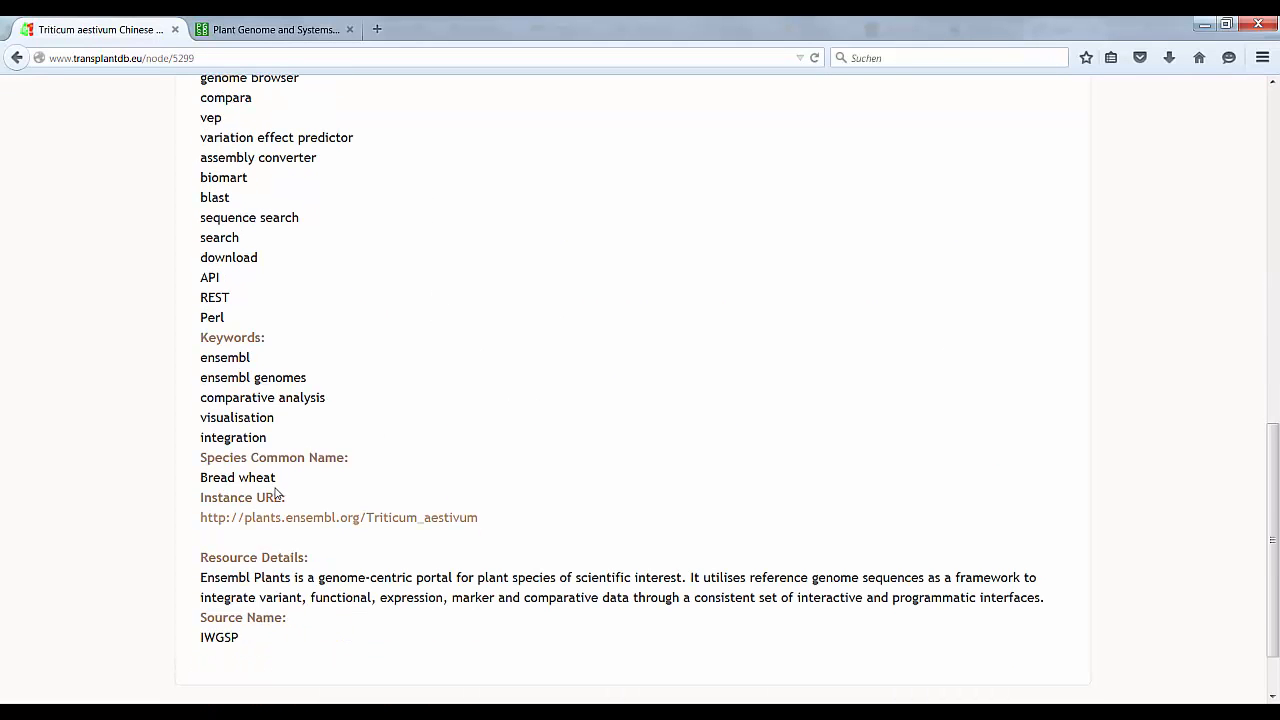
mouse_move(766, 338)
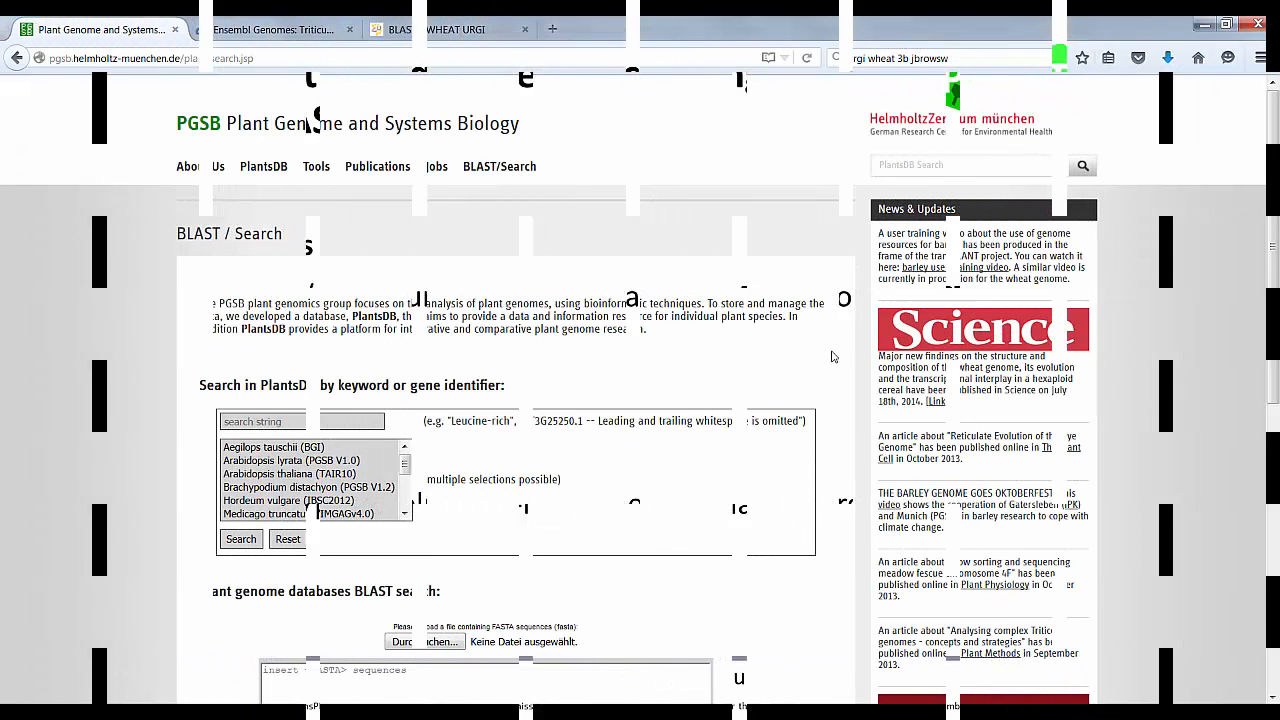
Step: Copy the UNKNOWN_SEQUENCE nucleotide sequence into the PlantsDB BLAST FASTA box
scroll("down", 3)
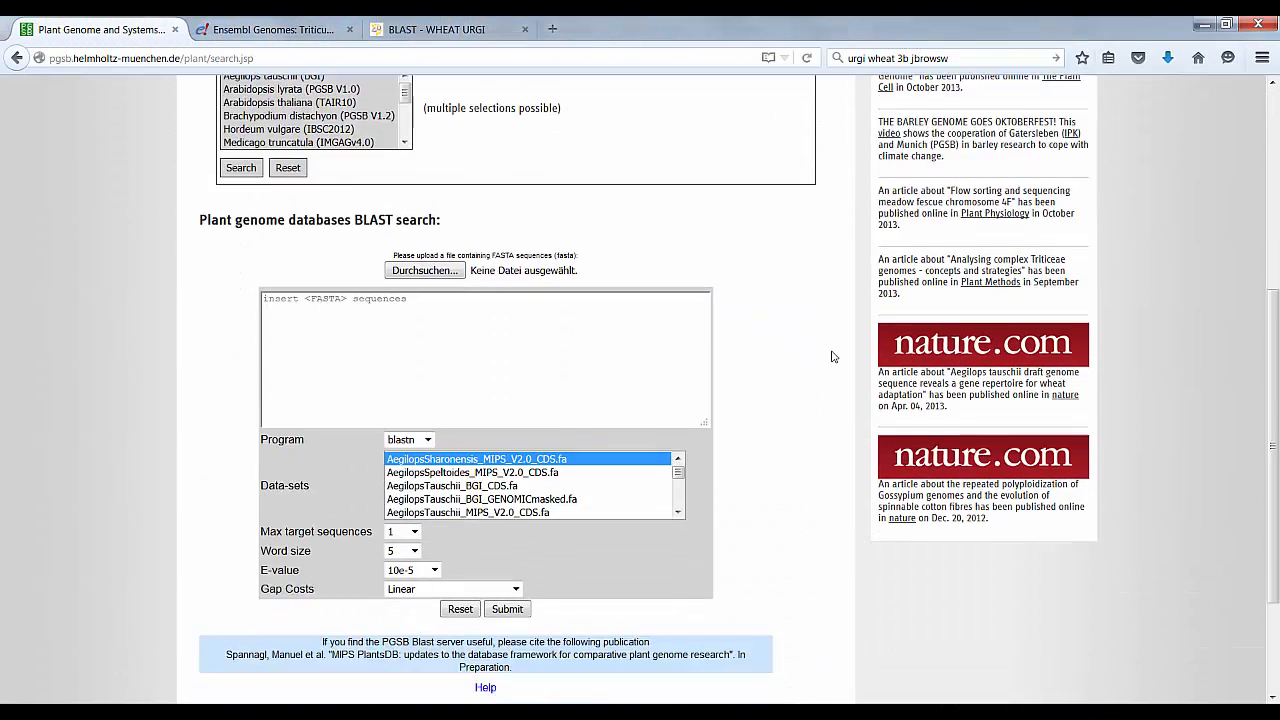
scroll("down", 3)
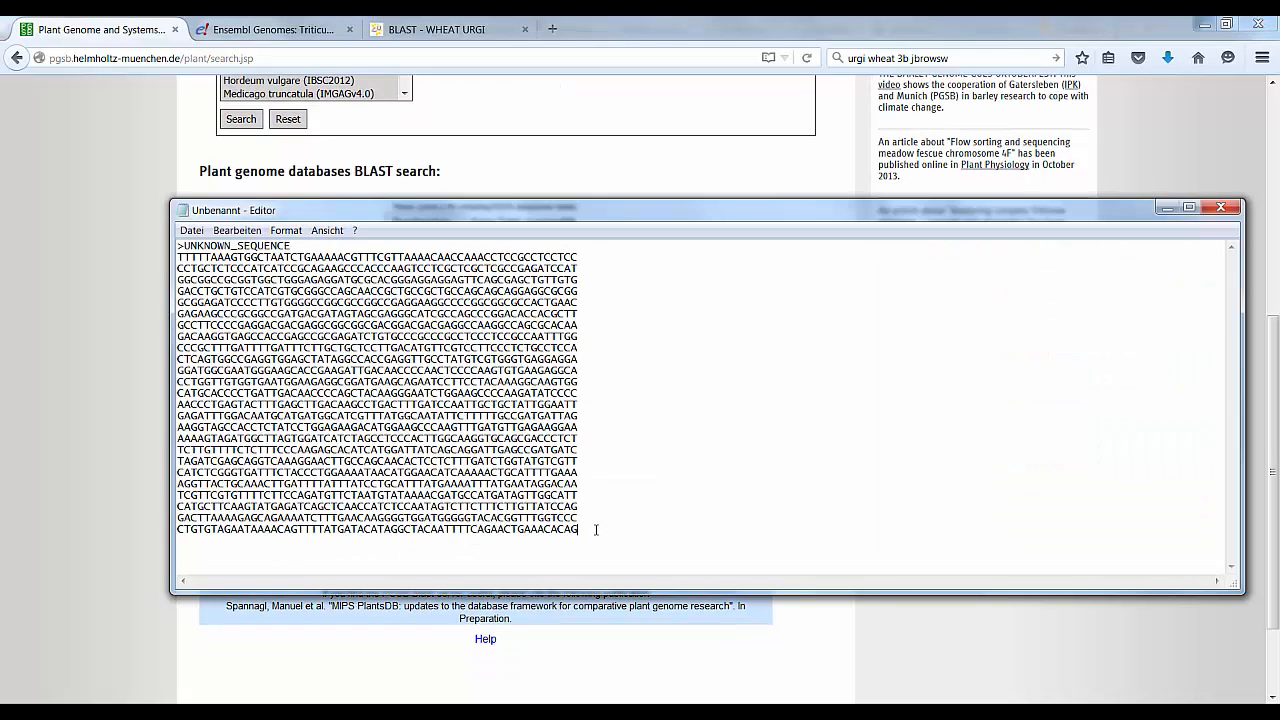
key("ctrl+a")
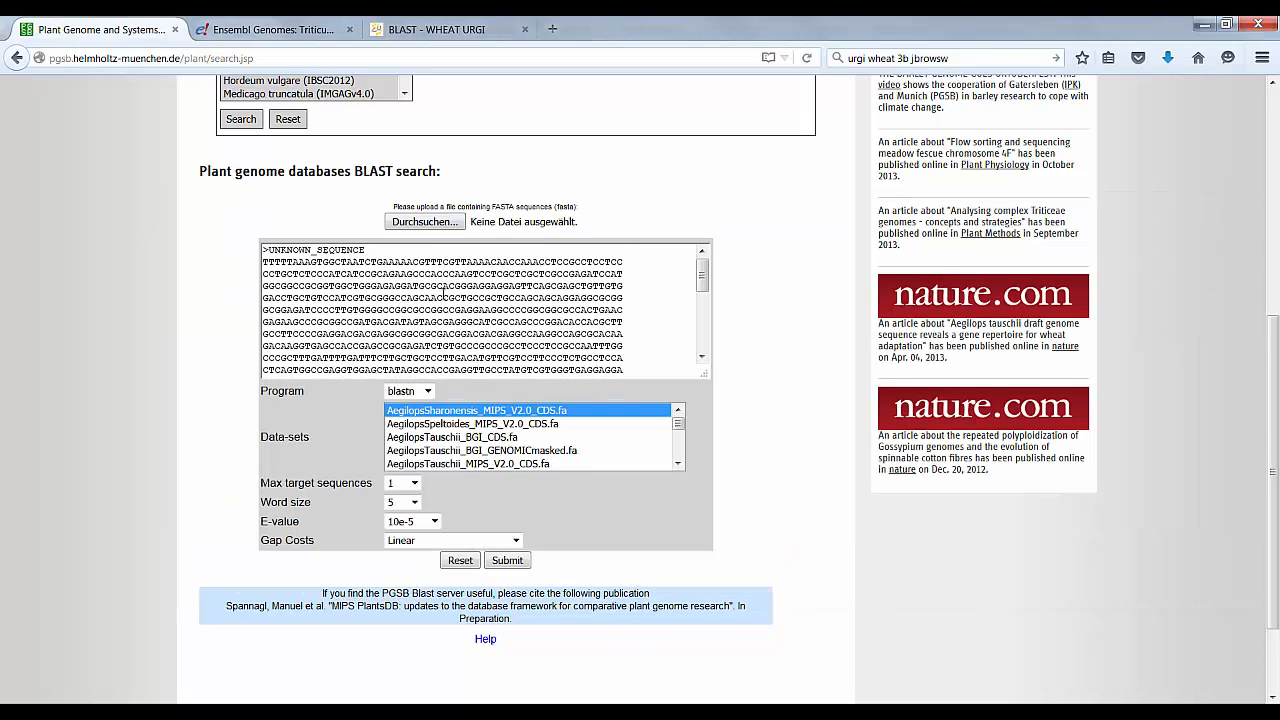
Step: Submit blastn against TriticumAestivum_IWGSCv2.2_map_AND_unmap_CDS.fa with E-value 1 and 50 max targets
left_click(408, 391)
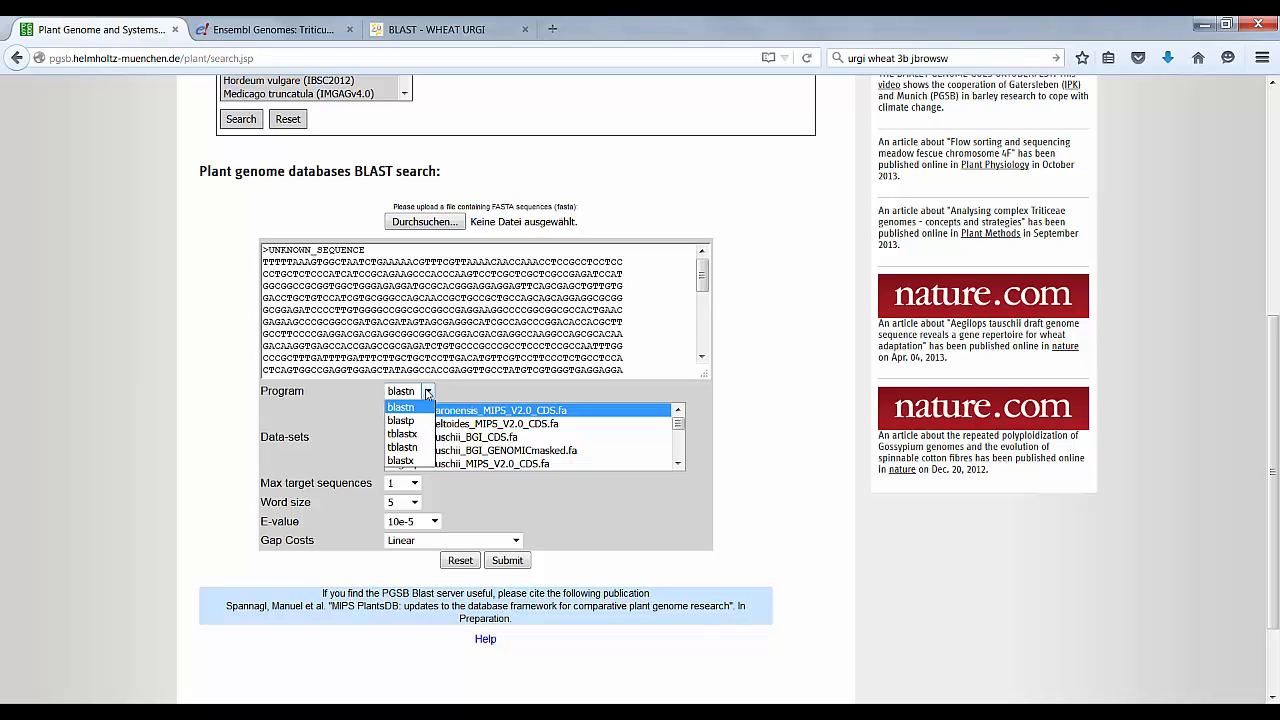
left_click(400, 406)
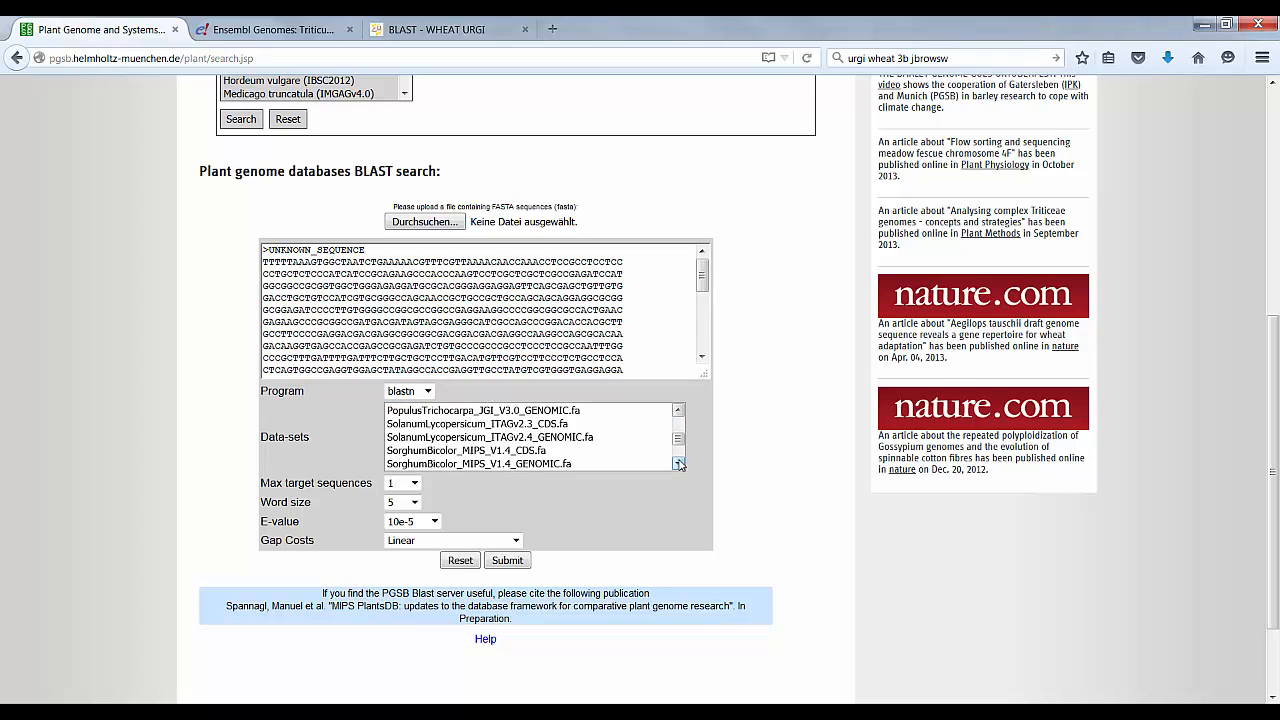
scroll("down", 3)
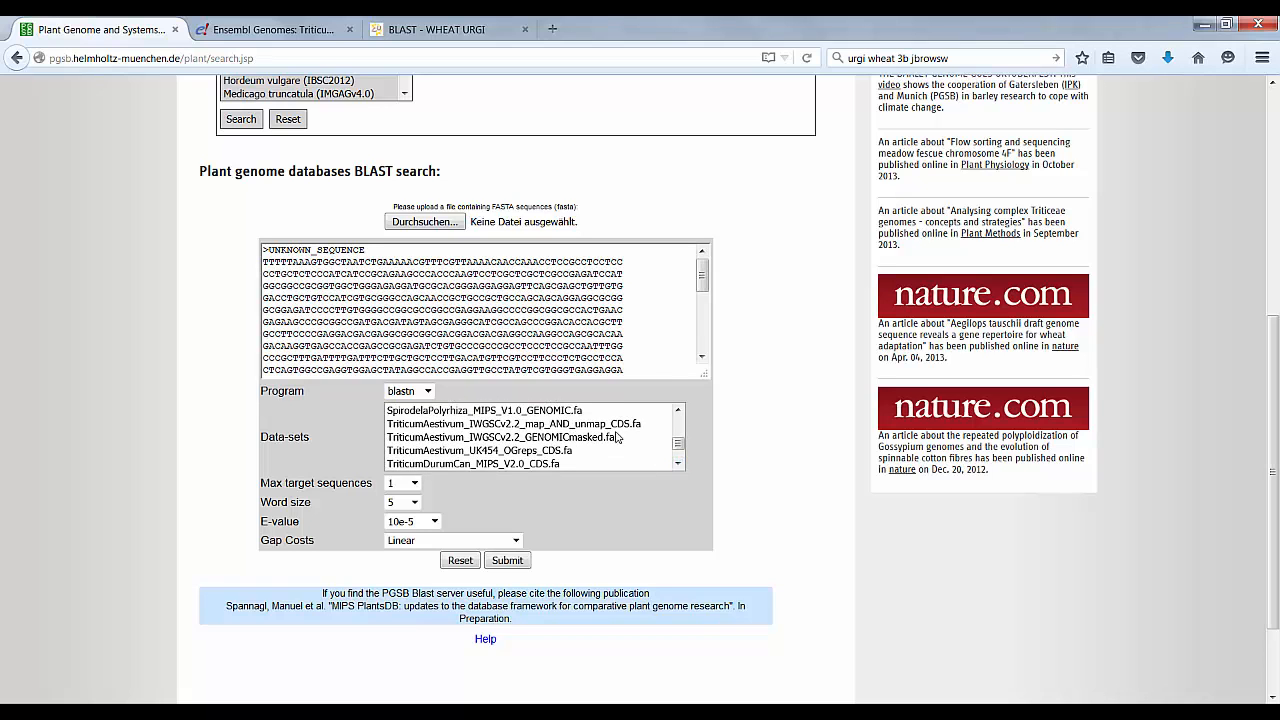
left_click(500, 423)
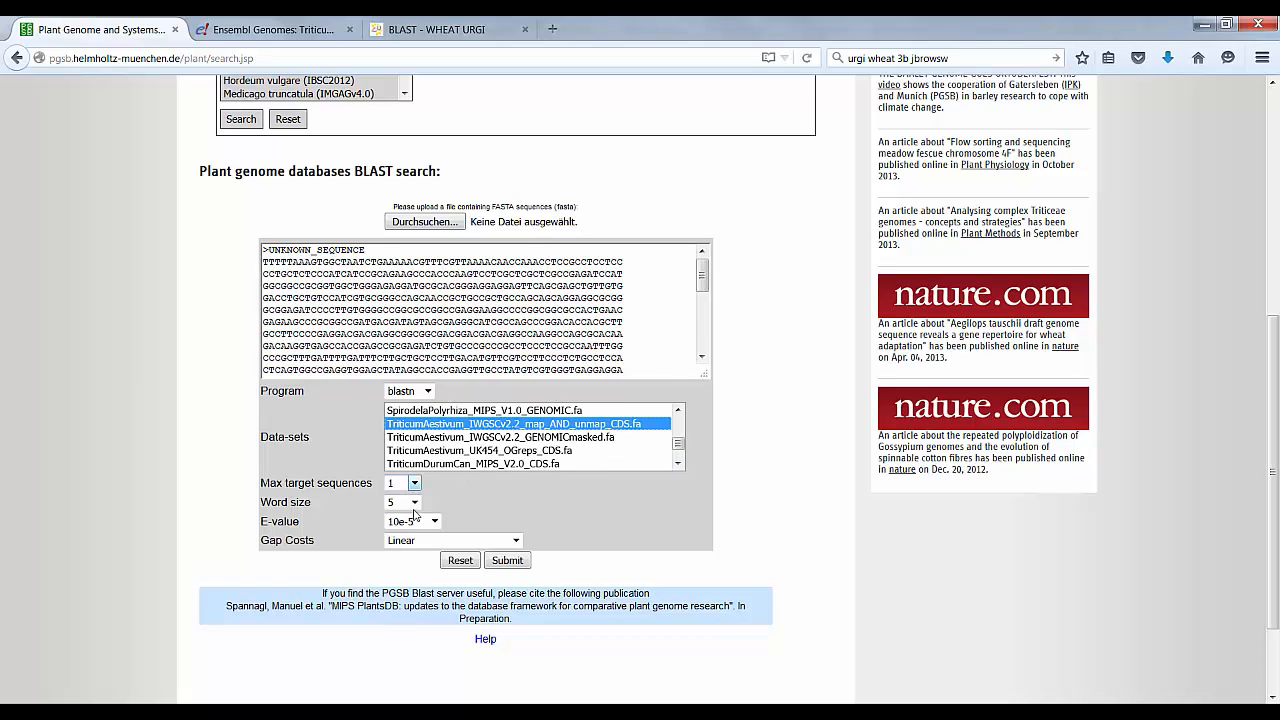
left_click(434, 521)
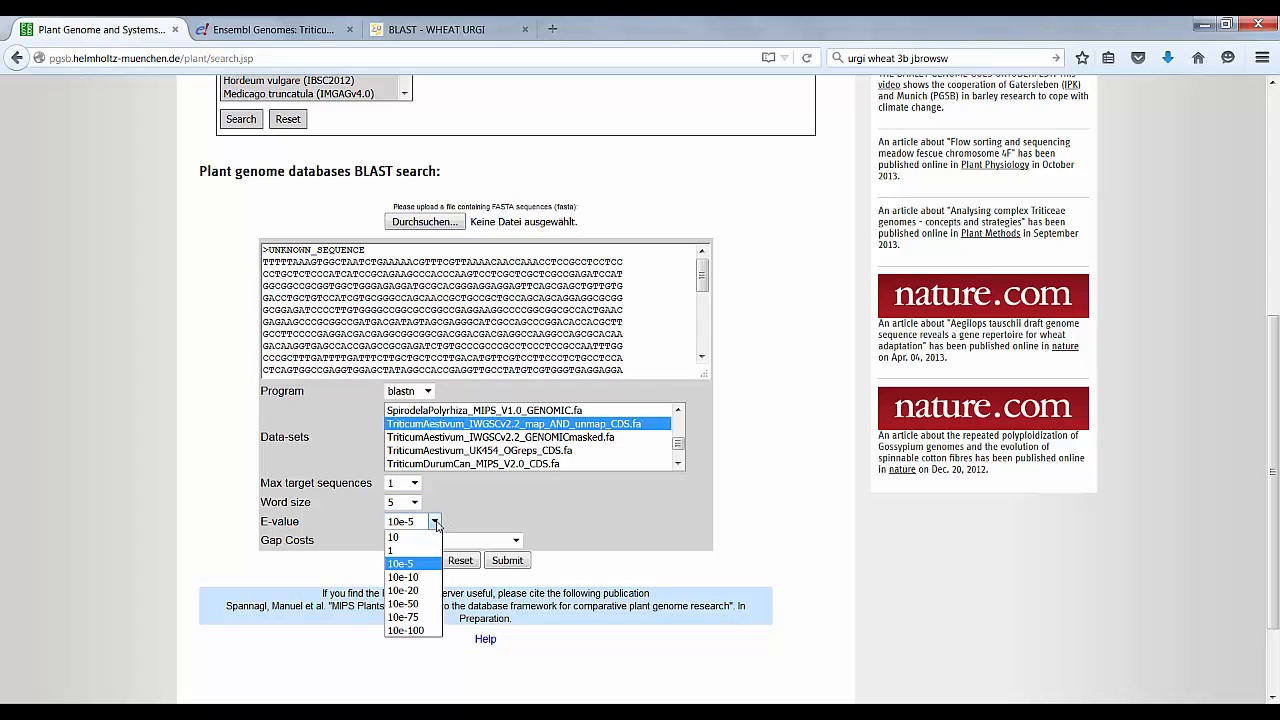
mouse_move(410, 550)
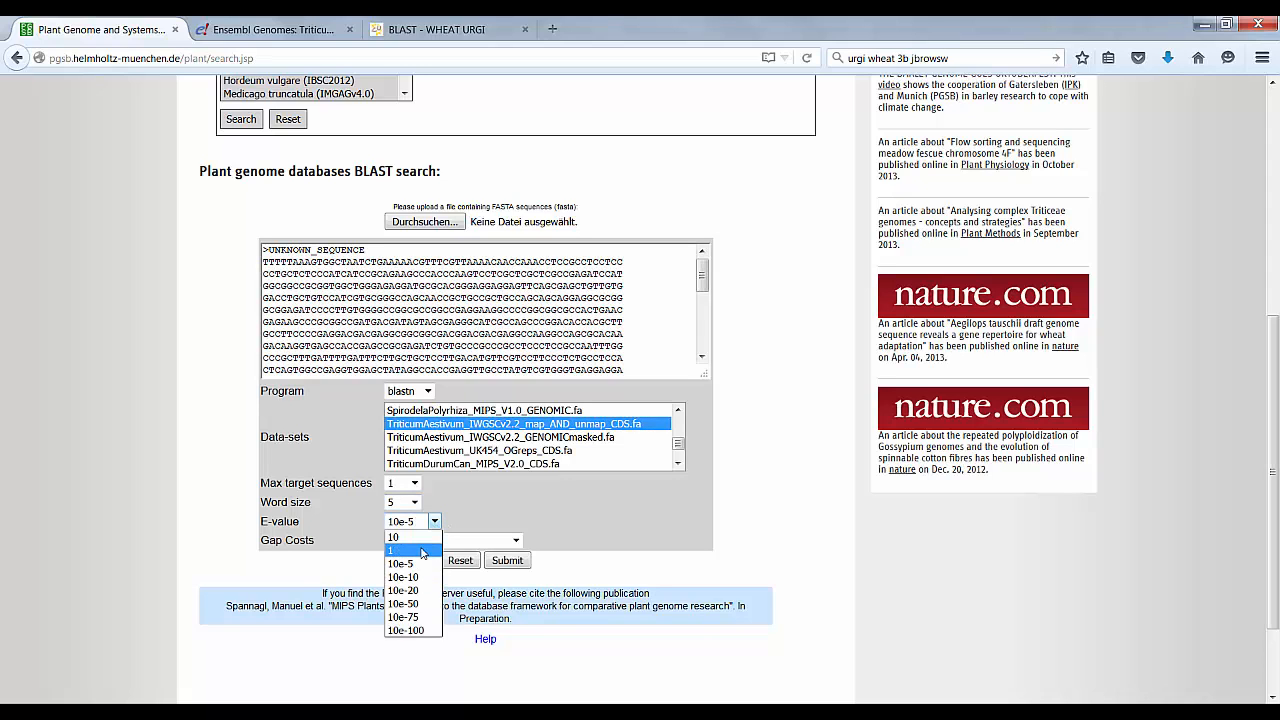
left_click(403, 483)
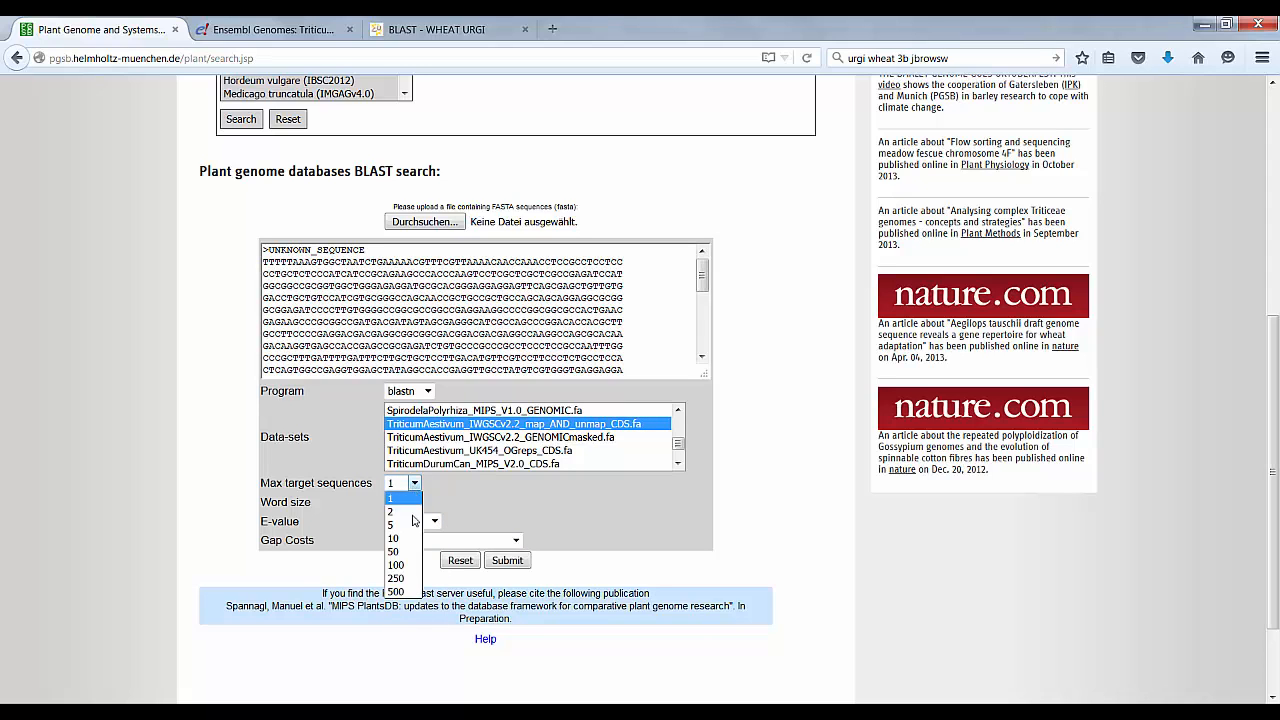
mouse_move(410, 538)
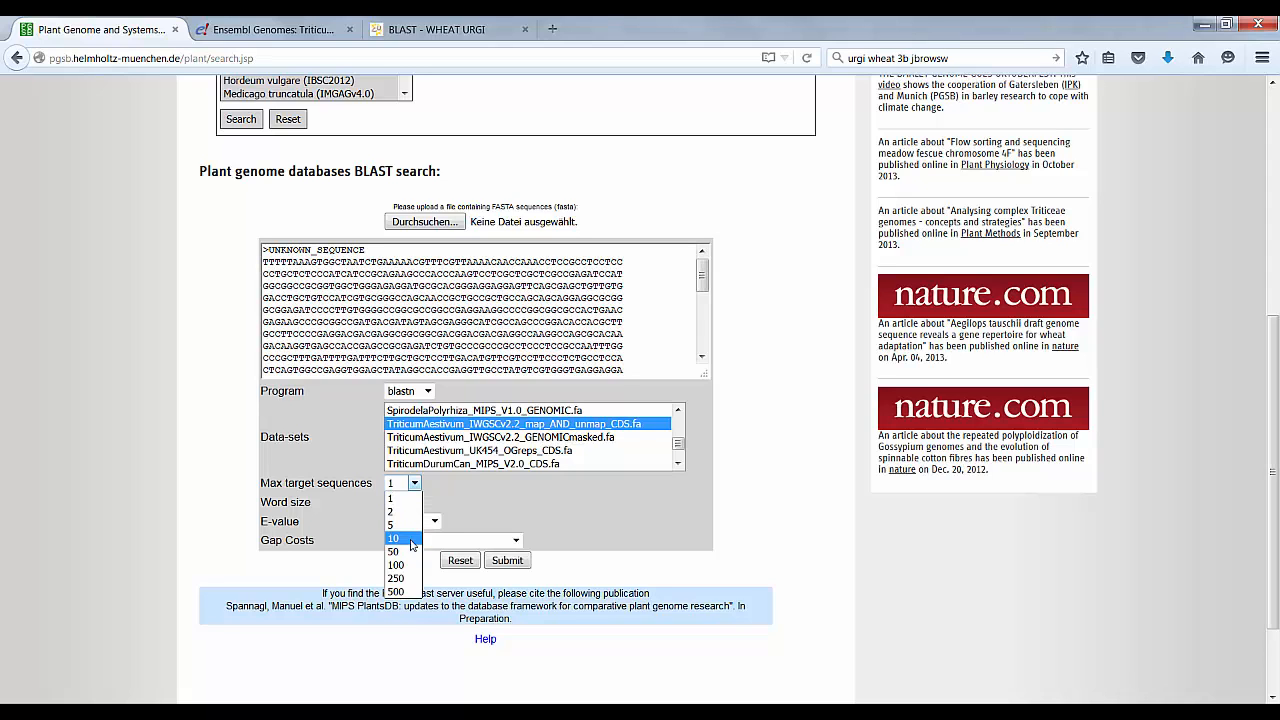
left_click(396, 551)
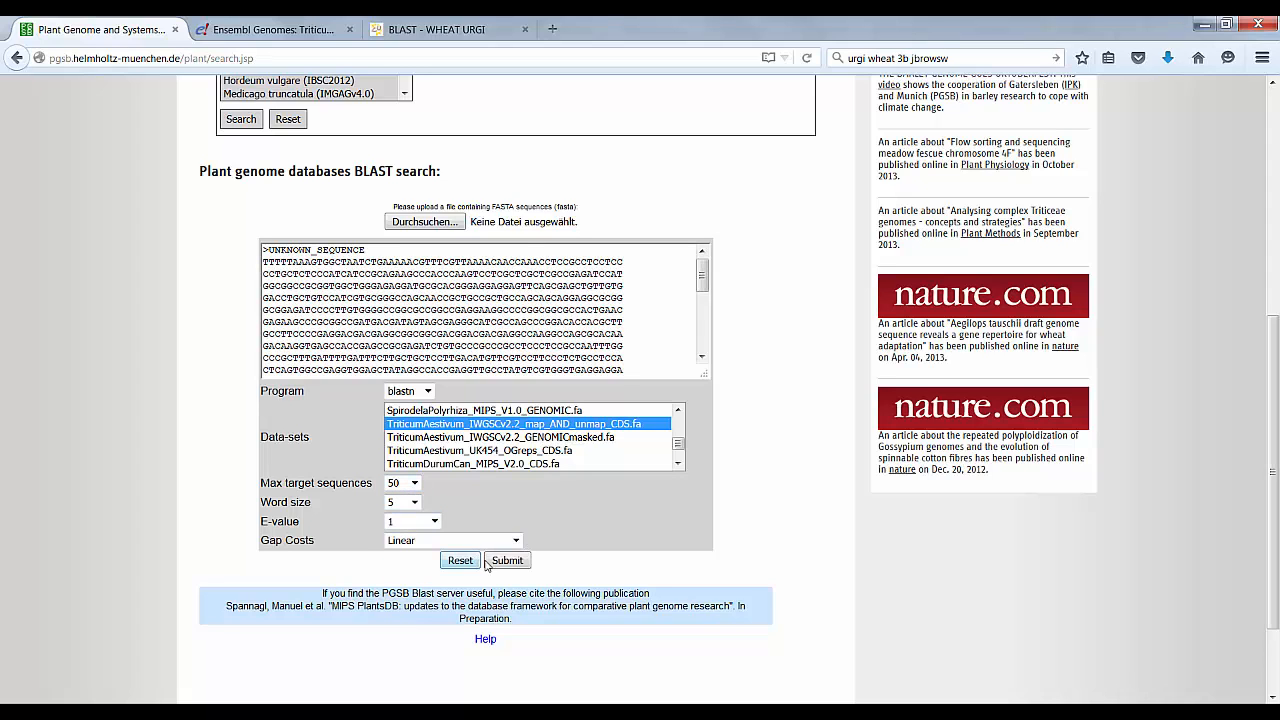
left_click(507, 560)
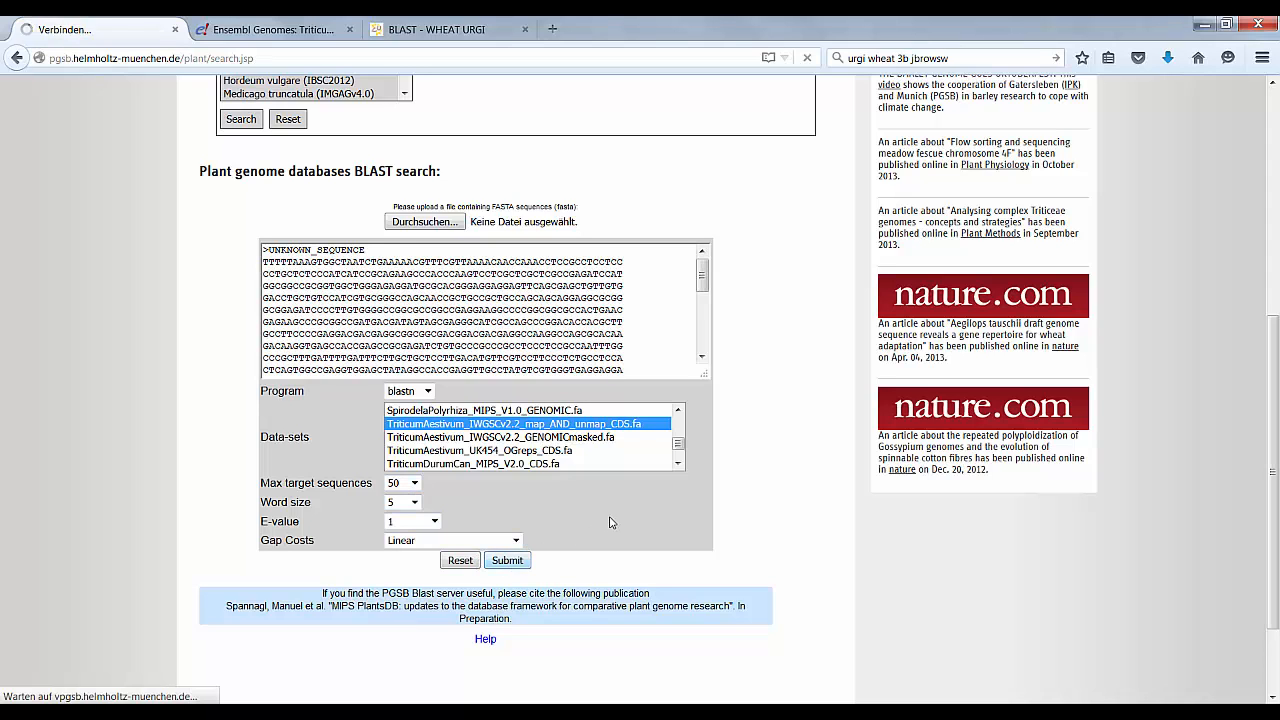
Step: Sort the UNKNOWN_SEQUENCE hits by % identity, highest first, and review hits and alignment graphic
left_click(507, 560)
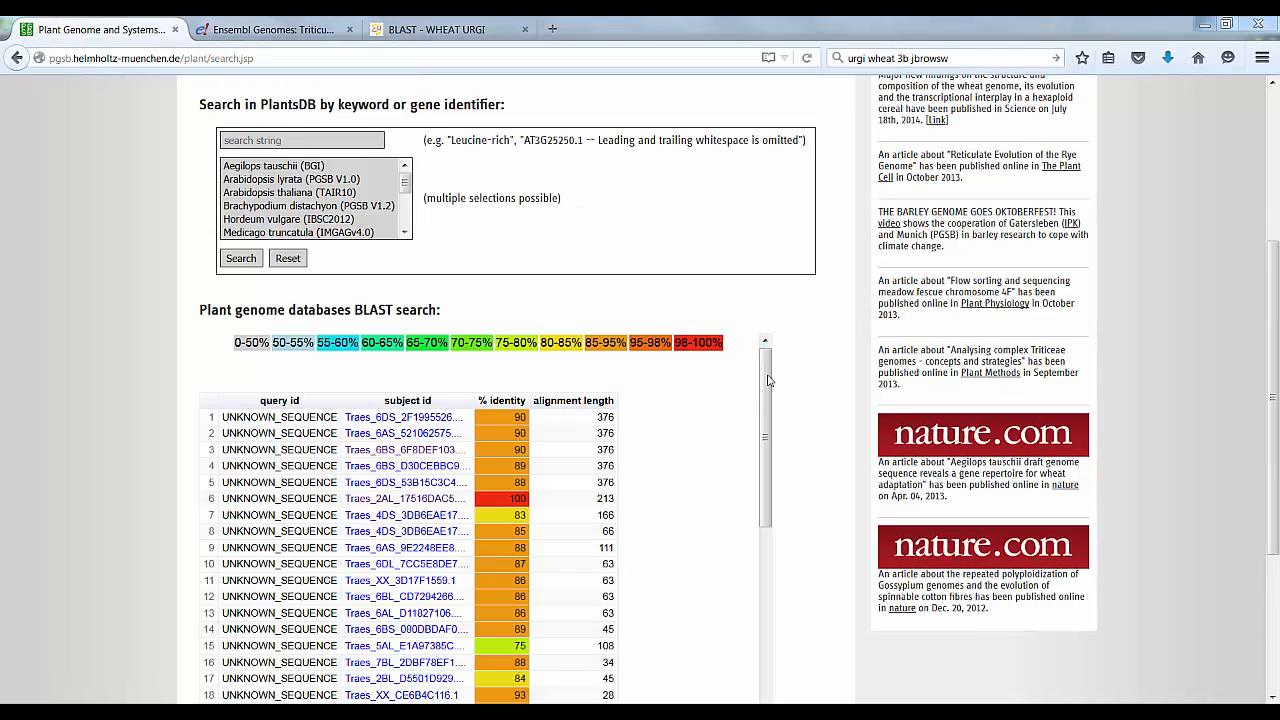
scroll("down", 3)
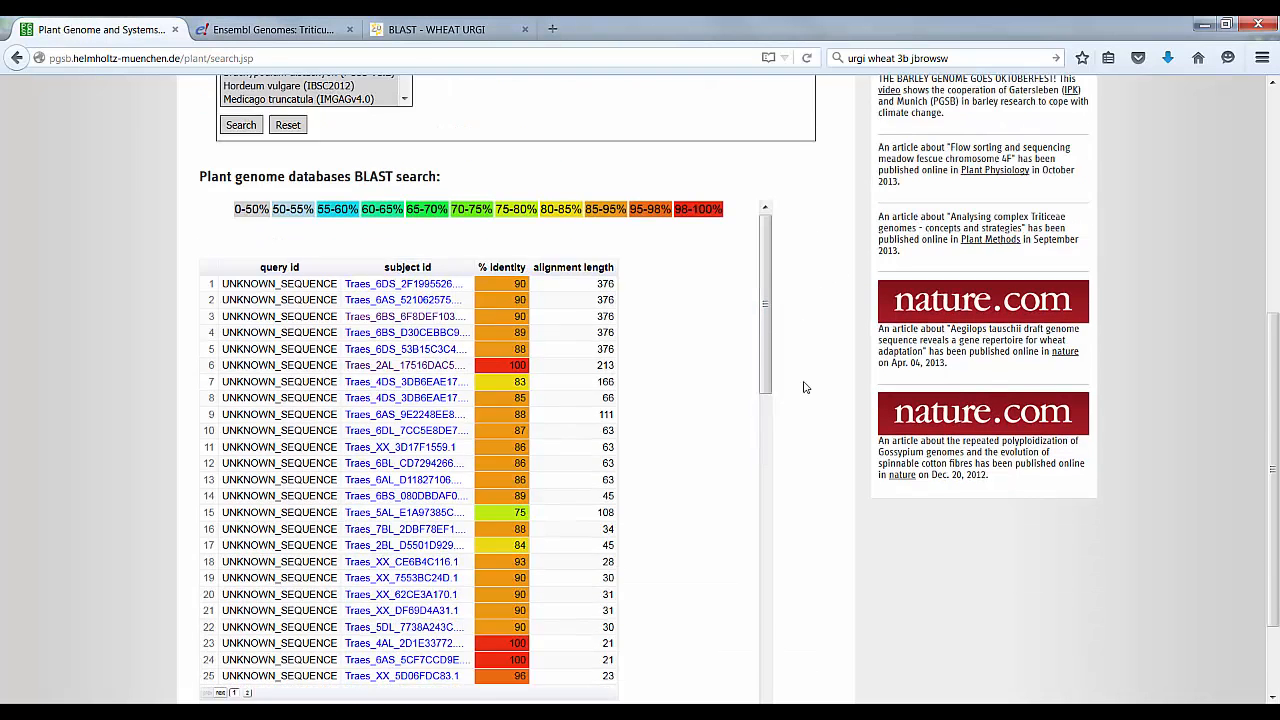
scroll("down", 3)
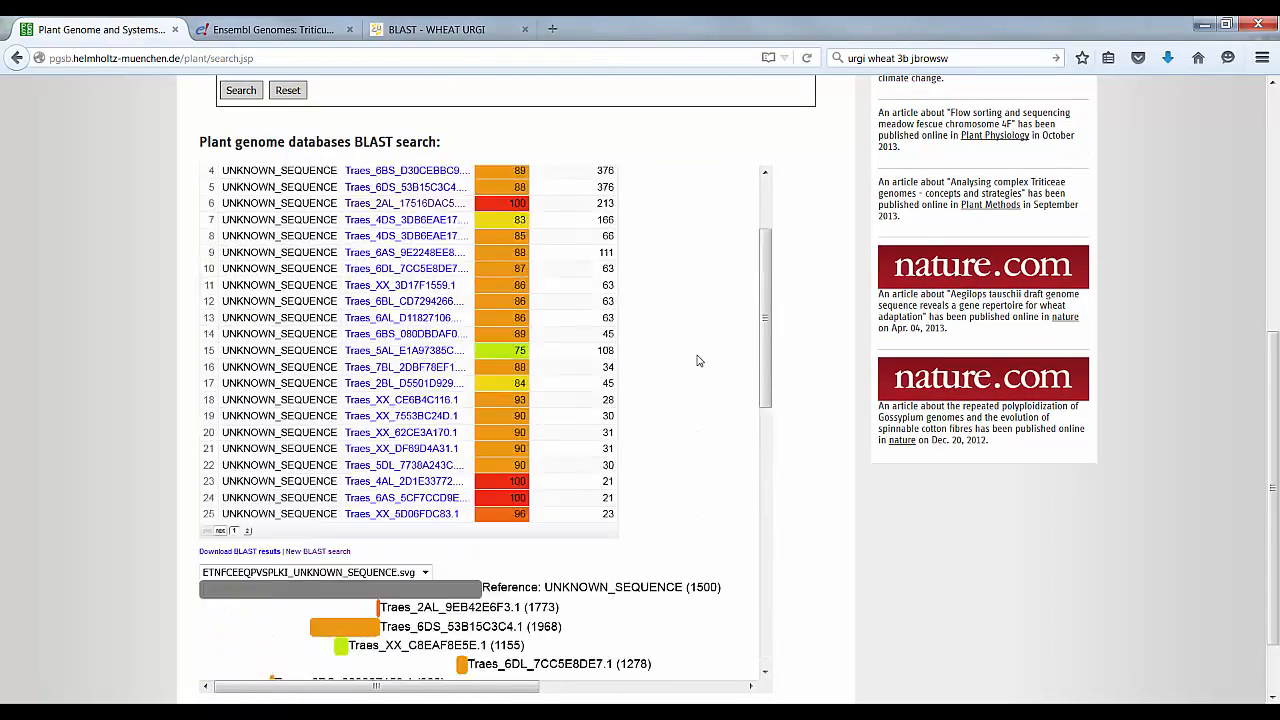
scroll("up", 3)
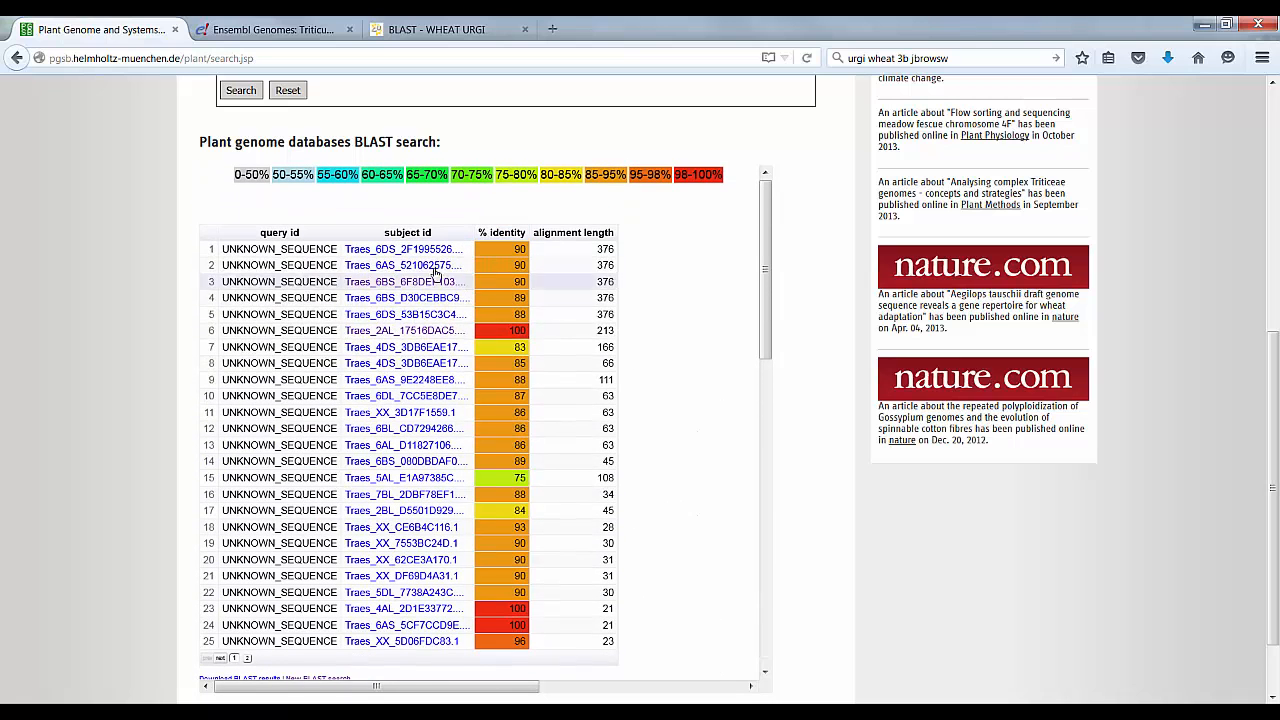
mouse_move(502, 240)
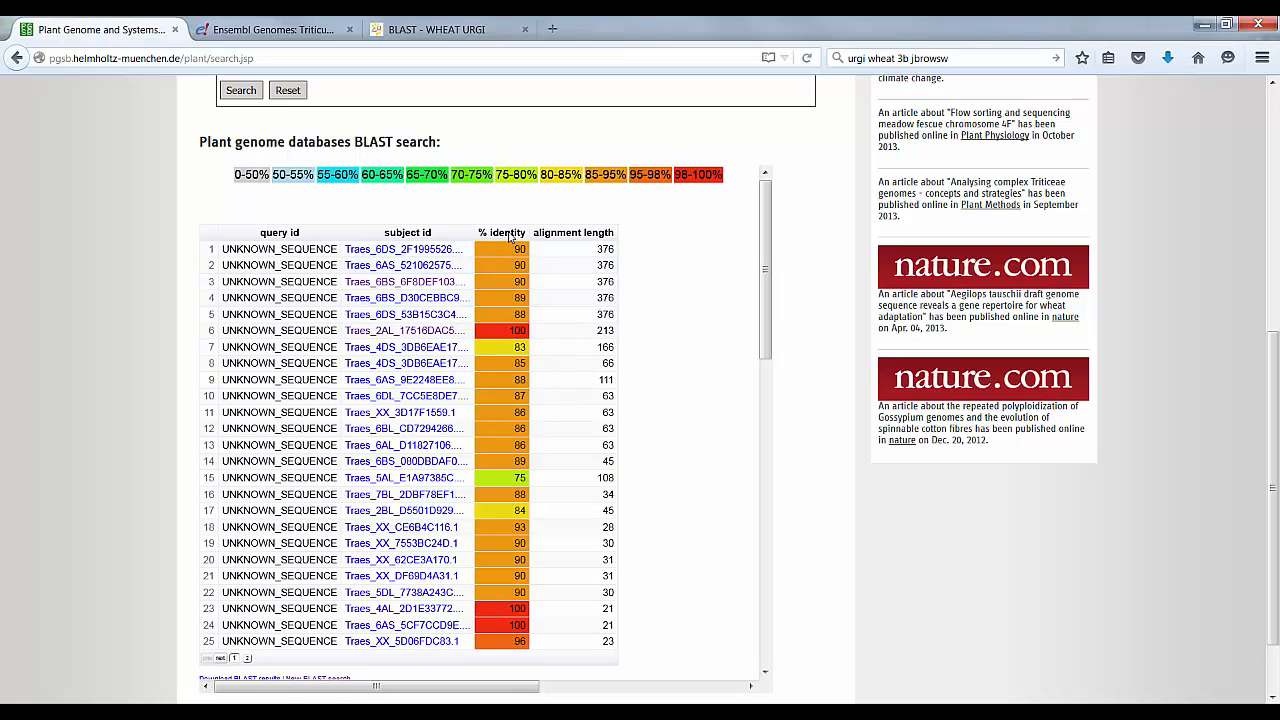
left_click(501, 232)
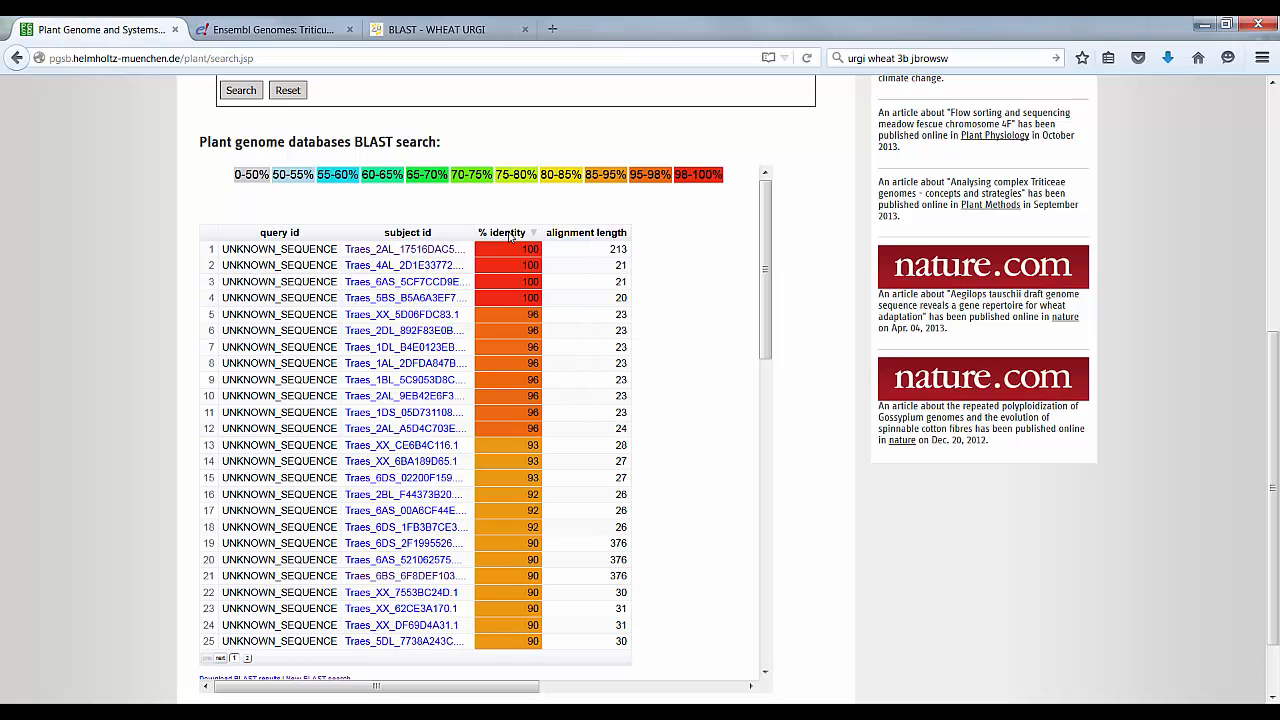
mouse_move(405, 248)
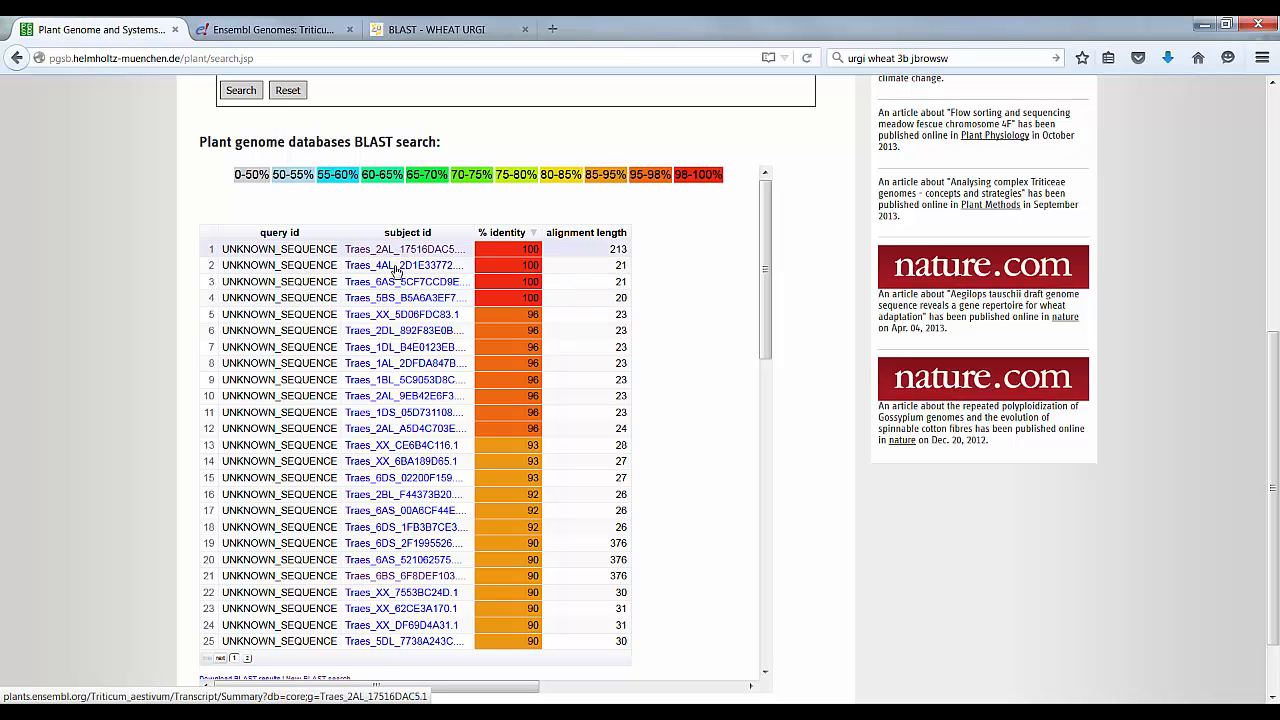
scroll("down", 3)
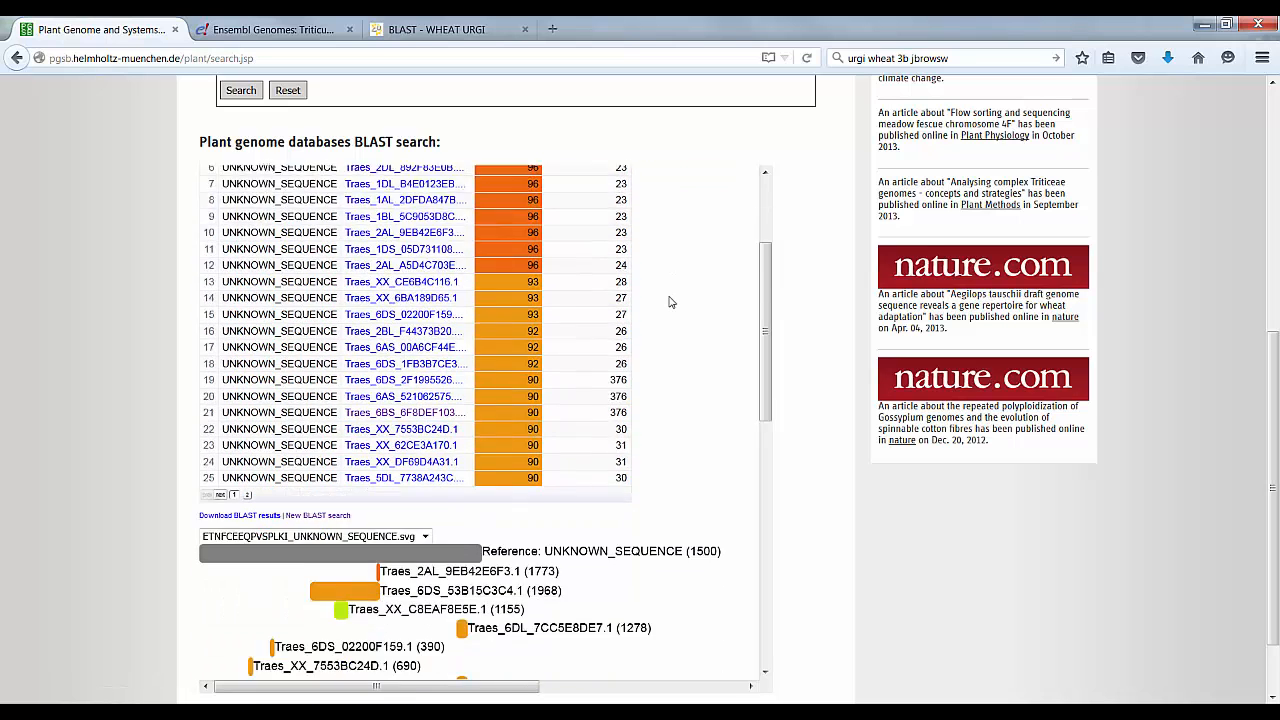
scroll("up", 3)
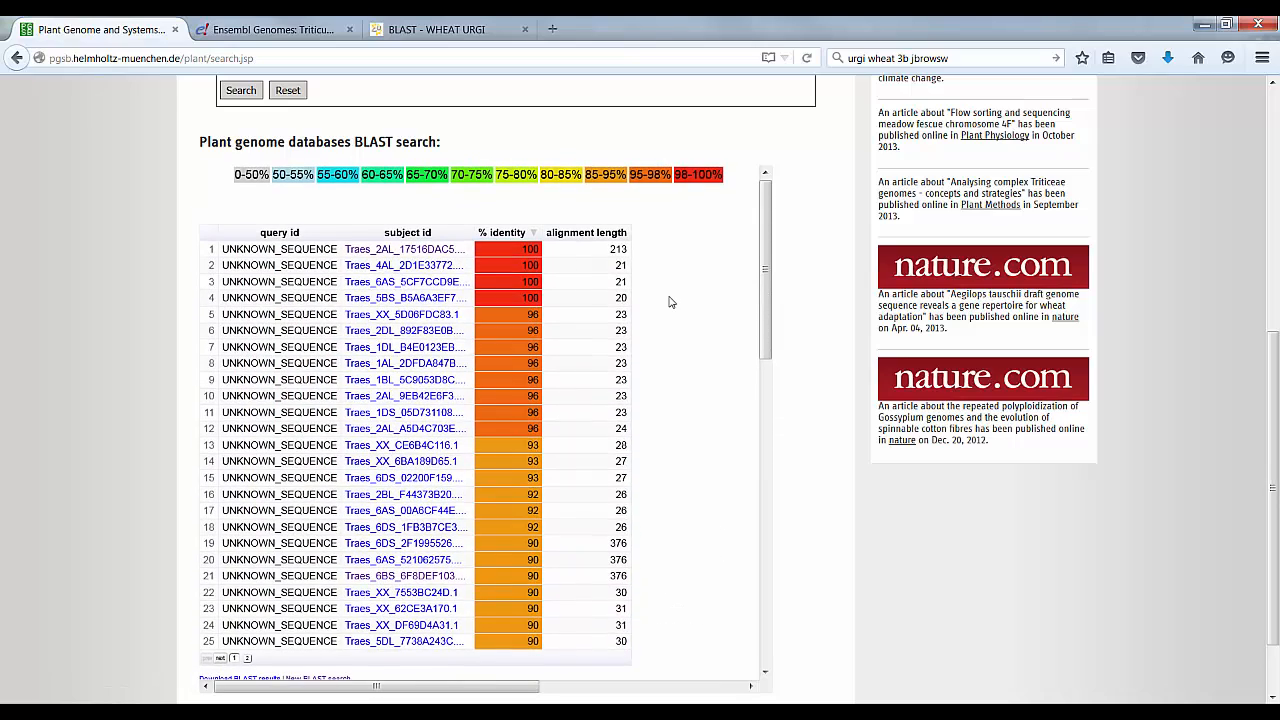
scroll("up", 3)
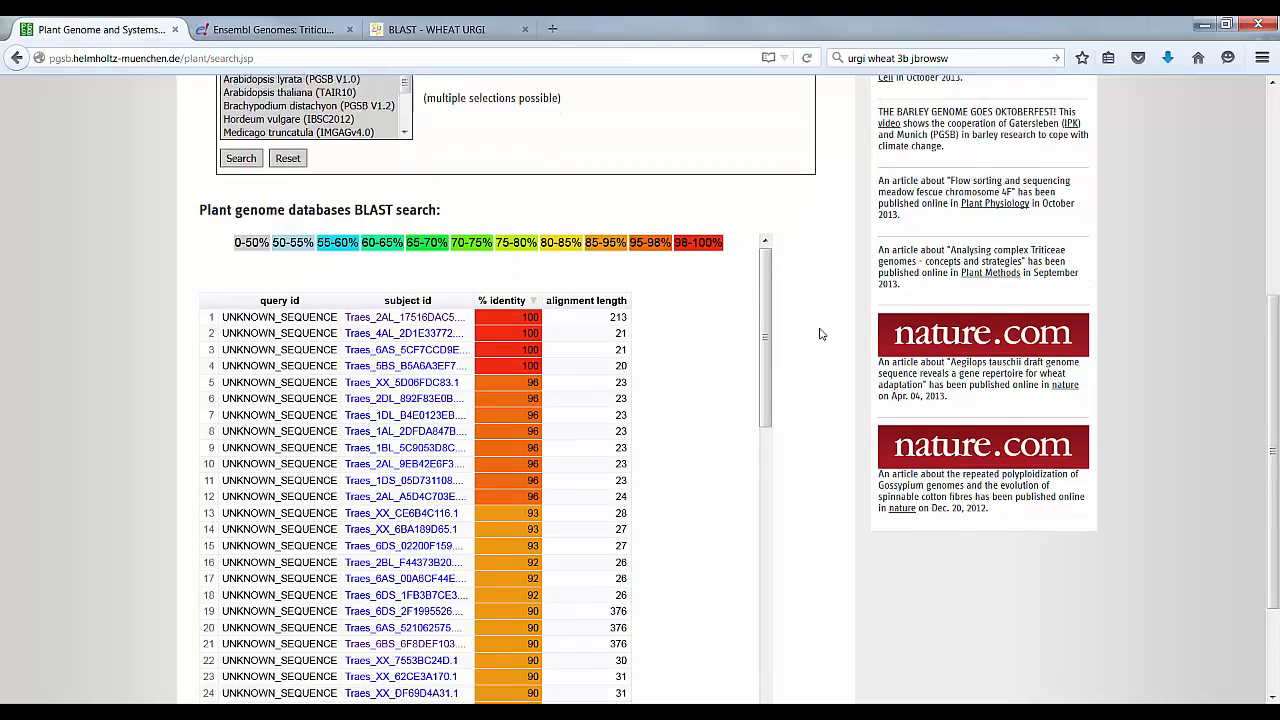
scroll("down", 3)
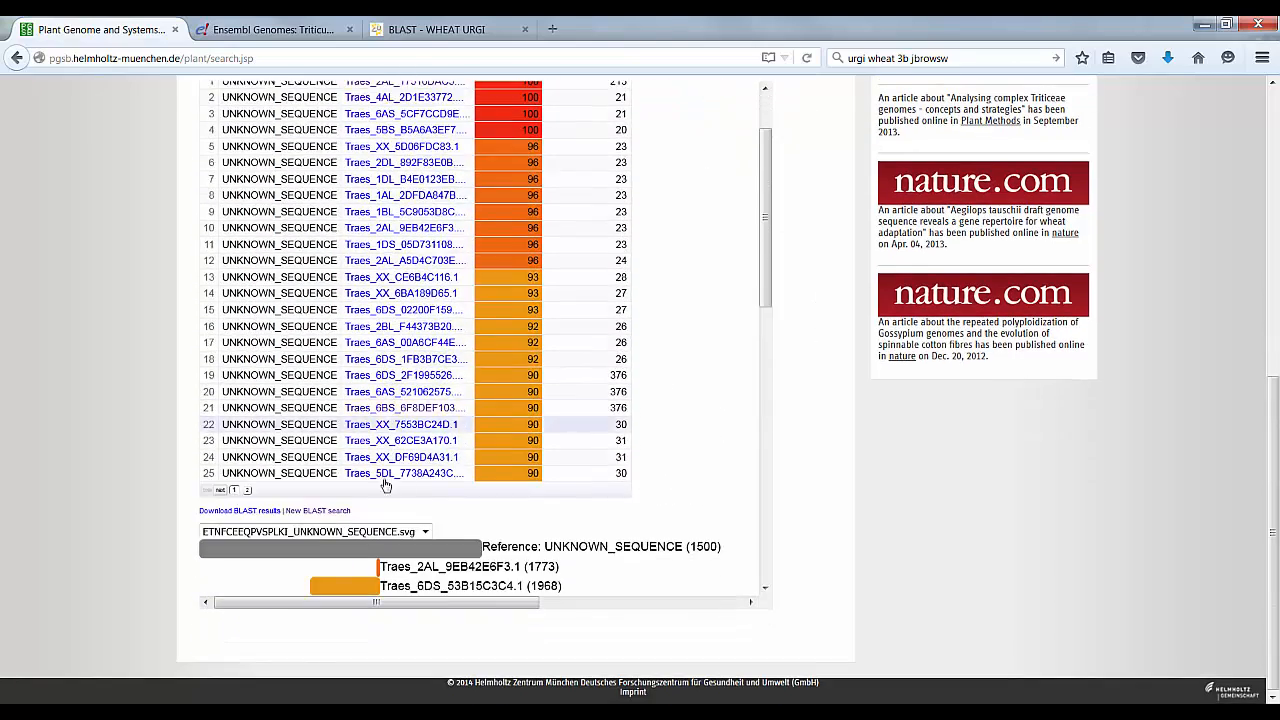
mouse_move(688, 462)
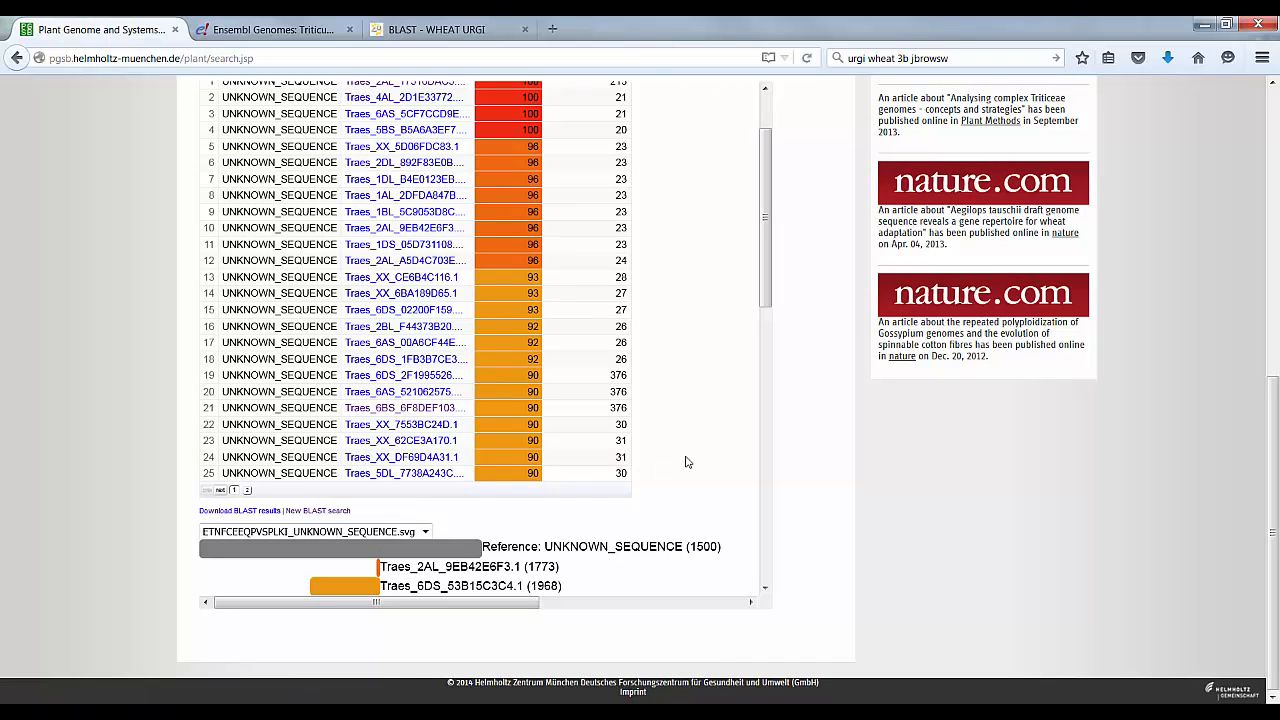
scroll("up", 3)
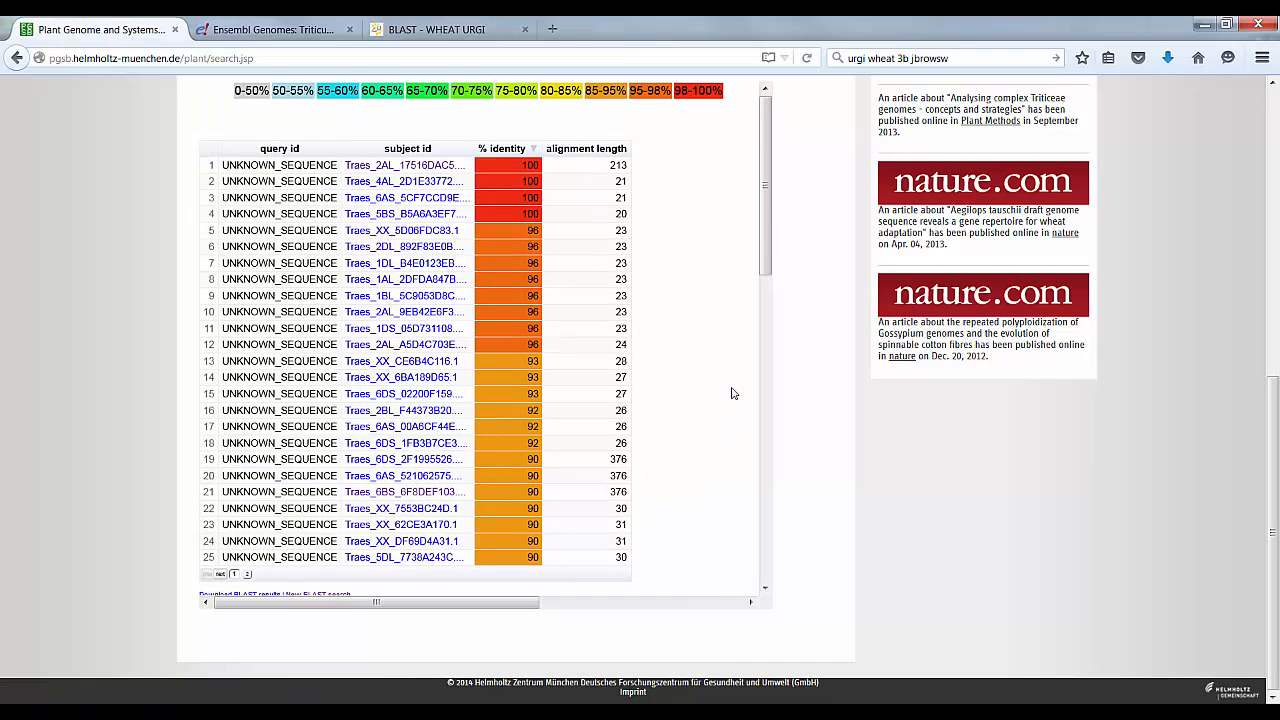
scroll("up", 3)
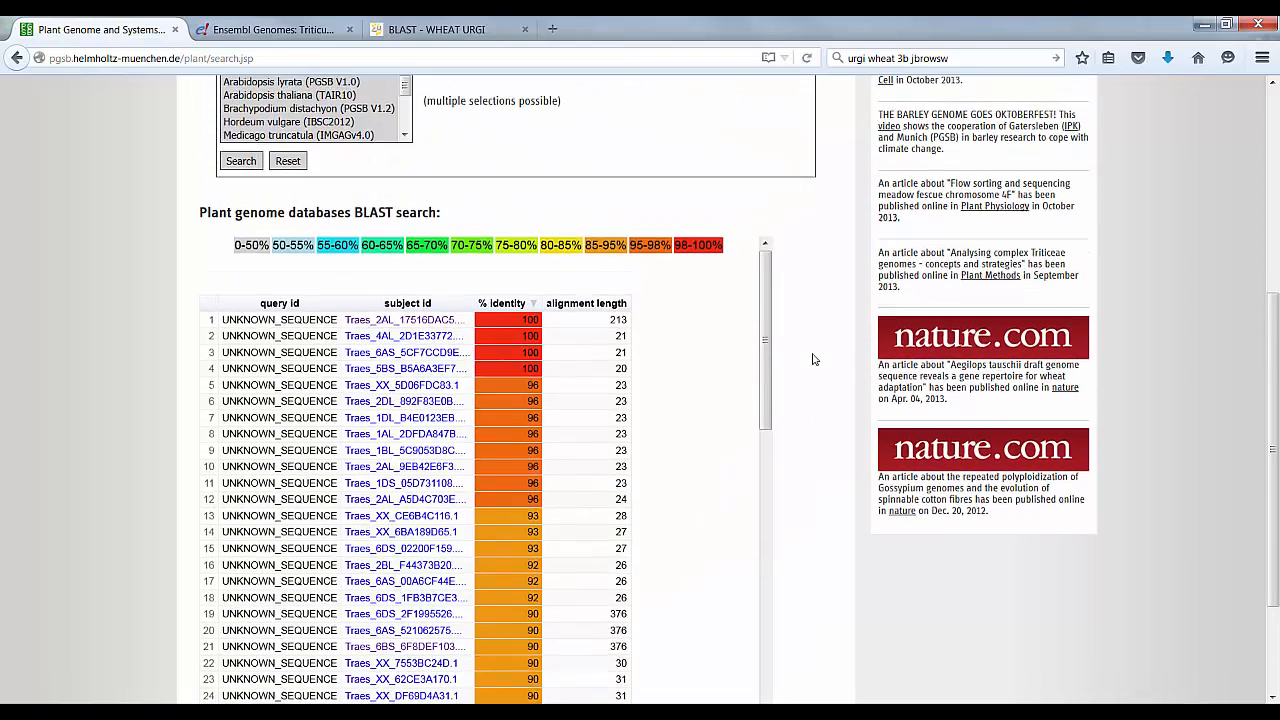
Step: On URGI BLAST, choose group Wheat_other_species_WGS, listing Durum, Monococcum and Urartu databases
left_click(440, 29)
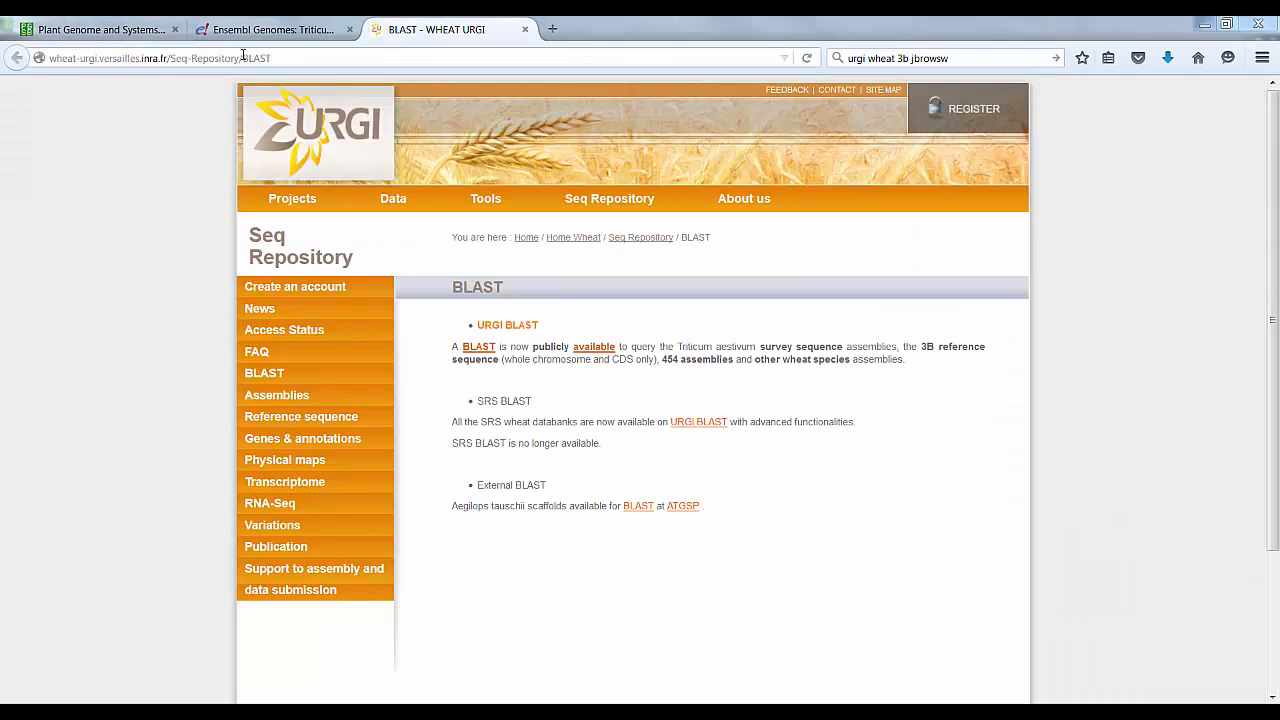
mouse_move(478, 347)
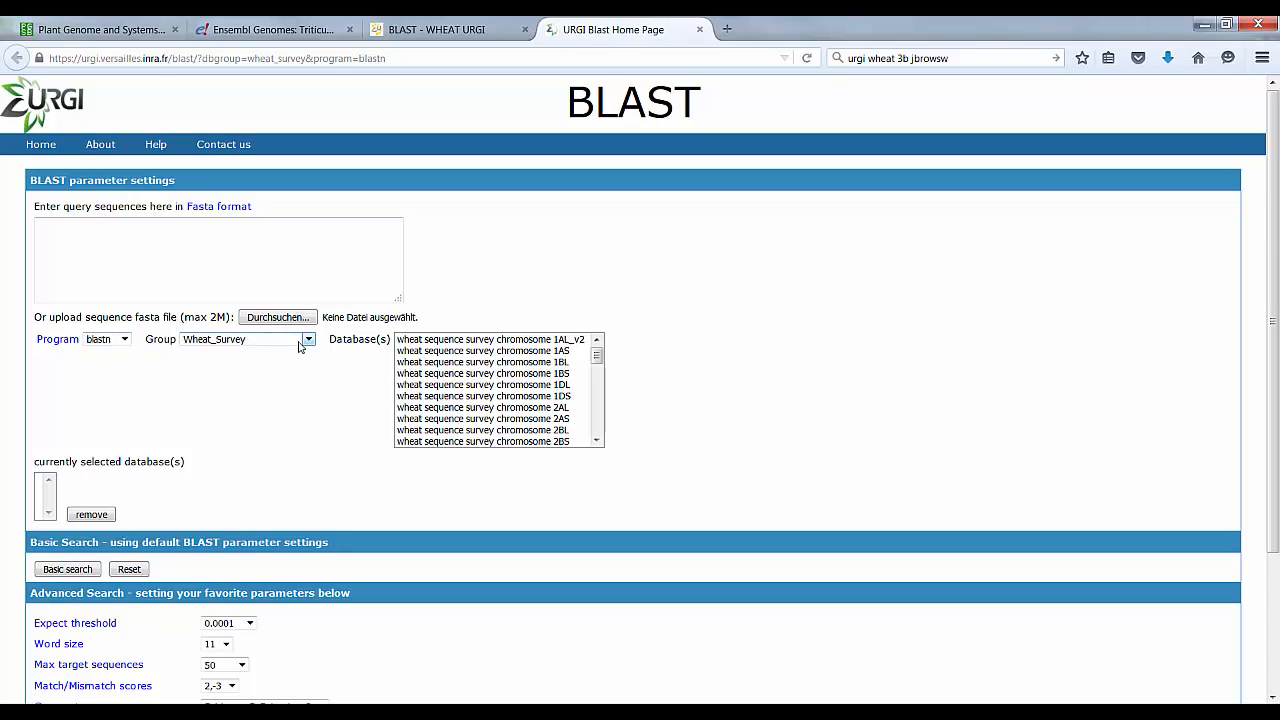
mouse_move(587, 373)
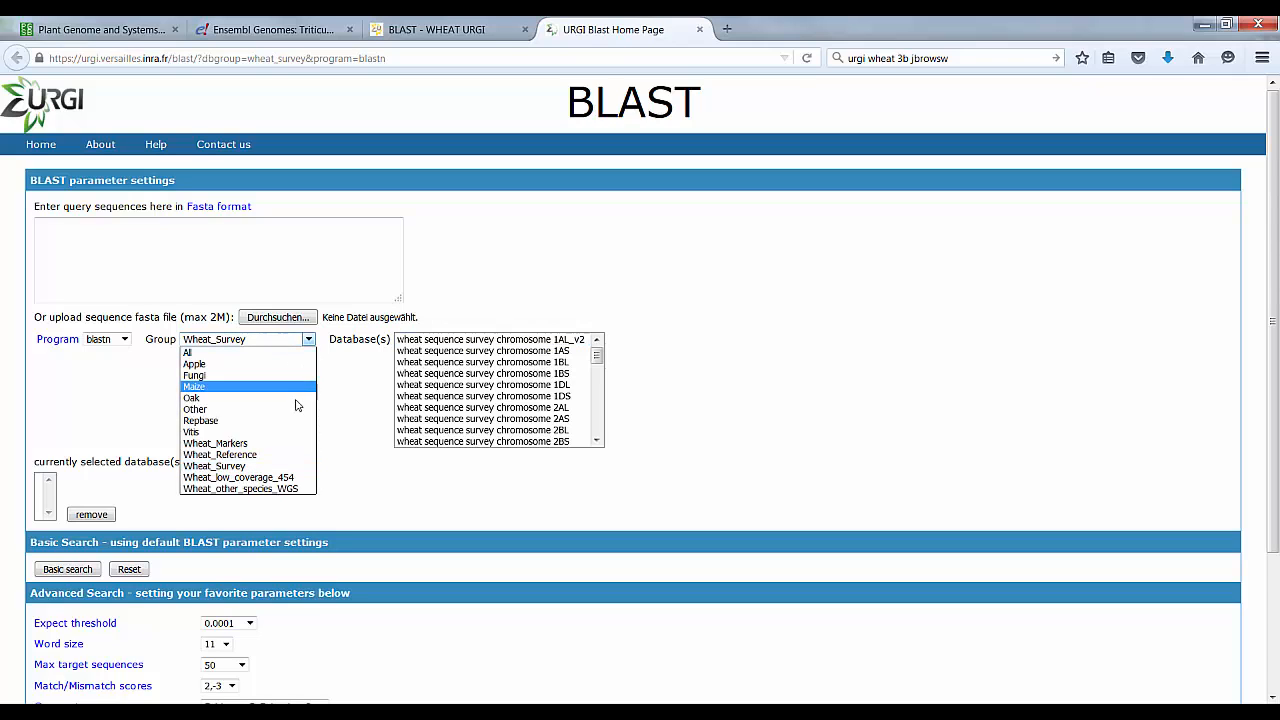
mouse_move(220, 454)
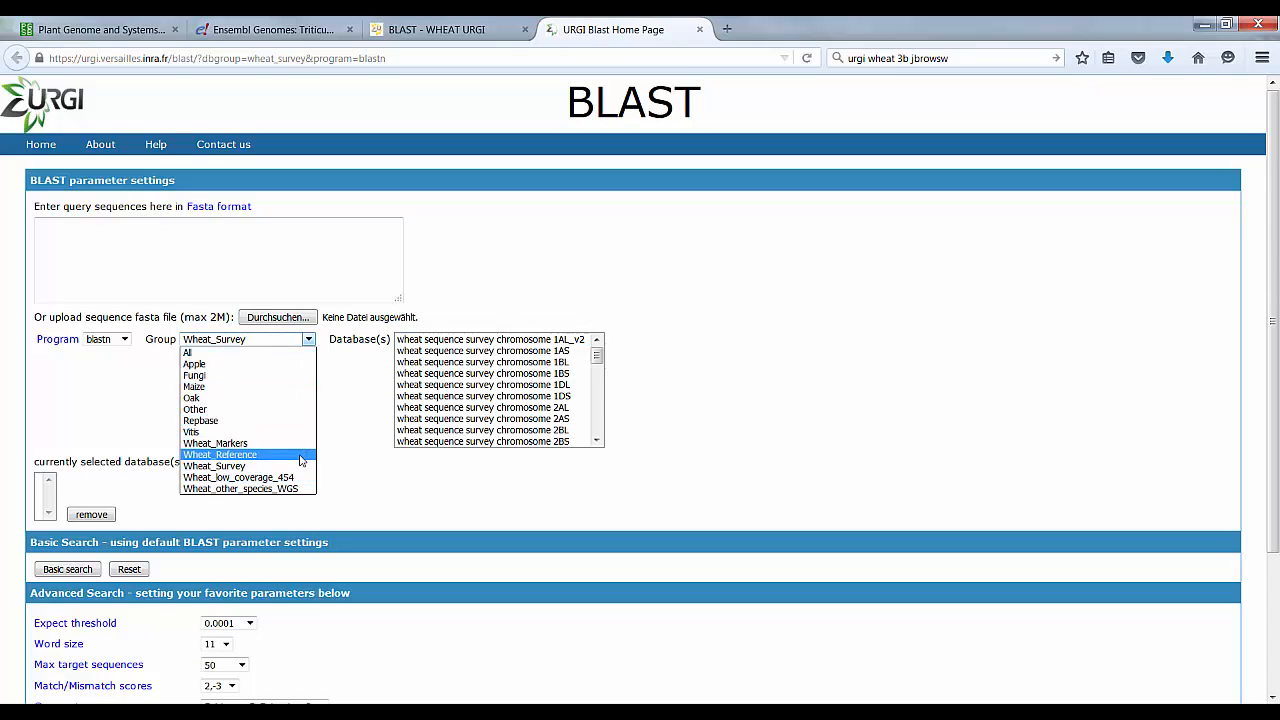
left_click(220, 454)
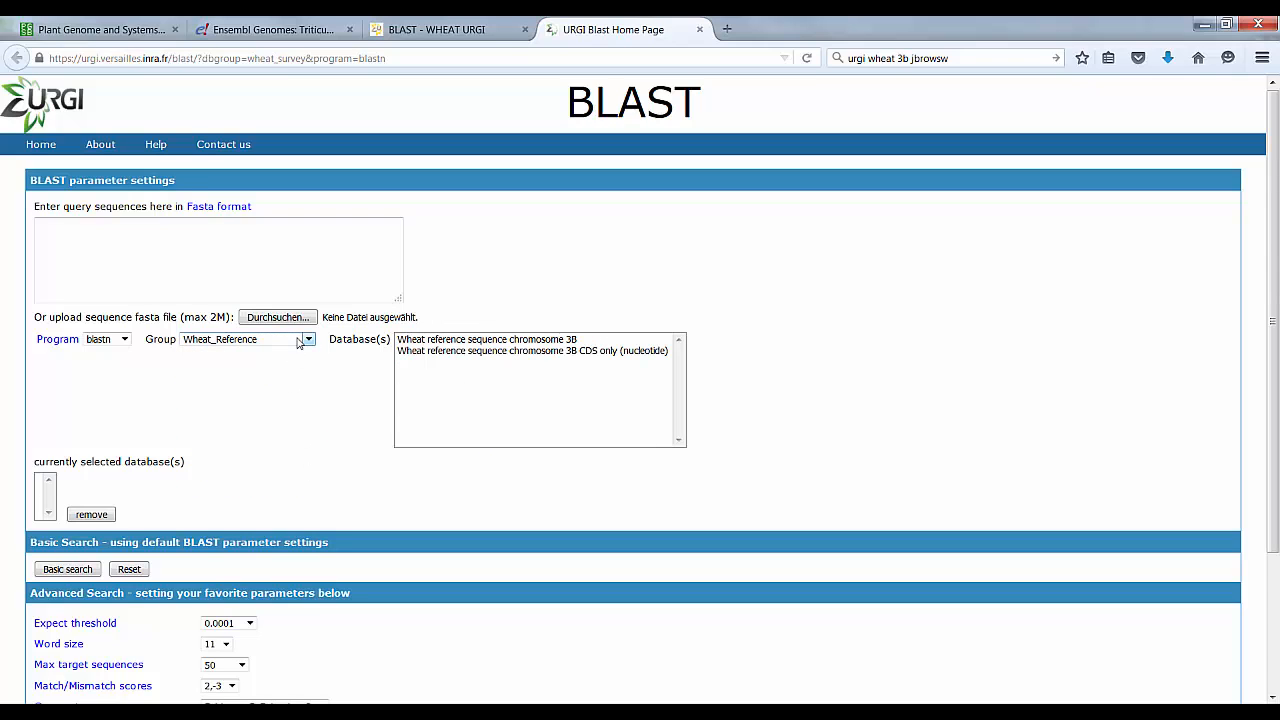
left_click(307, 339)
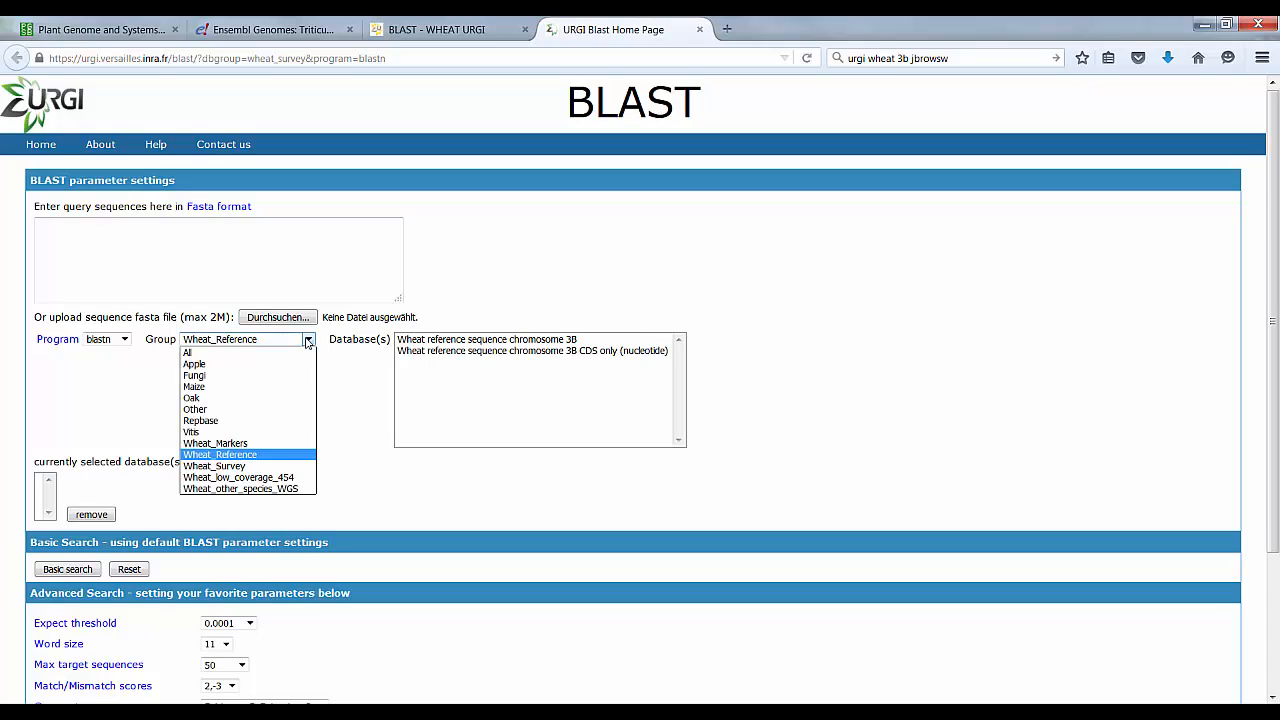
mouse_move(238, 477)
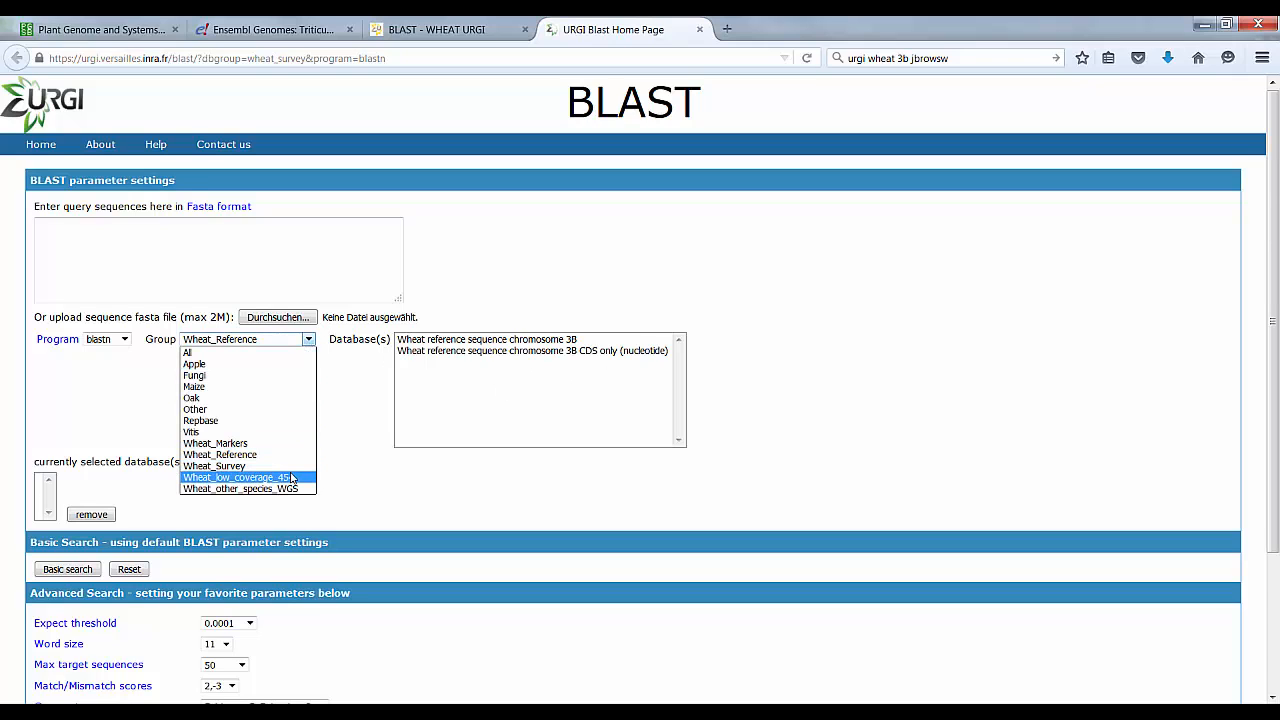
left_click(240, 477)
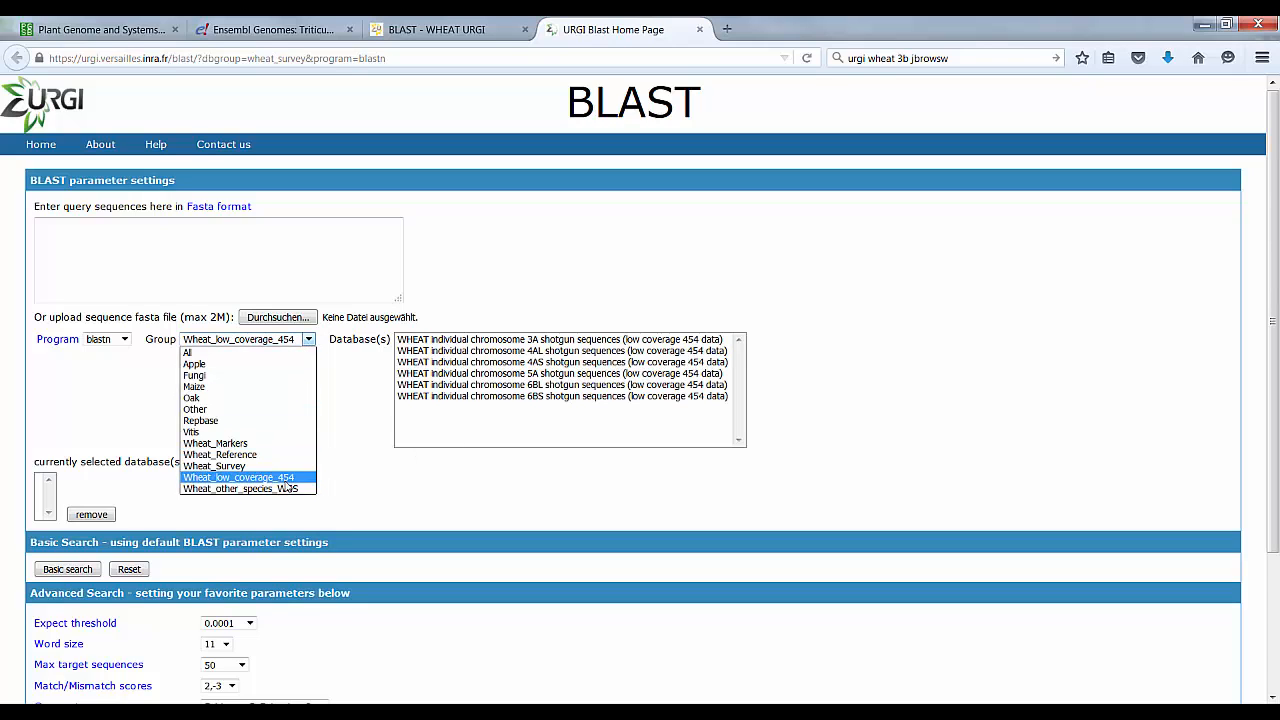
left_click(239, 489)
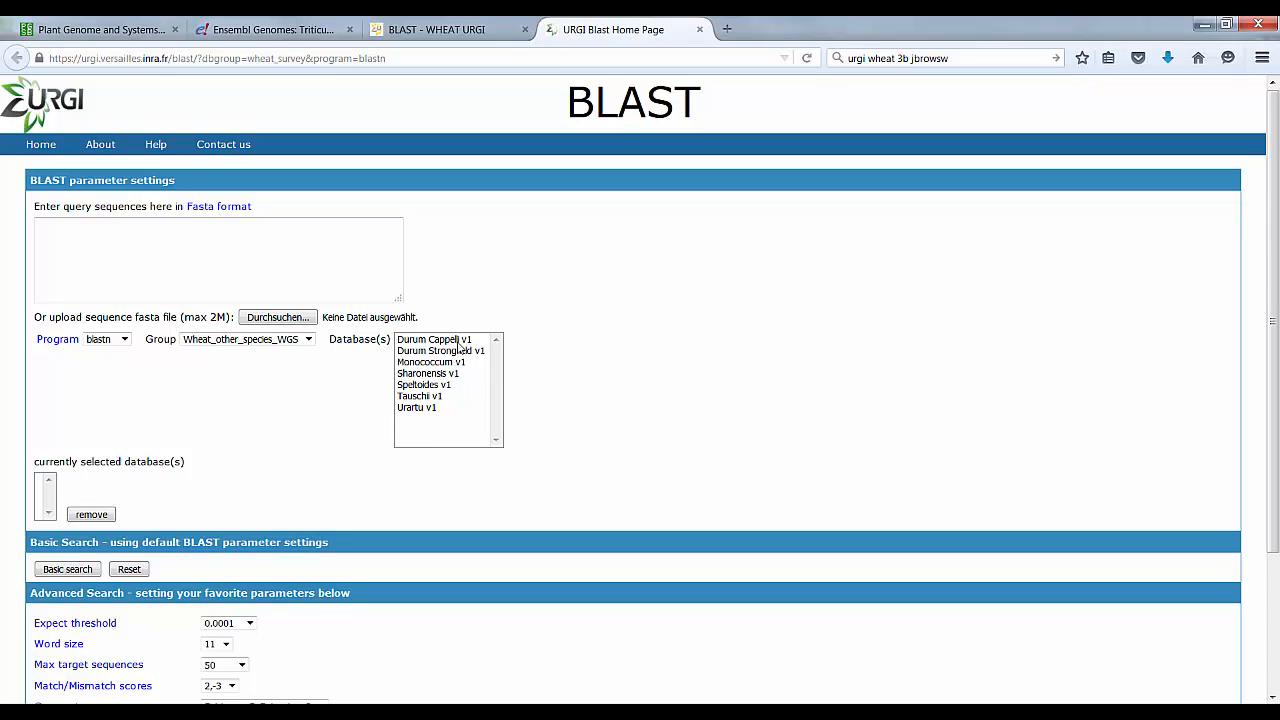
mouse_move(289, 402)
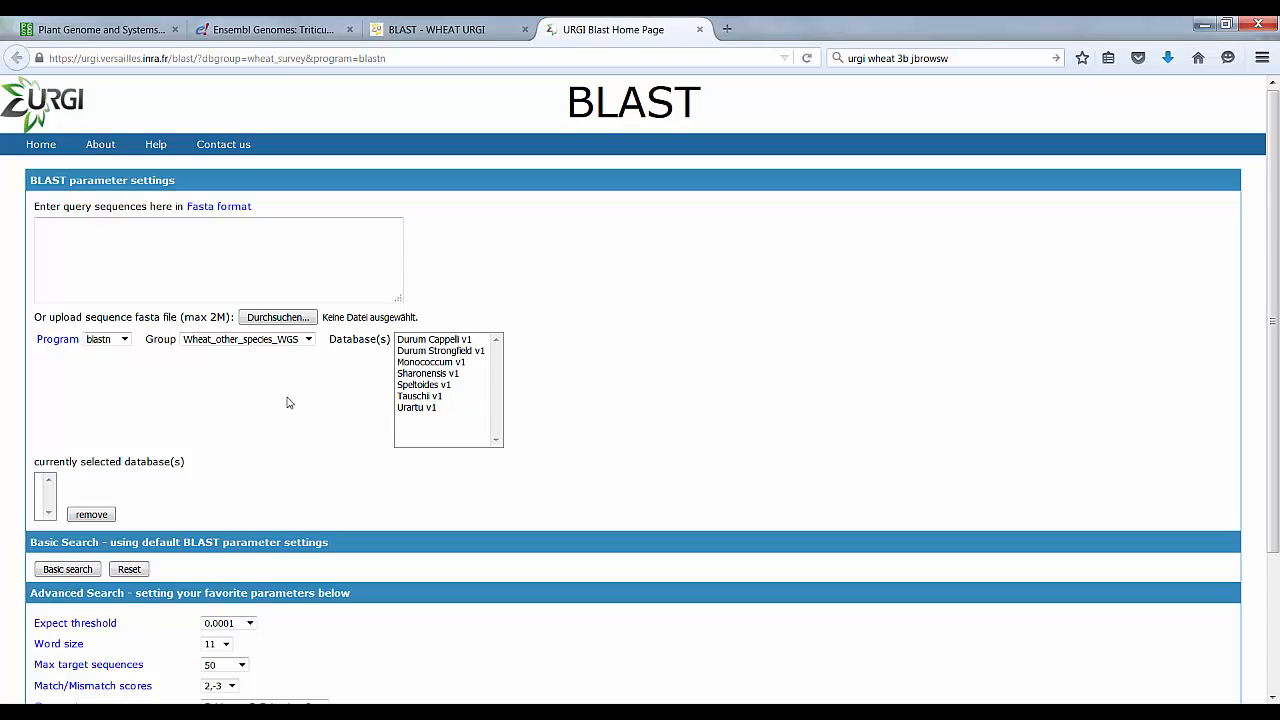
scroll("down", 3)
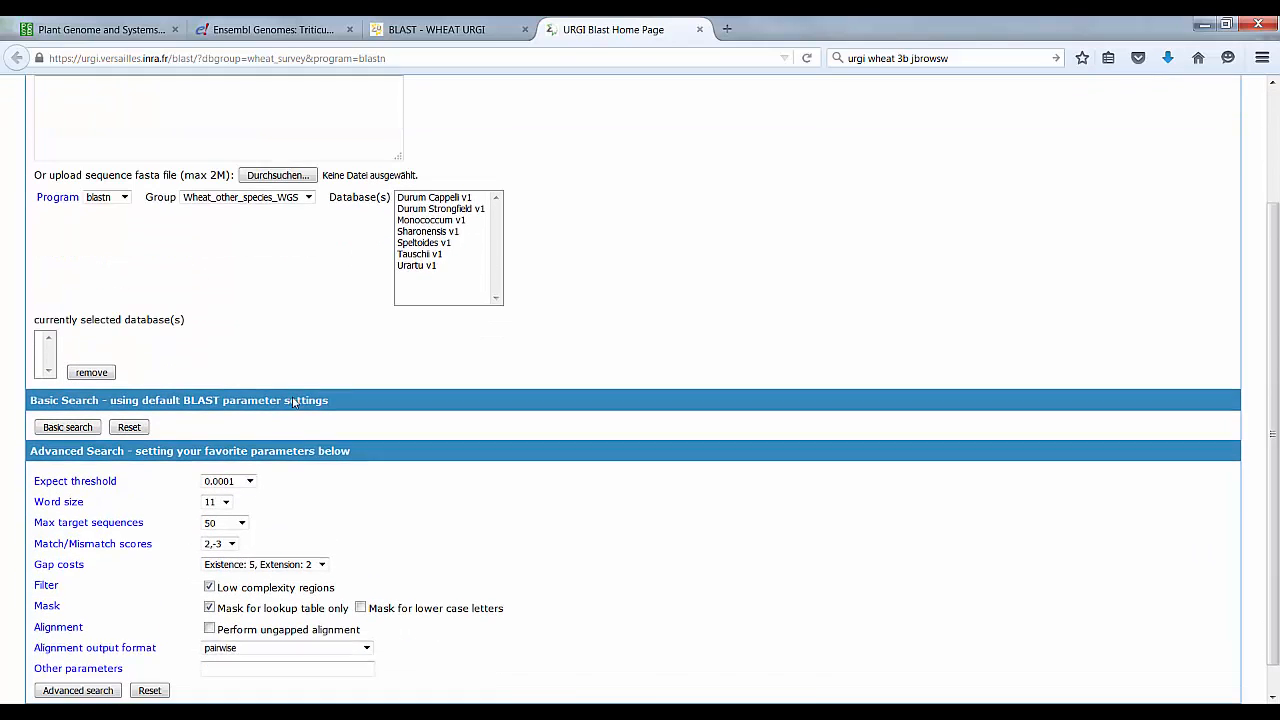
scroll("down", 3)
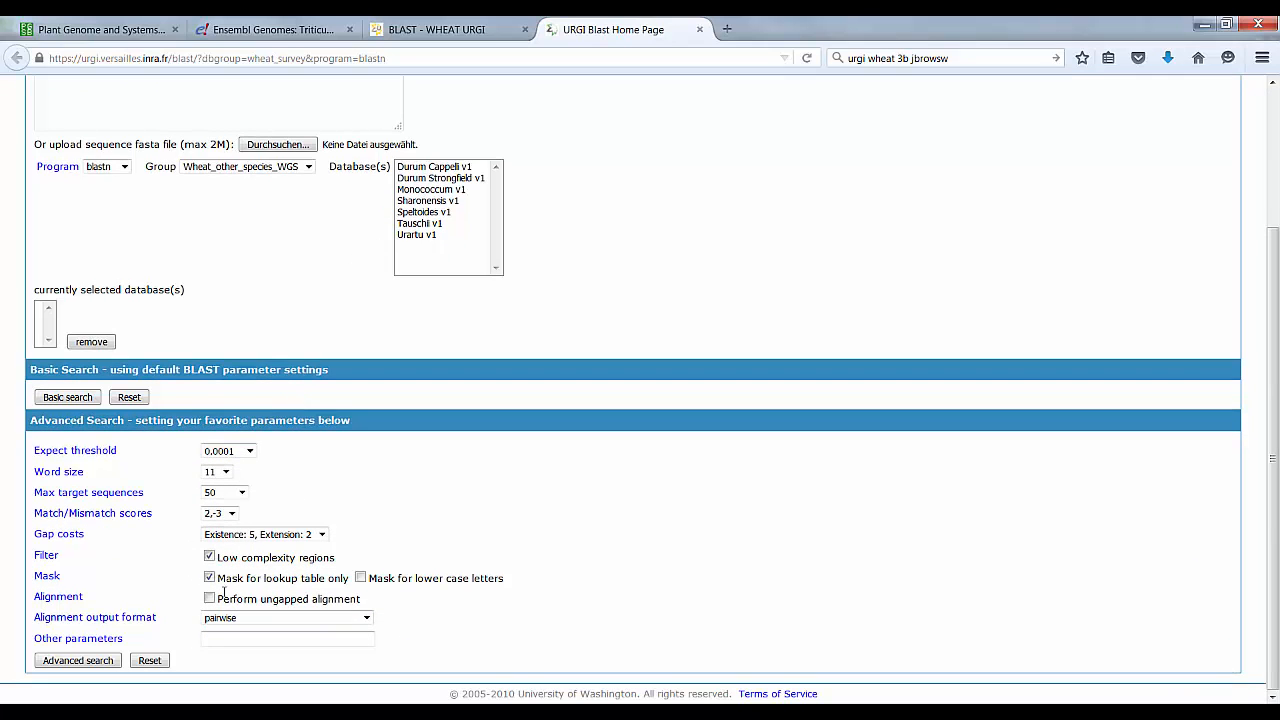
mouse_move(168, 597)
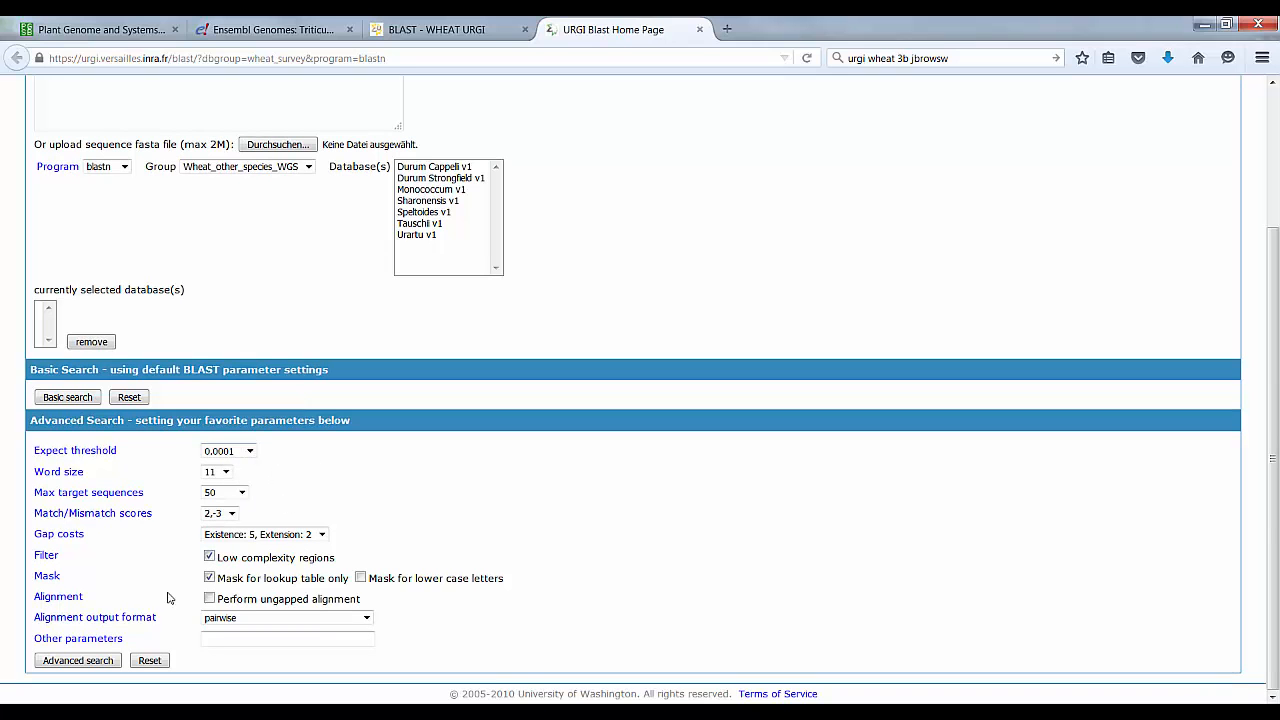
mouse_move(375, 471)
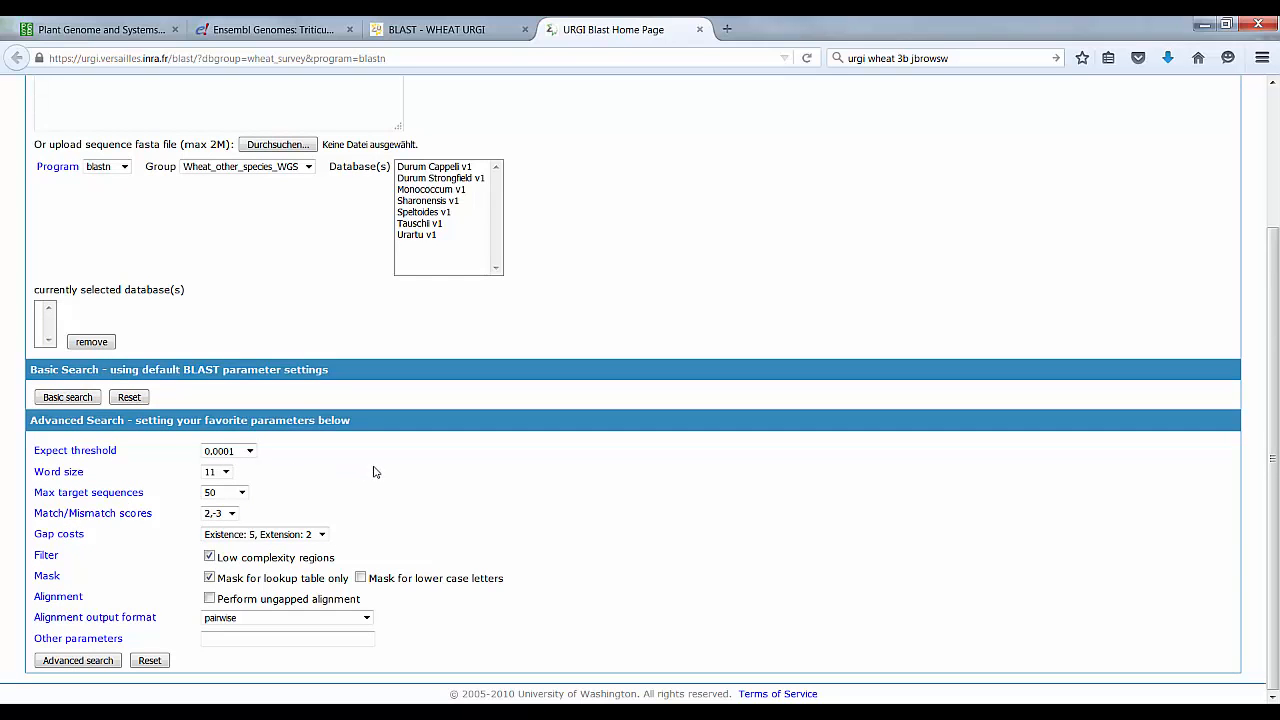
scroll("up", 3)
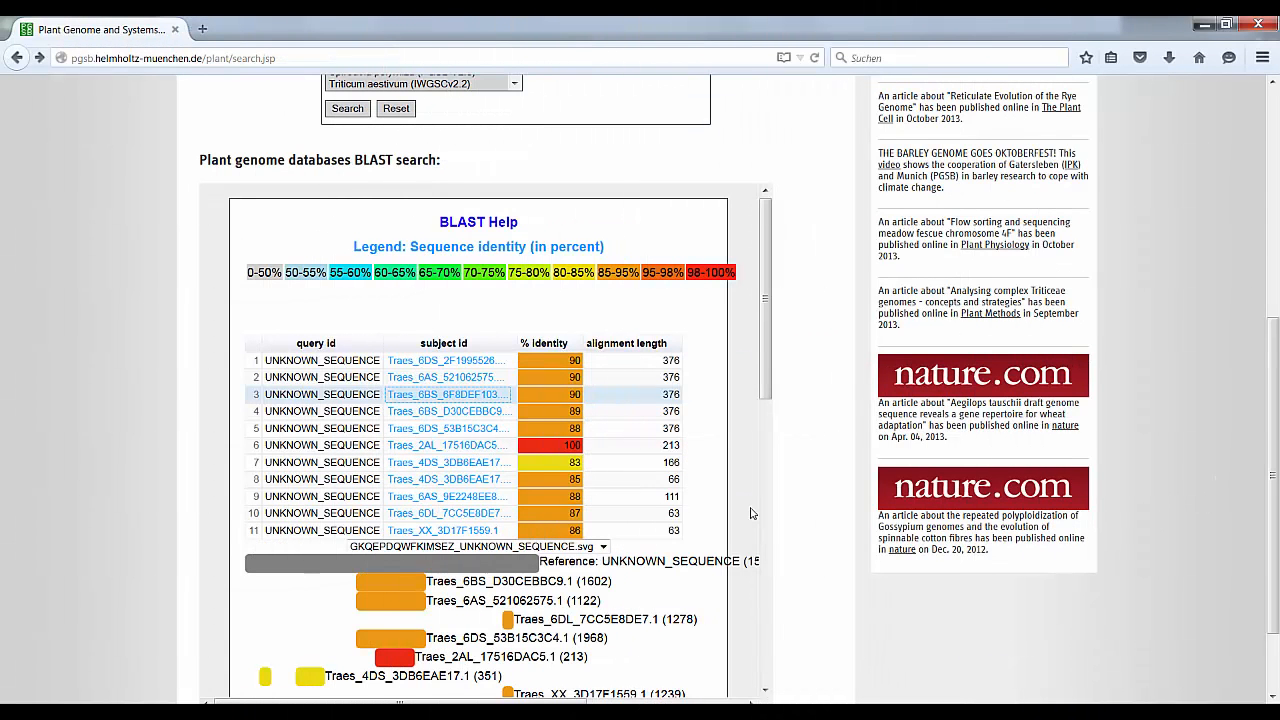
mouse_move(445, 394)
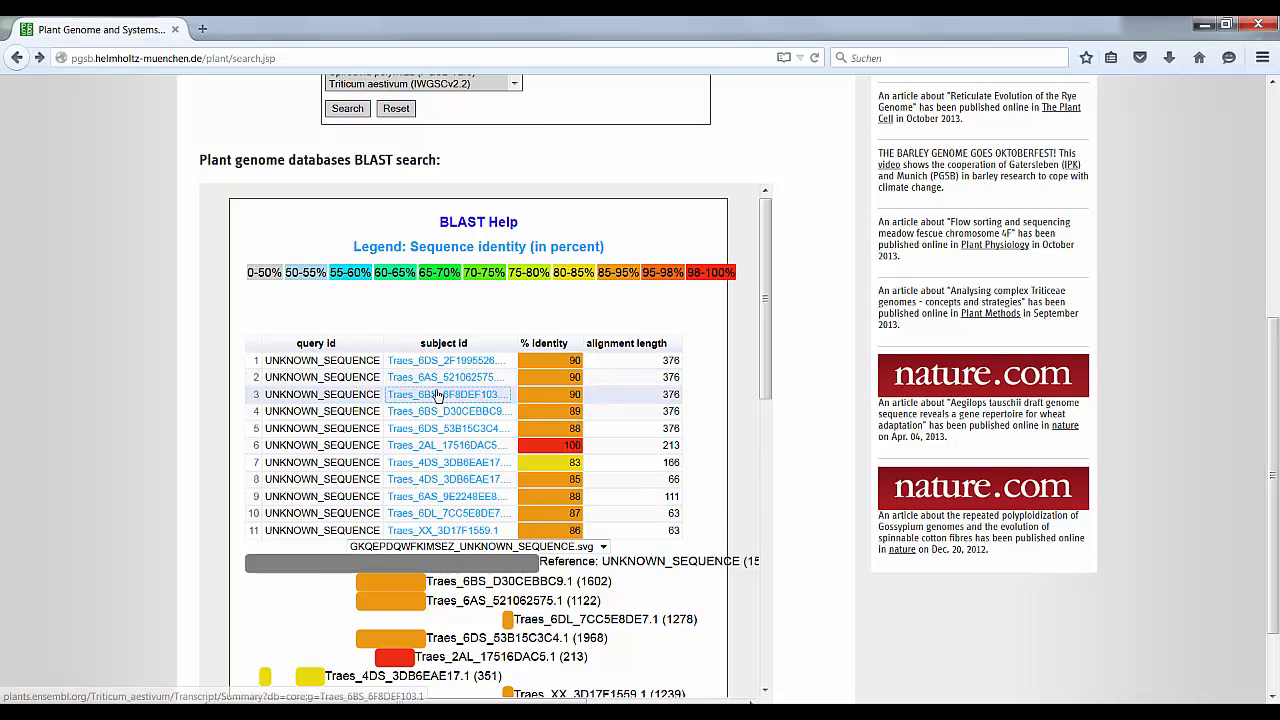
Step: Open the Traes_6BS_6F8DEF103.1 subject link from the PlantsDB hit table in a new tab
left_click(443, 394)
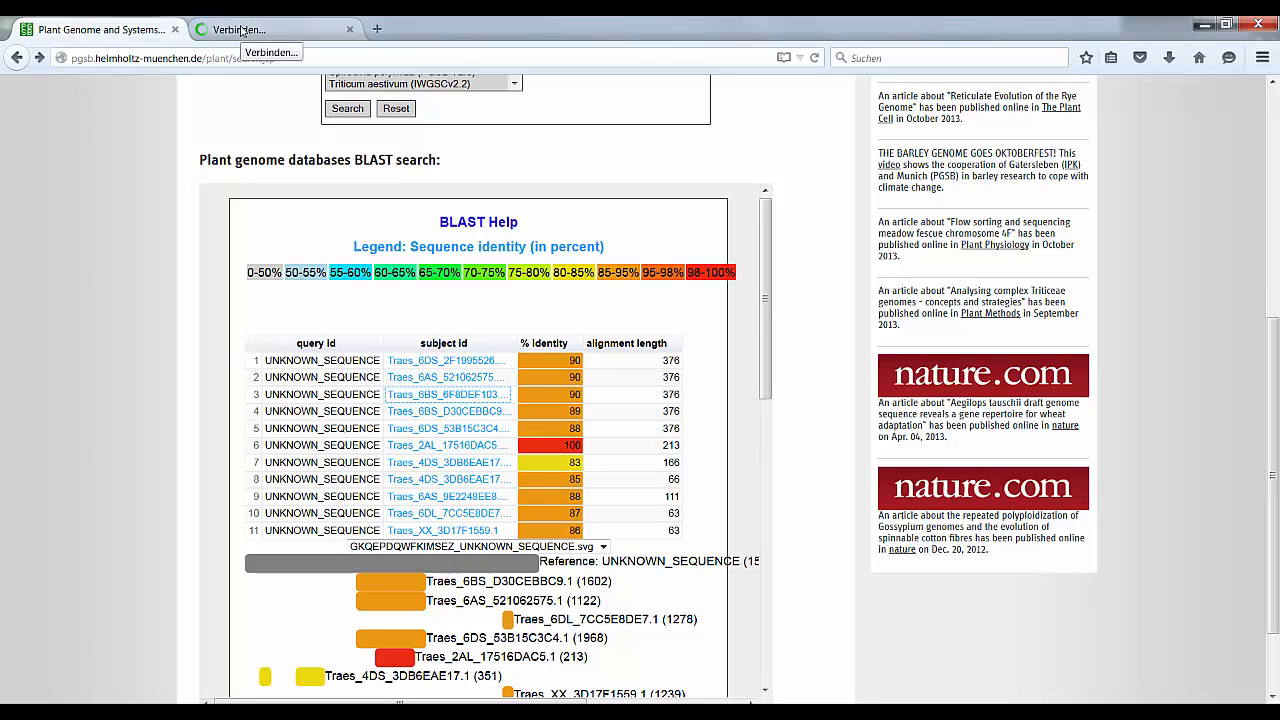
Step: Switch to the Ensembl tab showing the 5-exon, 1,762 bp Traes_6BS_6F8DEF103.1 transcript on 6B
left_click(447, 393)
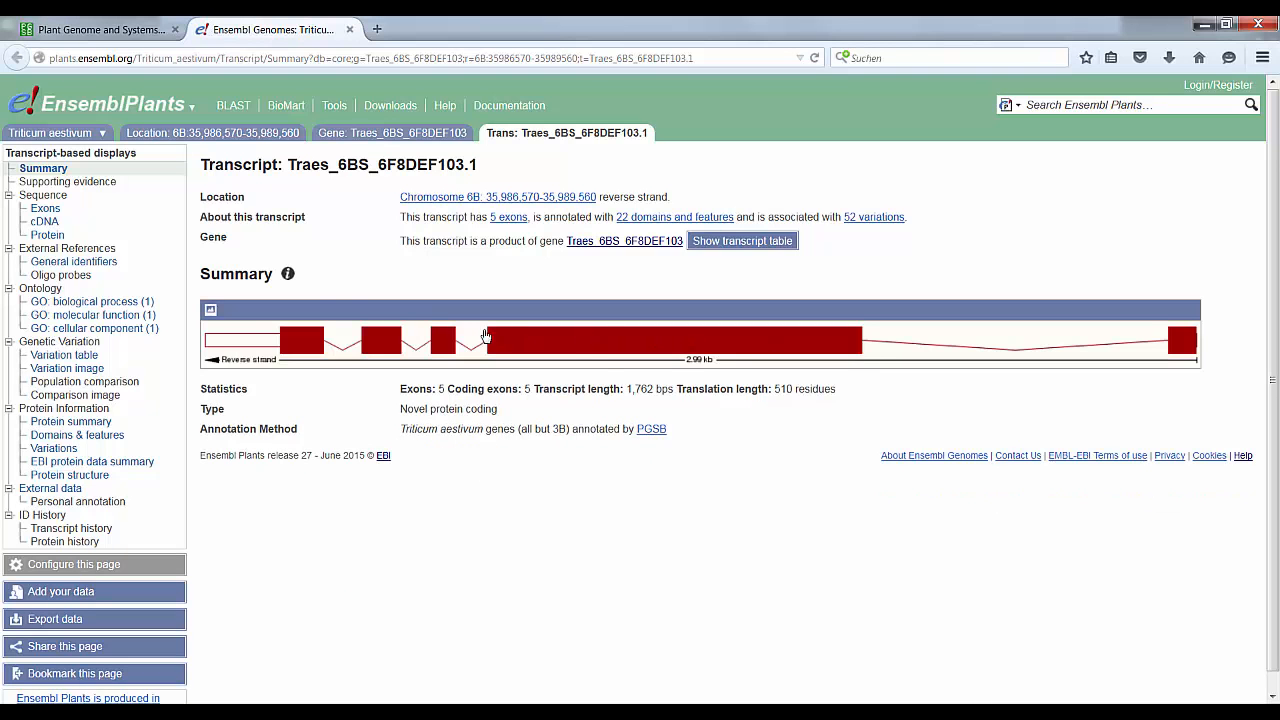
mouse_move(625, 241)
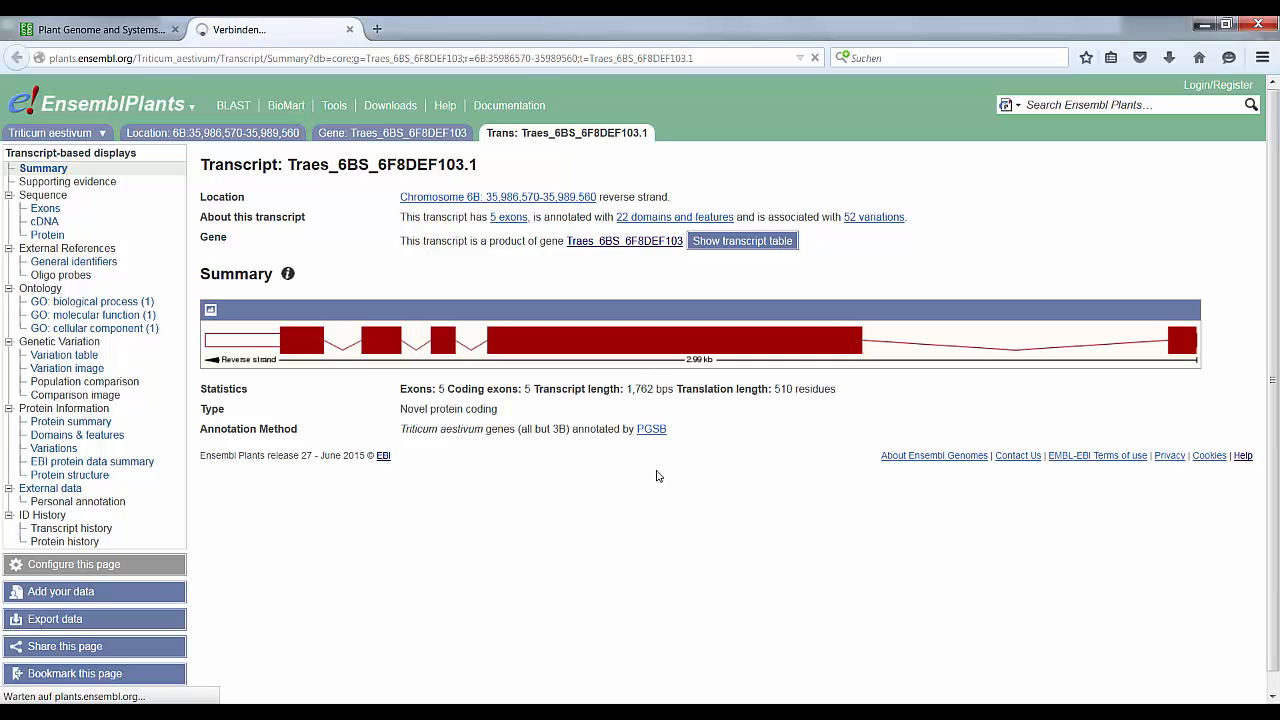
Step: Open gene Traes_6BS_6F8DEF103 and show its GO molecular function: calcium ion binding (GO:0005509)
left_click(393, 132)
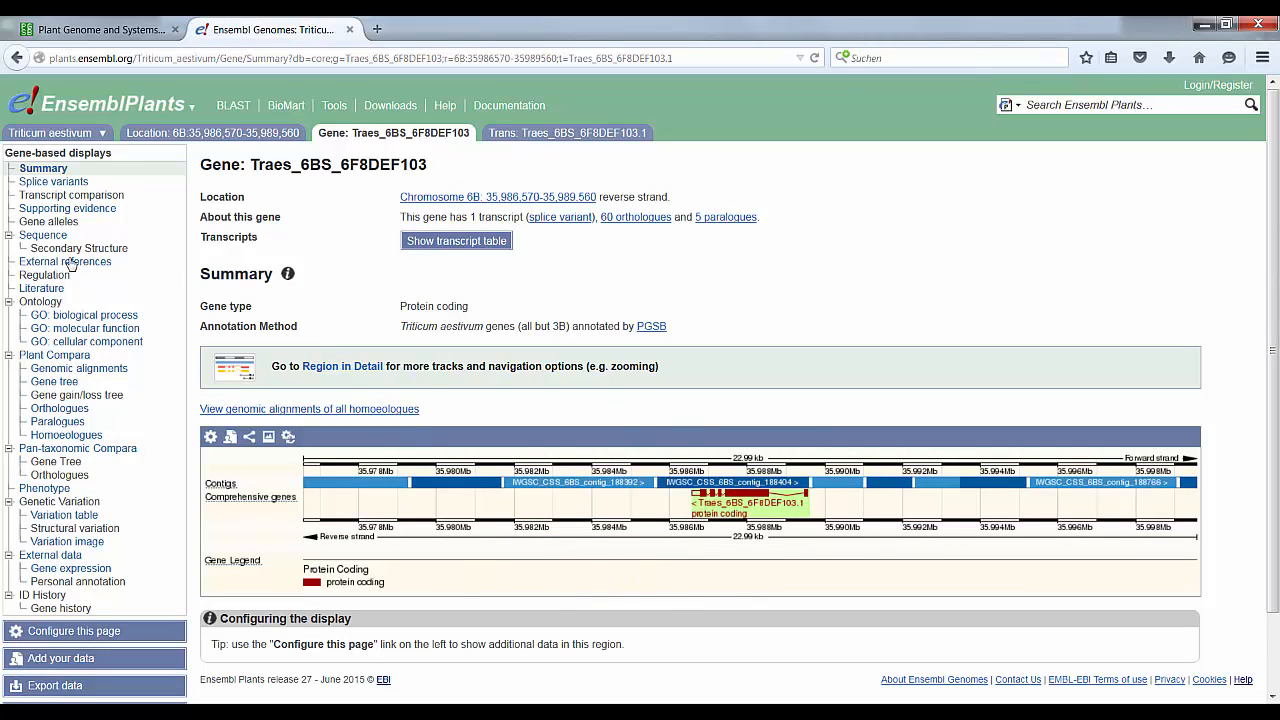
mouse_move(85, 328)
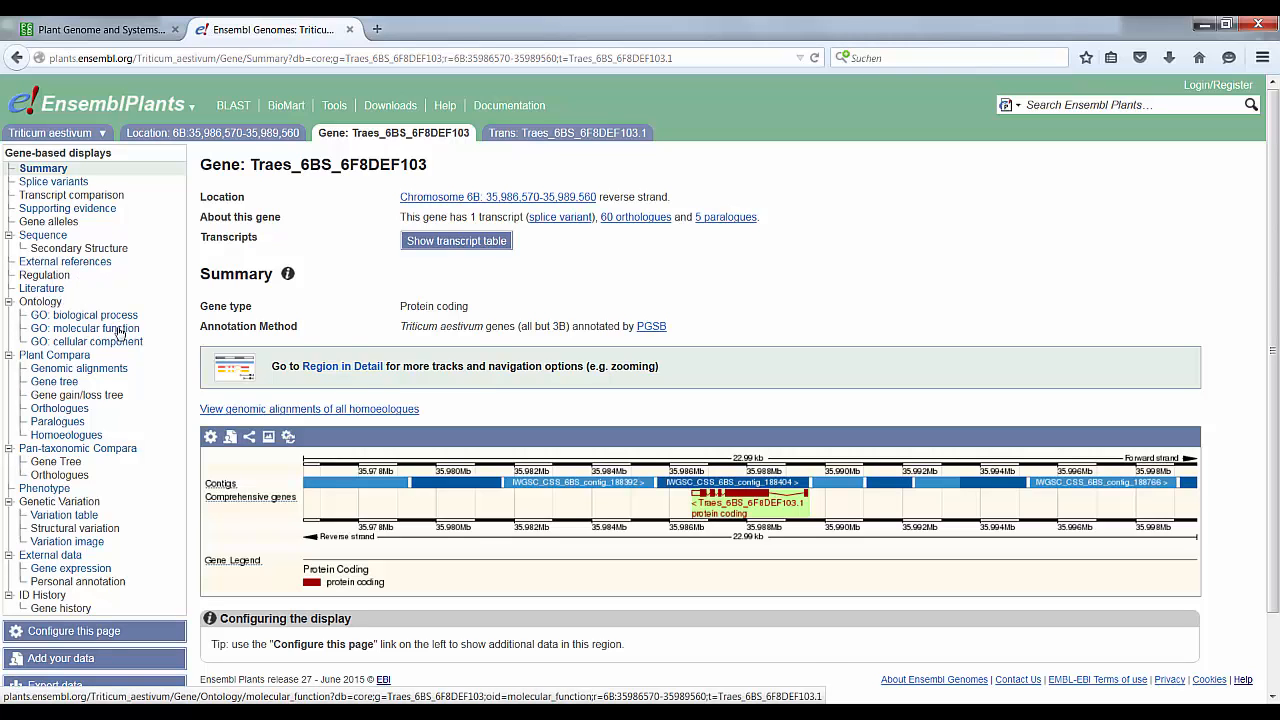
left_click(85, 328)
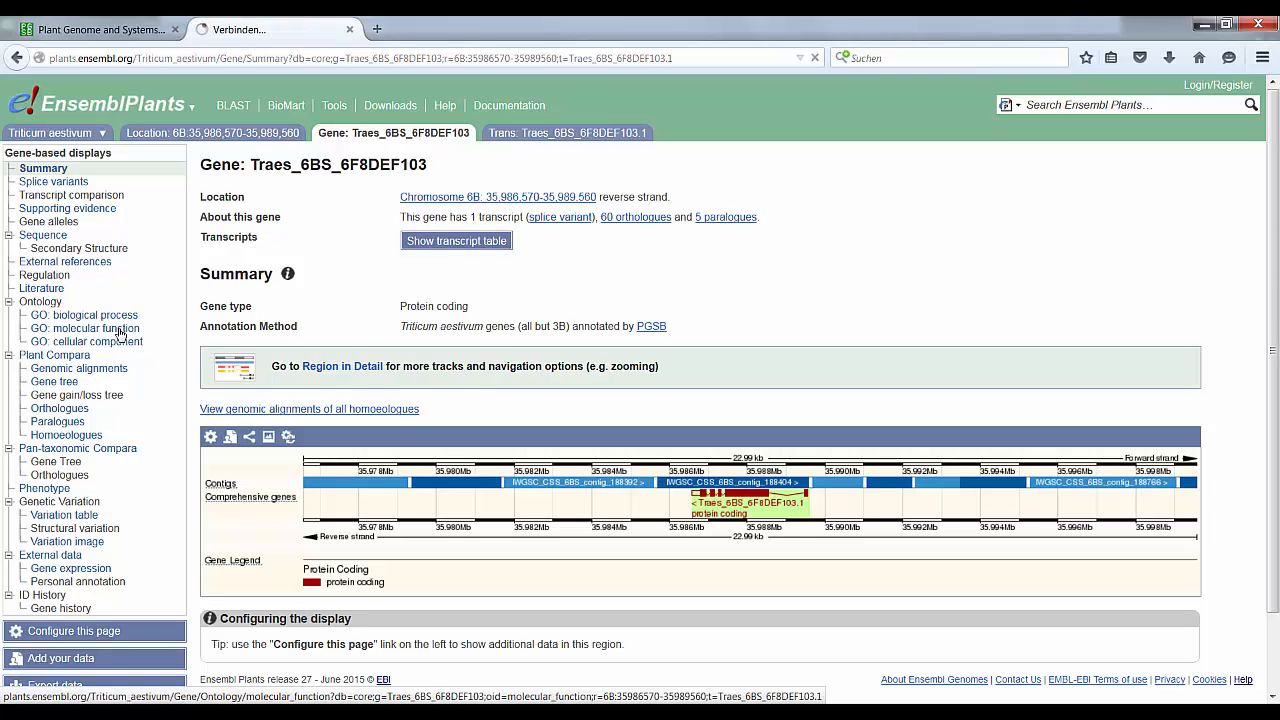
left_click(85, 328)
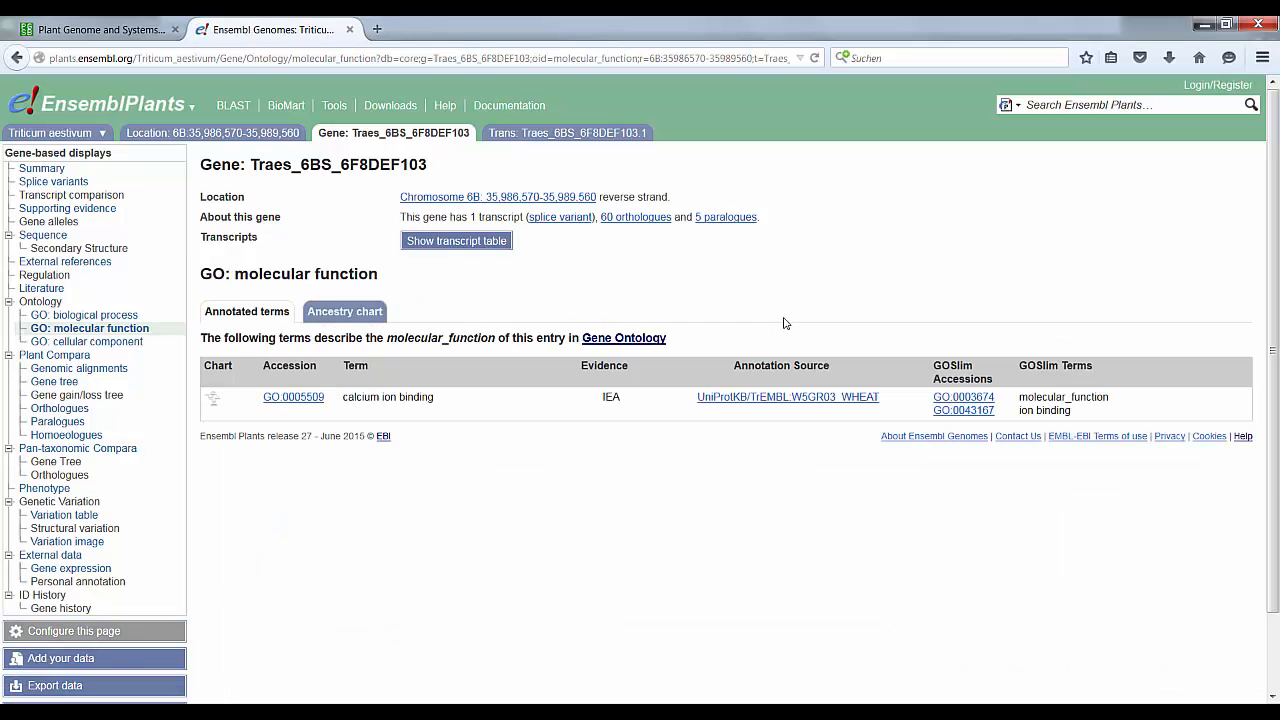
mouse_move(302, 394)
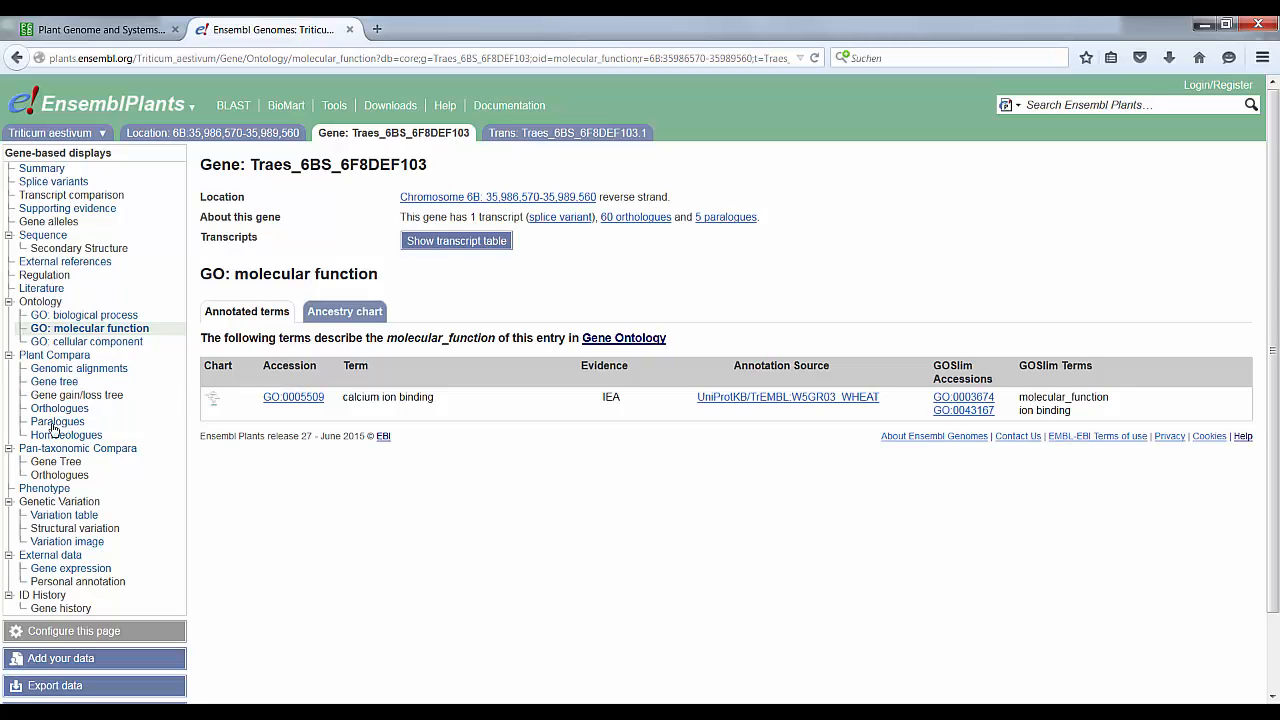
mouse_move(84, 315)
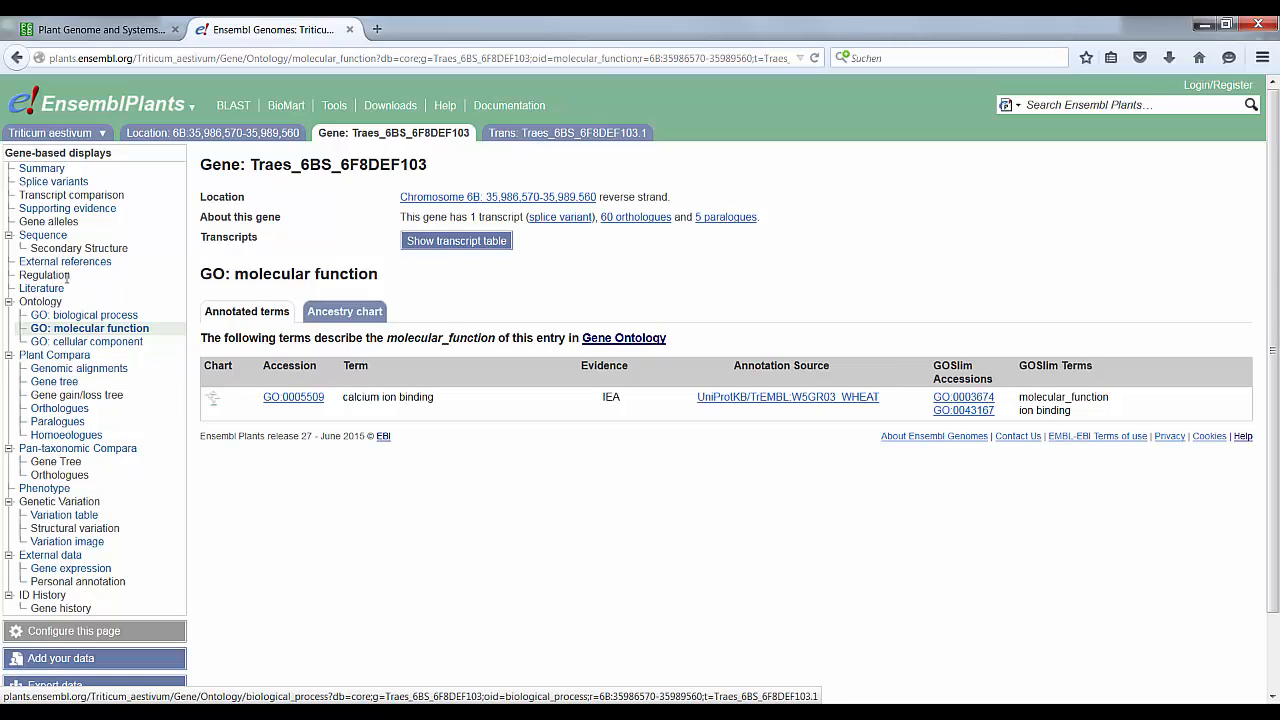
mouse_move(43, 235)
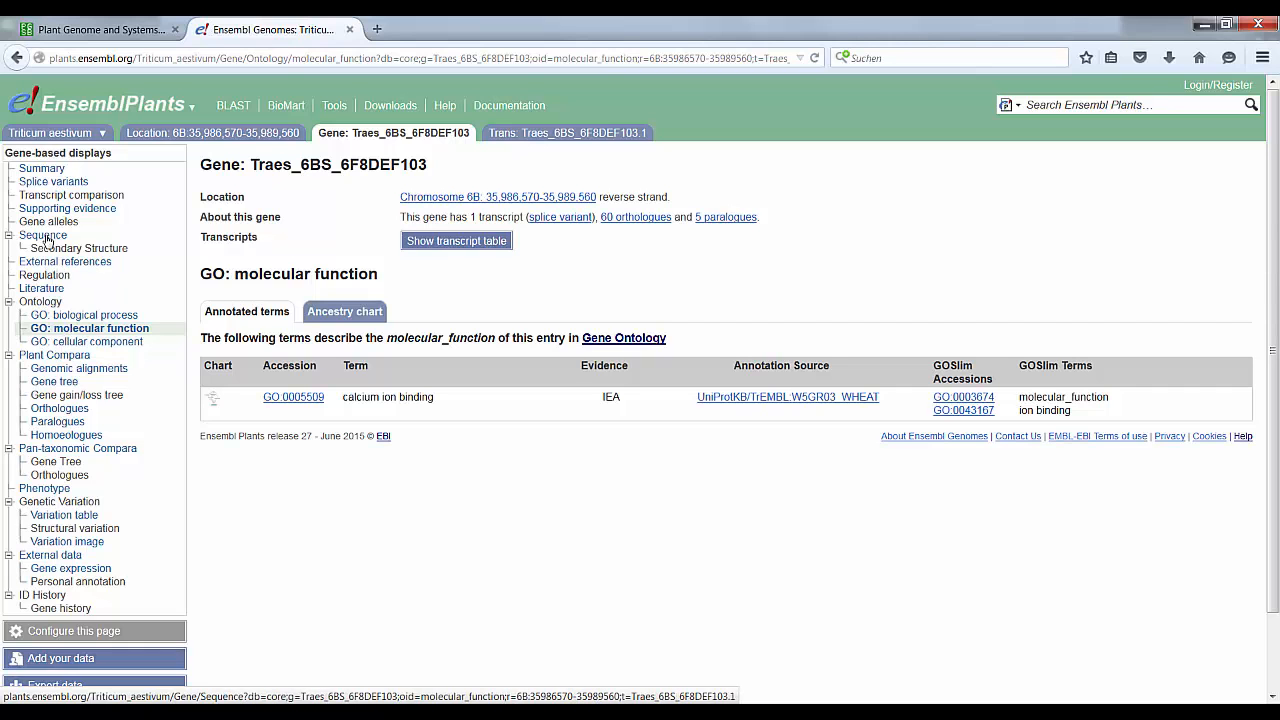
Step: Open the Sequence view for Traes_6BS_6F8DEF103 and browse its exon-highlighted genomic sequence
left_click(43, 234)
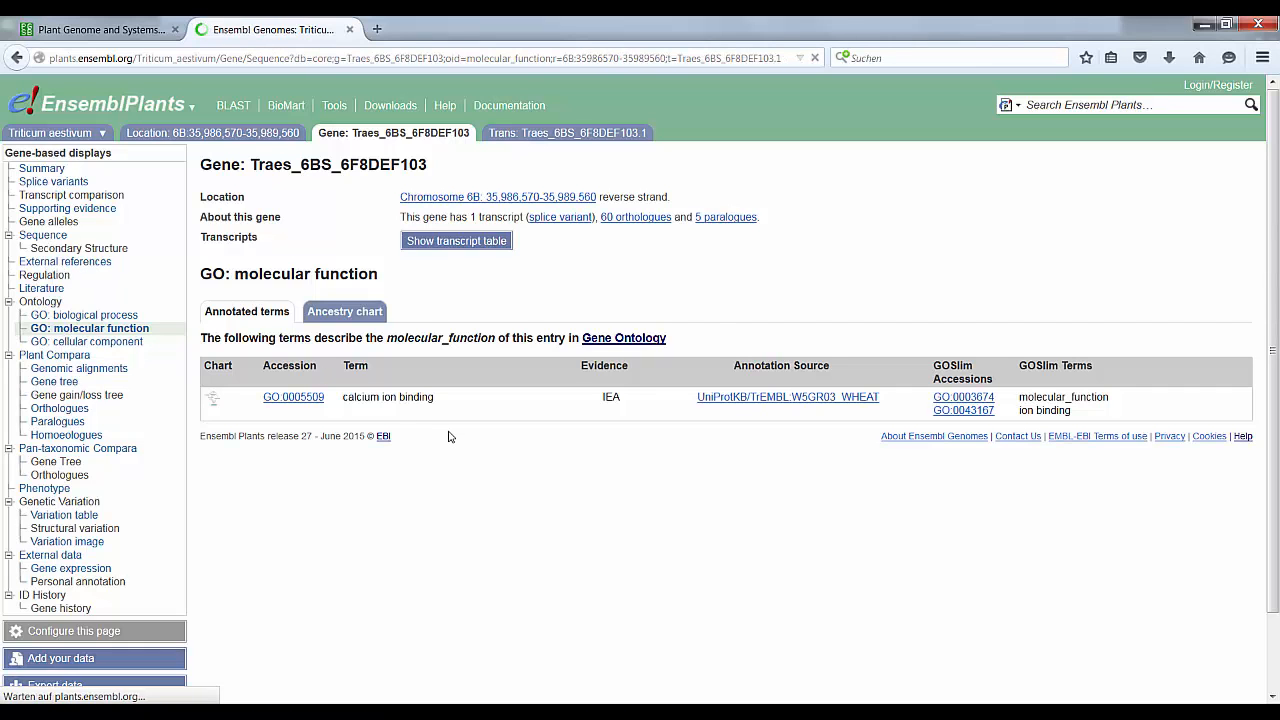
left_click(43, 234)
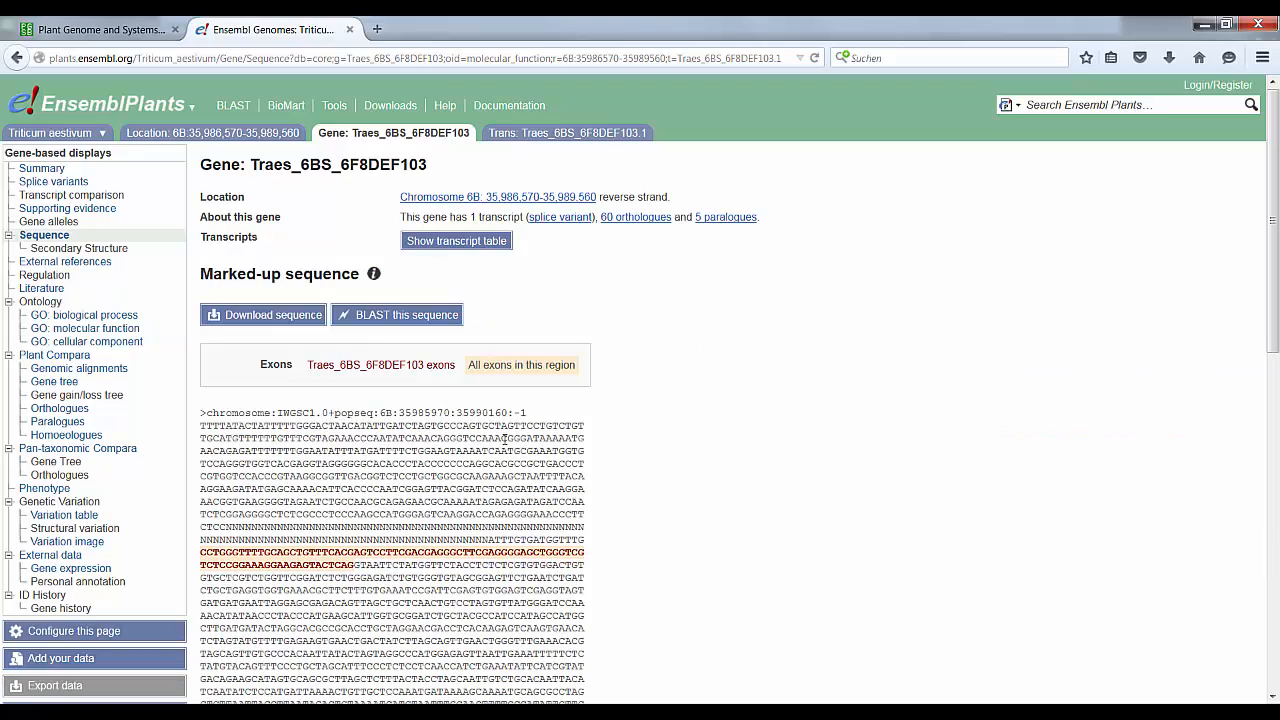
scroll("down", 3)
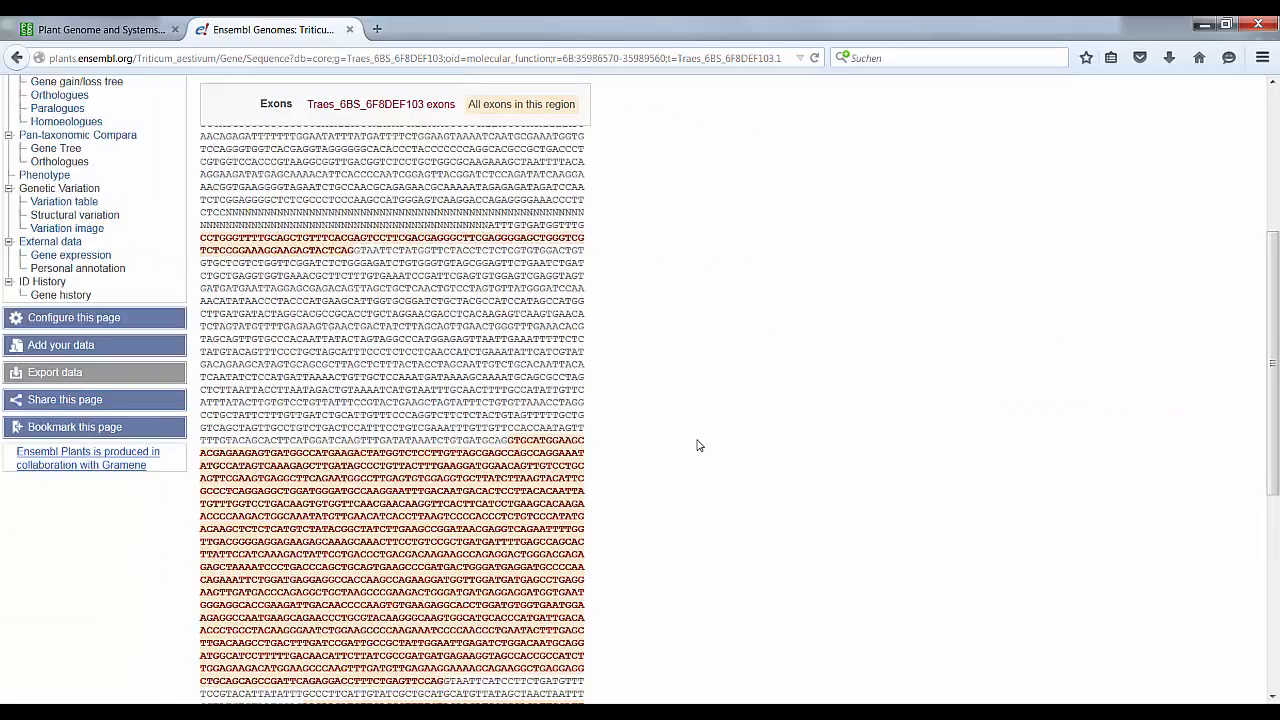
scroll("up", 3)
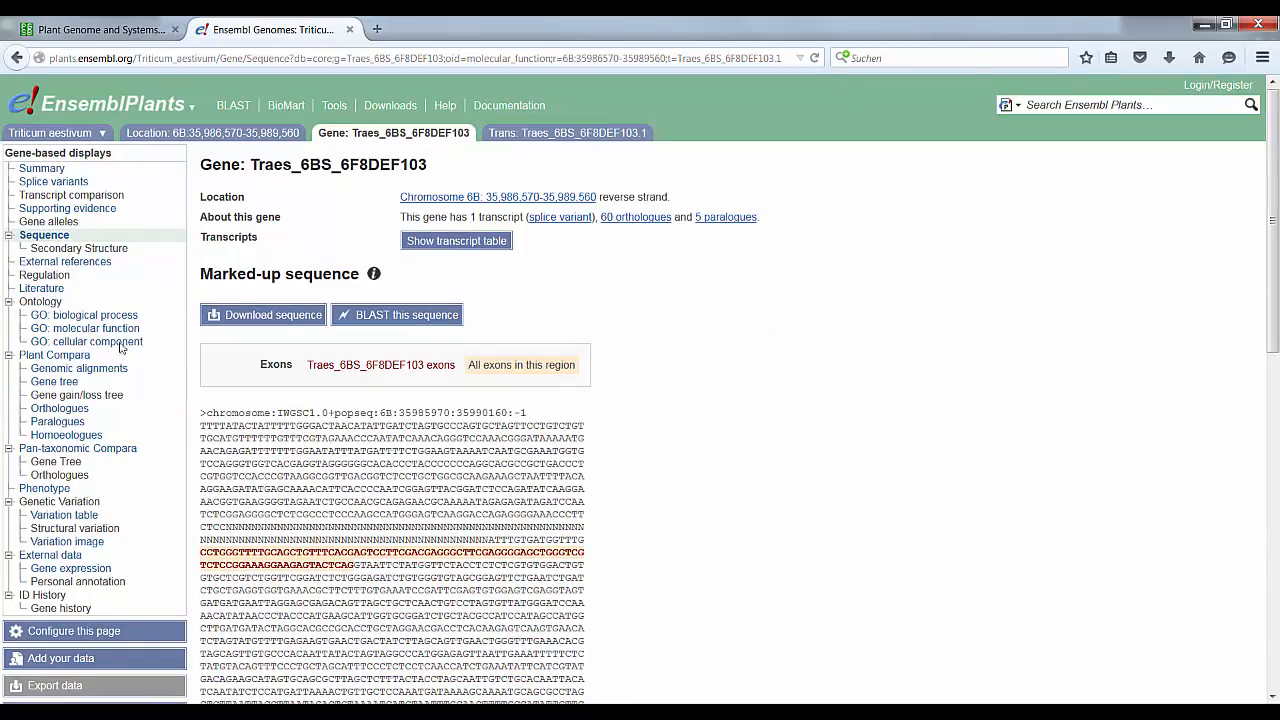
Step: Show Splice variants for Traes_6BS_6F8DEF103 and review its Gene3D, PANTHER and Pfam domain tracks
left_click(53, 181)
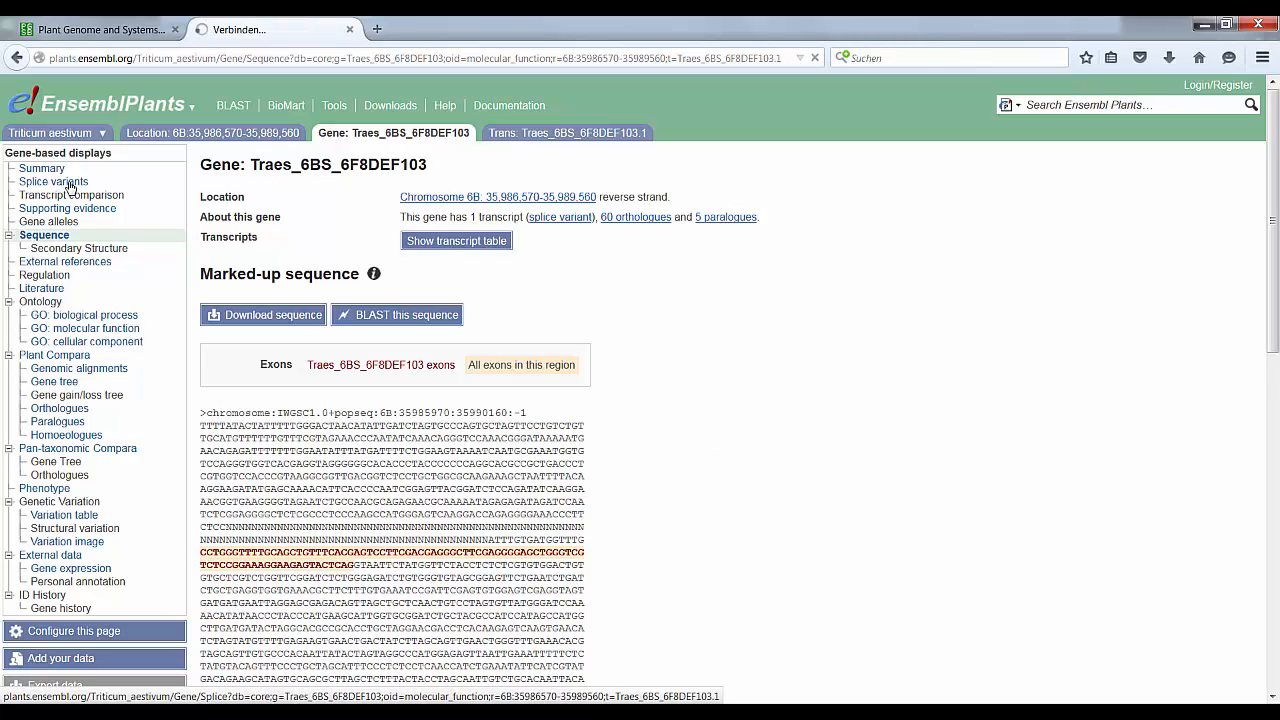
left_click(53, 181)
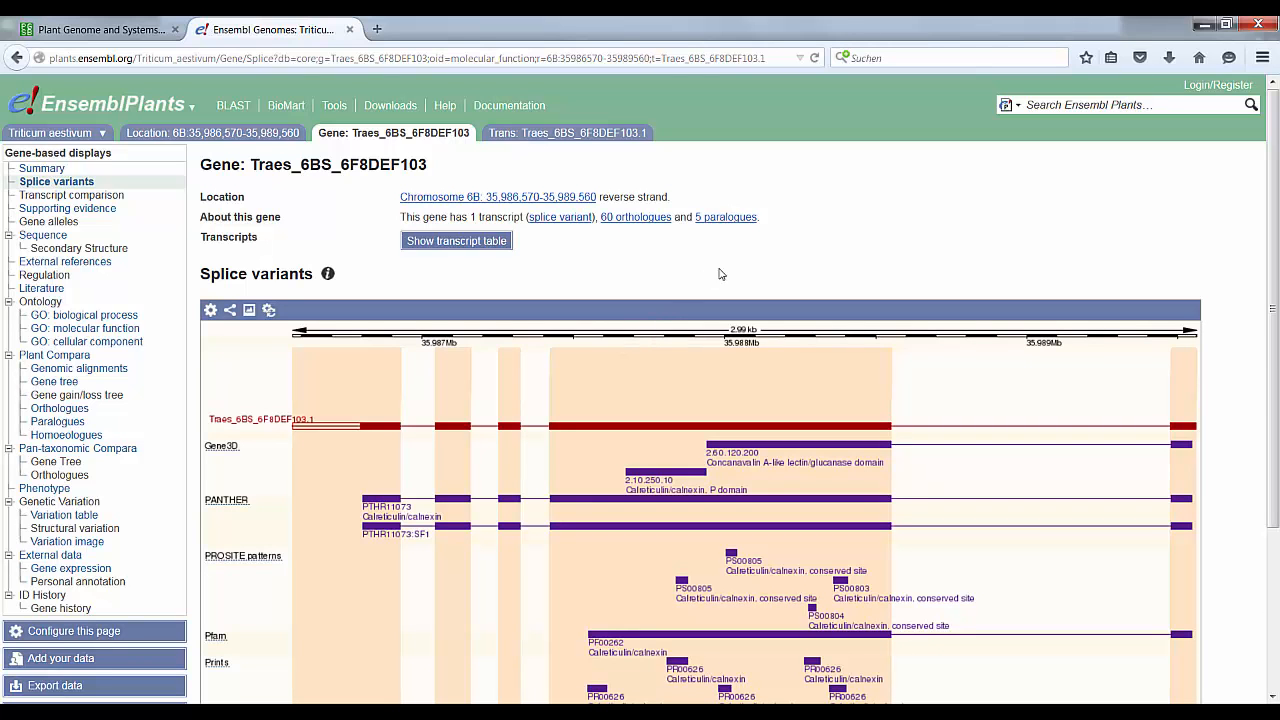
scroll("down", 3)
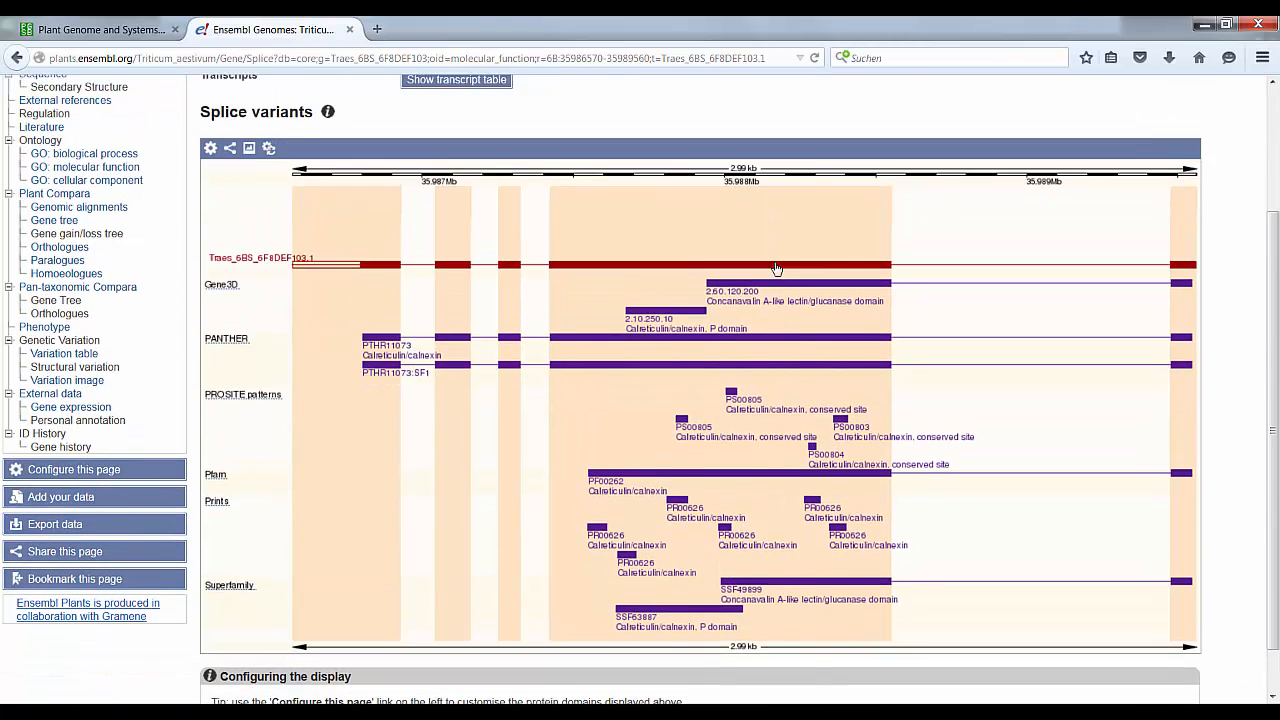
scroll("up", 3)
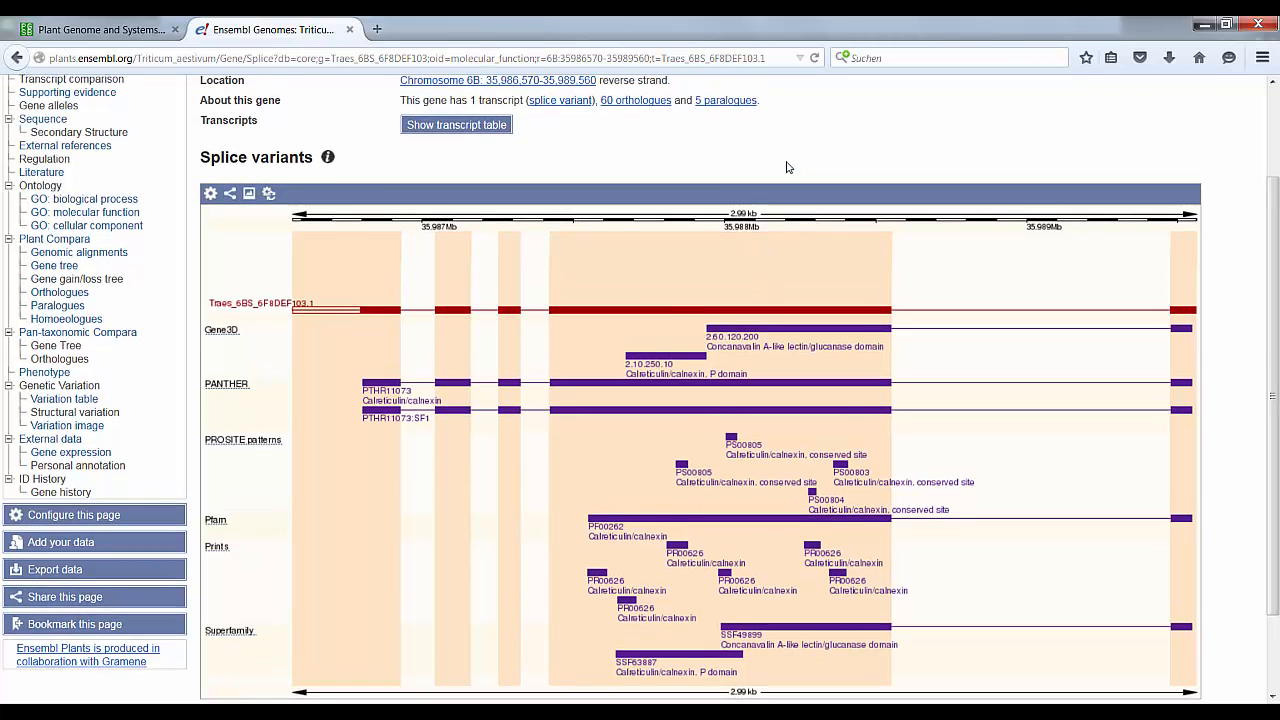
scroll("up", 3)
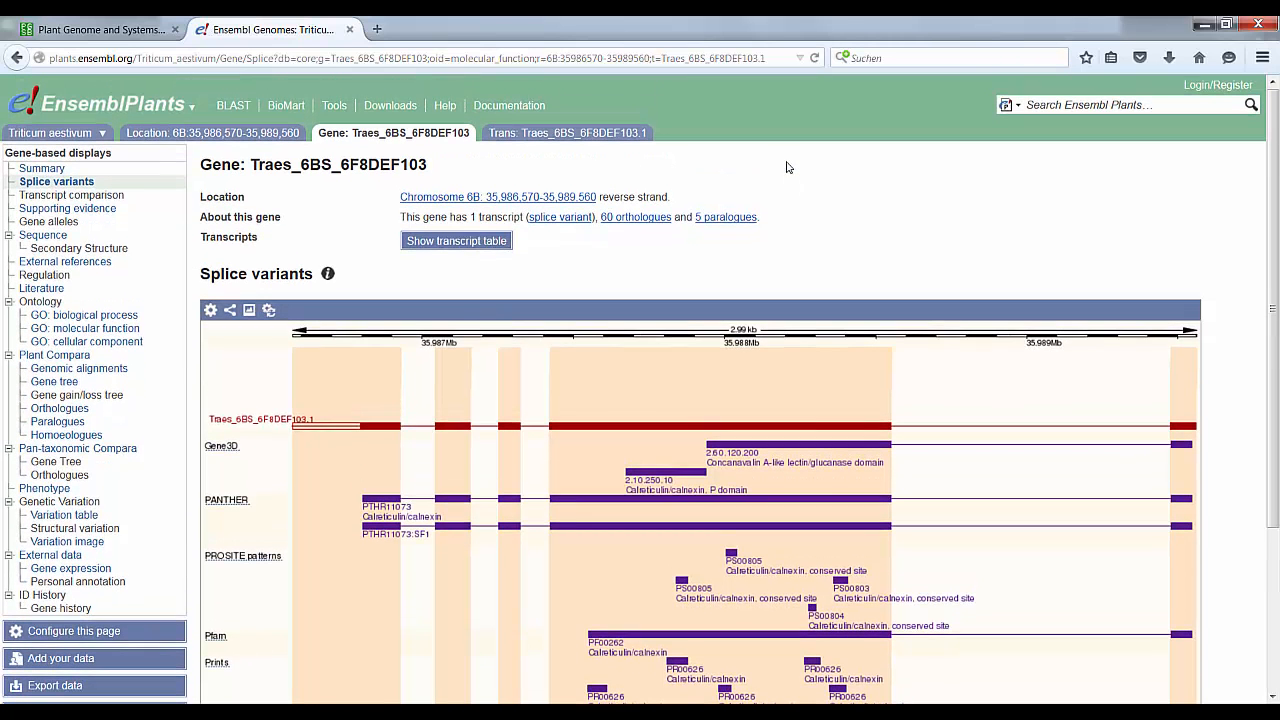
mouse_move(598, 260)
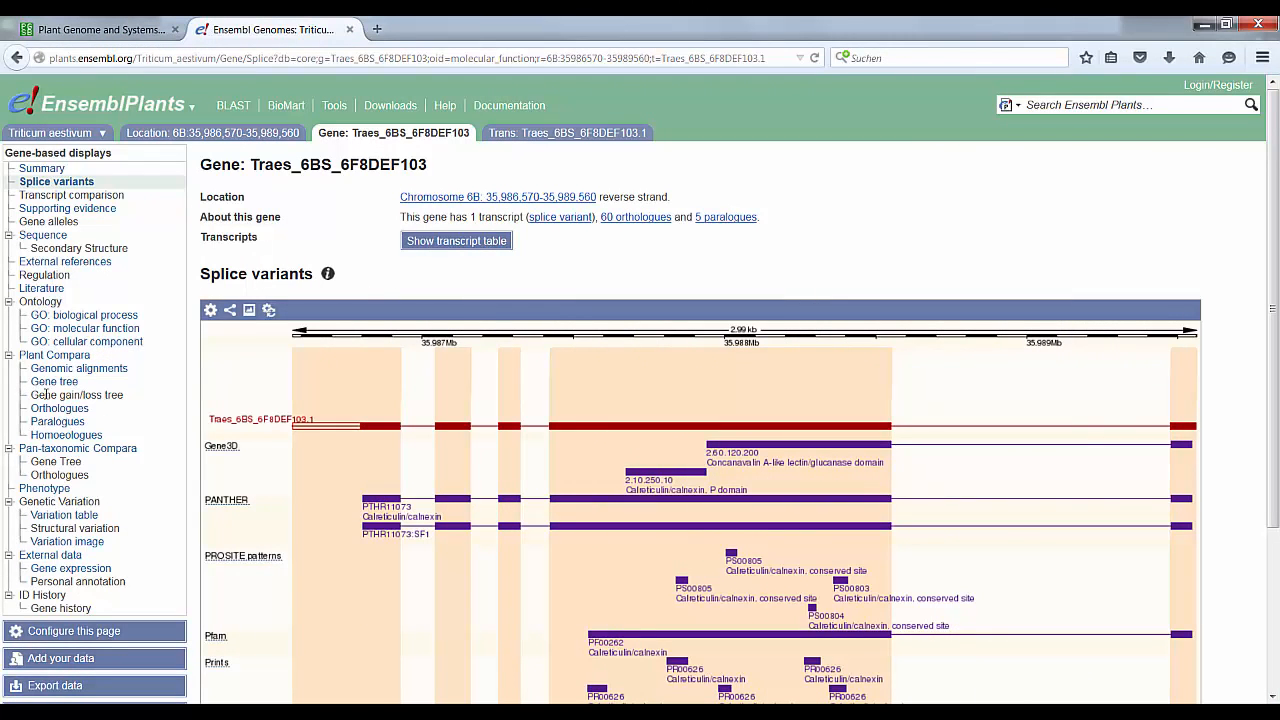
Step: Open Orthologues and scroll through the 60 orthologues summarised by species set
left_click(59, 408)
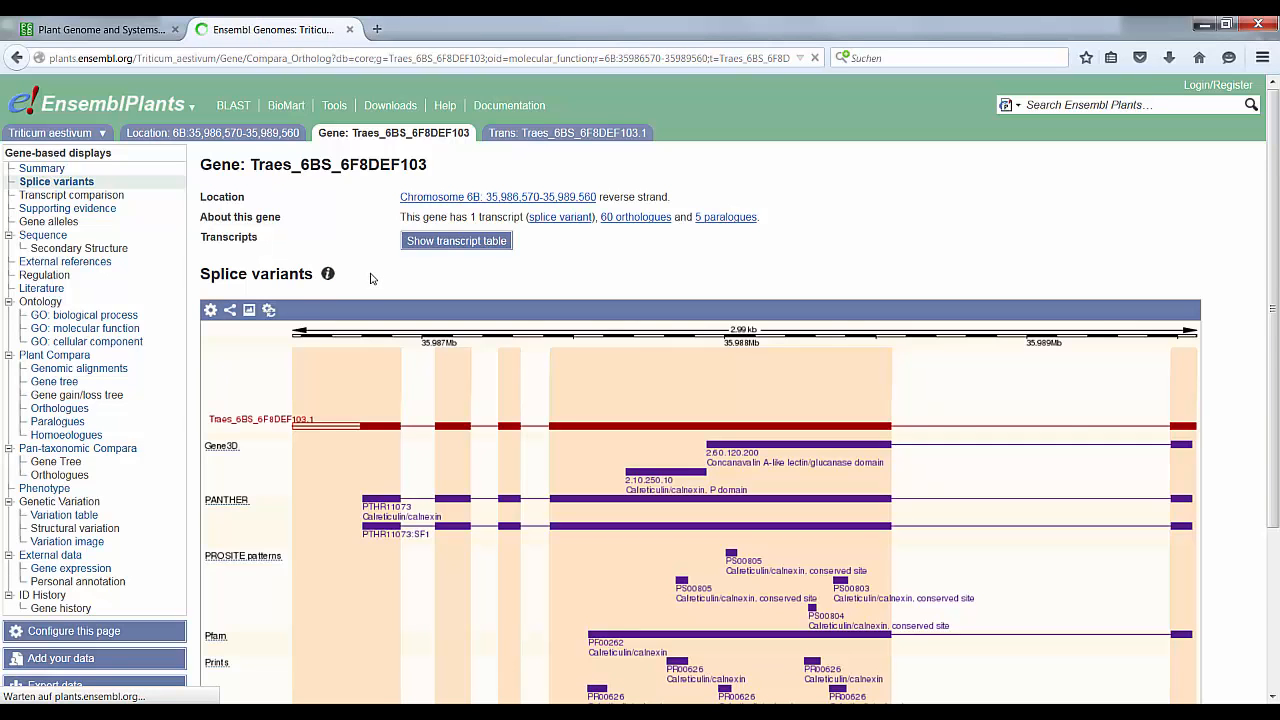
left_click(62, 408)
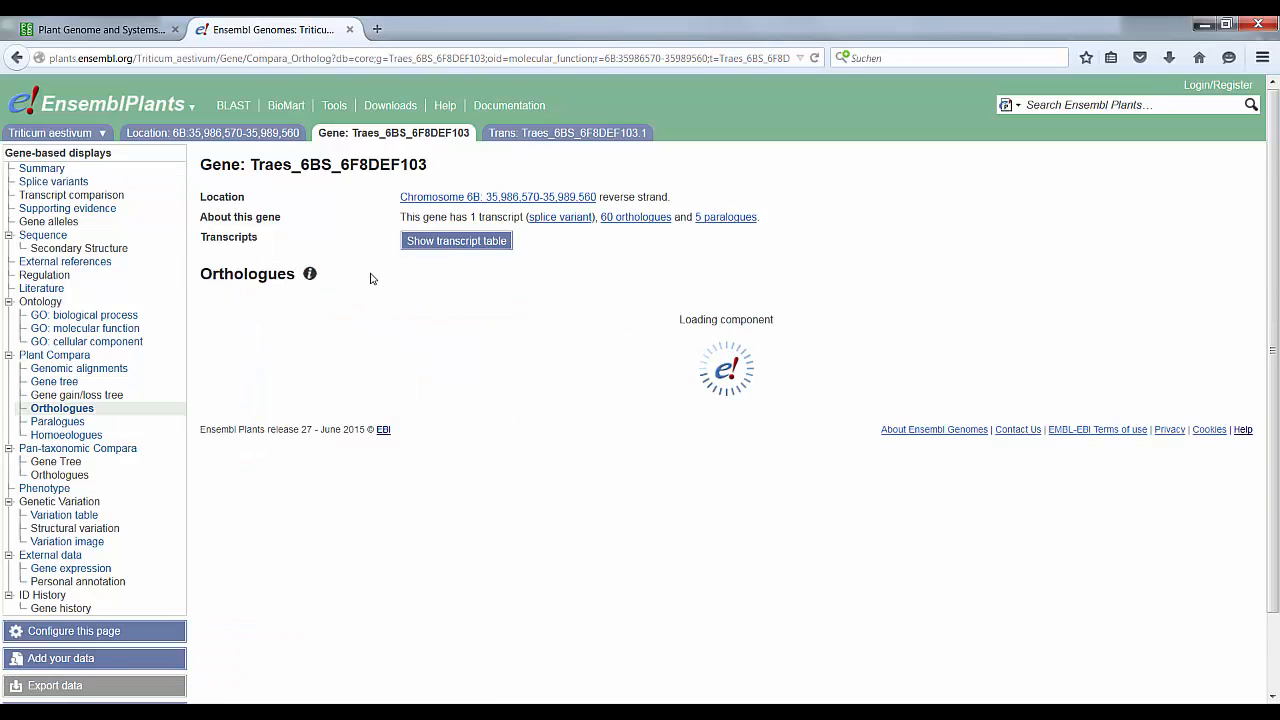
mouse_move(361, 275)
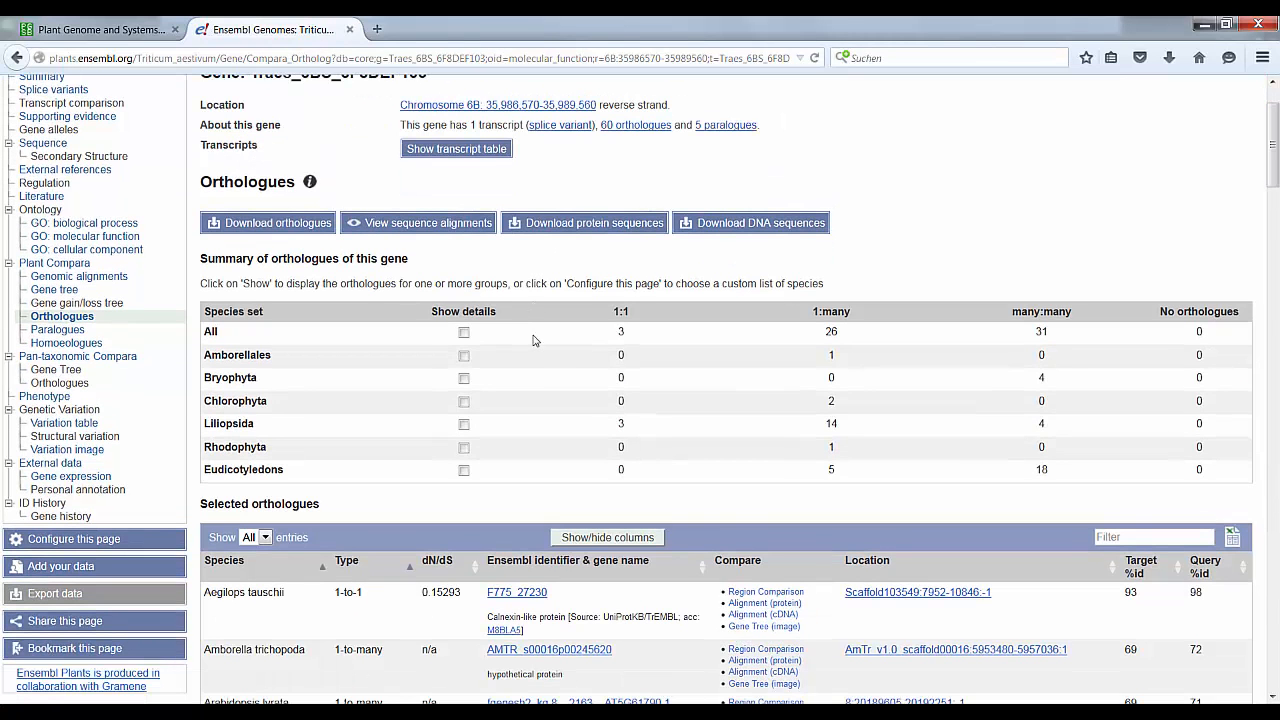
scroll("down", 3)
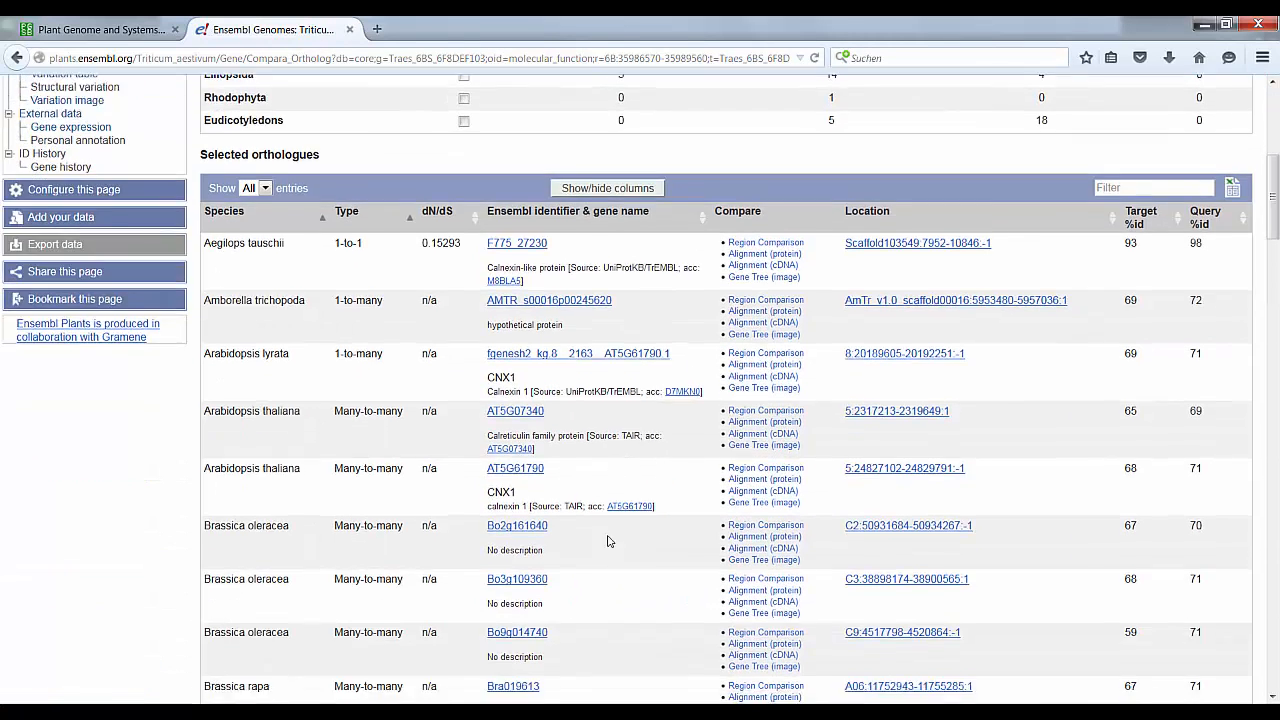
scroll("down", 3)
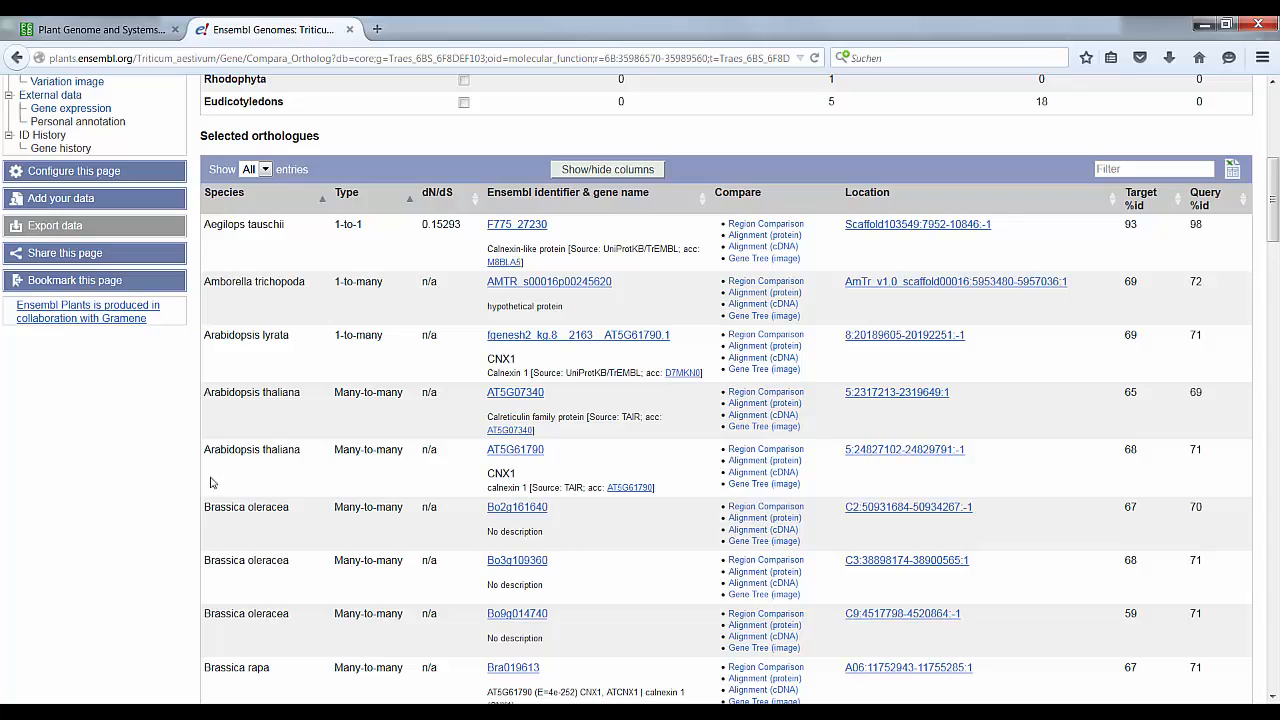
scroll("down", 3)
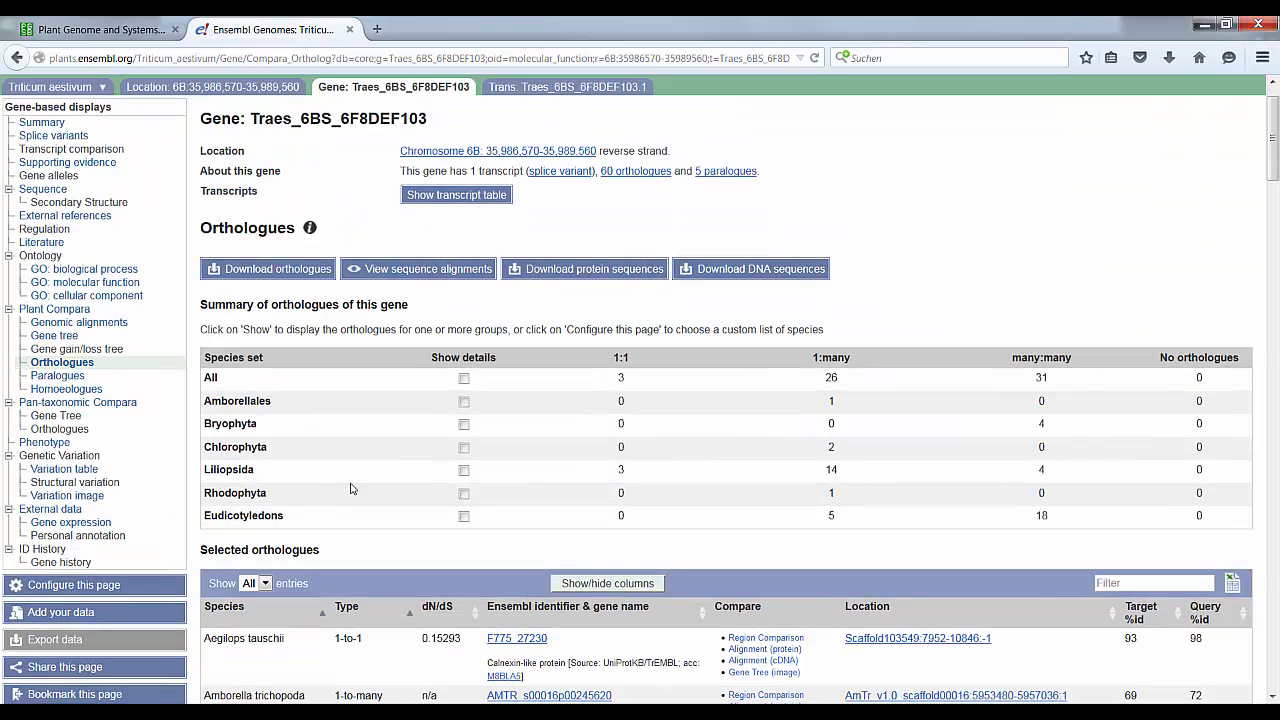
mouse_move(95, 375)
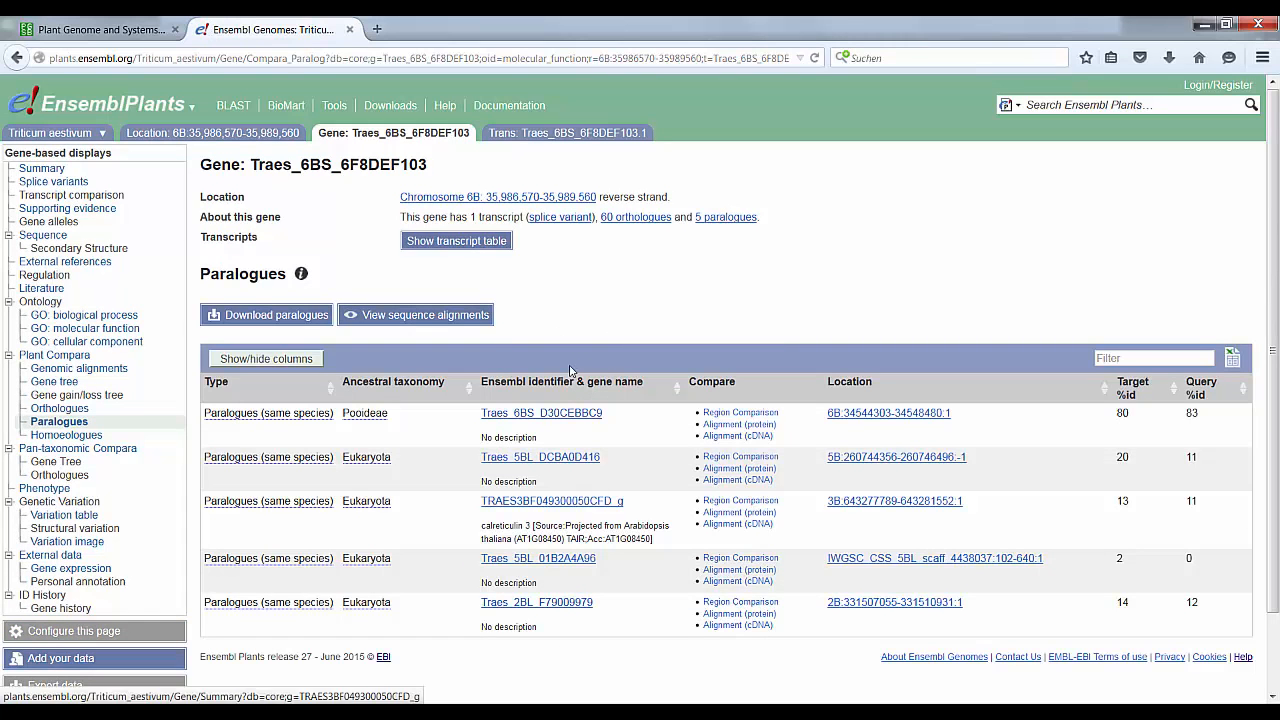
Step: List the gene's 1-to-1 homoeologues Traes_6AS_521062575 and Traes_6DS_2F1995526
left_click(66, 434)
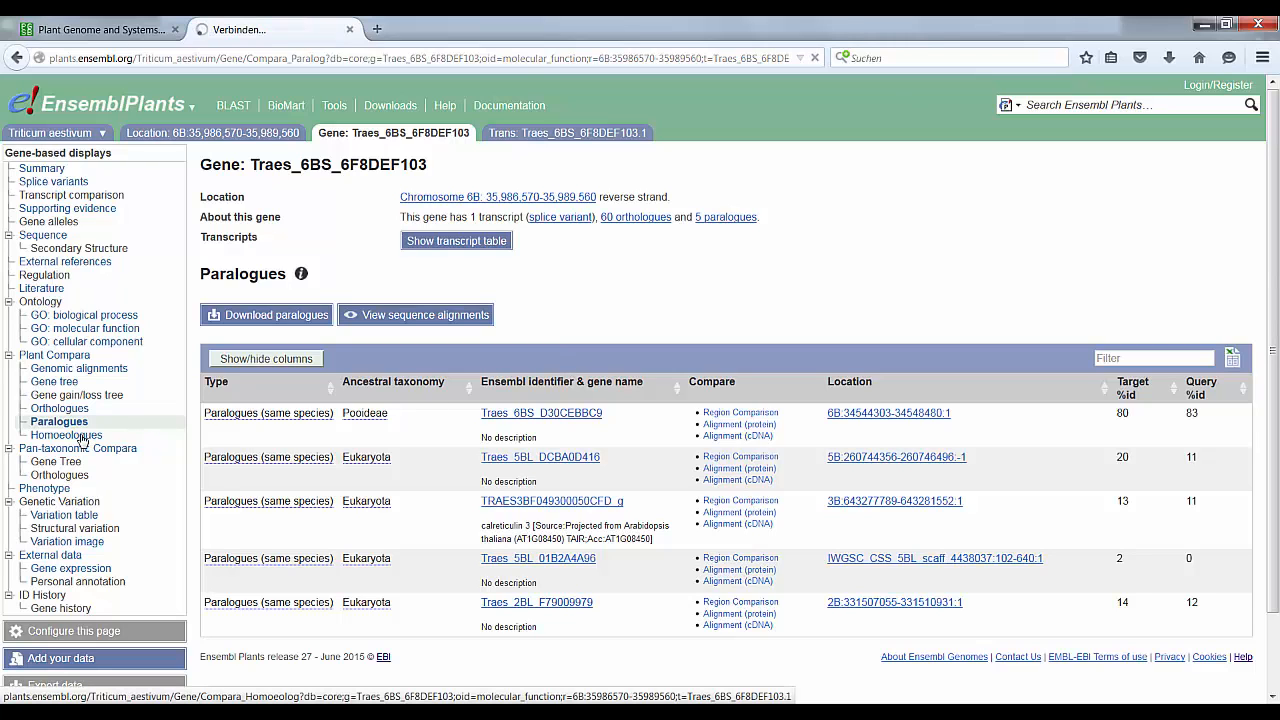
left_click(66, 434)
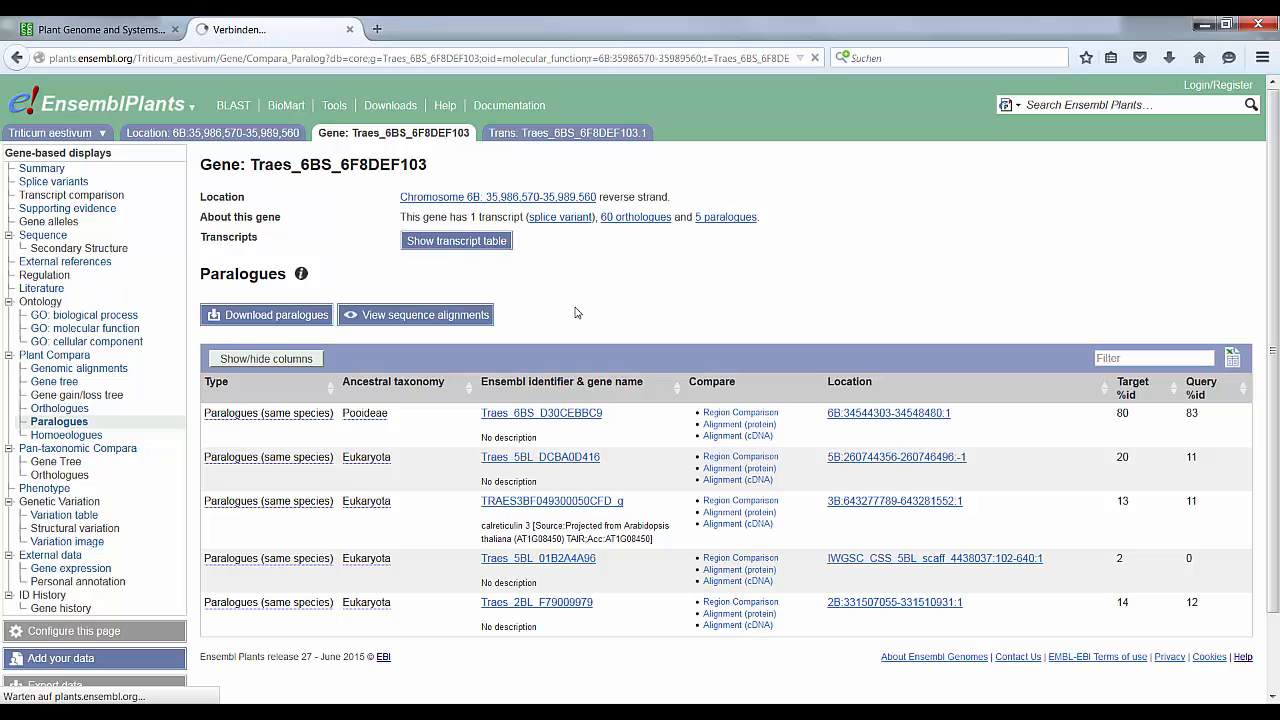
left_click(67, 434)
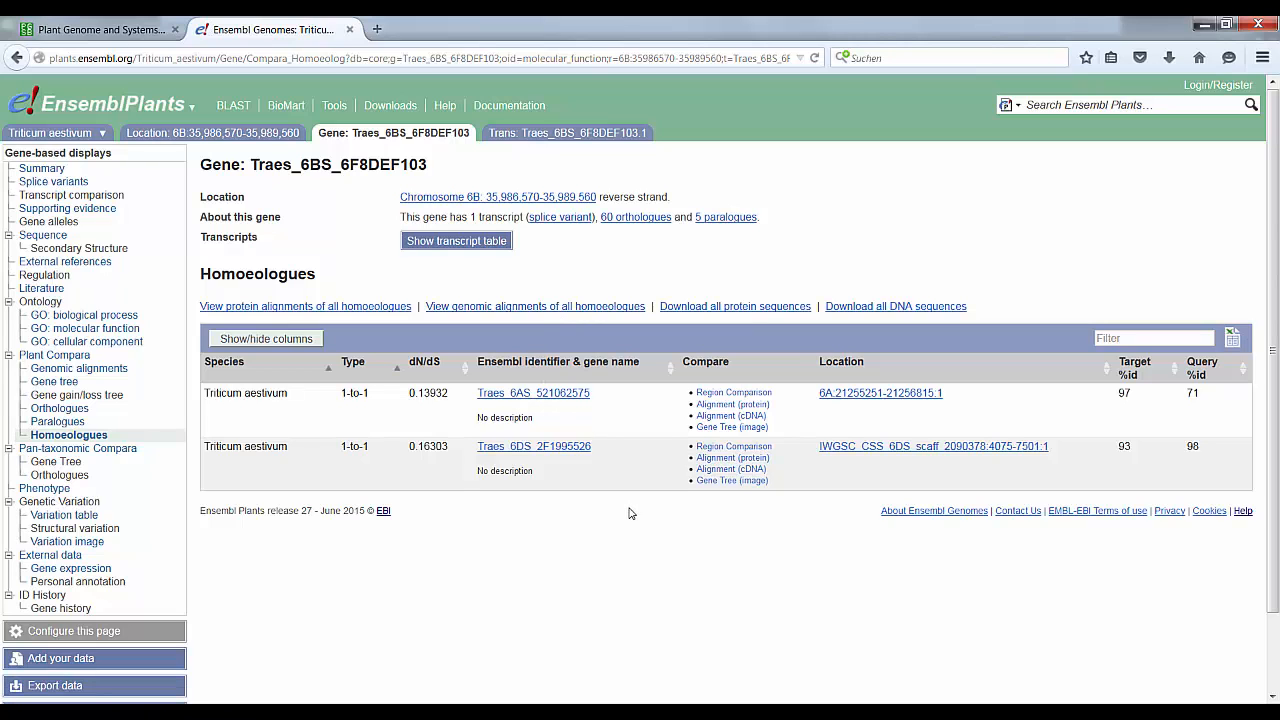
mouse_move(248, 366)
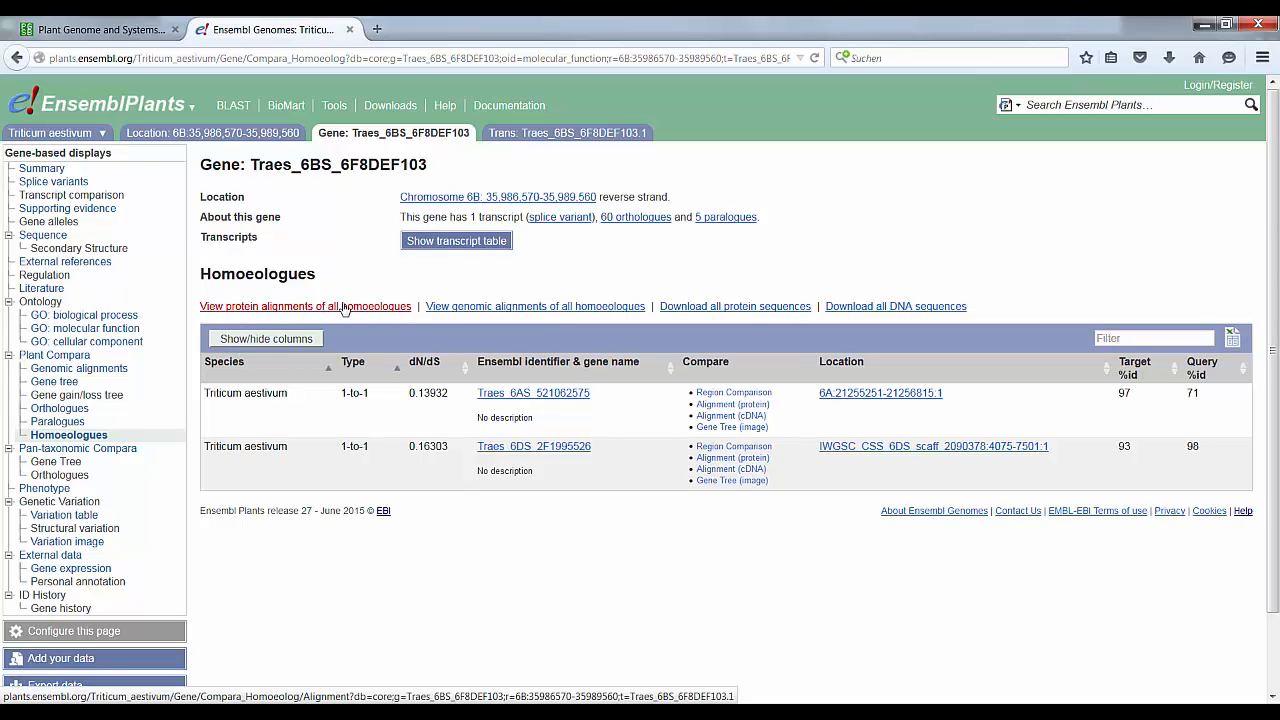
mouse_move(327, 314)
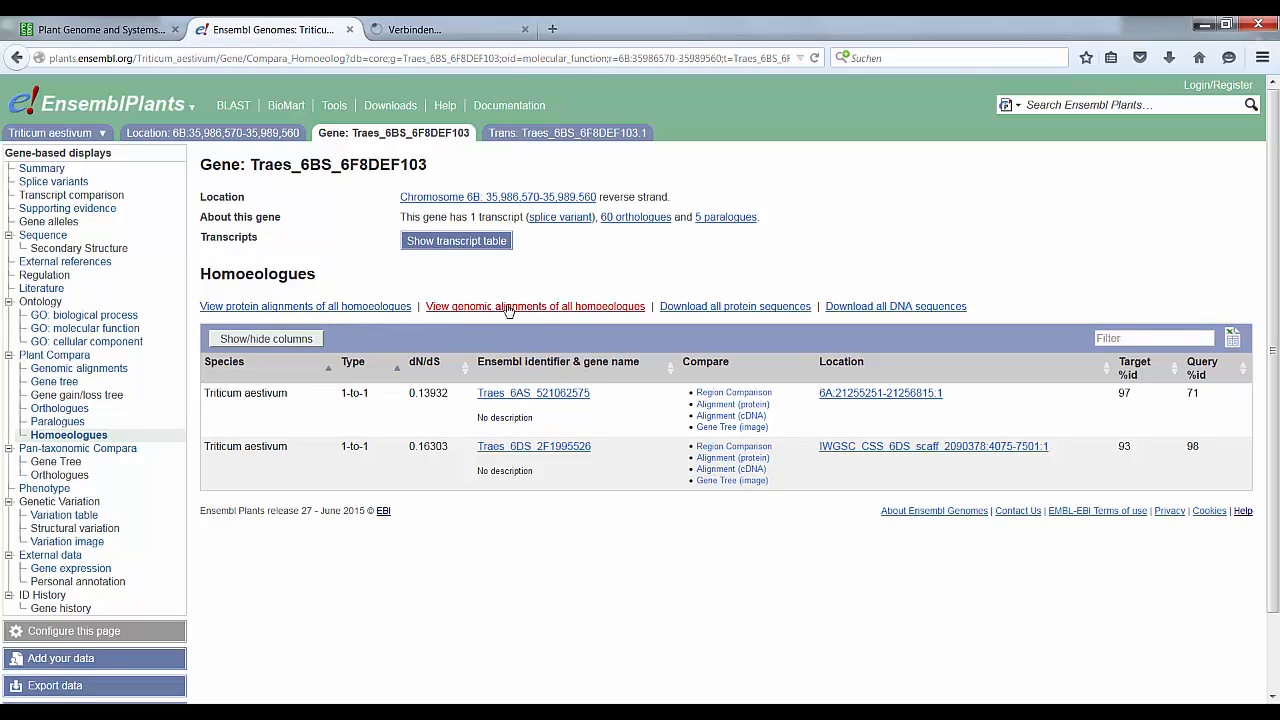
Step: Review the CLUSTAL W homoeologue alignment showing 93% identity with Traes_6DS_2F1995526, then return to Homoeologues
left_click(535, 306)
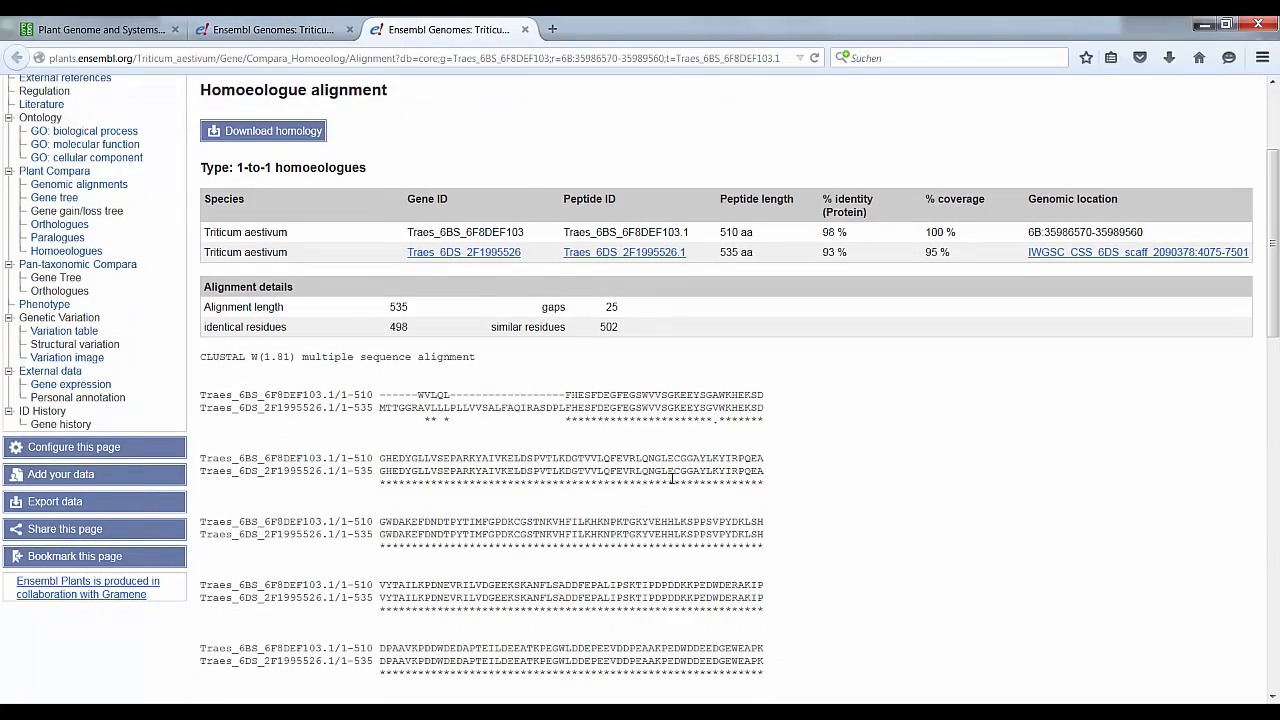
scroll("down", 3)
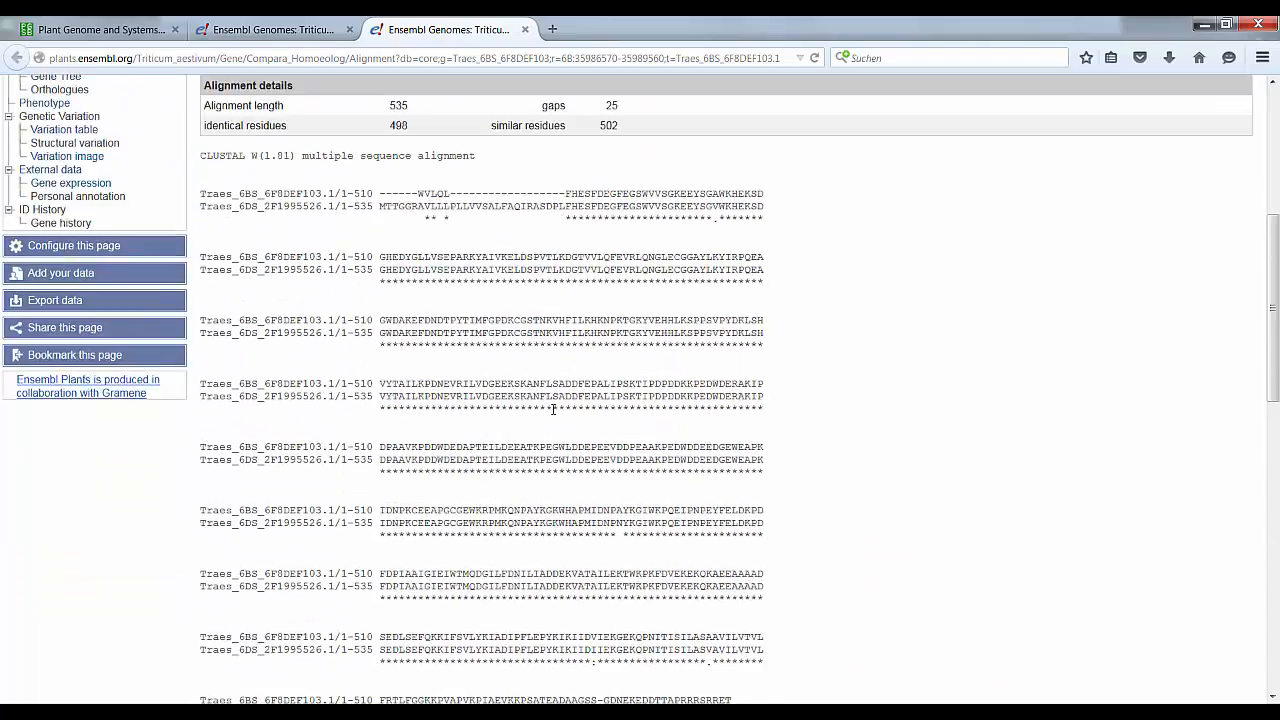
scroll("up", 3)
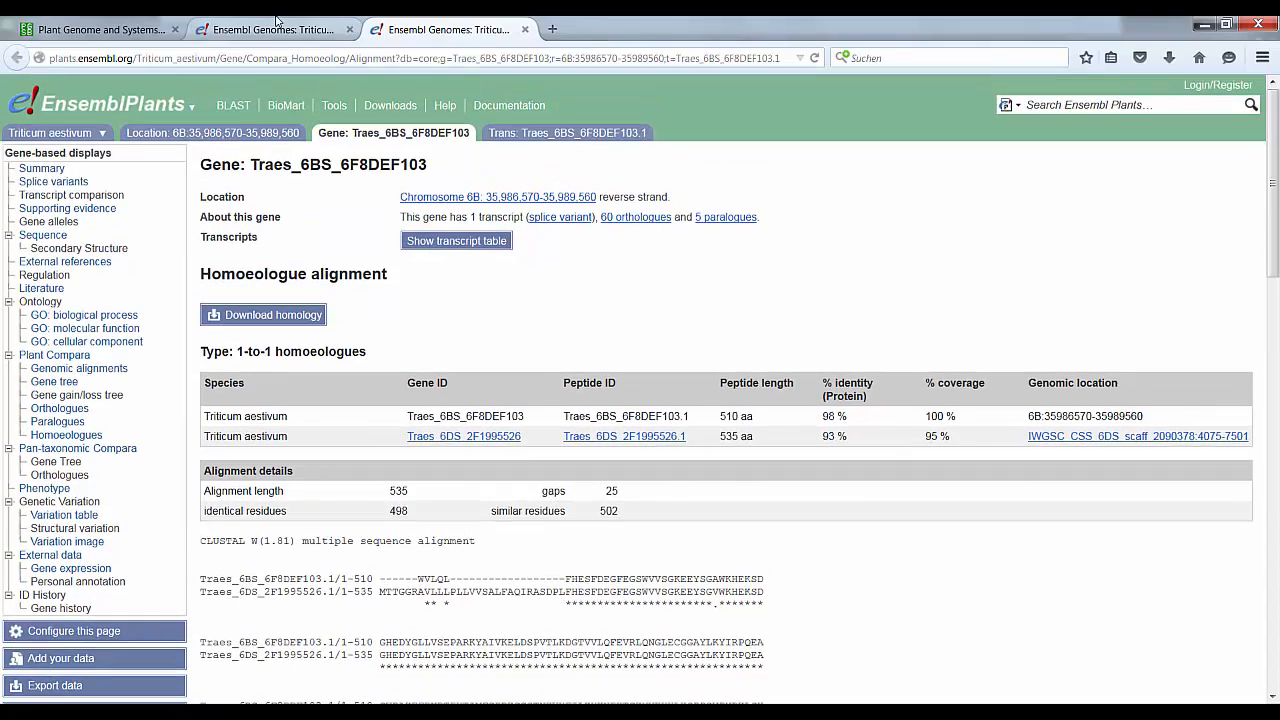
left_click(66, 434)
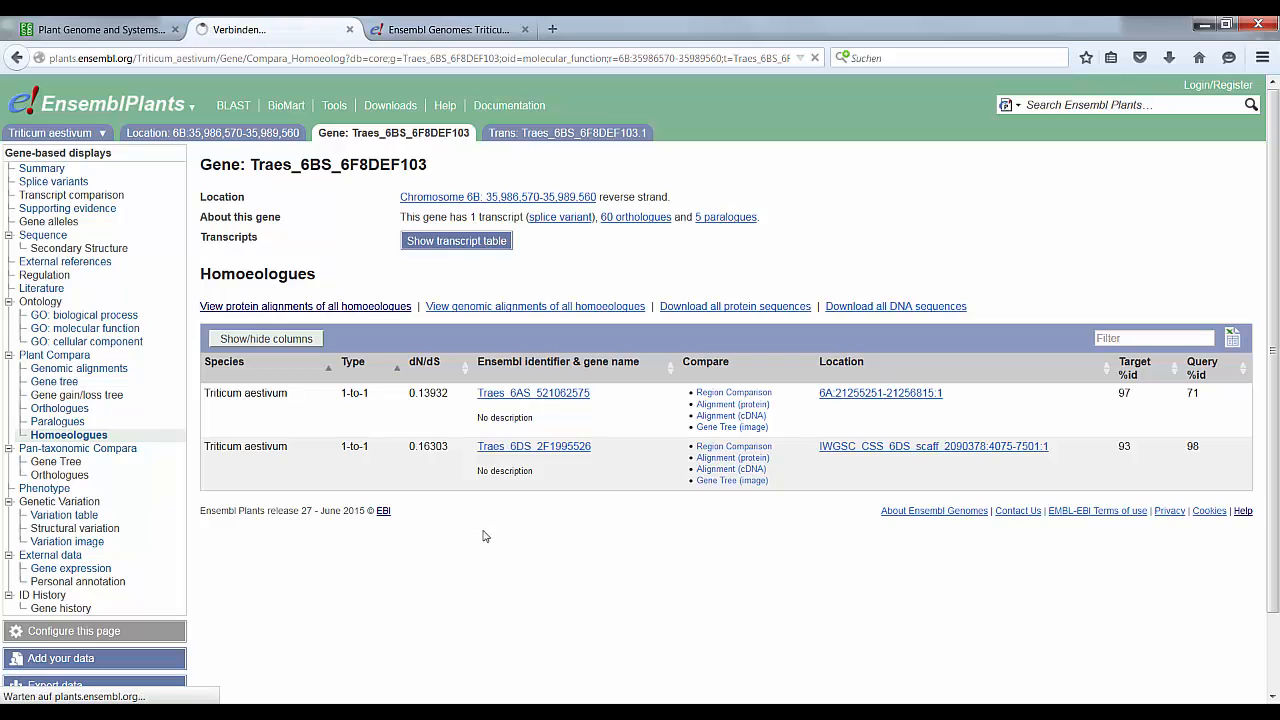
Step: Show the 244-gene tree for Traes_6BS_6F8DEF103 and expand its Triticum clade
left_click(54, 381)
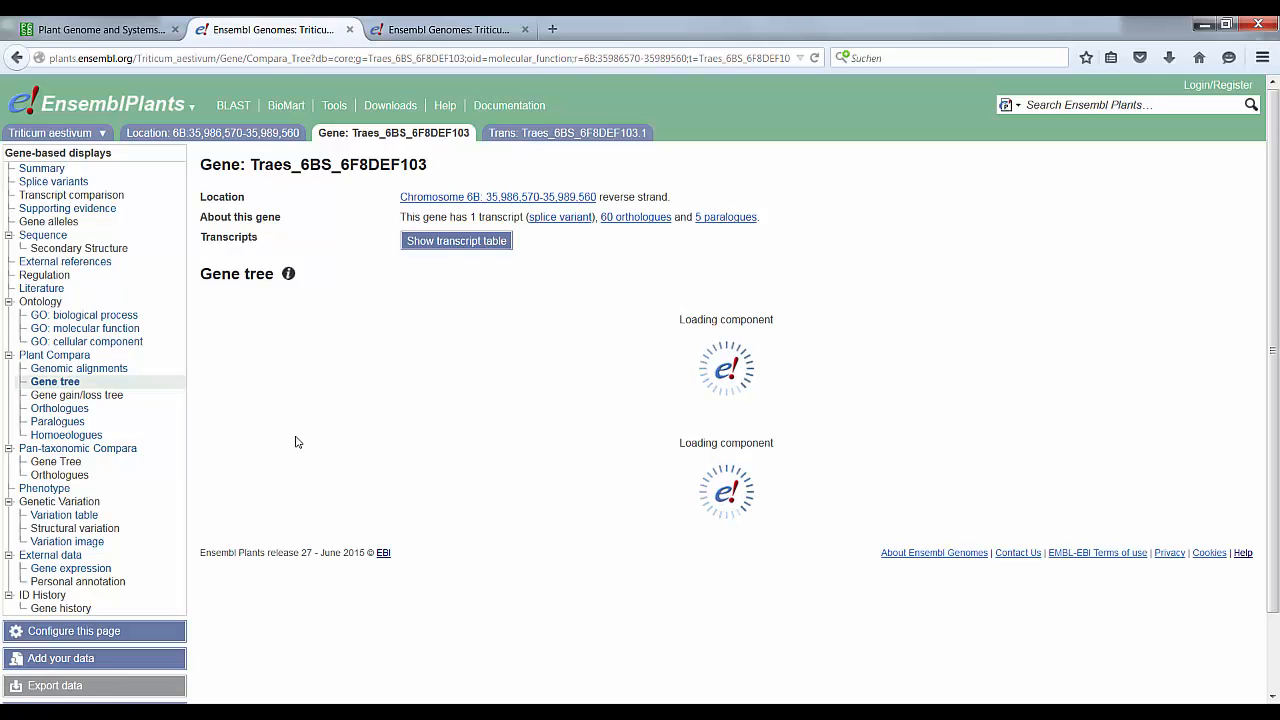
mouse_move(262, 439)
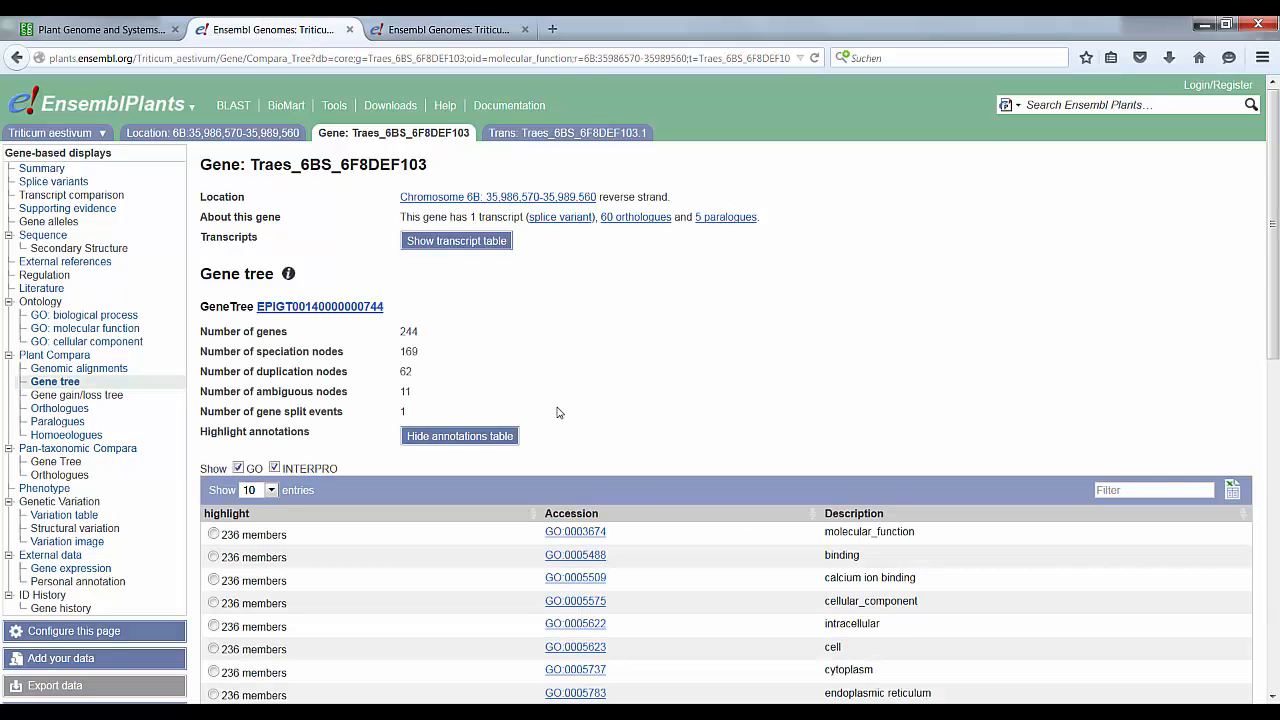
scroll("down", 3)
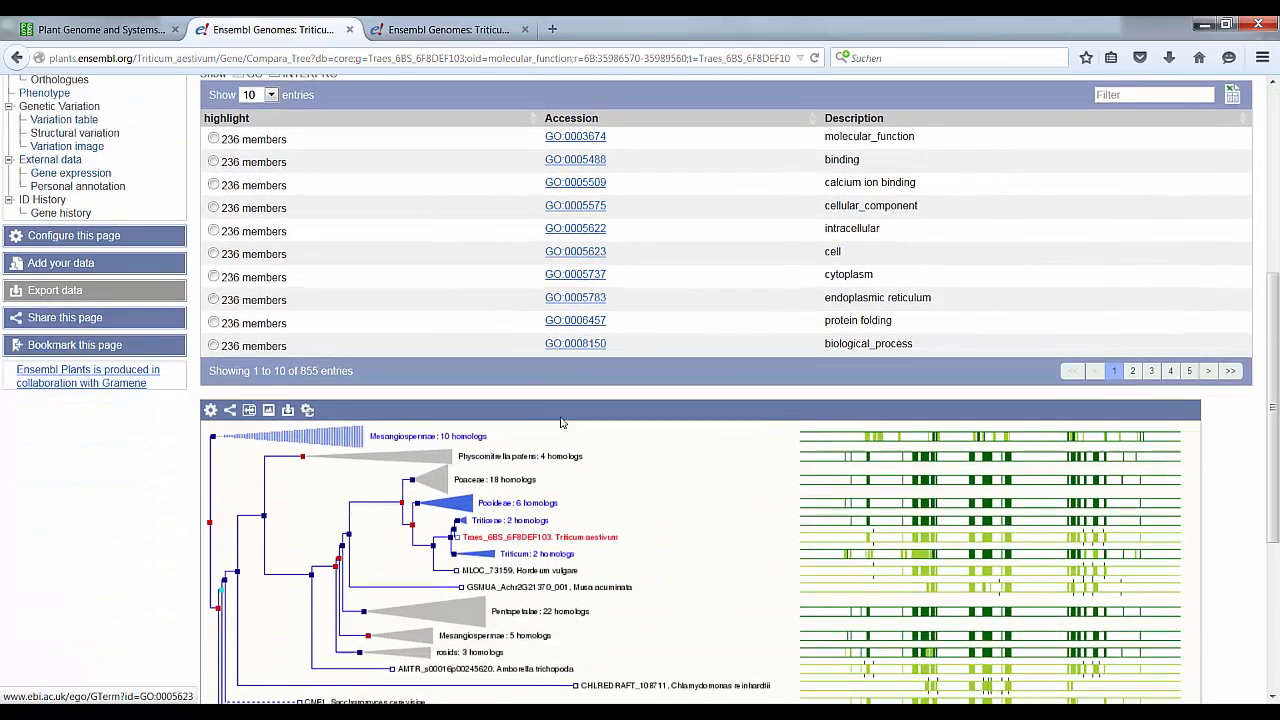
scroll("down", 3)
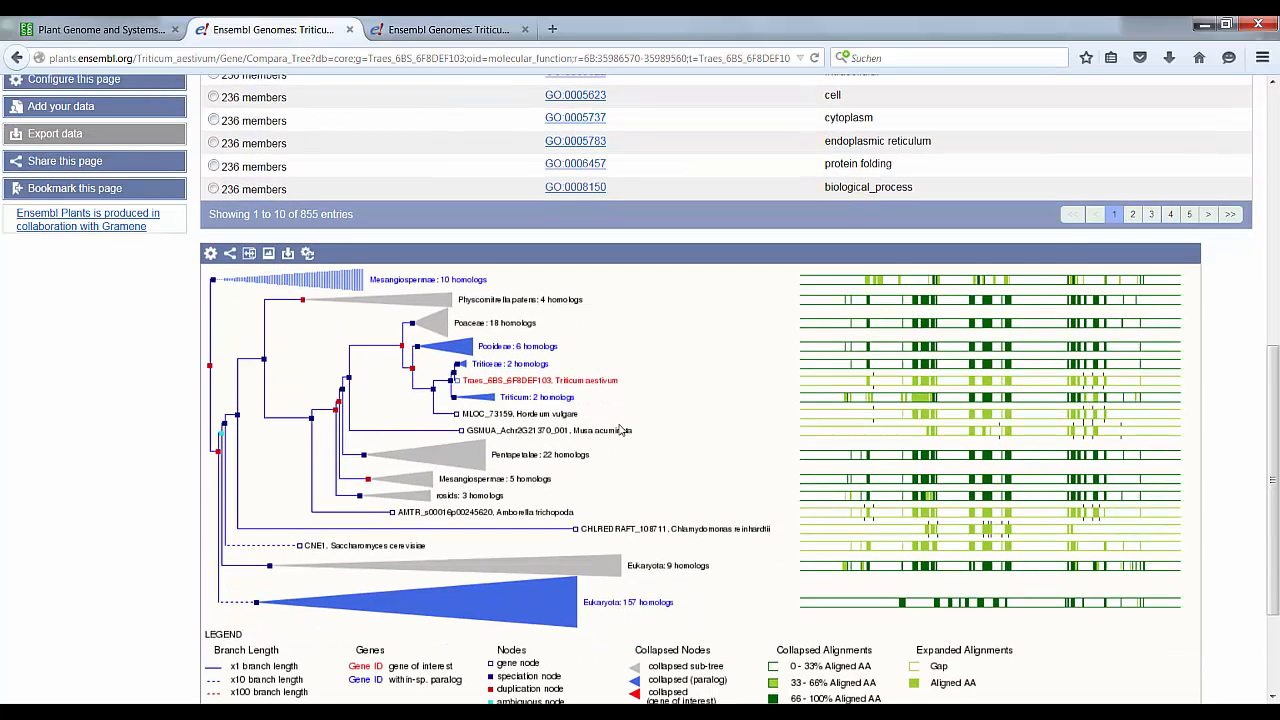
mouse_move(458, 405)
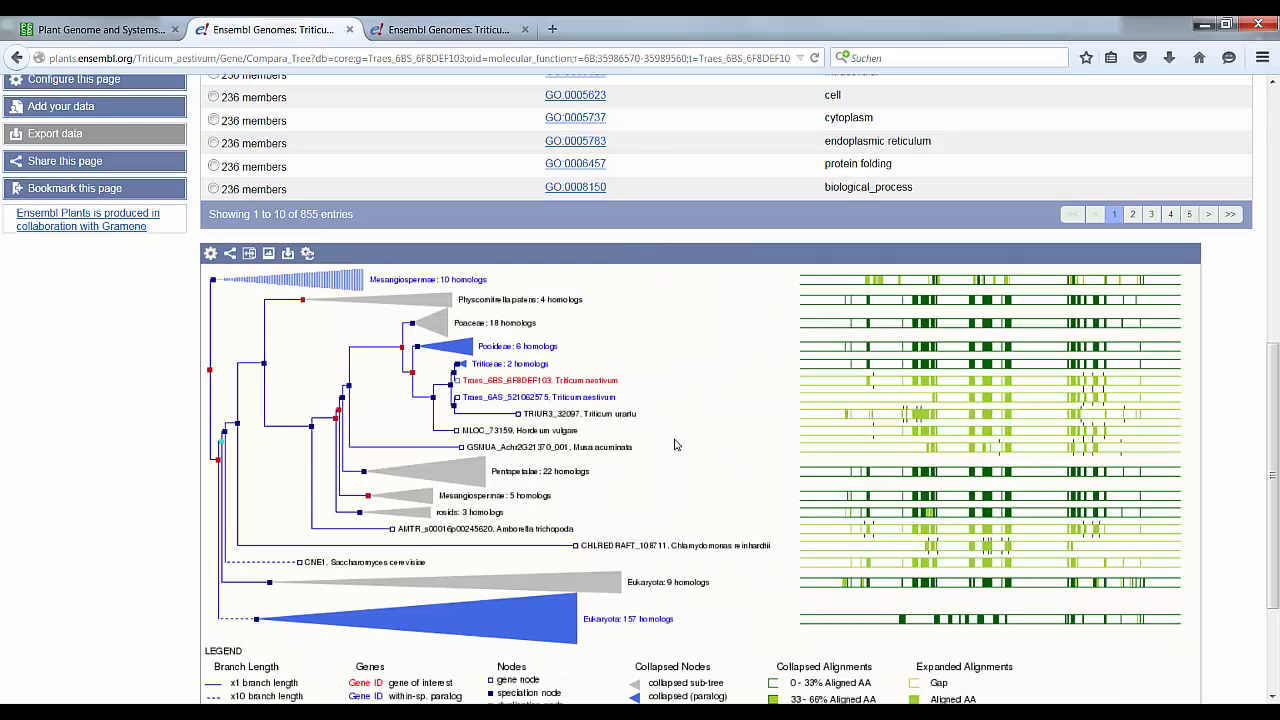
mouse_move(606, 444)
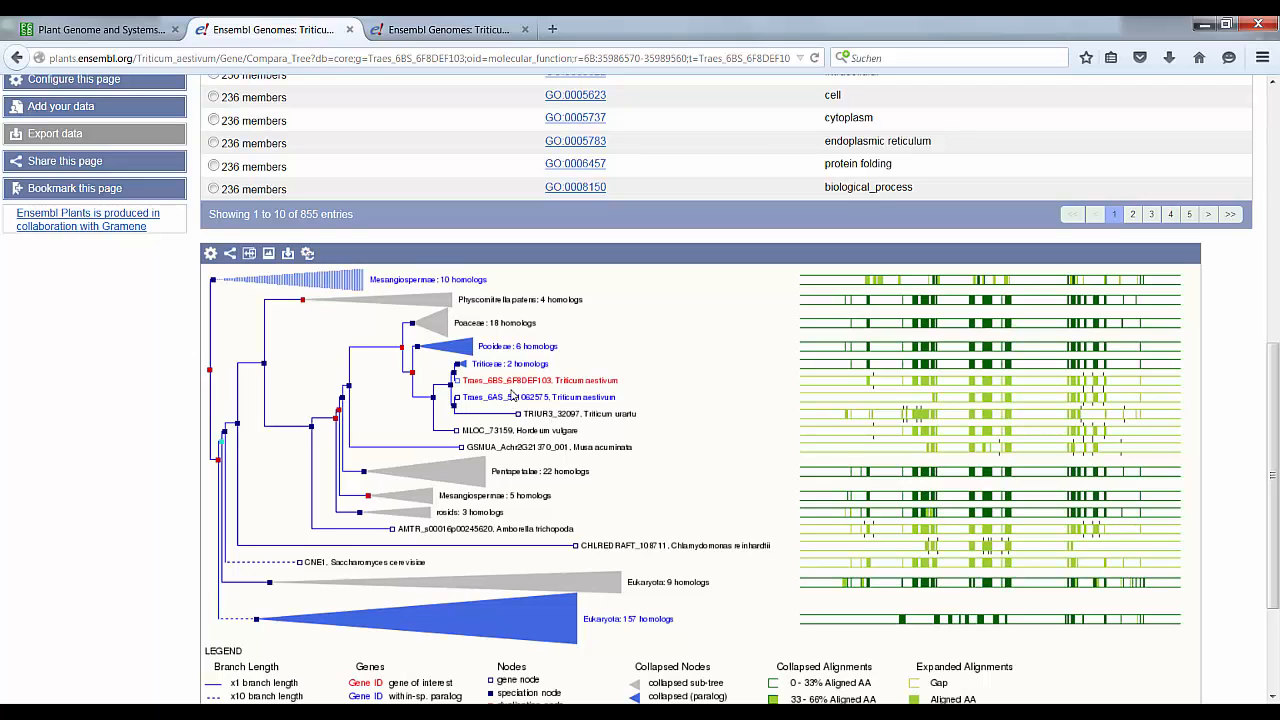
mouse_move(474, 405)
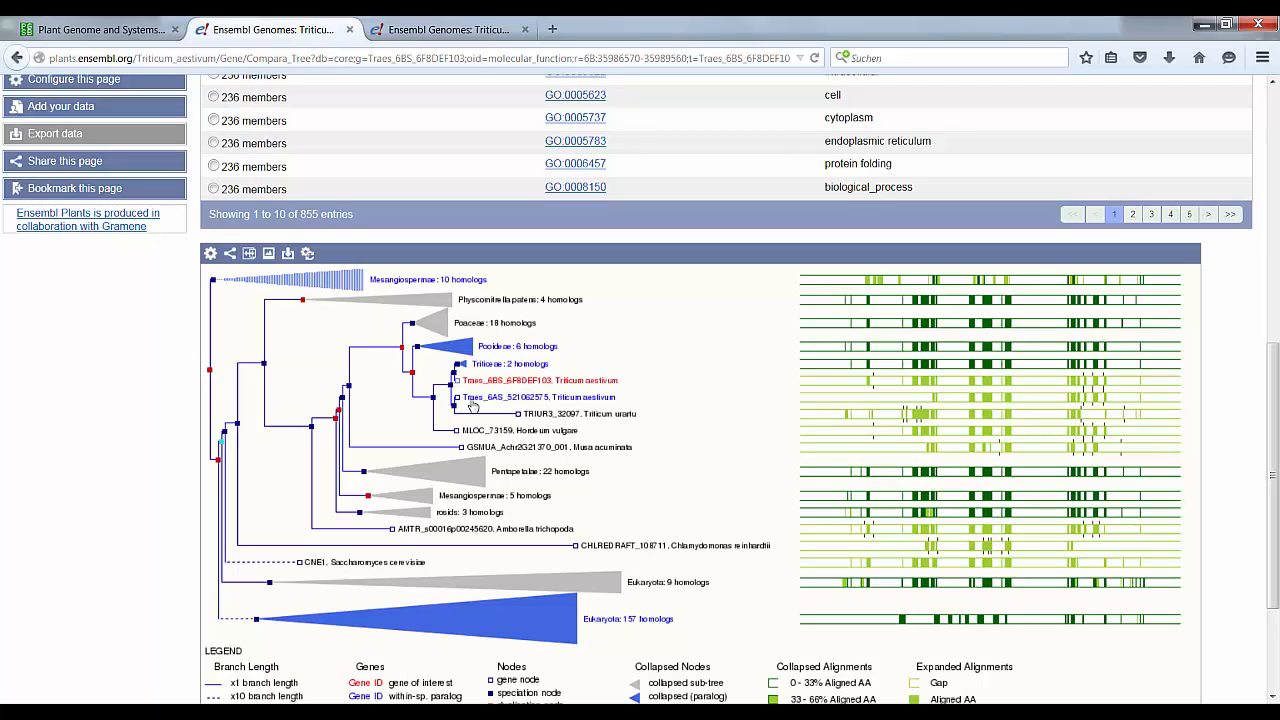
scroll("down", 3)
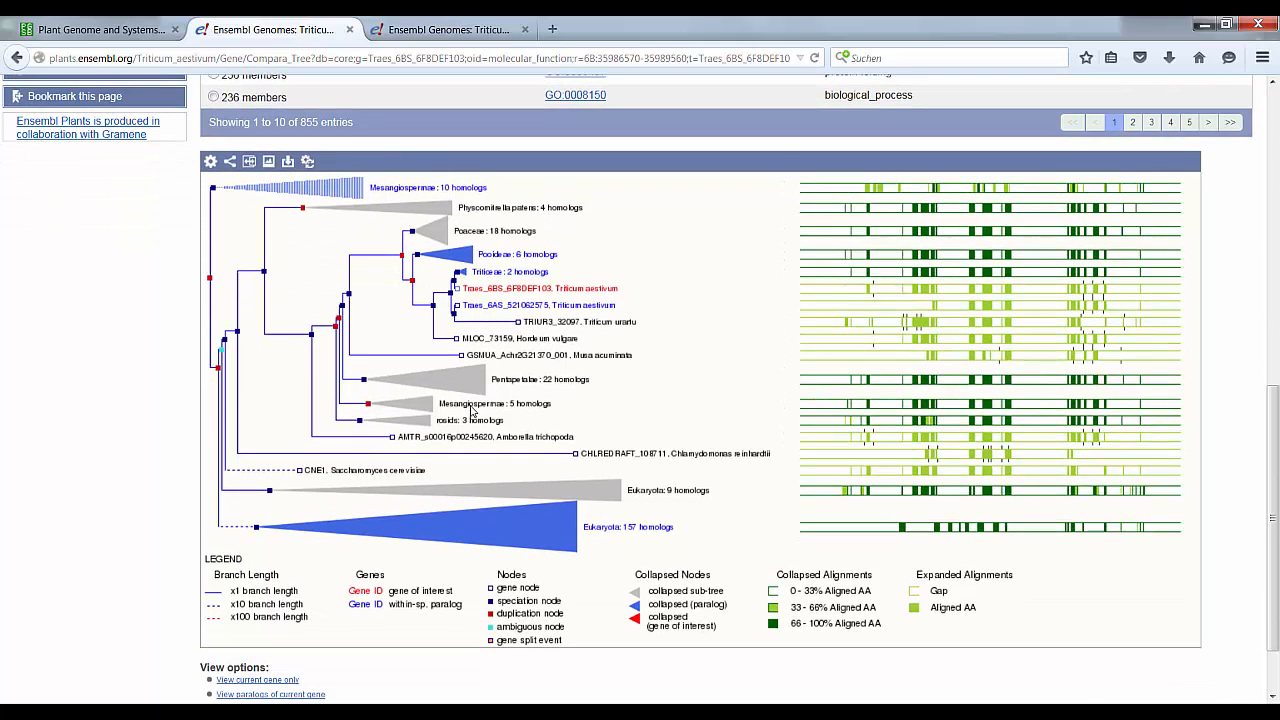
mouse_move(479, 454)
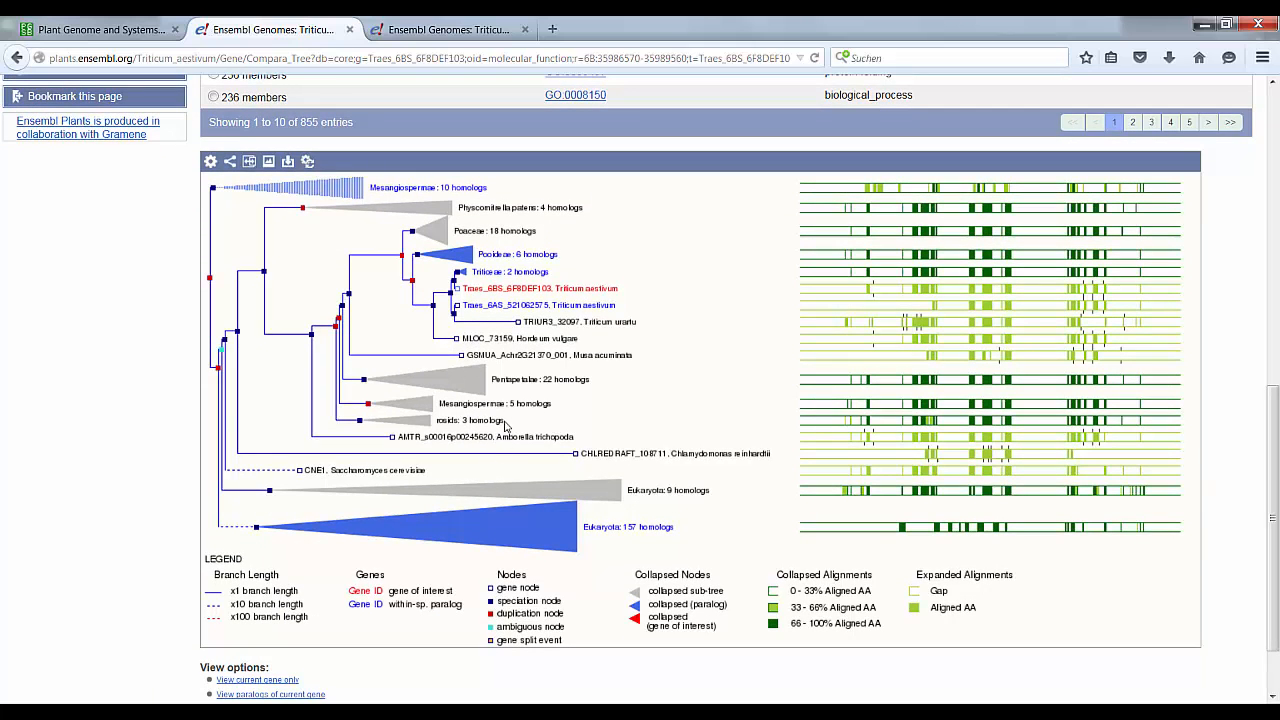
mouse_move(473, 287)
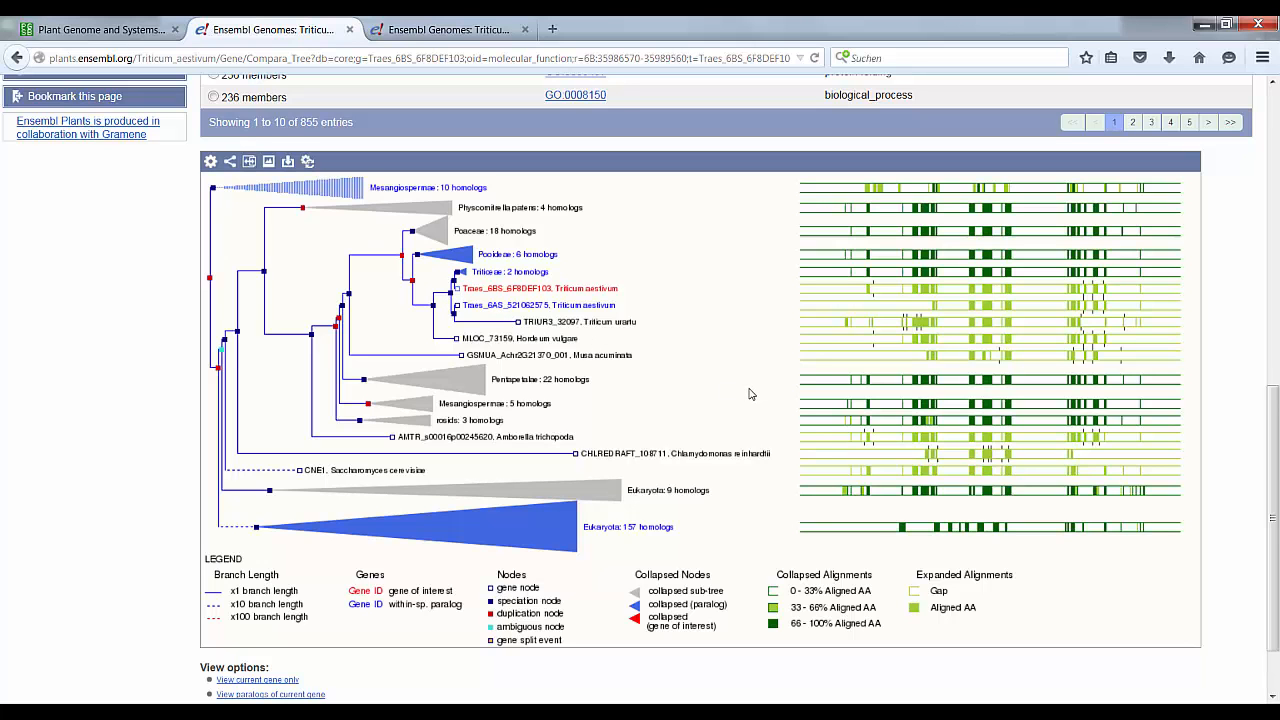
scroll("up", 3)
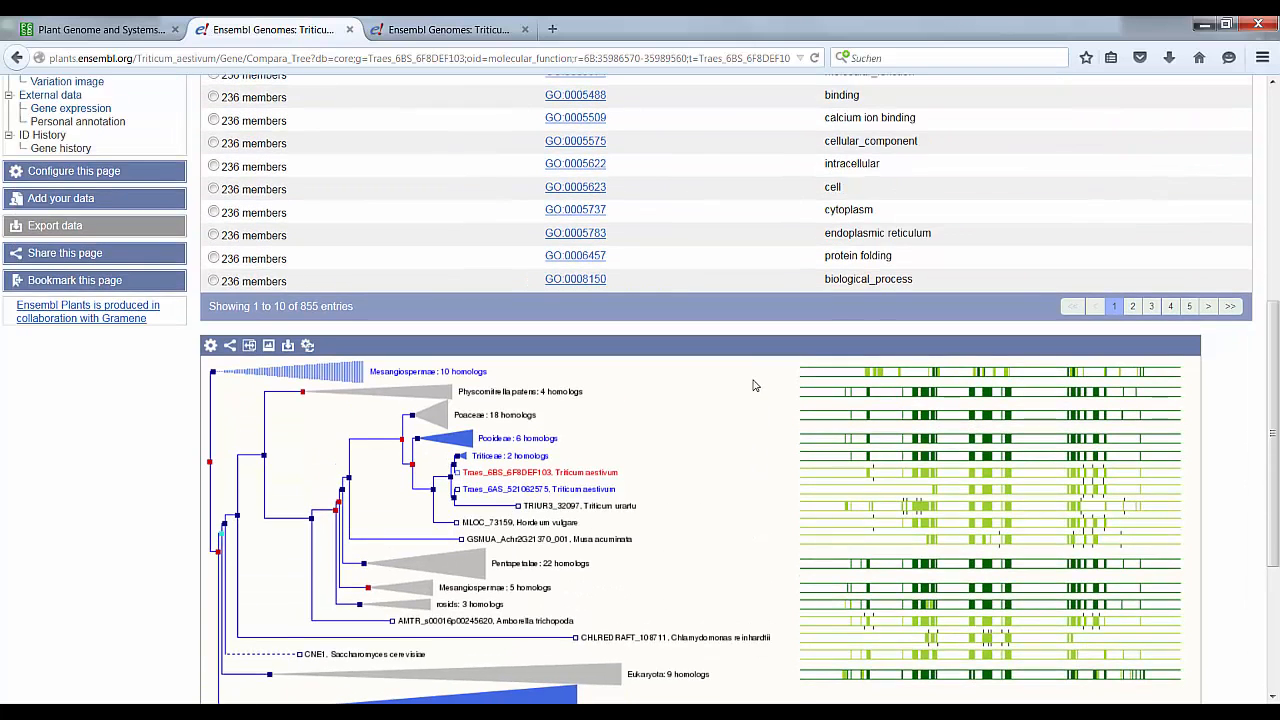
scroll("up", 3)
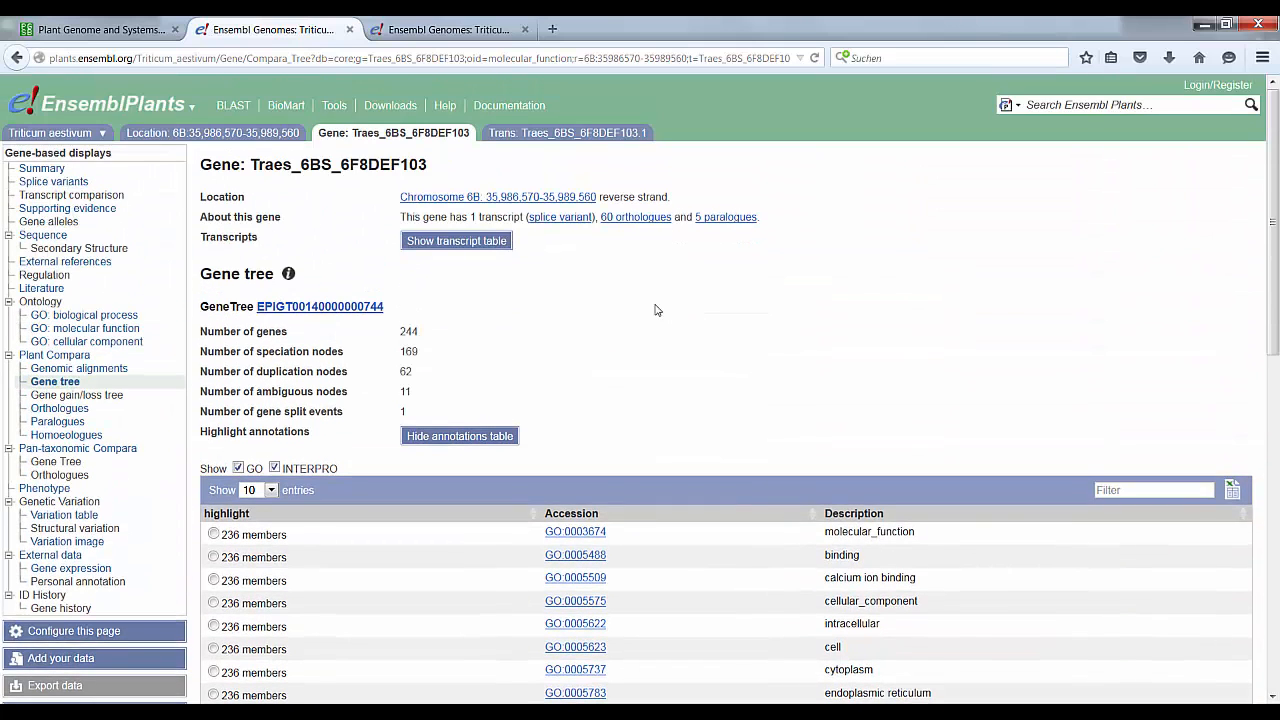
Step: Switch to PGSB PlantsDB, open the wheat IWGSC data overview and select a chromosome 1D region
left_click(449, 28)
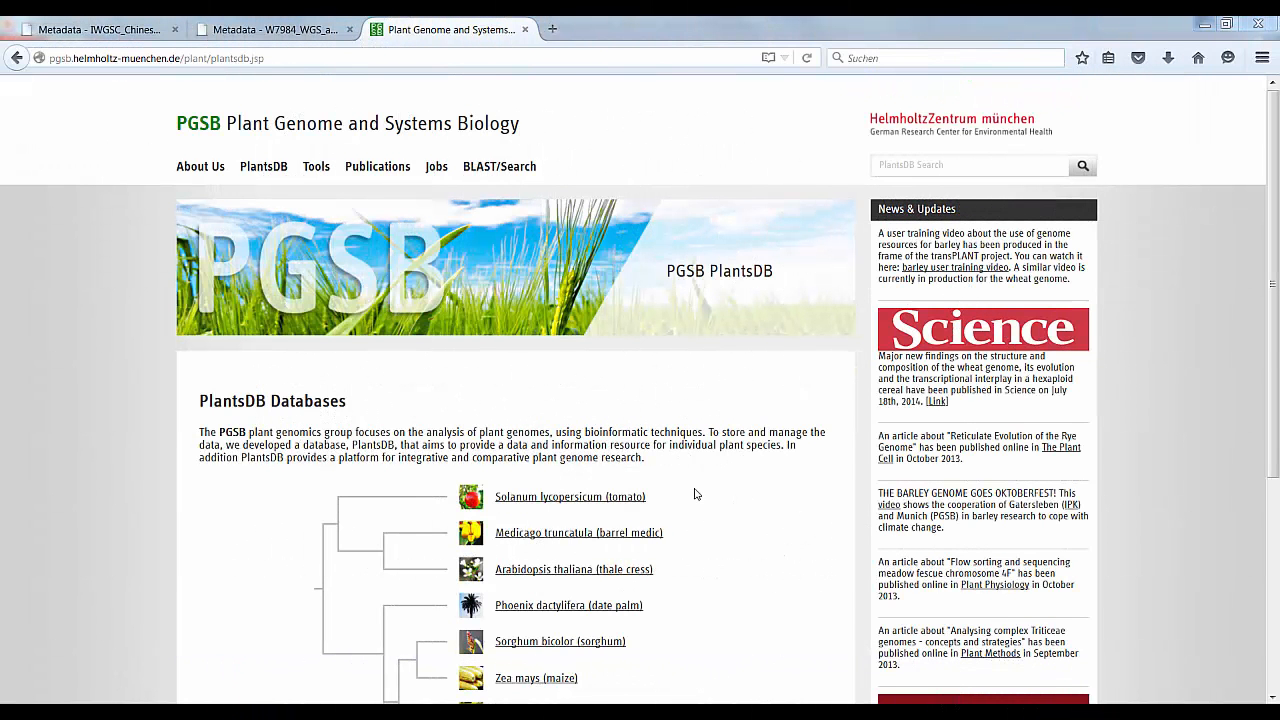
scroll("down", 3)
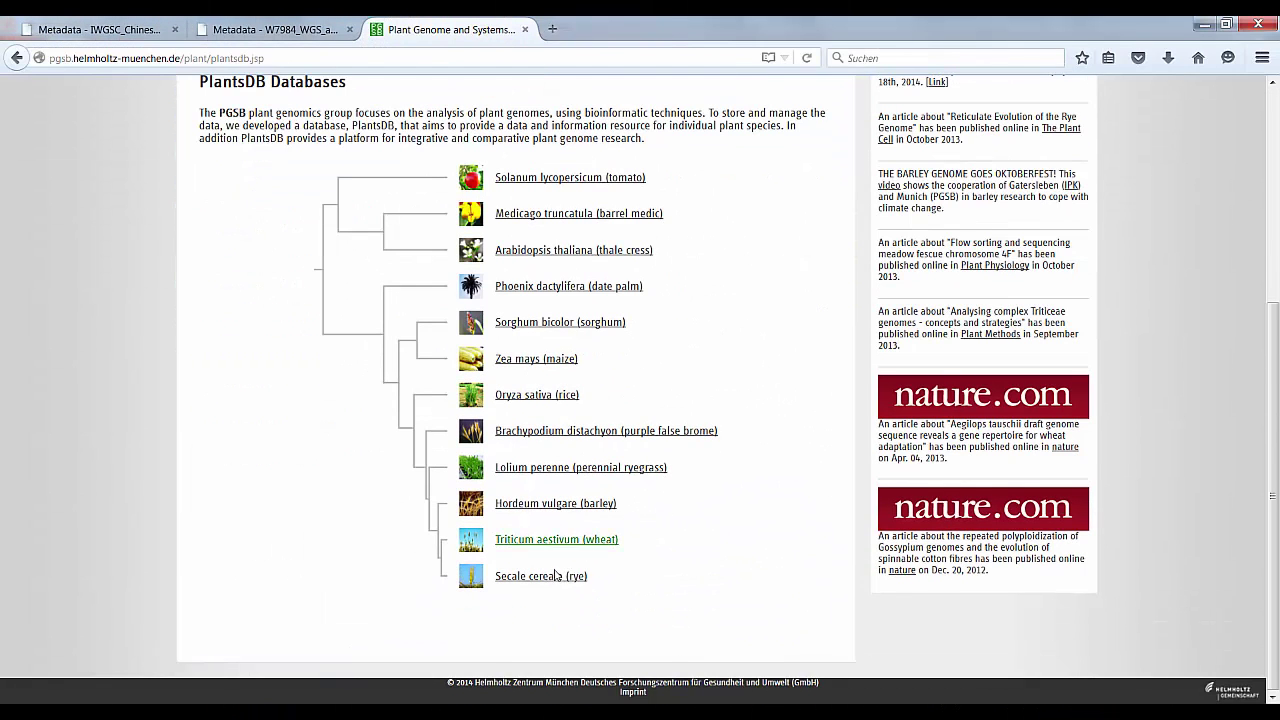
left_click(556, 539)
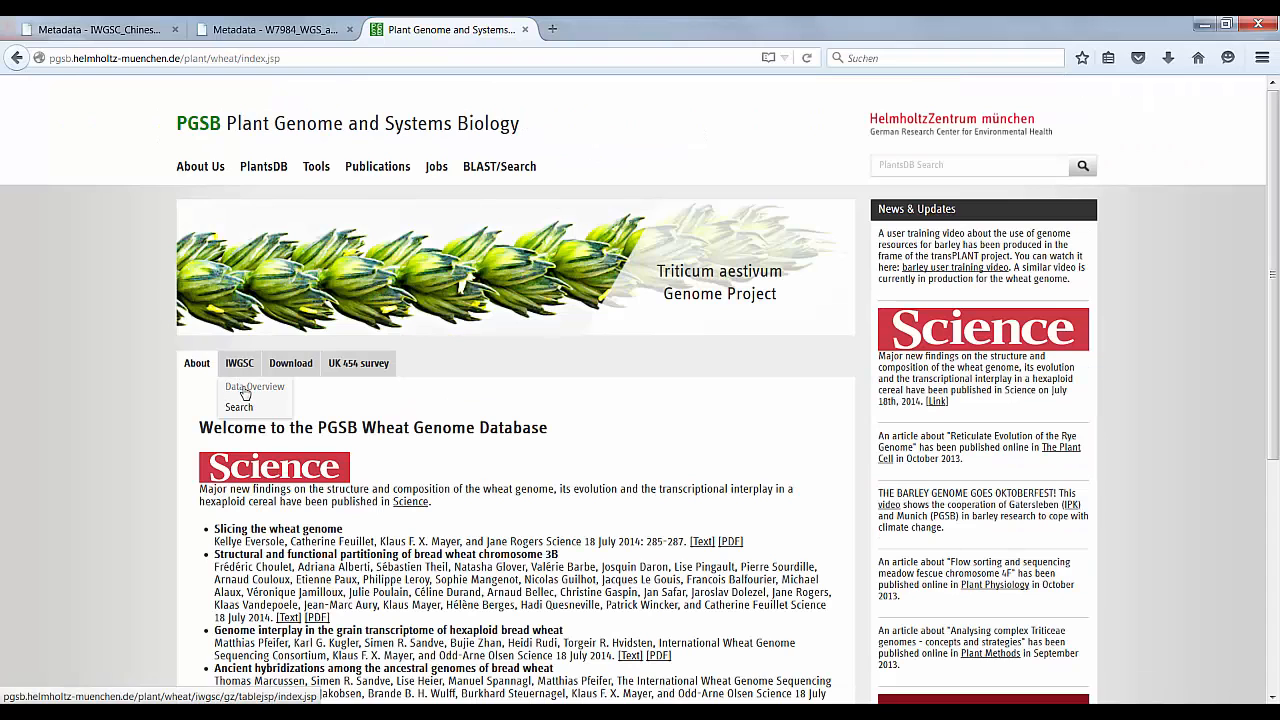
left_click(254, 386)
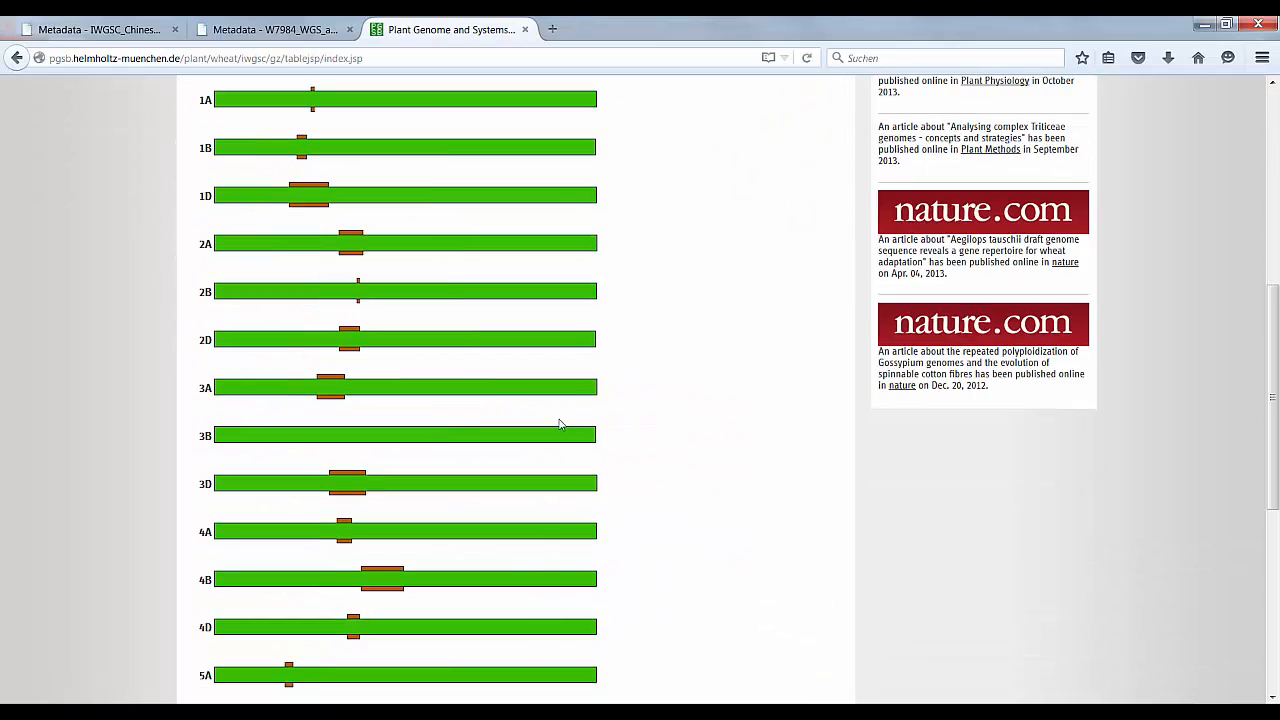
scroll("up", 3)
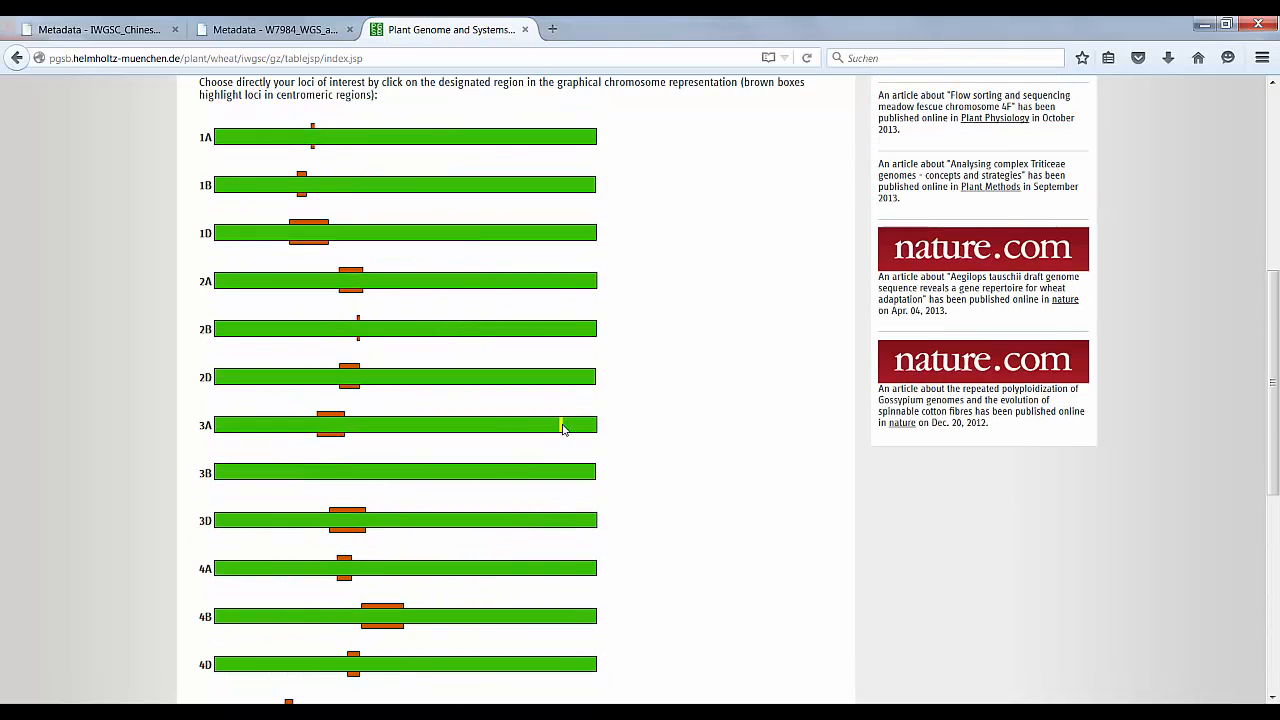
left_click(382, 233)
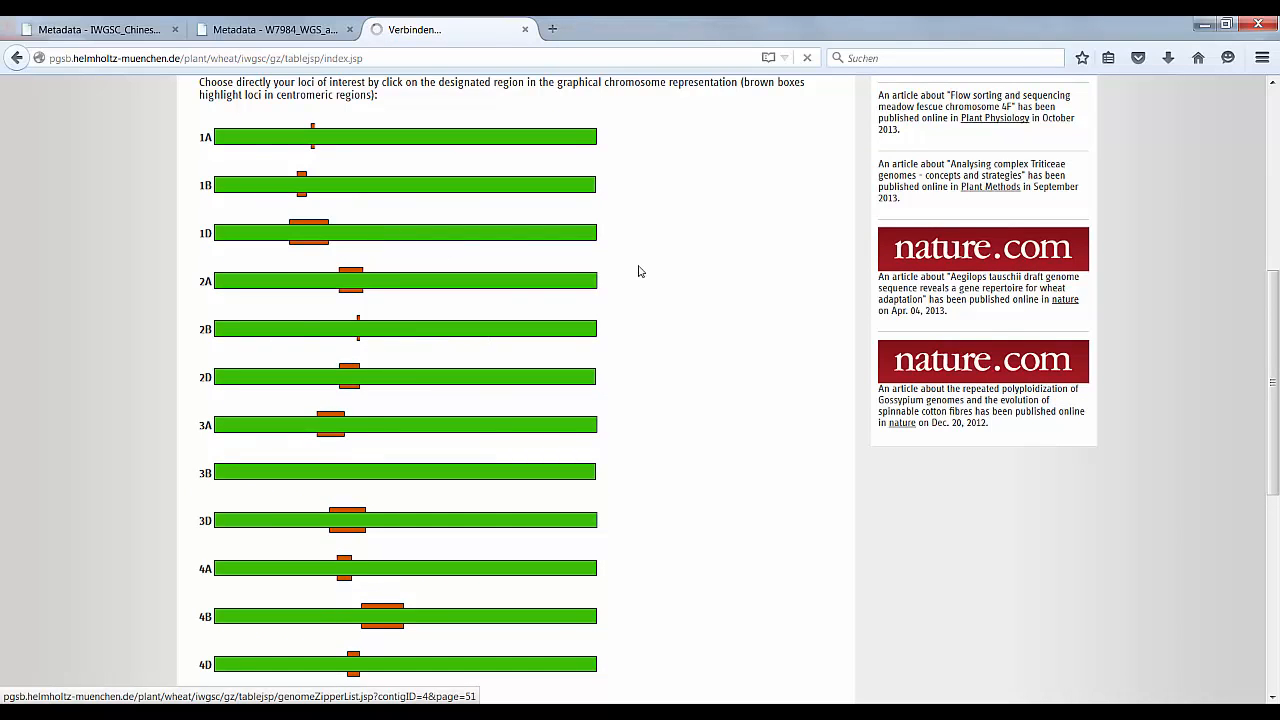
Step: Browse the chromosome 1D GenomeZipper loci table, then go to the GenomeZipper search page
left_click(310, 233)
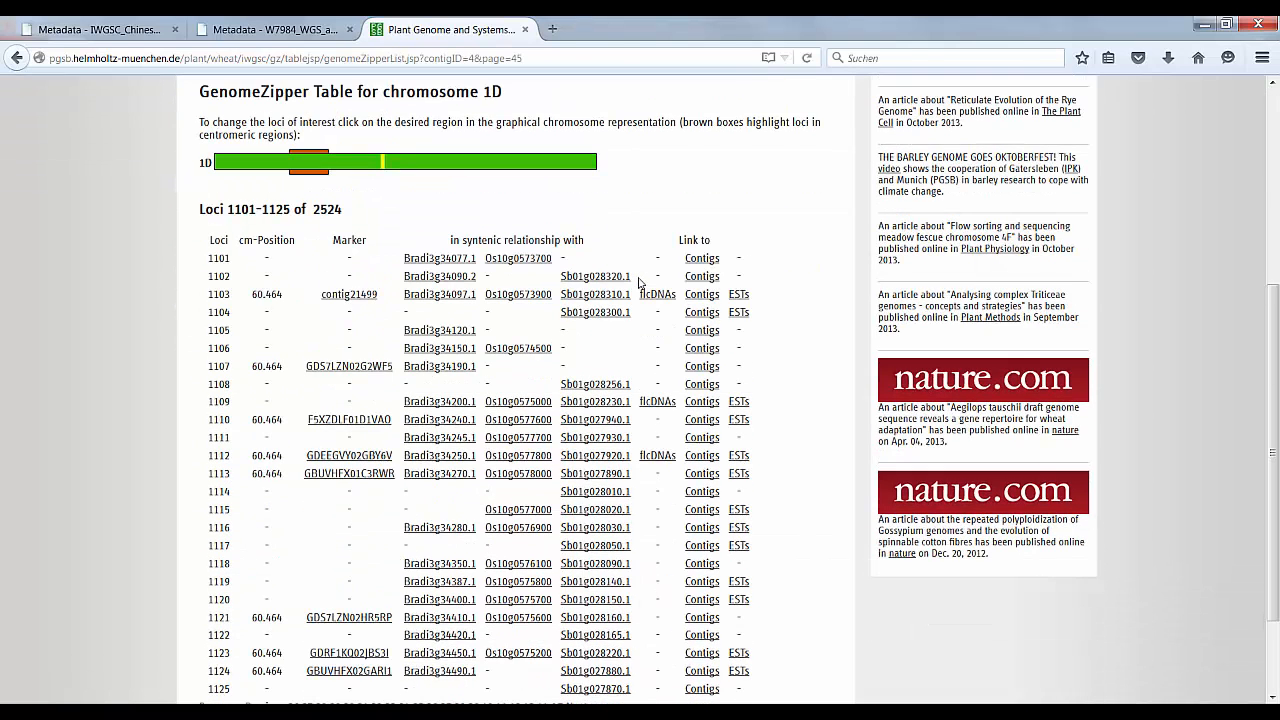
scroll("down", 3)
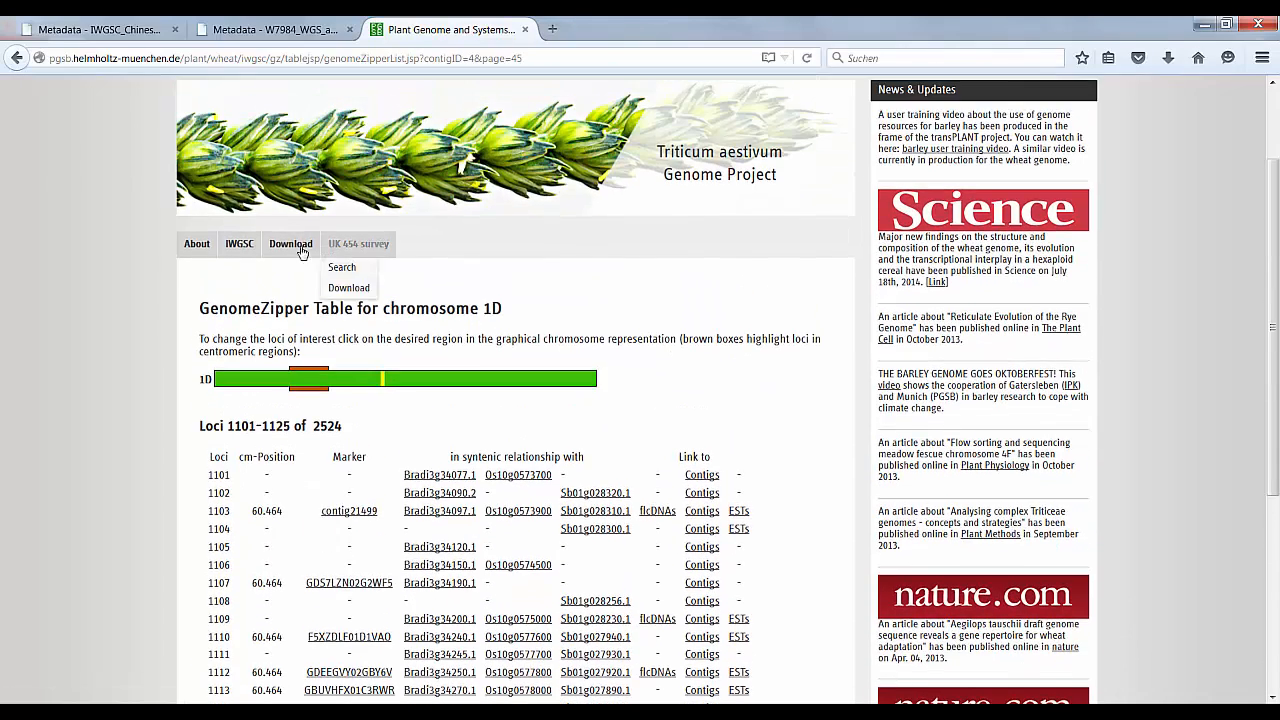
left_click(341, 267)
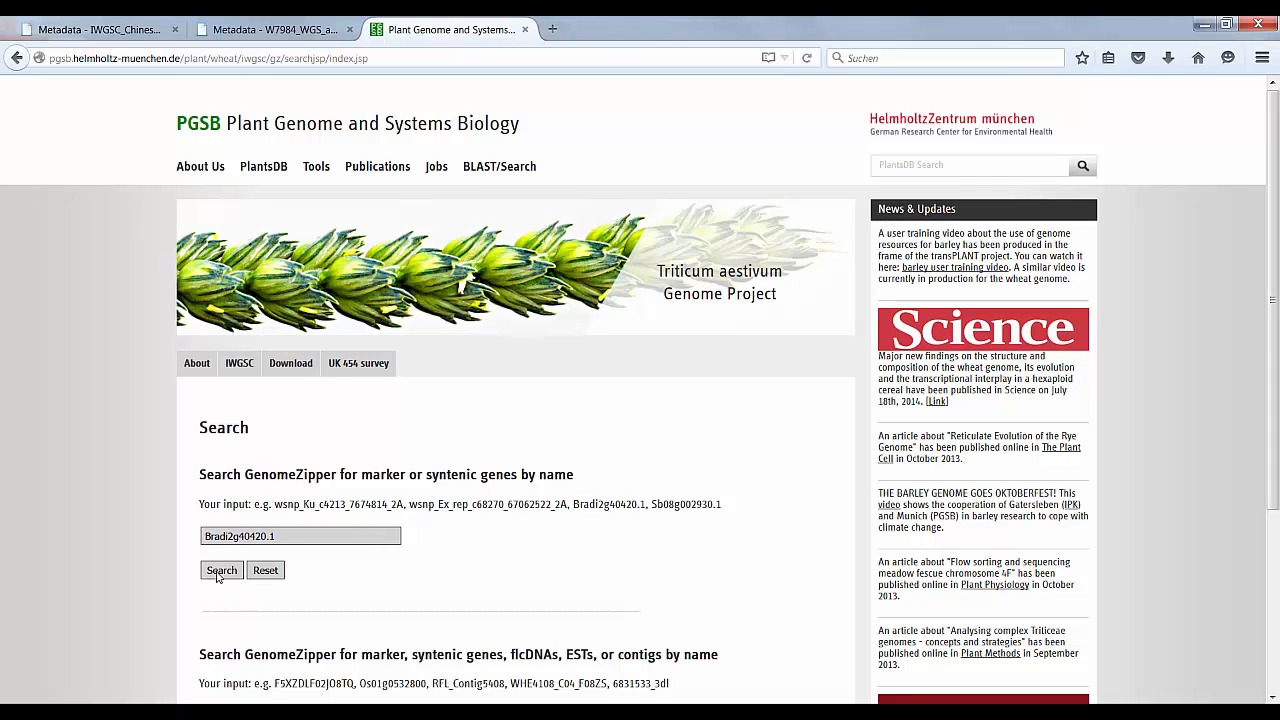
Step: Search GenomeZipper for Bradi2g40420.1 and view its hits on chromosomes 3D, 3B and 3A
scroll("down", 3)
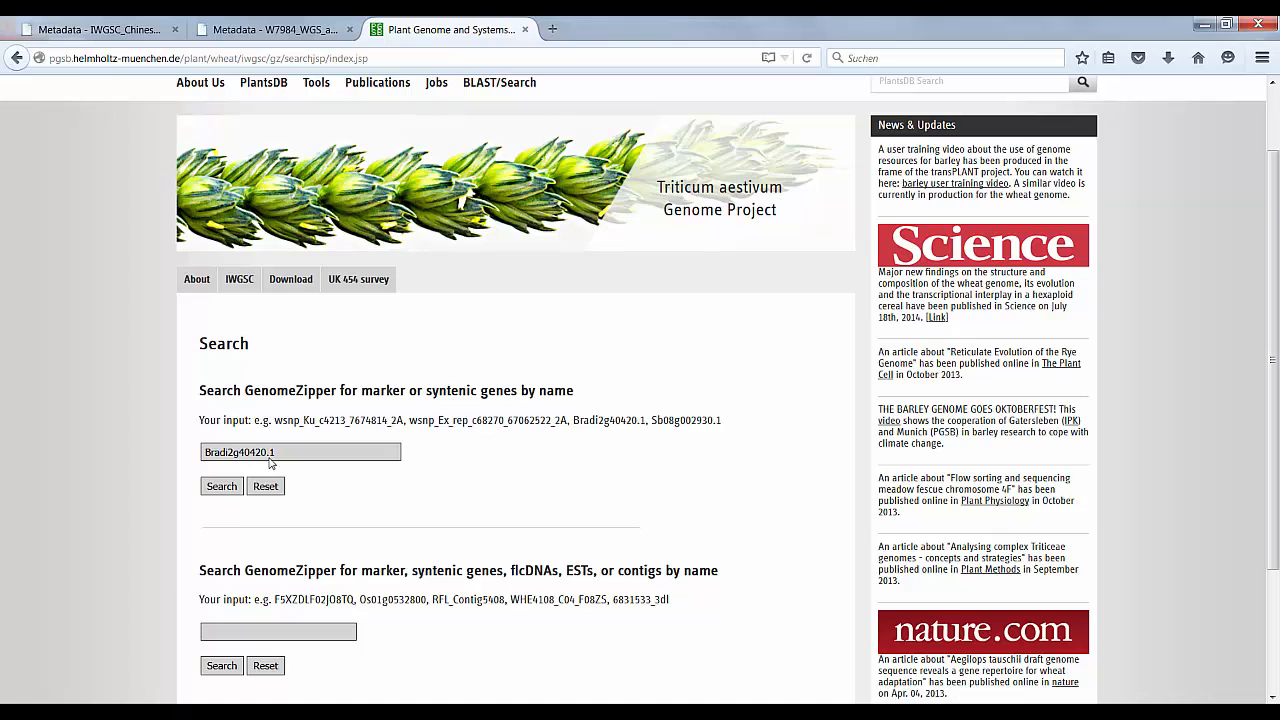
left_click(221, 486)
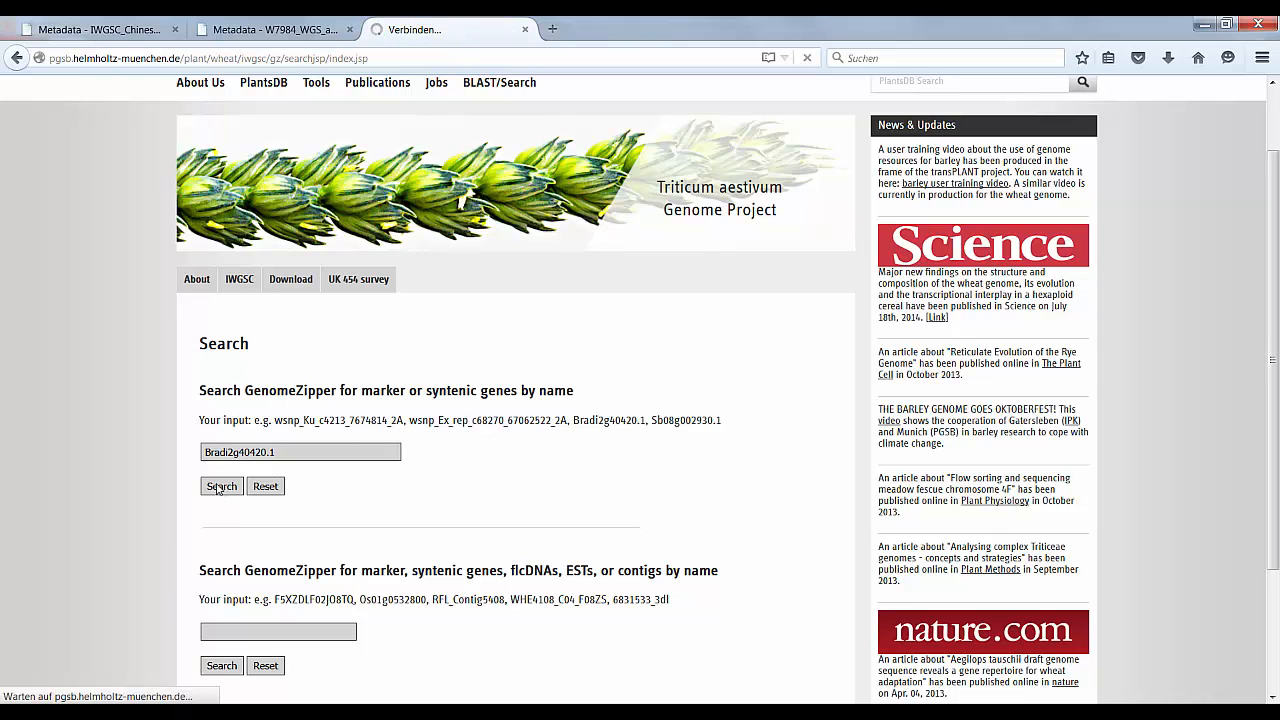
left_click(221, 486)
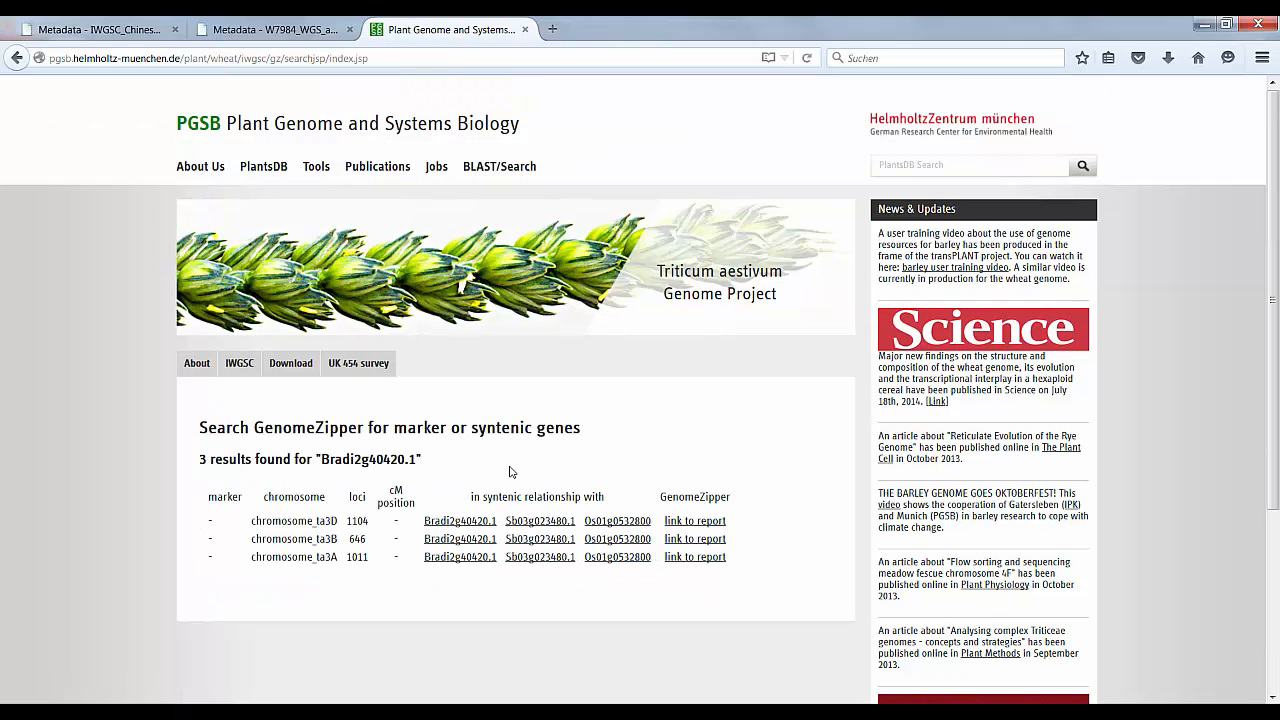
scroll("down", 3)
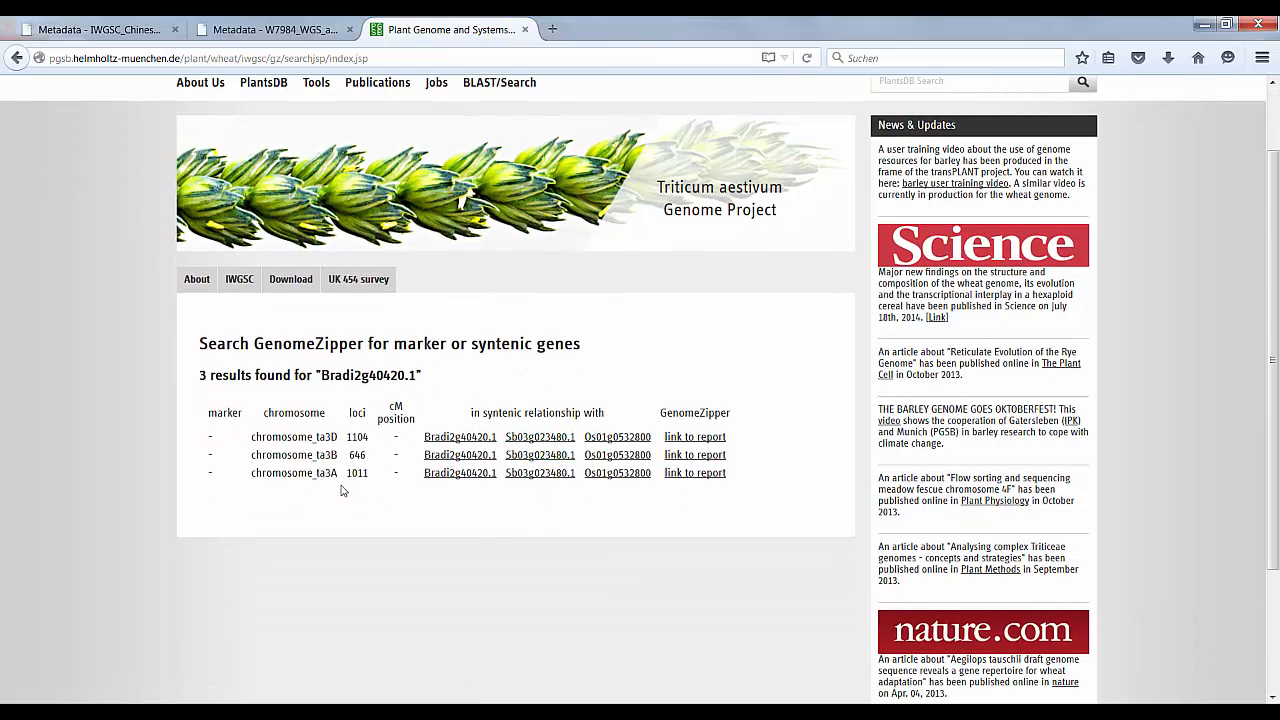
mouse_move(700, 469)
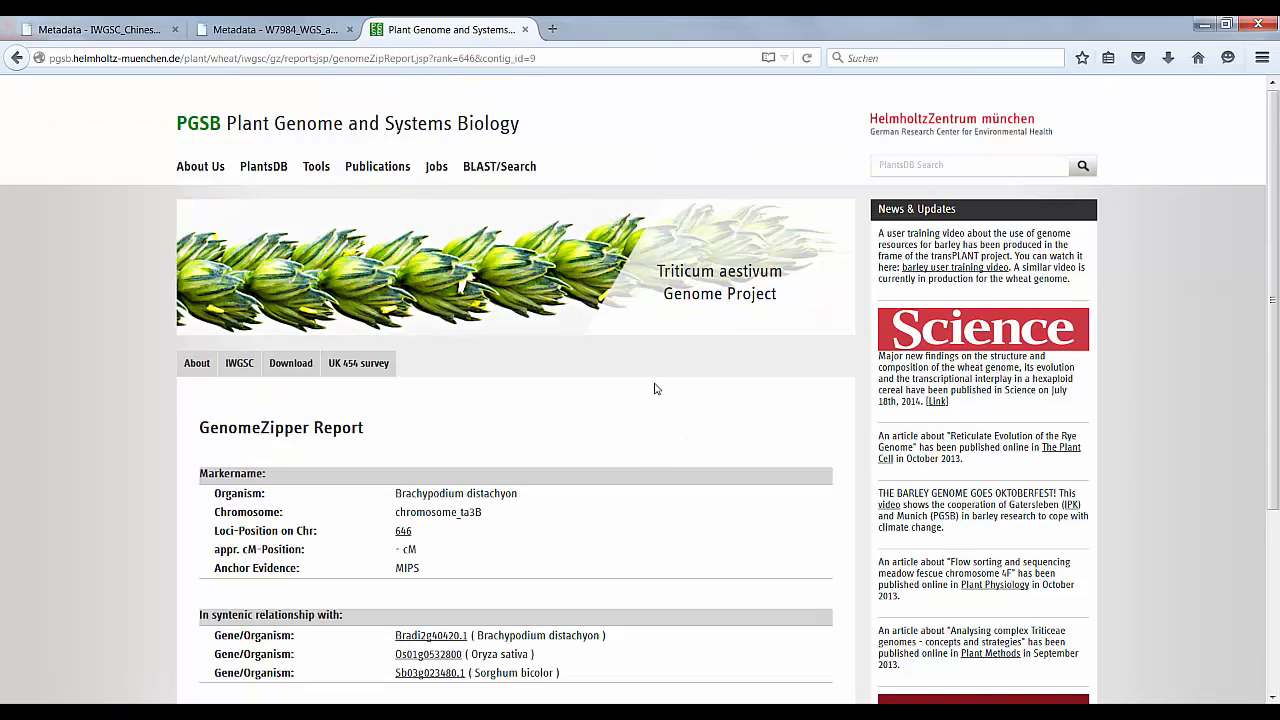
Step: List the loci neighbouring locus 646 on chromosome 3B, then switch to the e!DAL tab
scroll("down", 3)
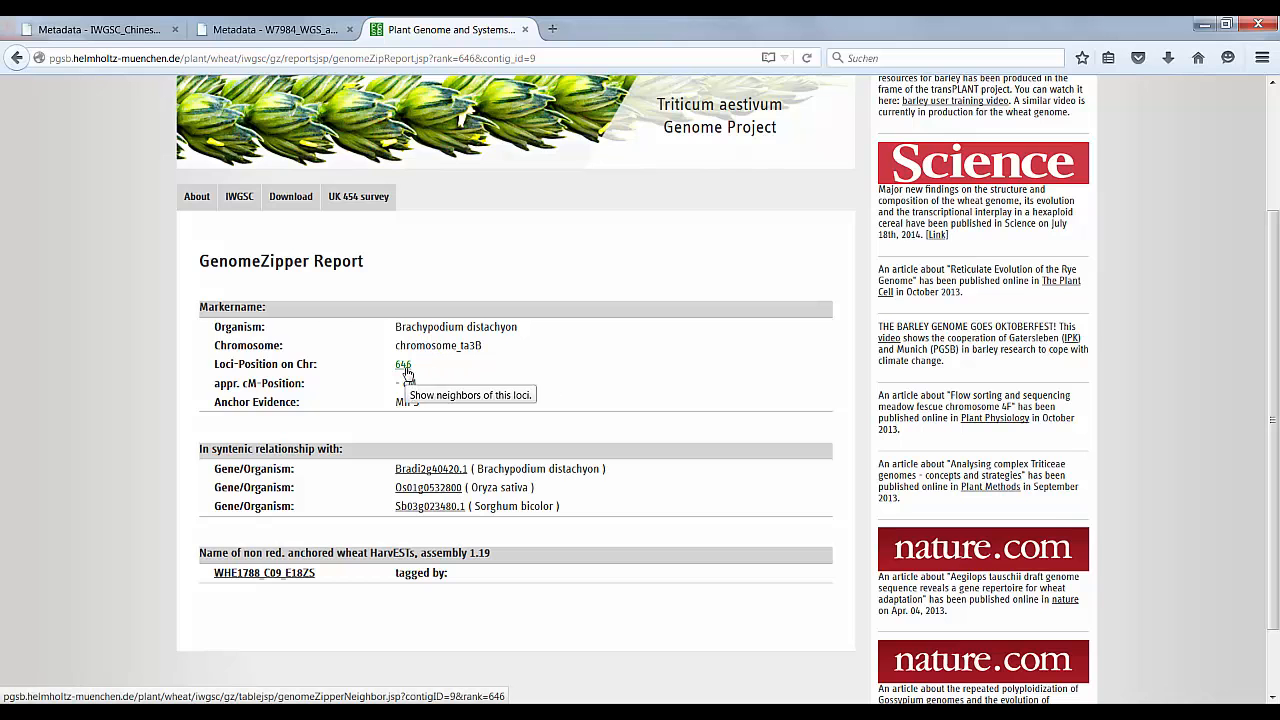
left_click(403, 364)
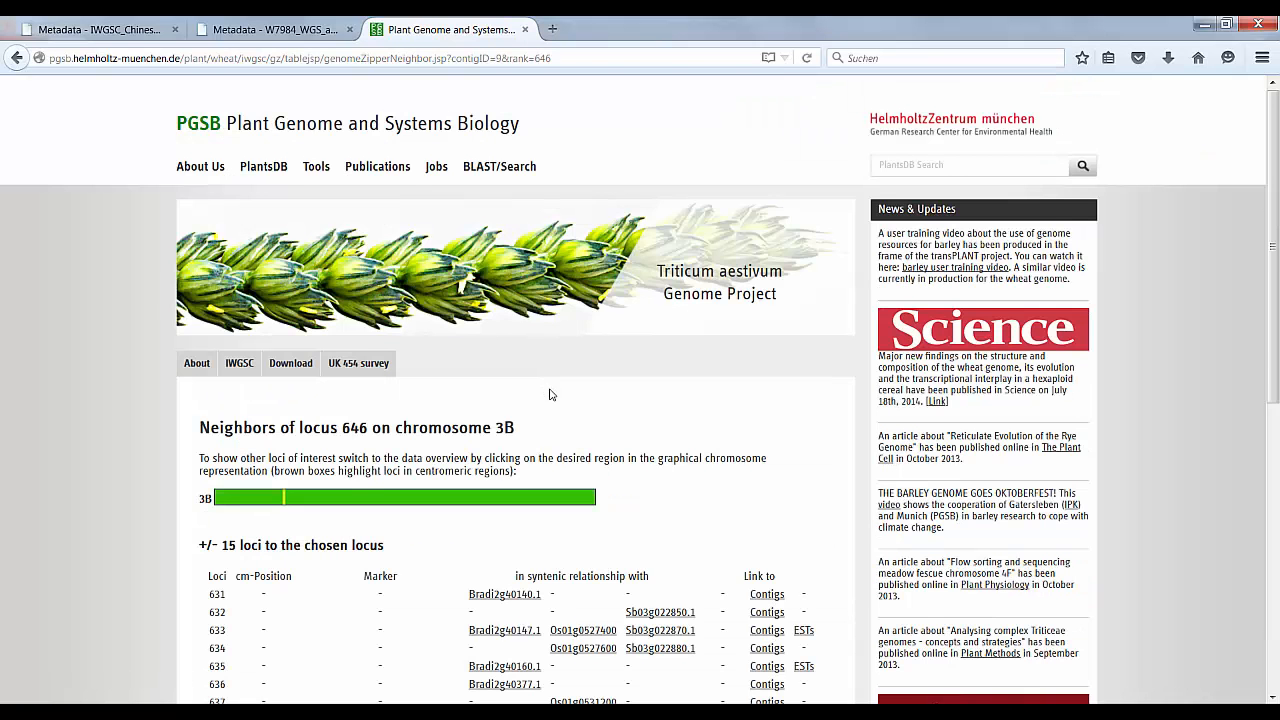
scroll("down", 3)
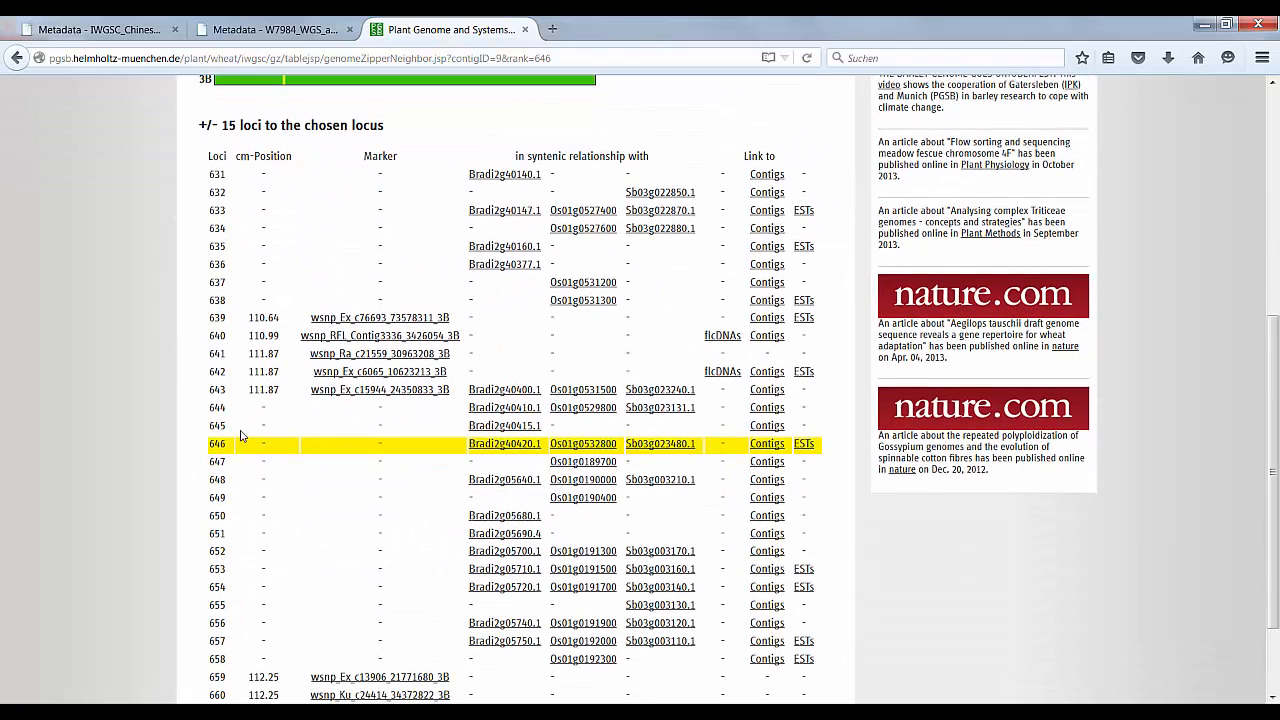
mouse_move(613, 200)
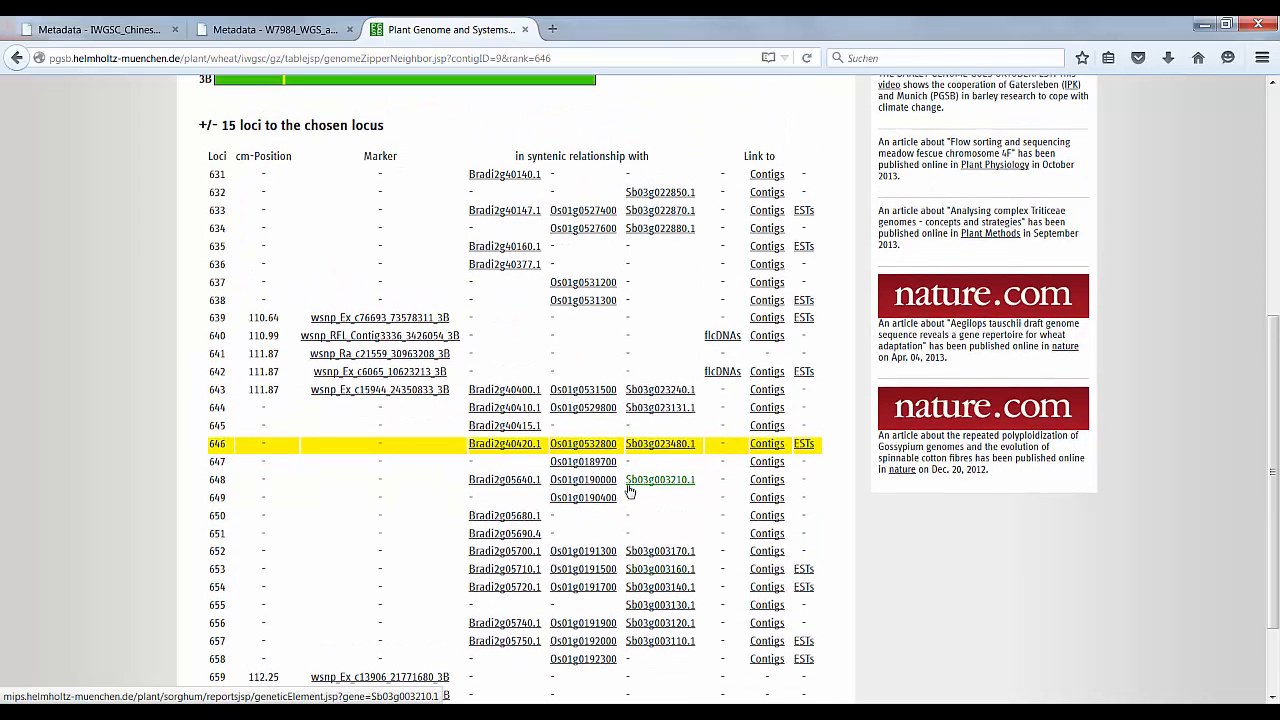
left_click(100, 28)
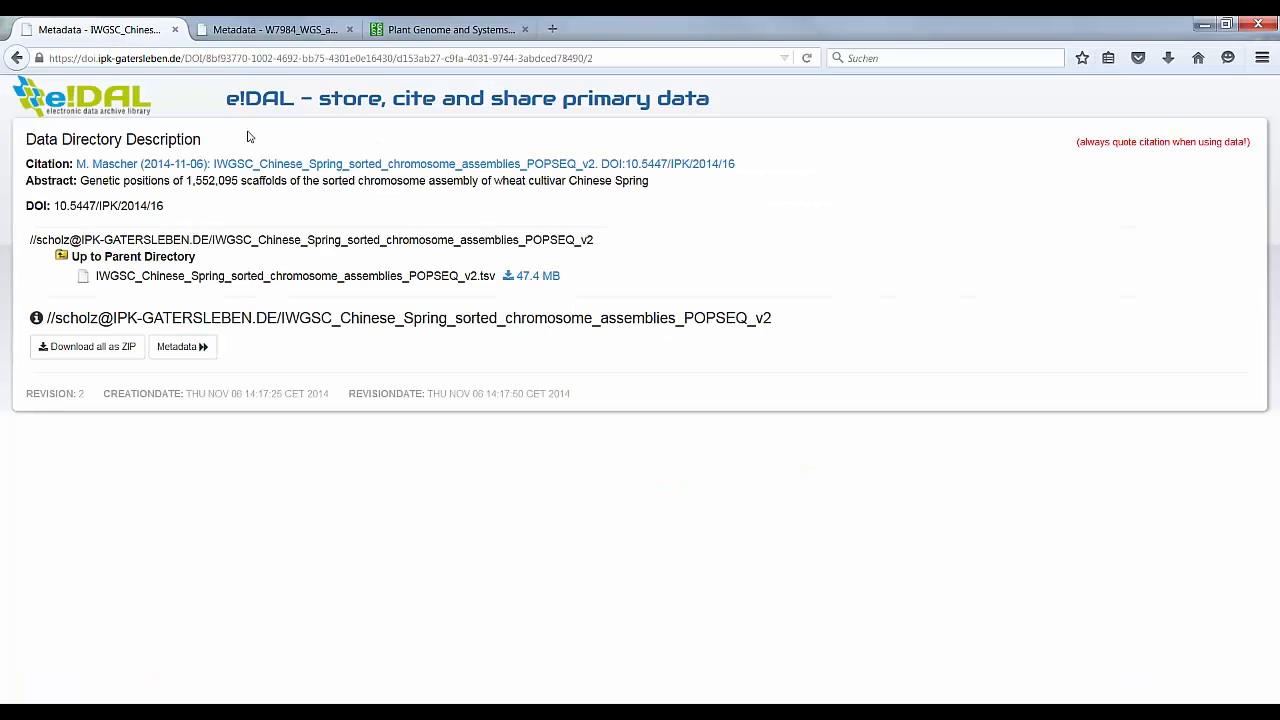
mouse_move(490, 248)
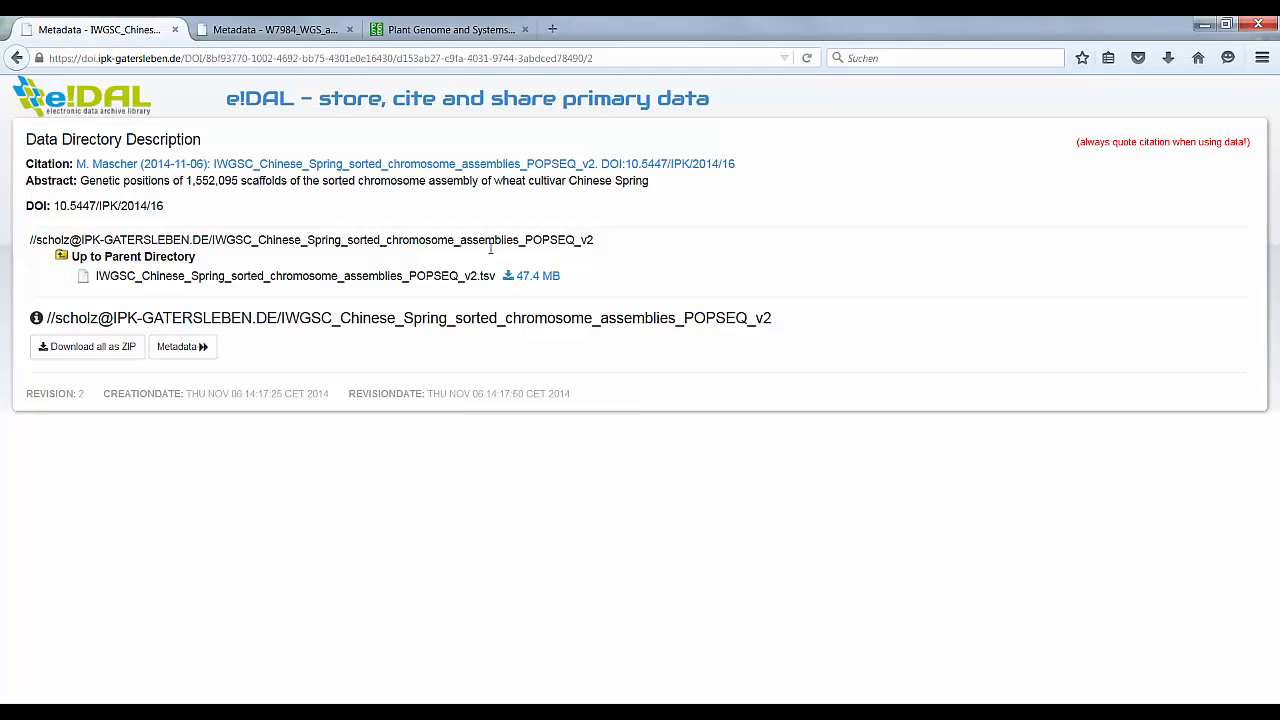
mouse_move(275, 28)
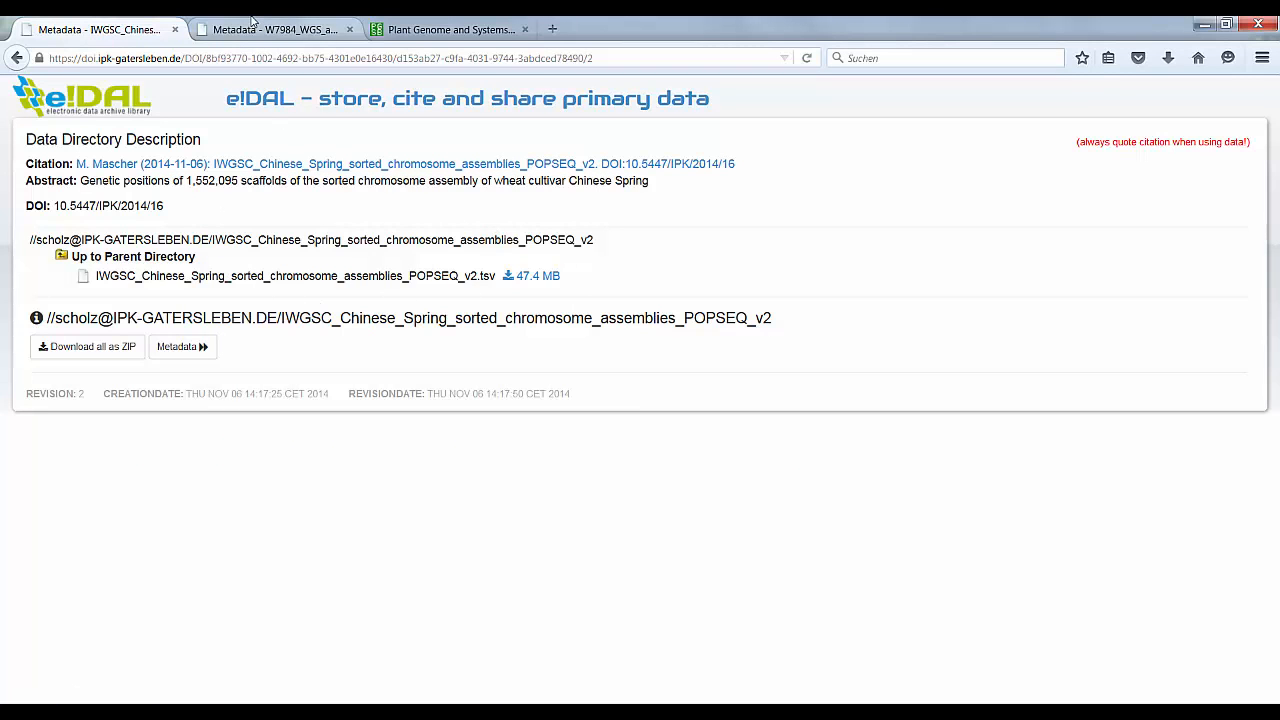
Step: Switch from the e!DAL dataset description to the second tab with the W7984 metadata page
left_click(275, 28)
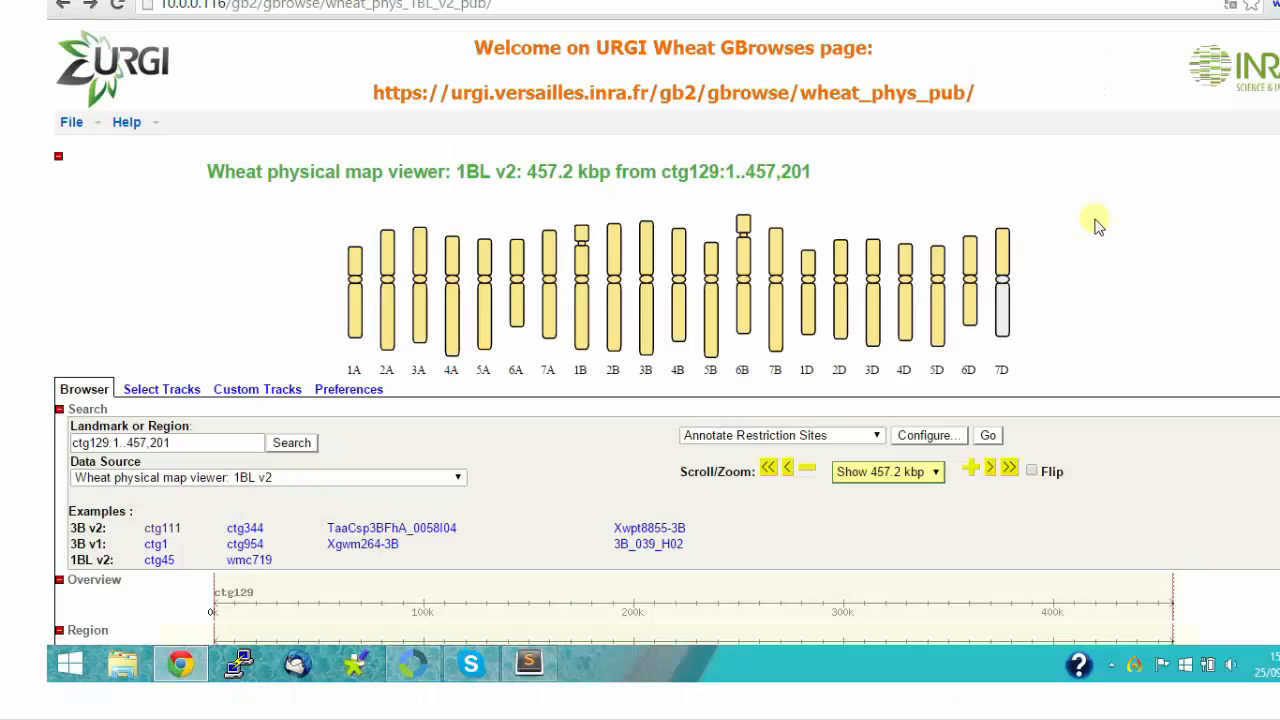
mouse_move(1098, 263)
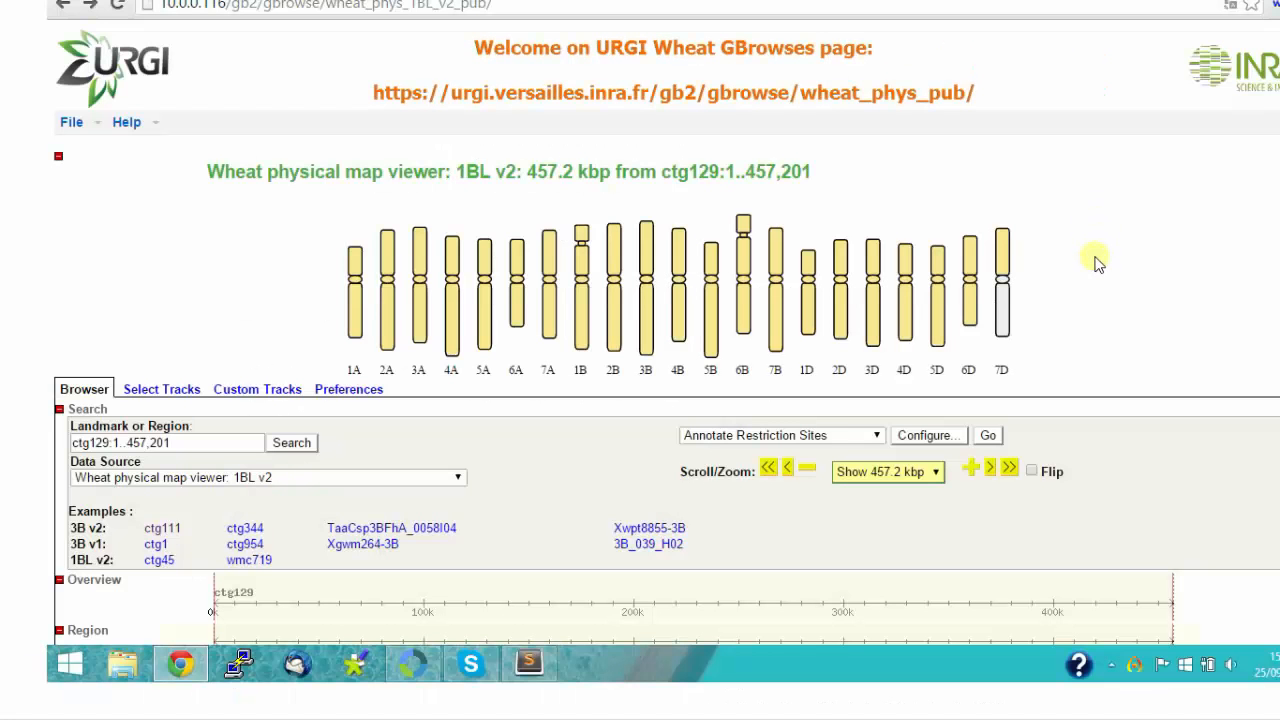
mouse_move(915, 315)
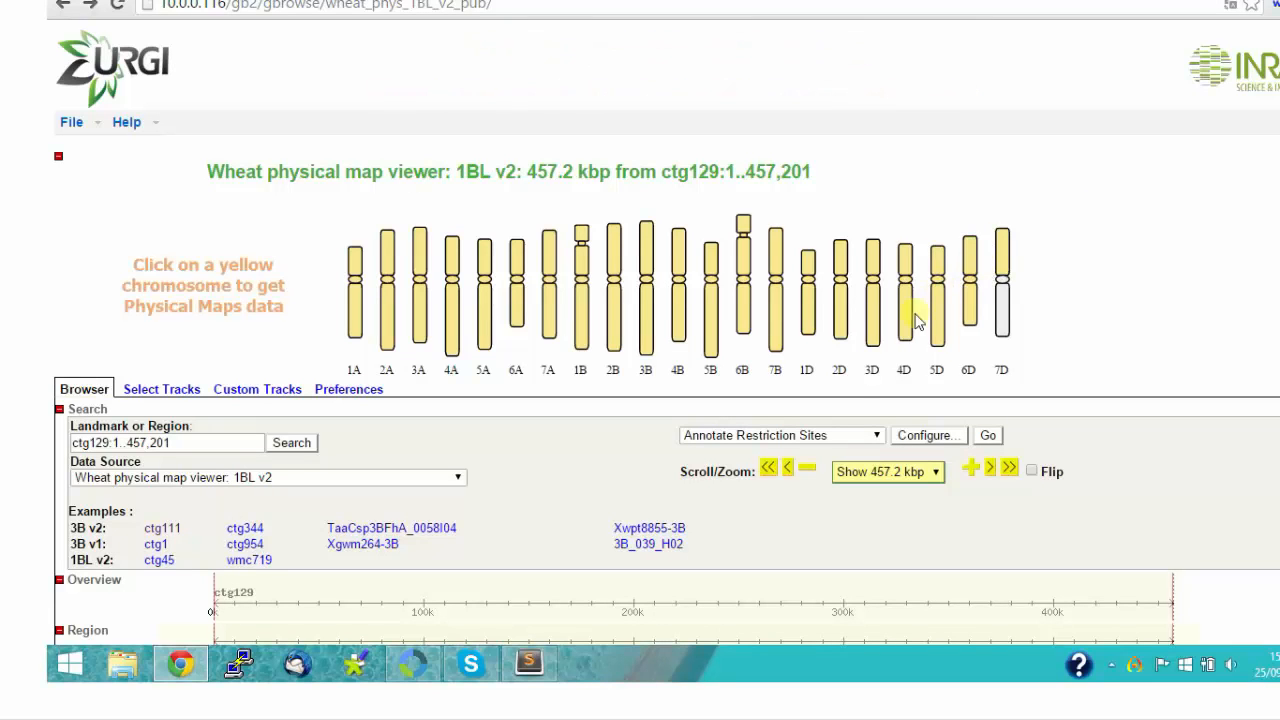
mouse_move(672, 327)
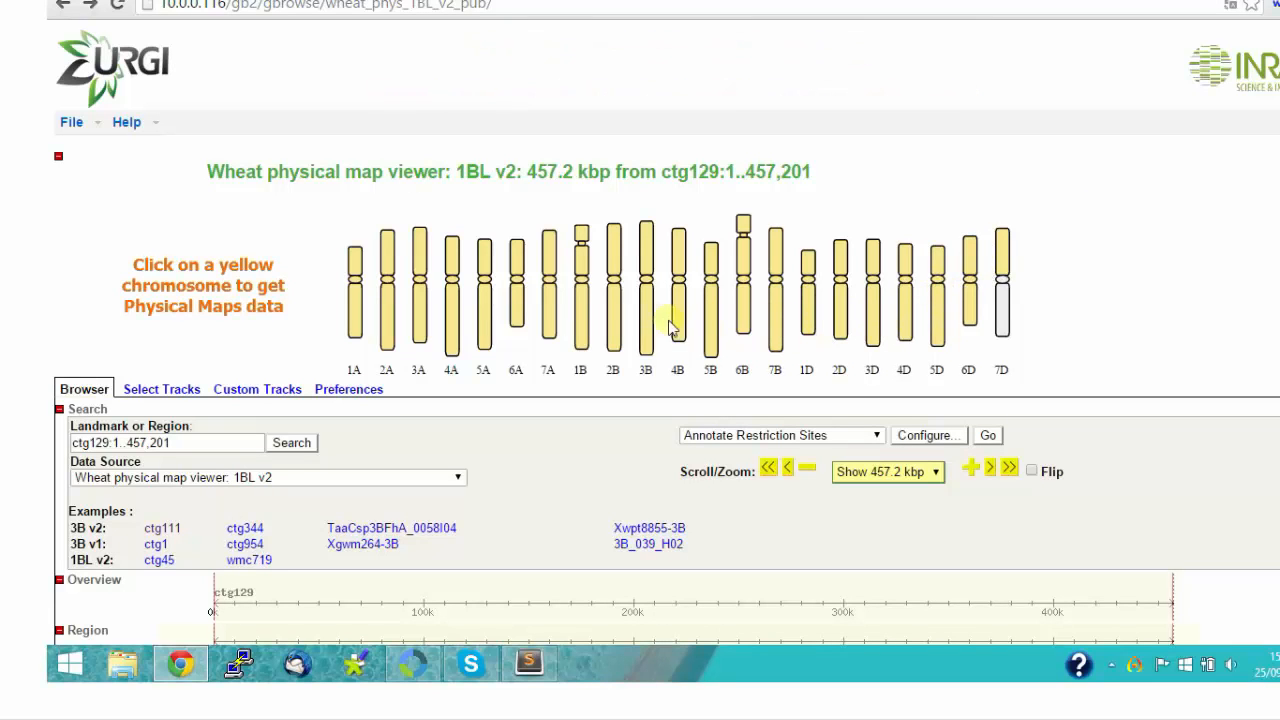
Step: Open the 3B v2 physical map from the chromosome 3B ideogram popup and scroll down to the search box
left_click(645, 290)
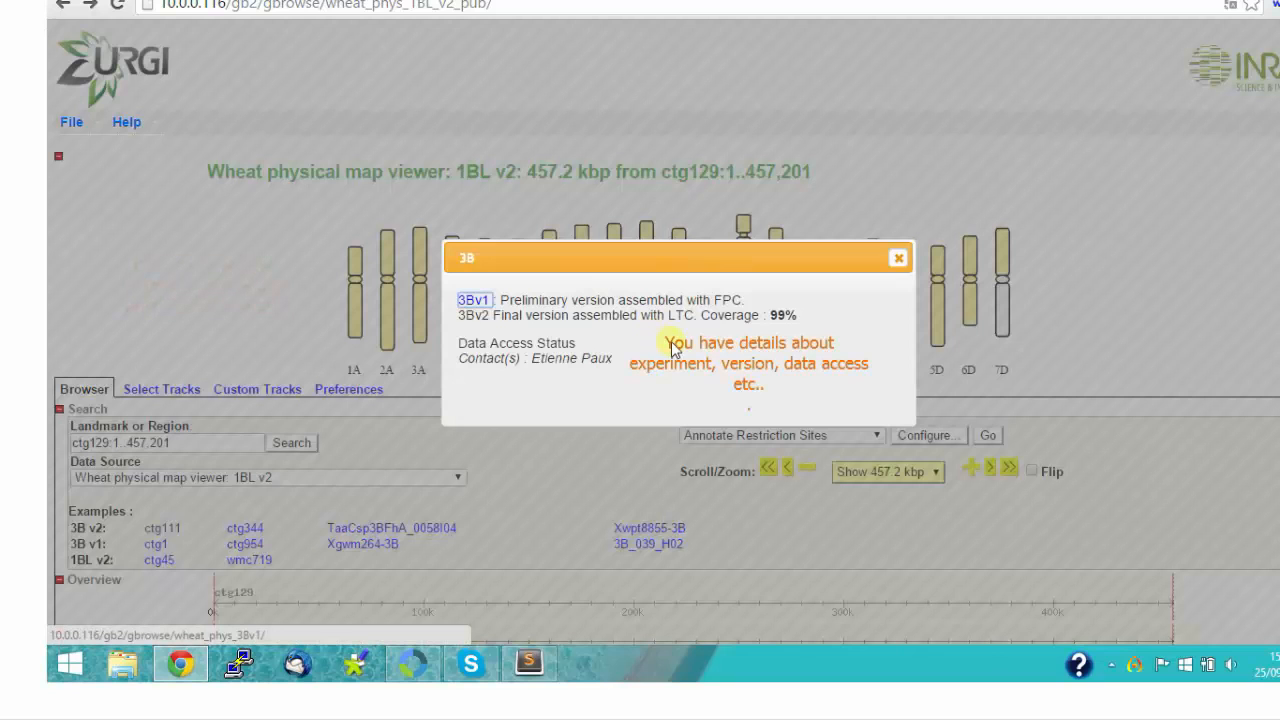
mouse_move(618, 346)
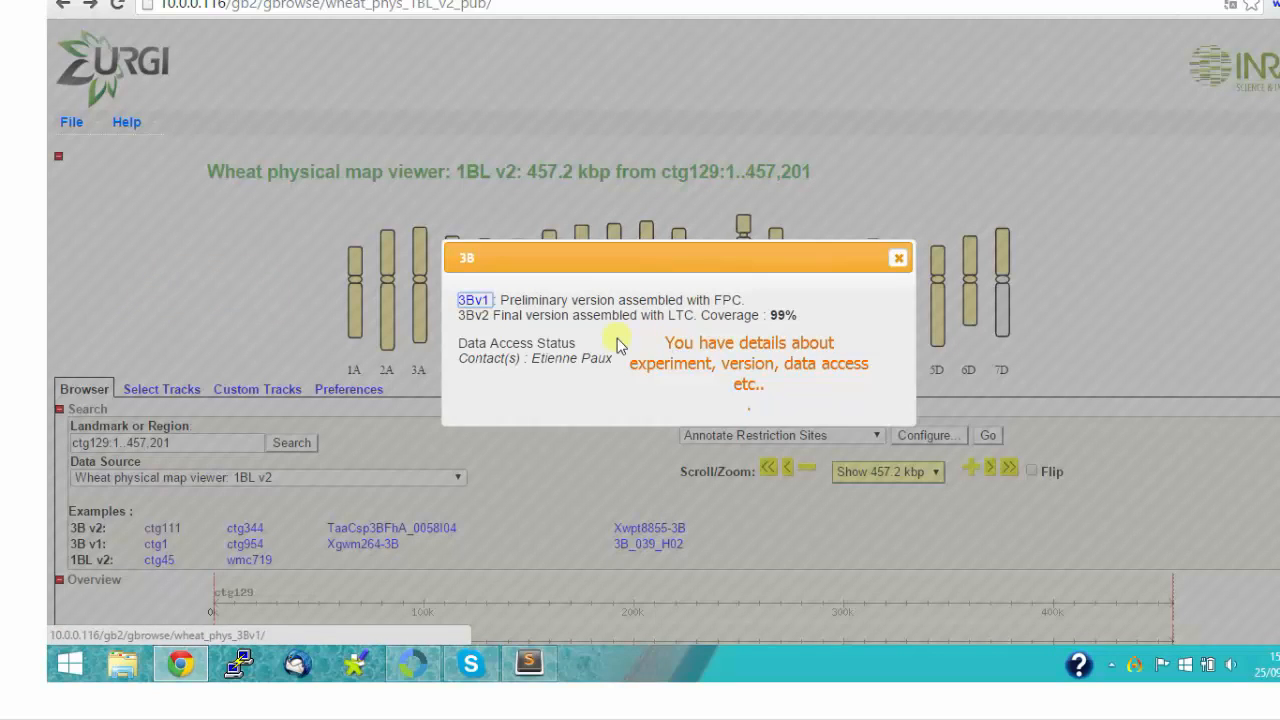
mouse_move(476, 315)
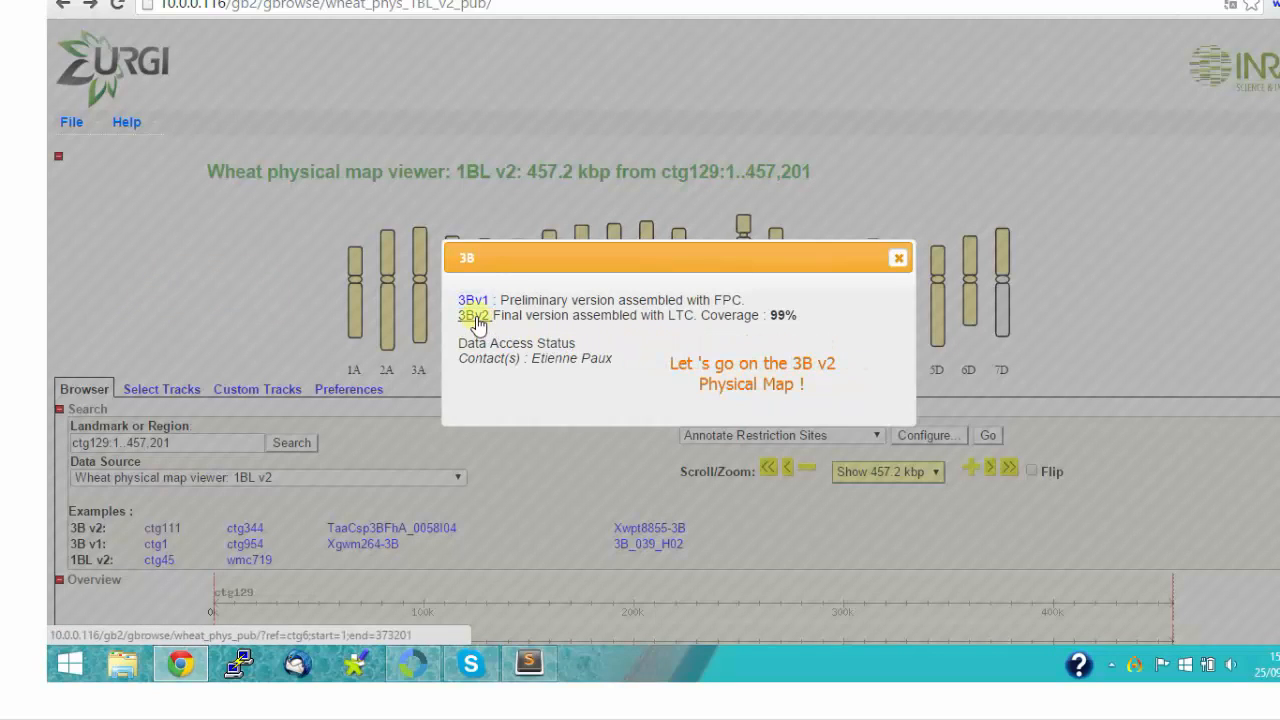
left_click(474, 315)
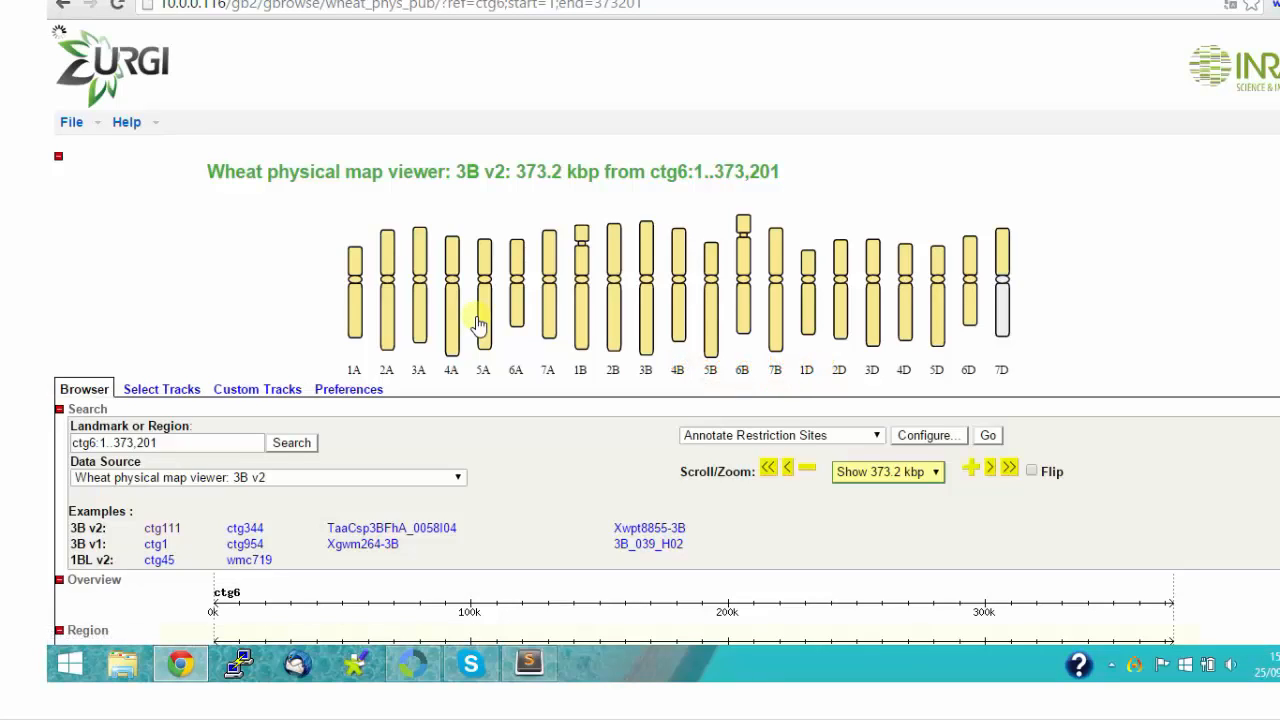
scroll("down", 3)
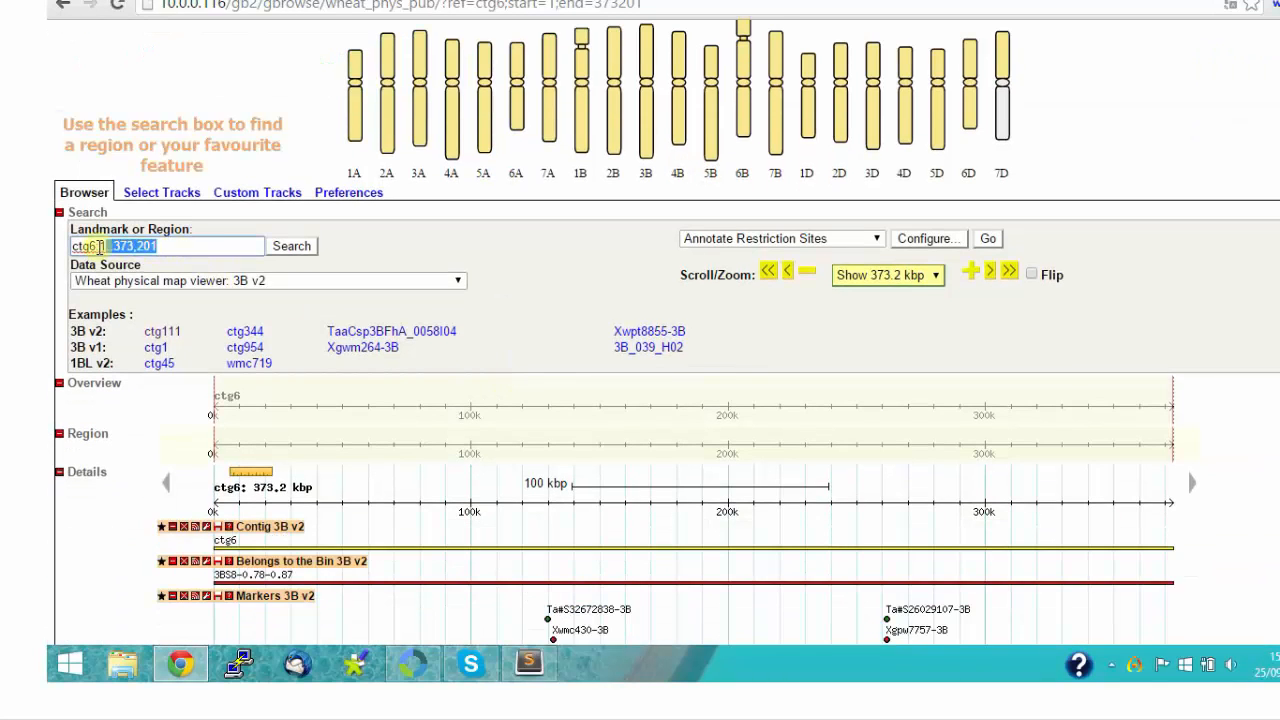
Step: Search for contig ctg111 and scroll through its Markers, BACs and MetaQTLs tracks
type("ctg")
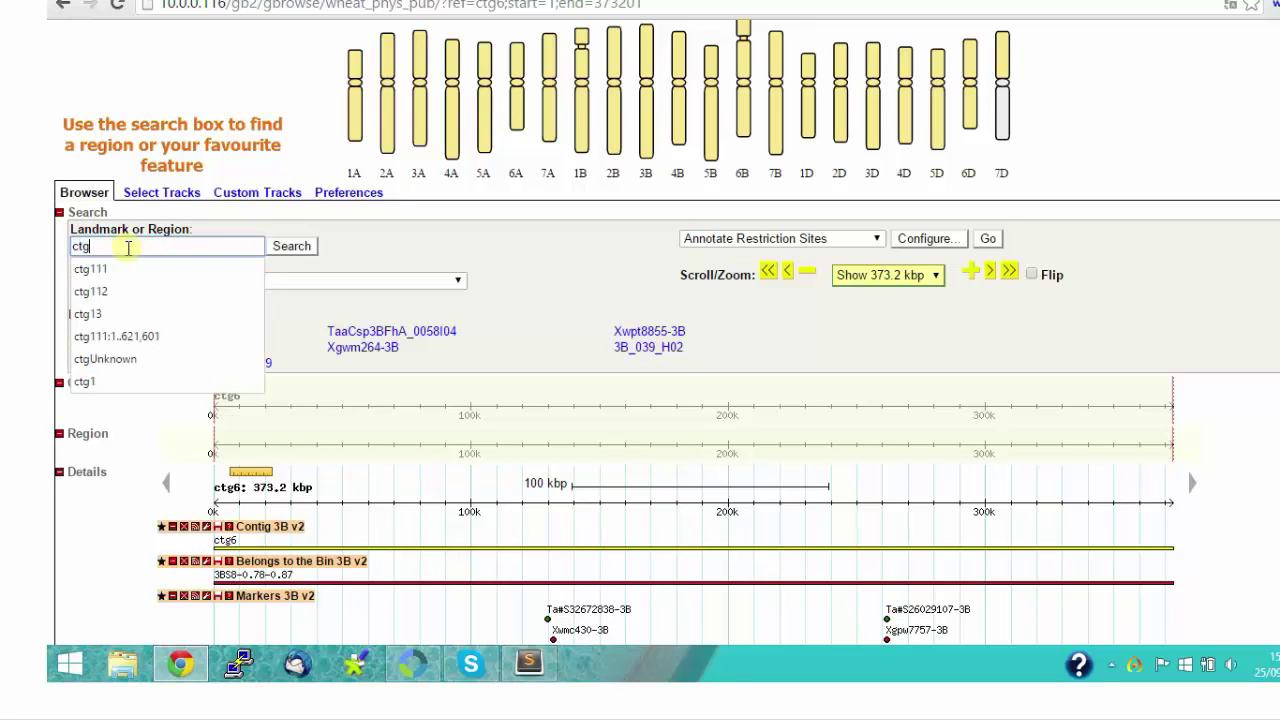
left_click(90, 268)
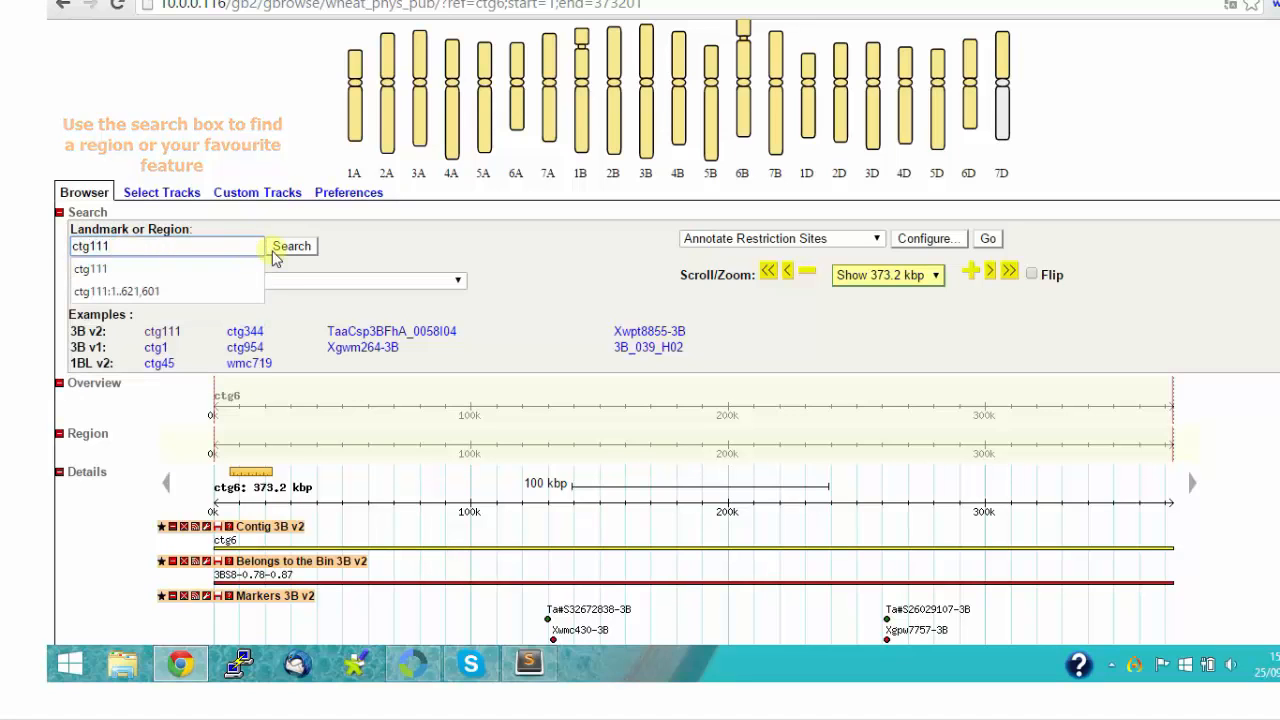
left_click(291, 246)
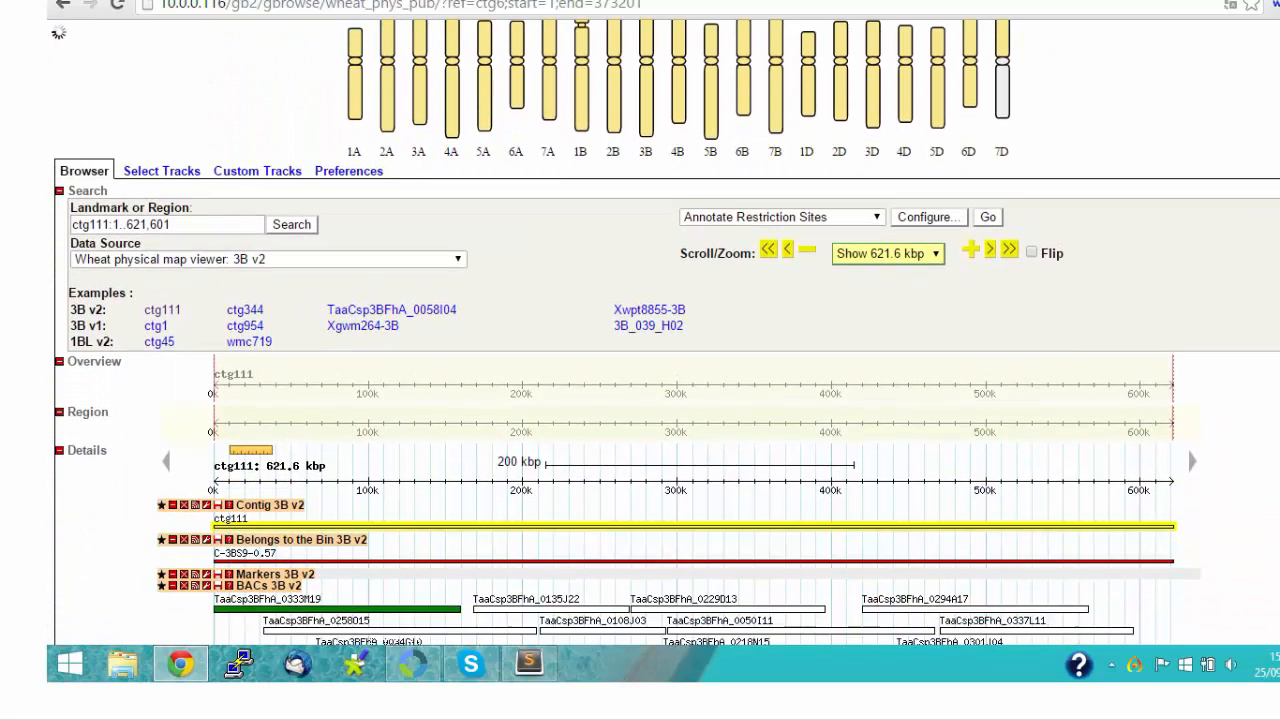
scroll("down", 3)
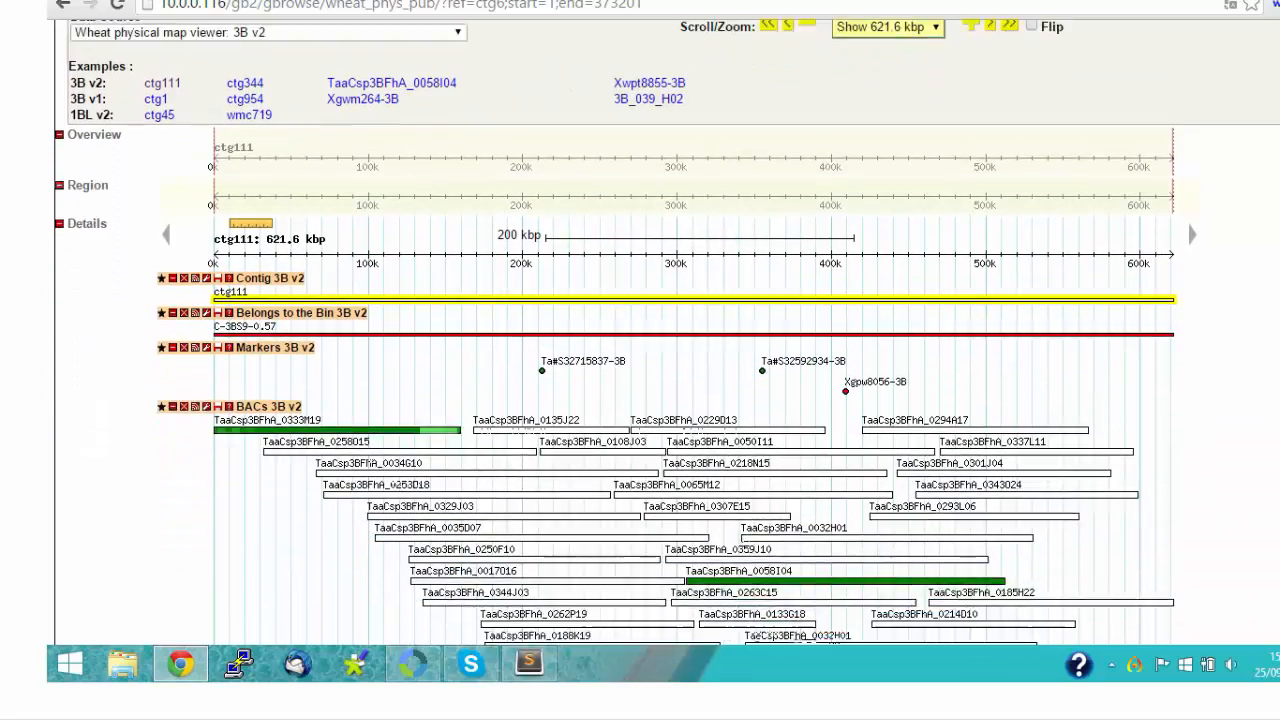
scroll("down", 3)
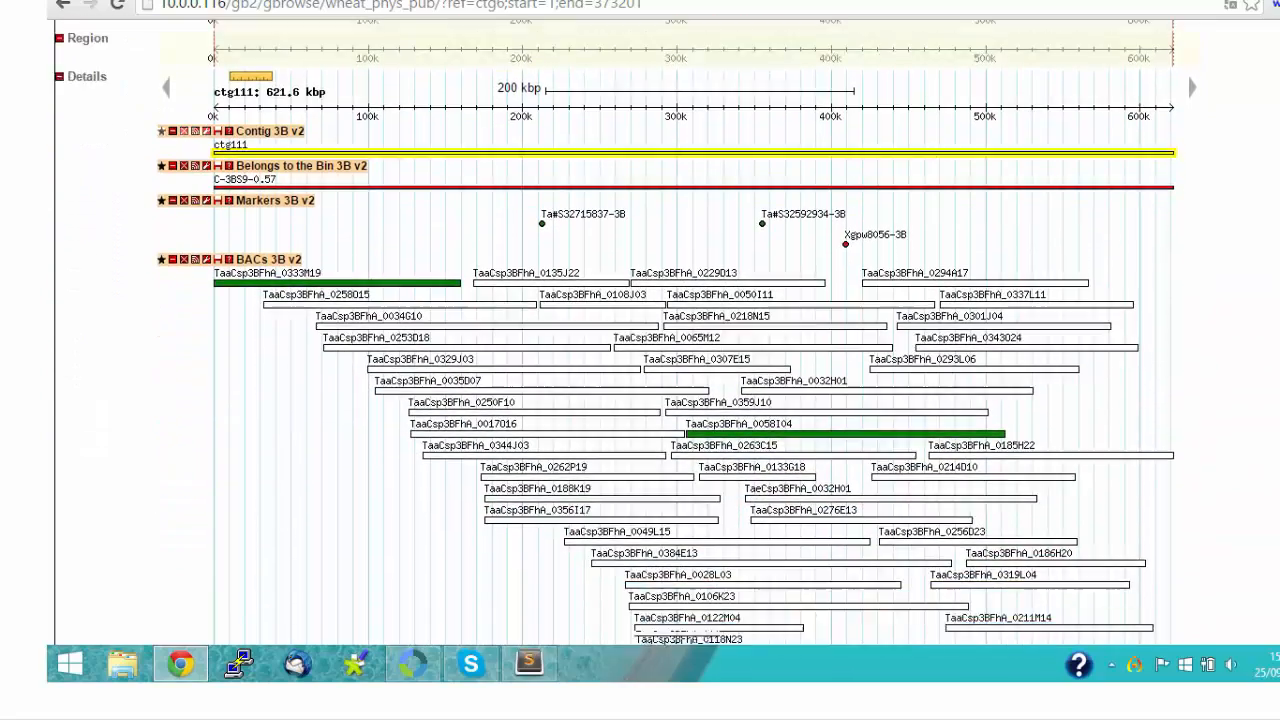
scroll("down", 3)
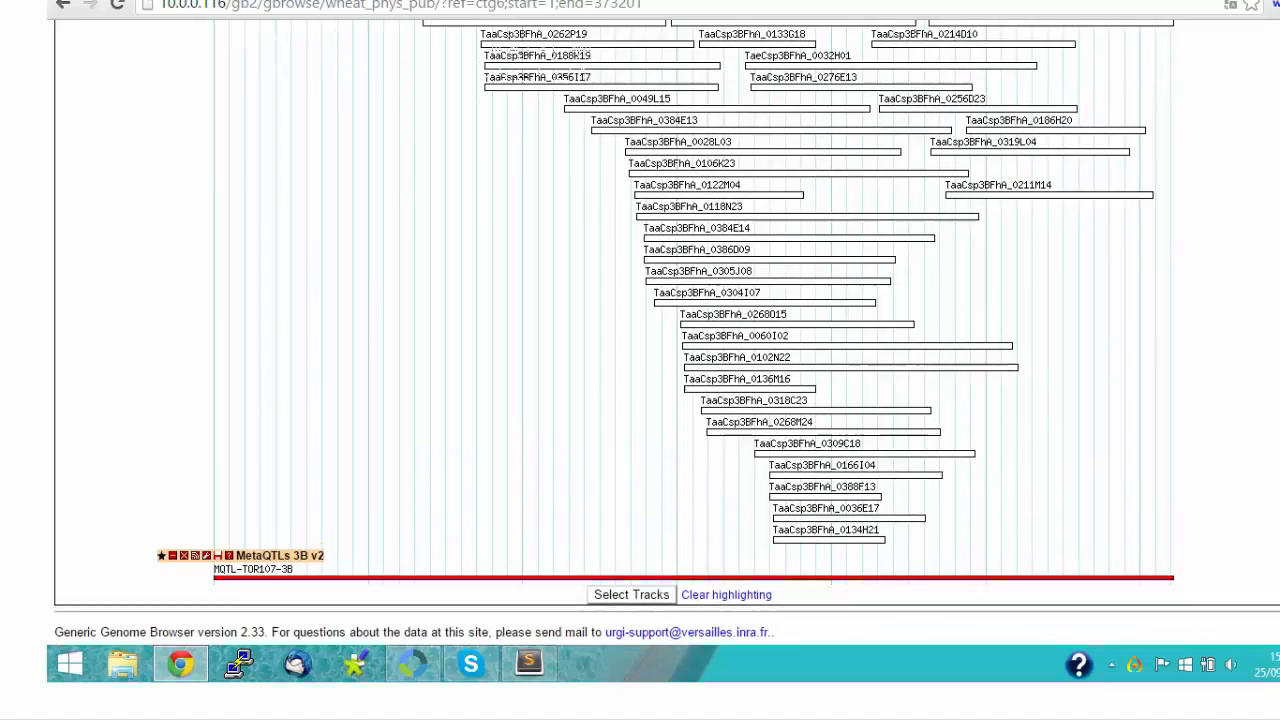
scroll("up", 3)
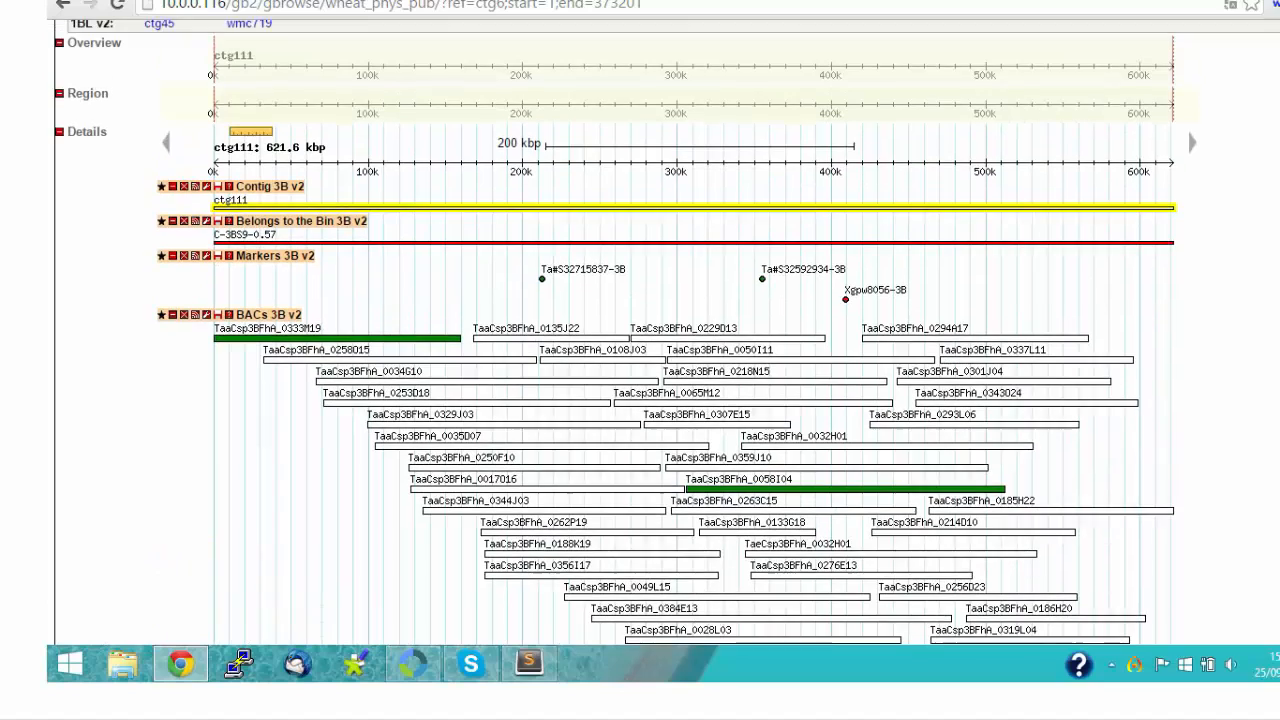
Step: View marker Xgpw8056-3B's detailed report, then open its GnpIS marker card
left_click(845, 298)
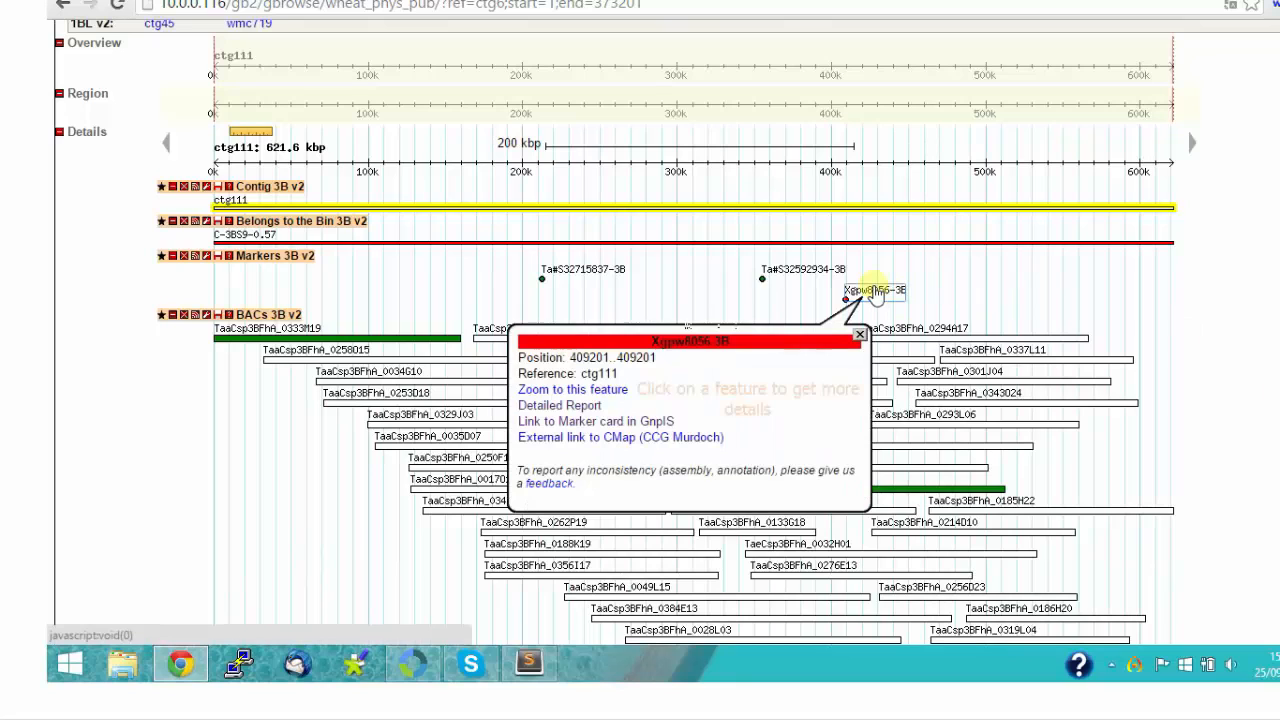
mouse_move(787, 353)
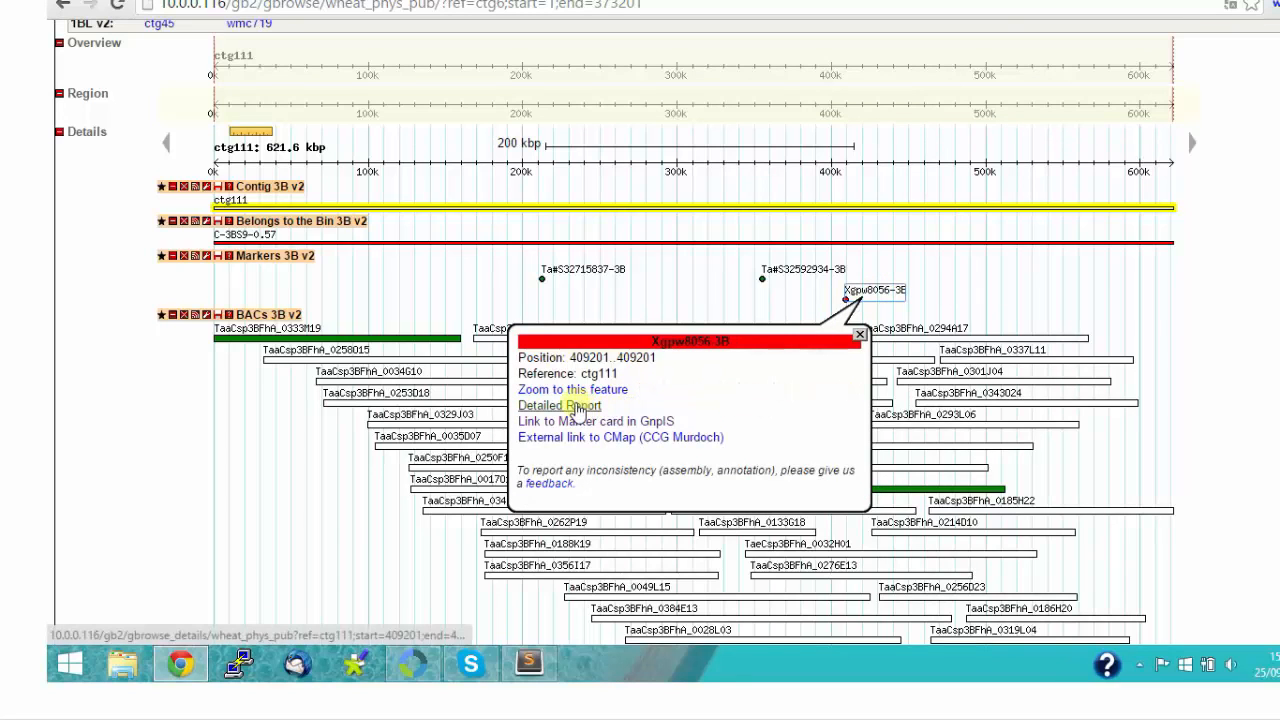
left_click(559, 405)
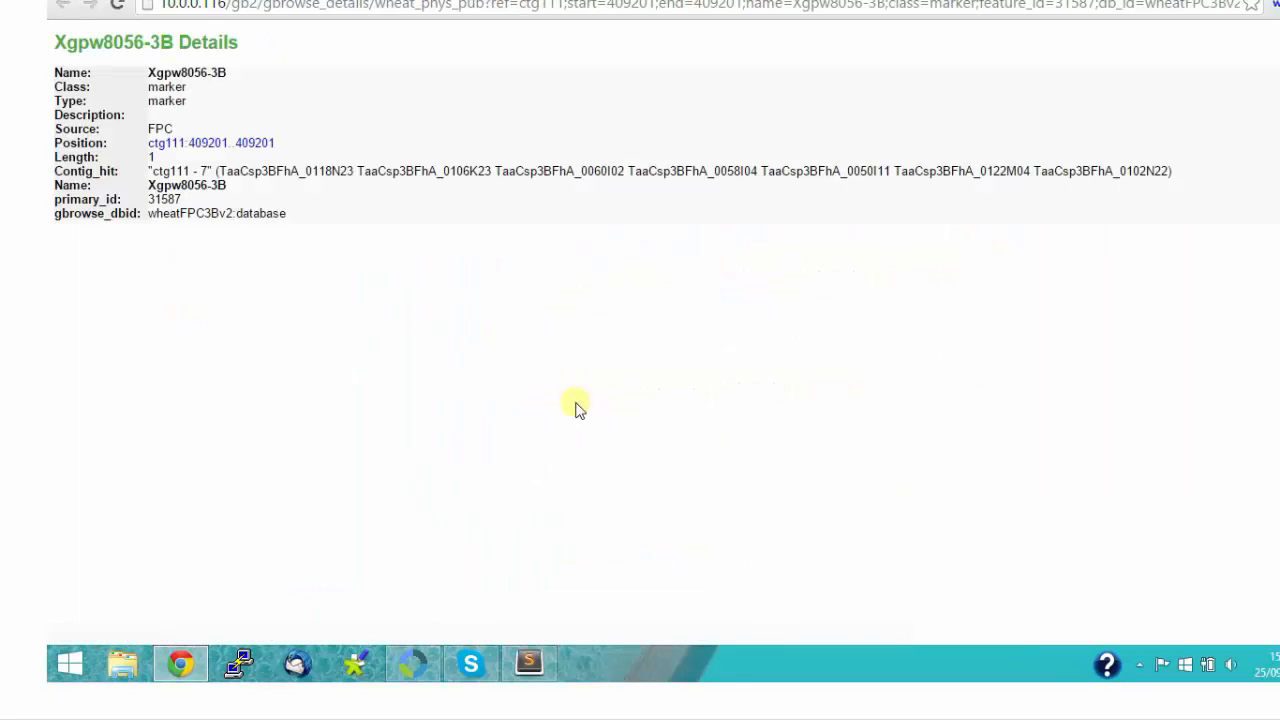
mouse_move(395, 245)
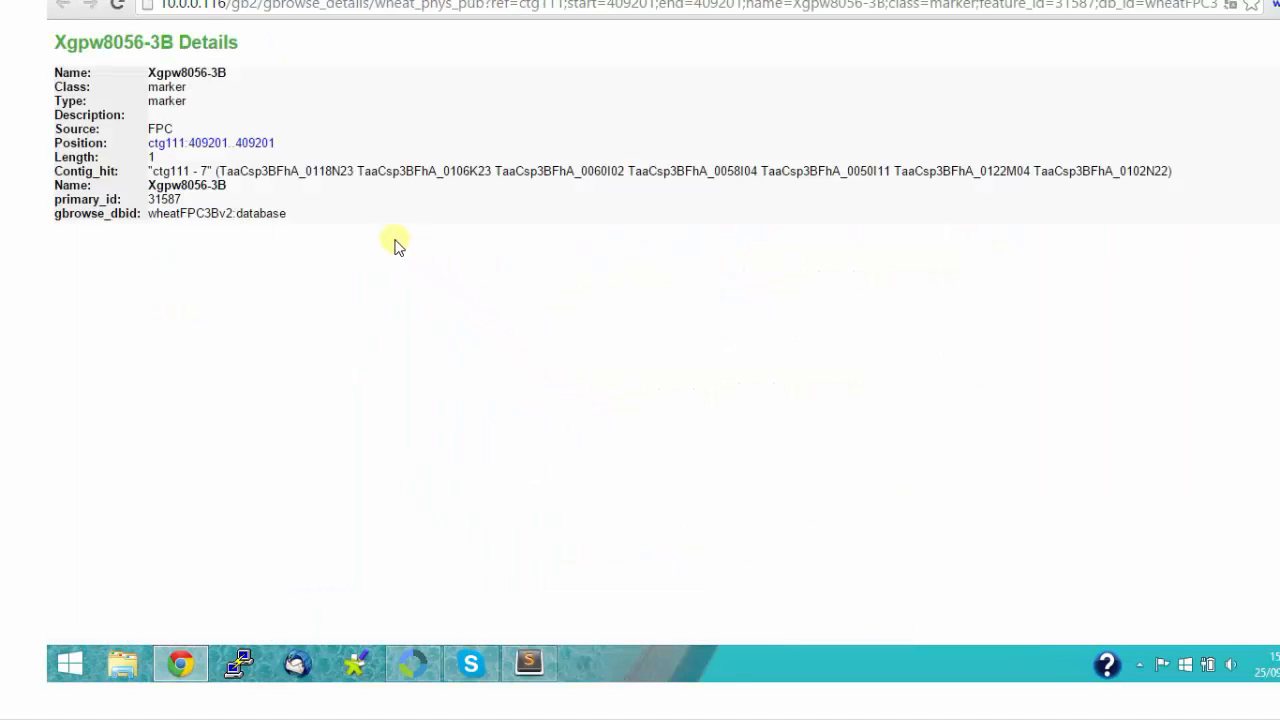
mouse_move(358, 213)
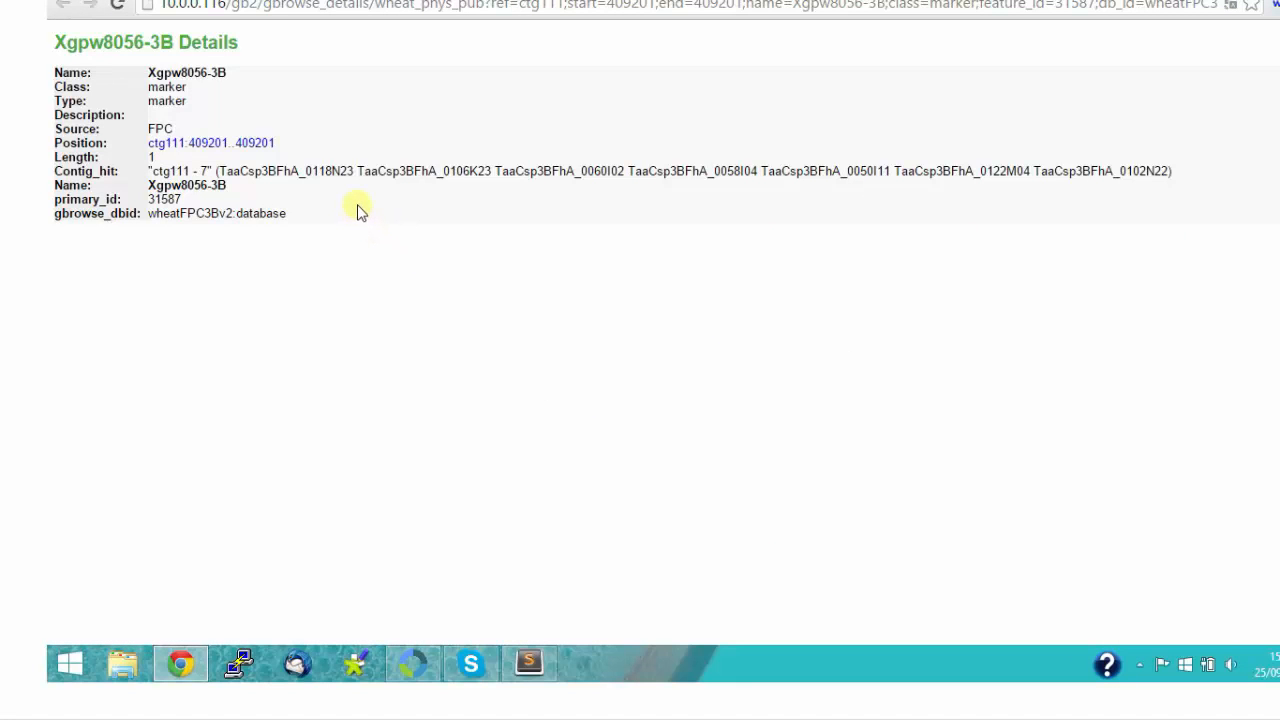
mouse_move(380, 35)
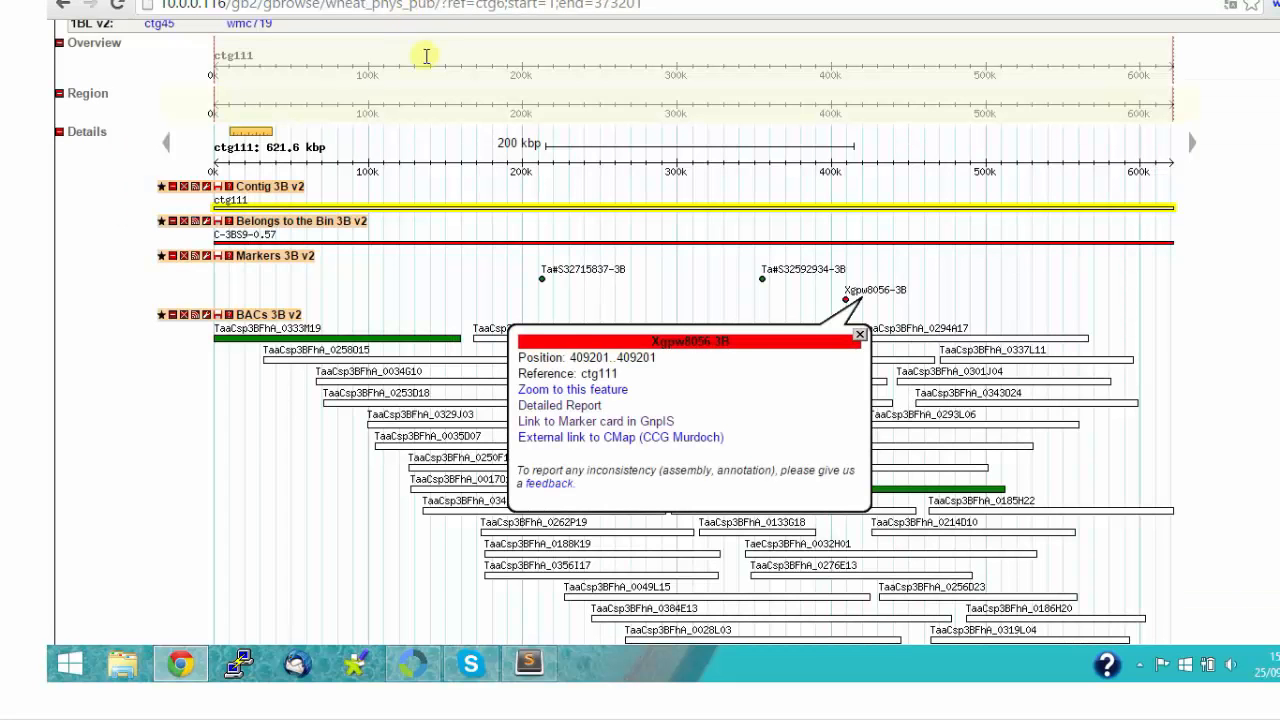
mouse_move(595, 421)
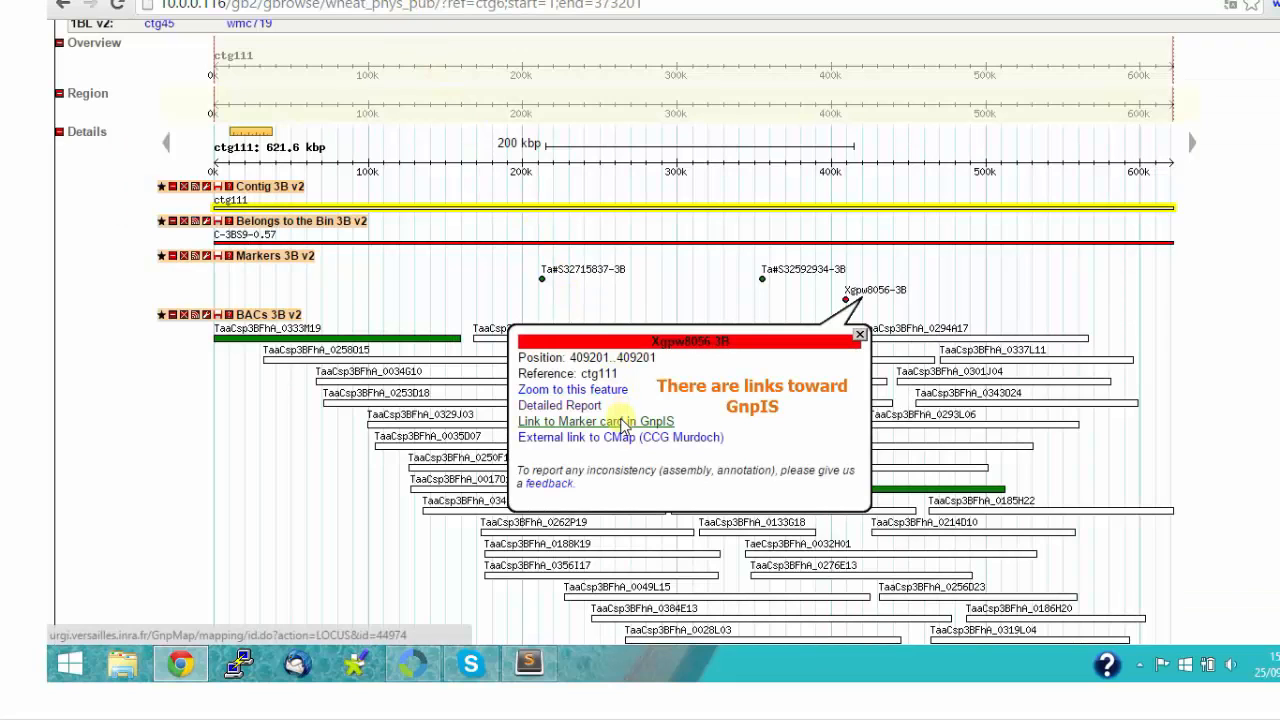
left_click(595, 421)
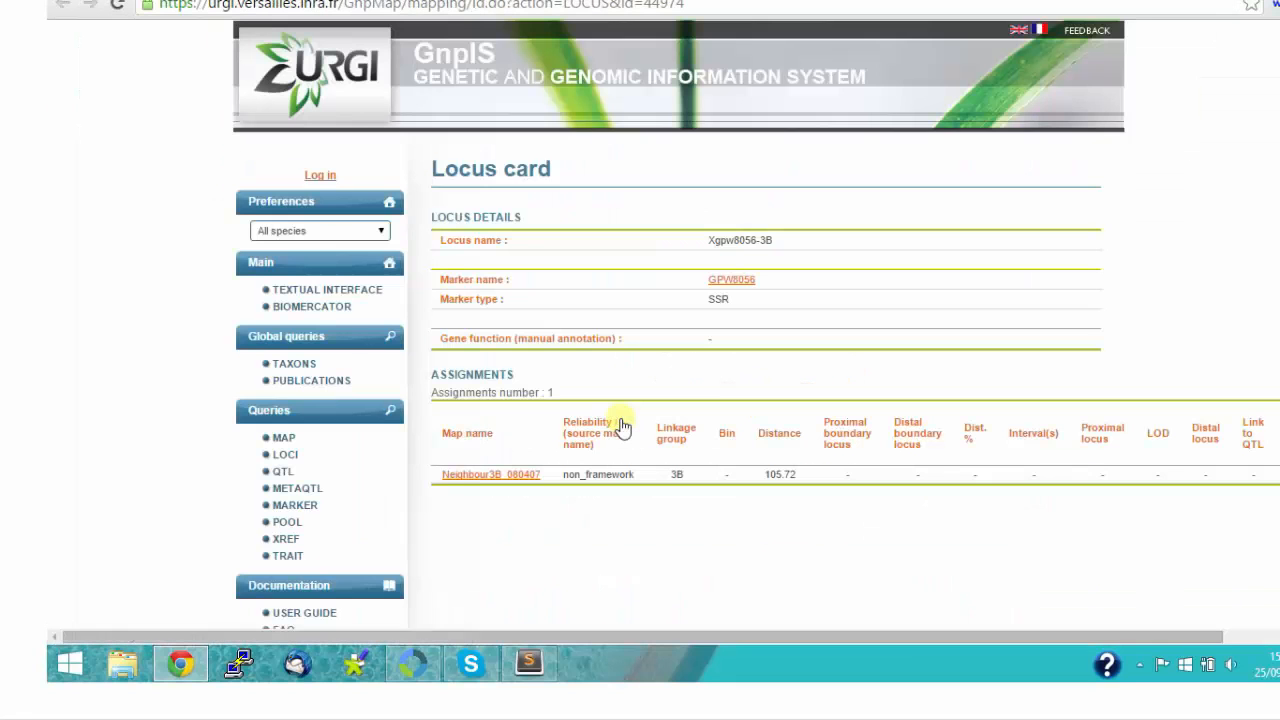
mouse_move(592, 640)
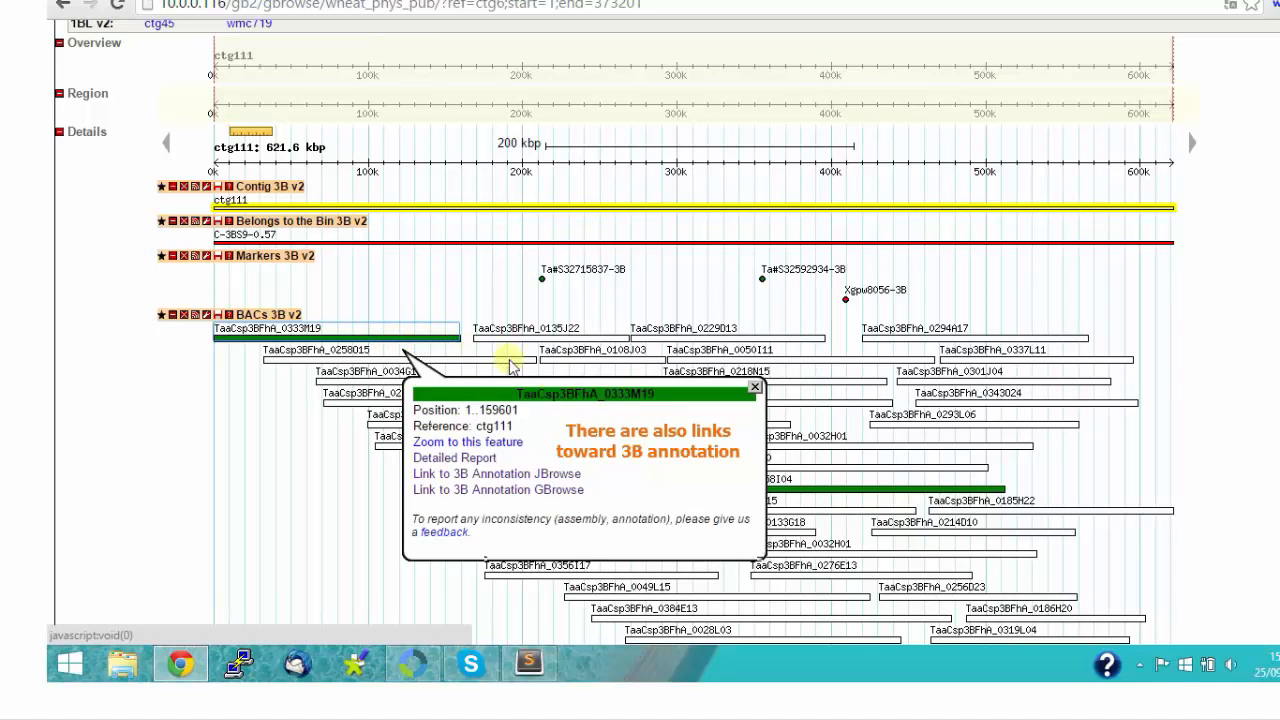
mouse_move(590, 488)
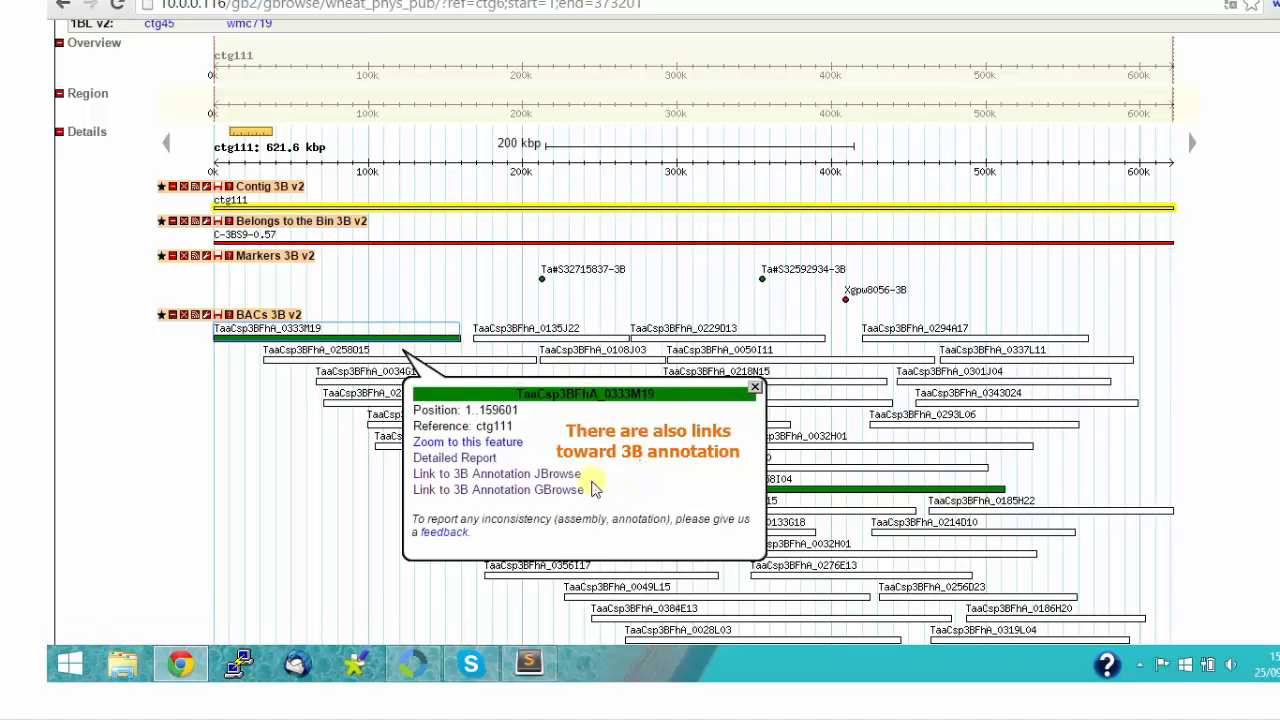
mouse_move(497, 473)
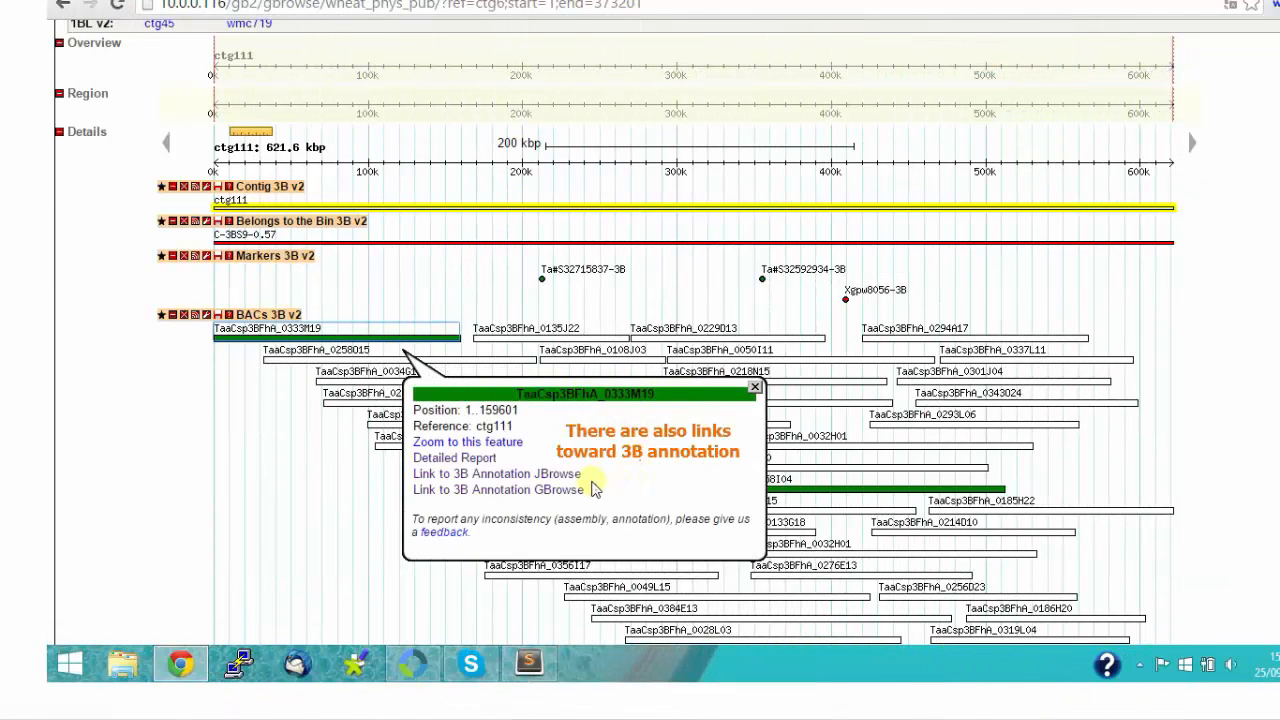
mouse_move(497, 473)
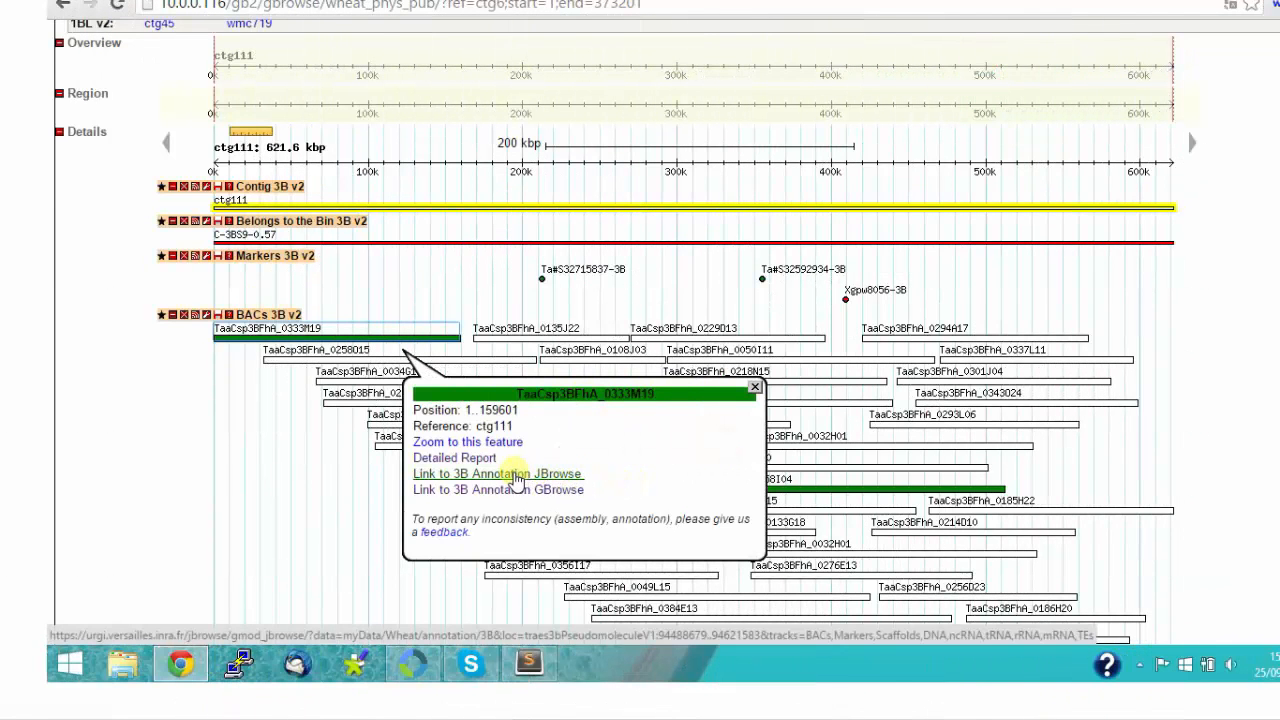
Step: Open BAC TaaCsp3BFhA_0333M19 in the 3B annotation JBrowse from its popup link
left_click(497, 473)
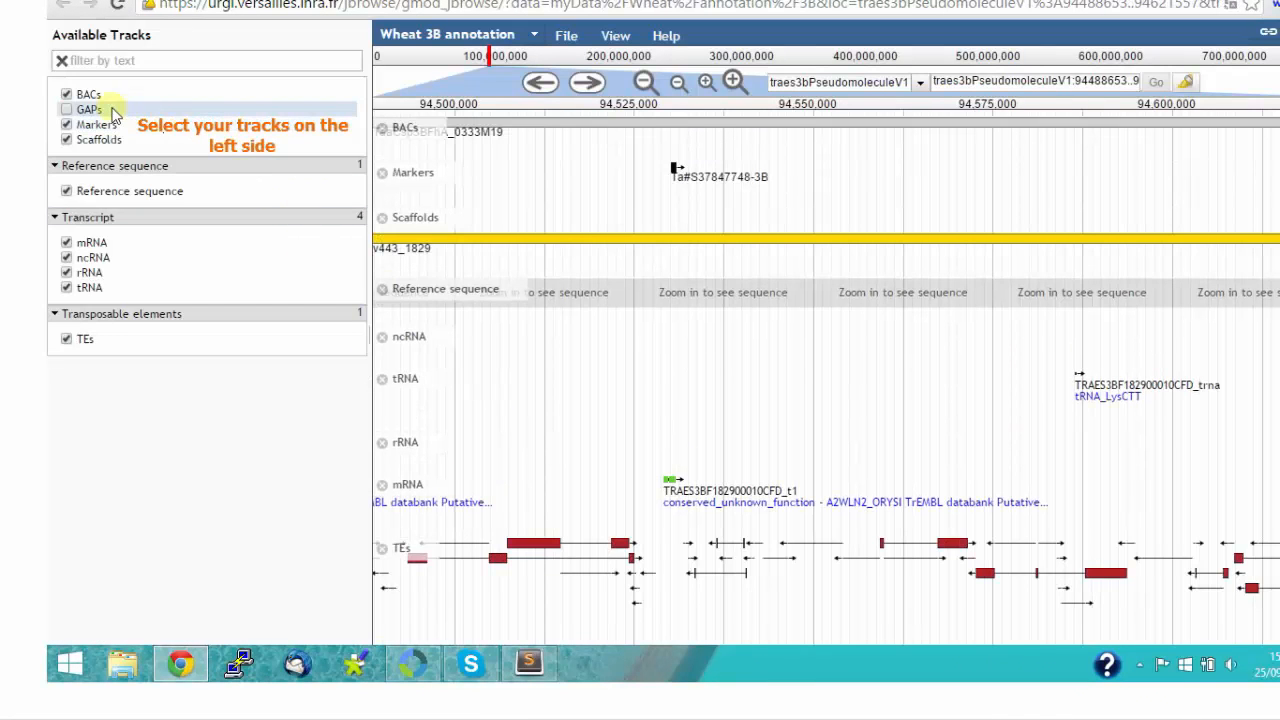
Step: Add the GAPs track, zoom out three times to about 94–95 Mb, and scroll through the tracks
left_click(67, 109)
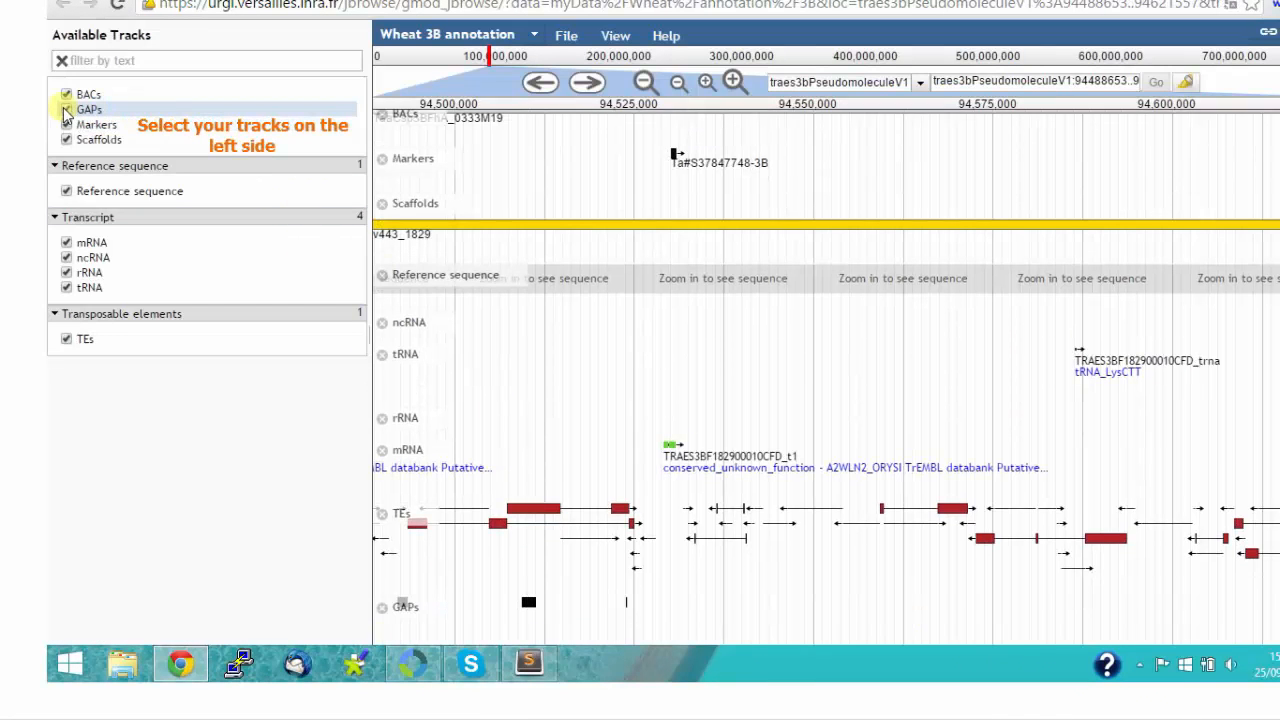
left_click(645, 82)
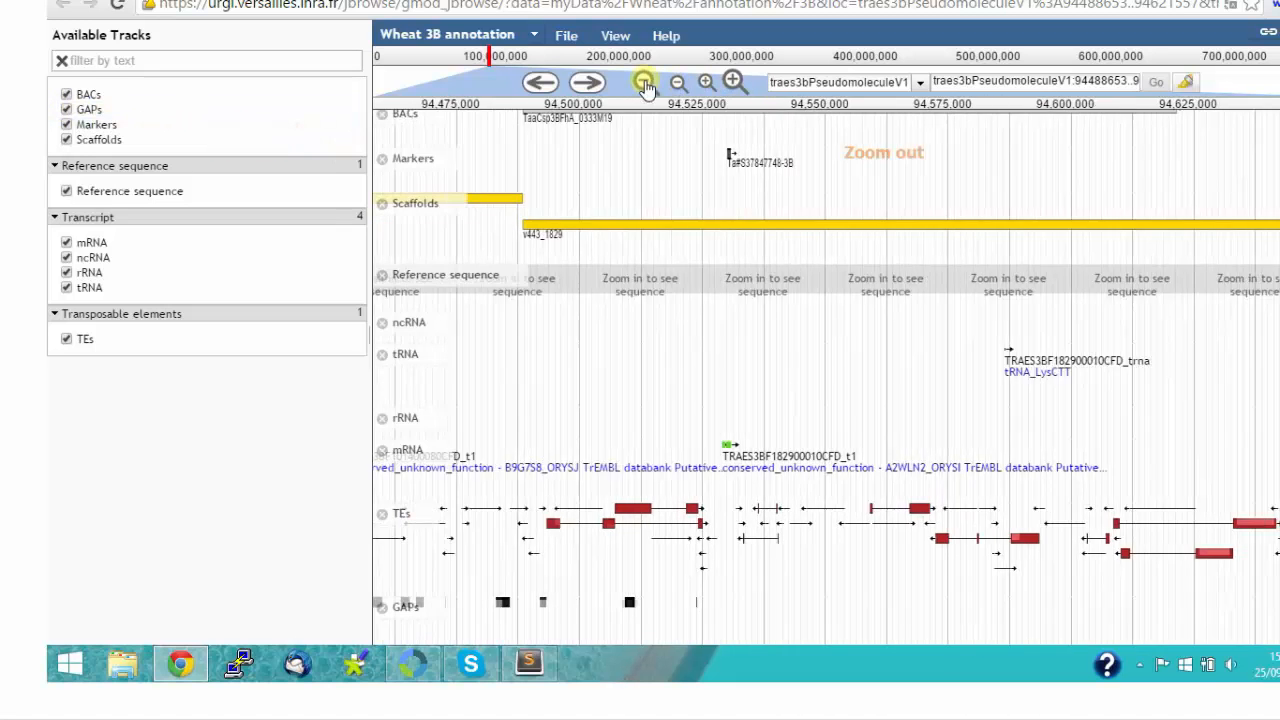
left_click(677, 82)
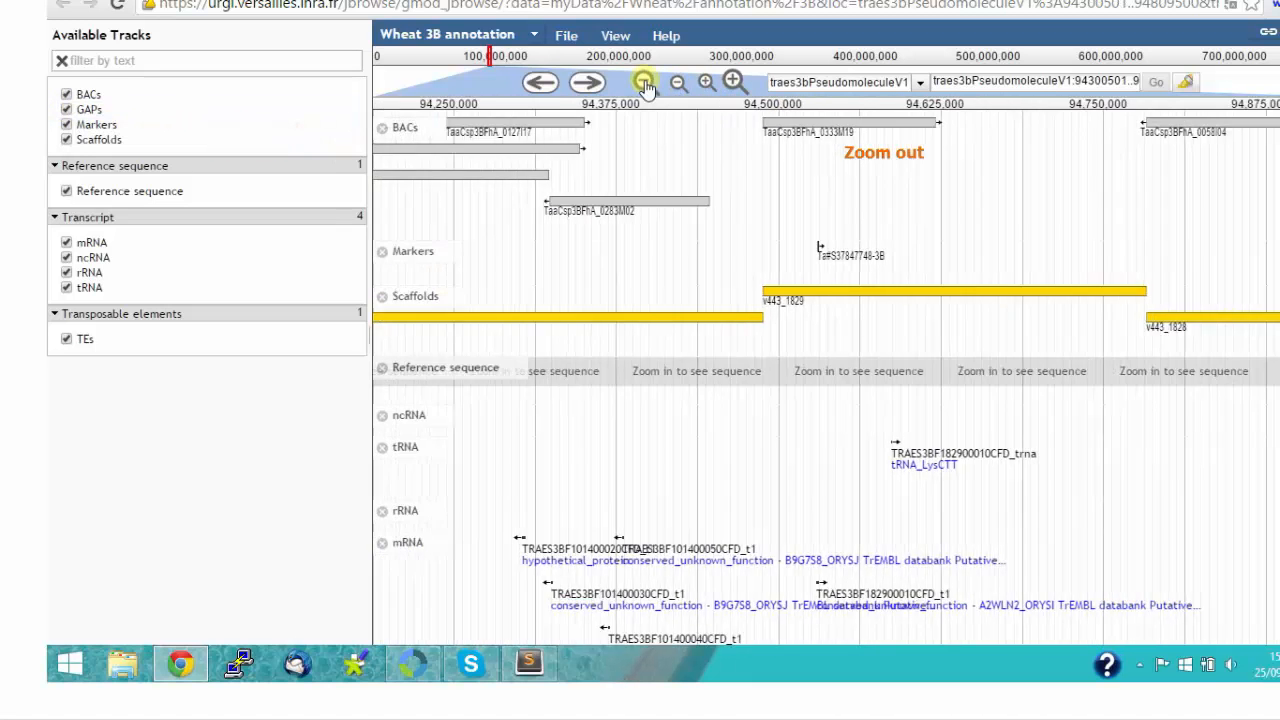
left_click(648, 82)
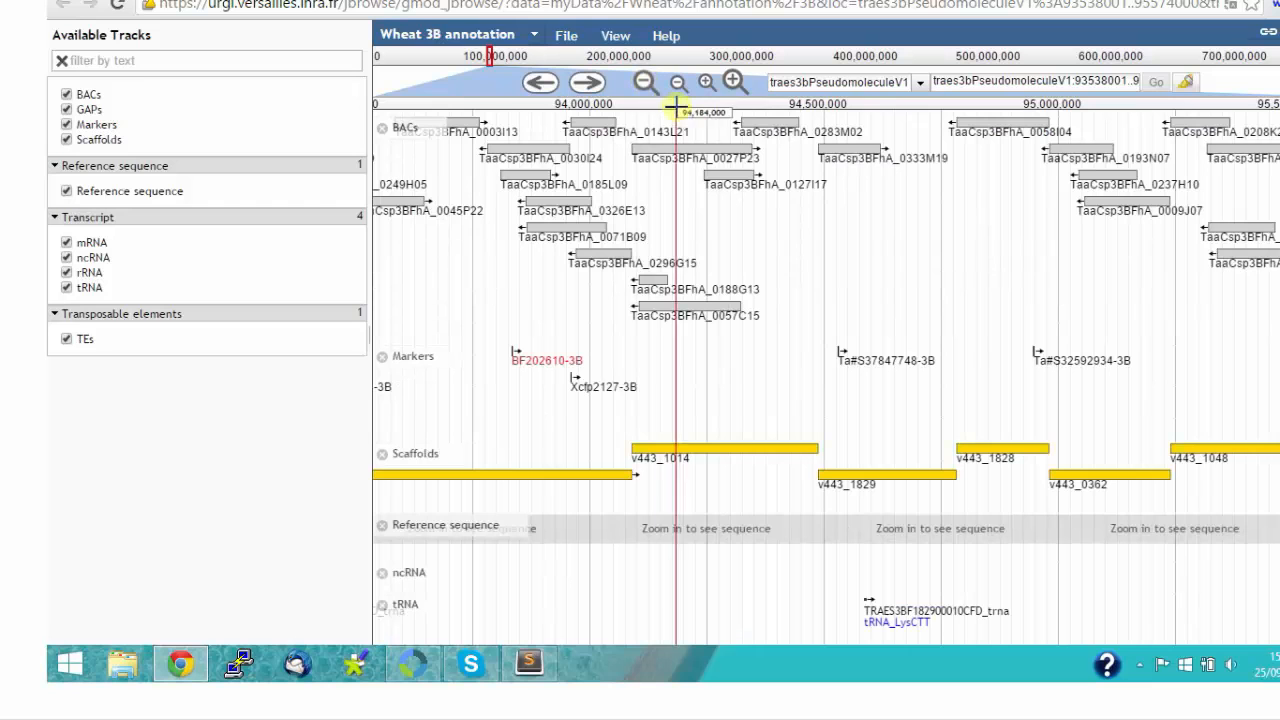
scroll("down", 3)
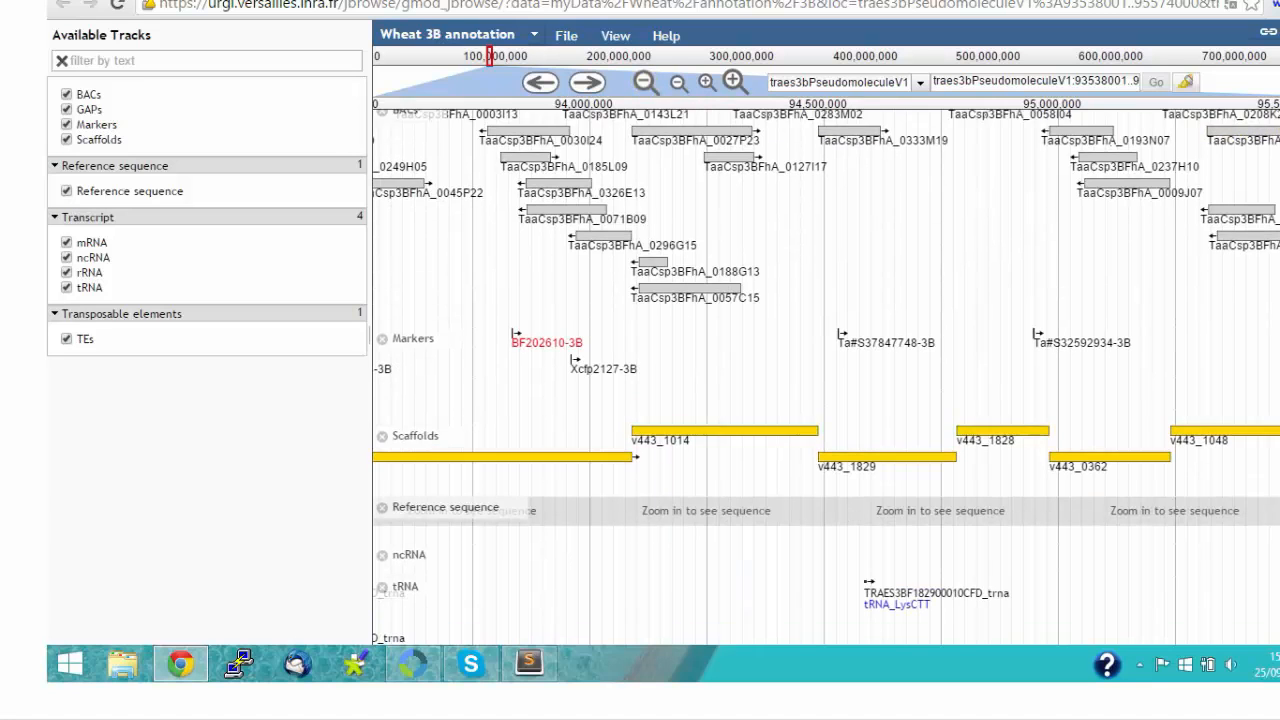
scroll("down", 3)
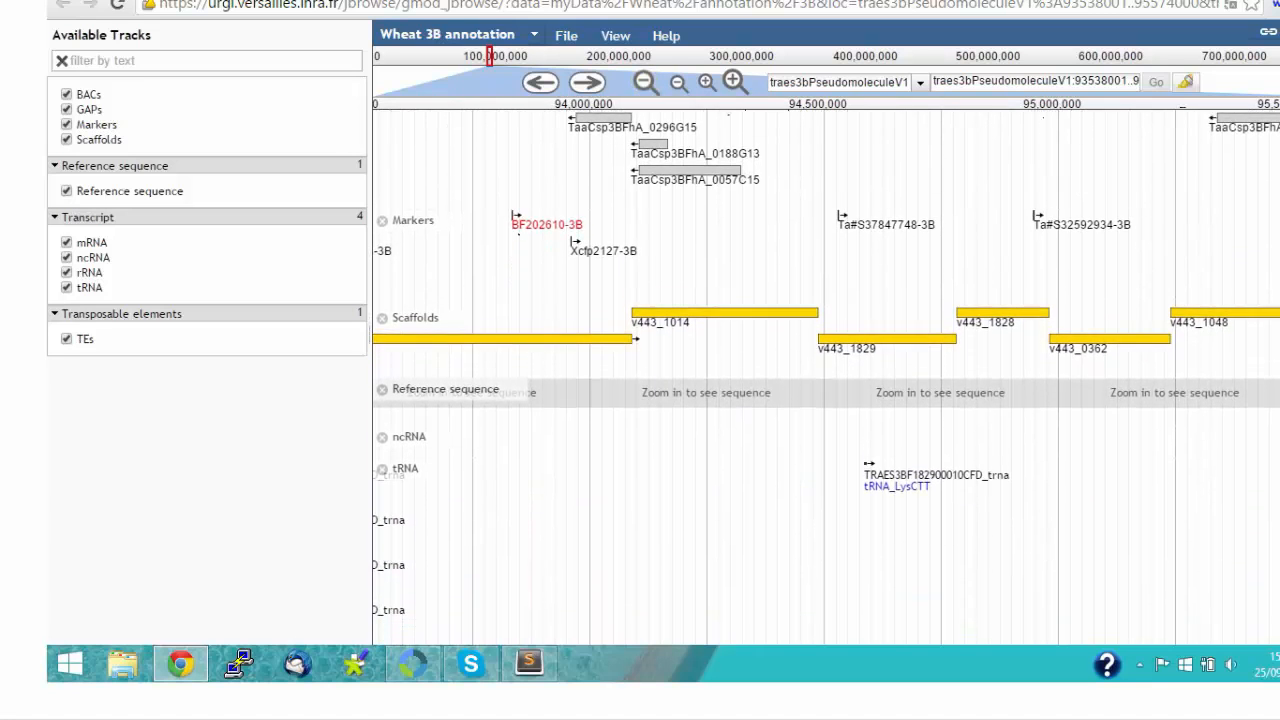
scroll("down", 3)
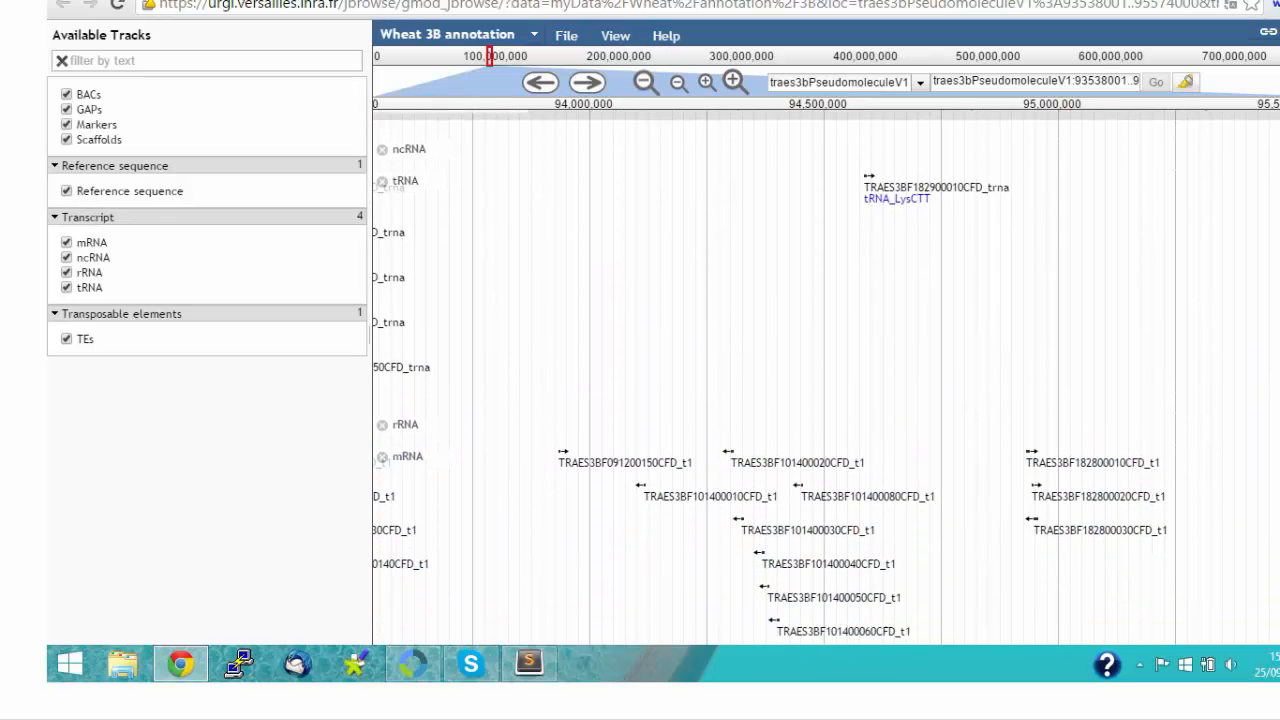
scroll("down", 3)
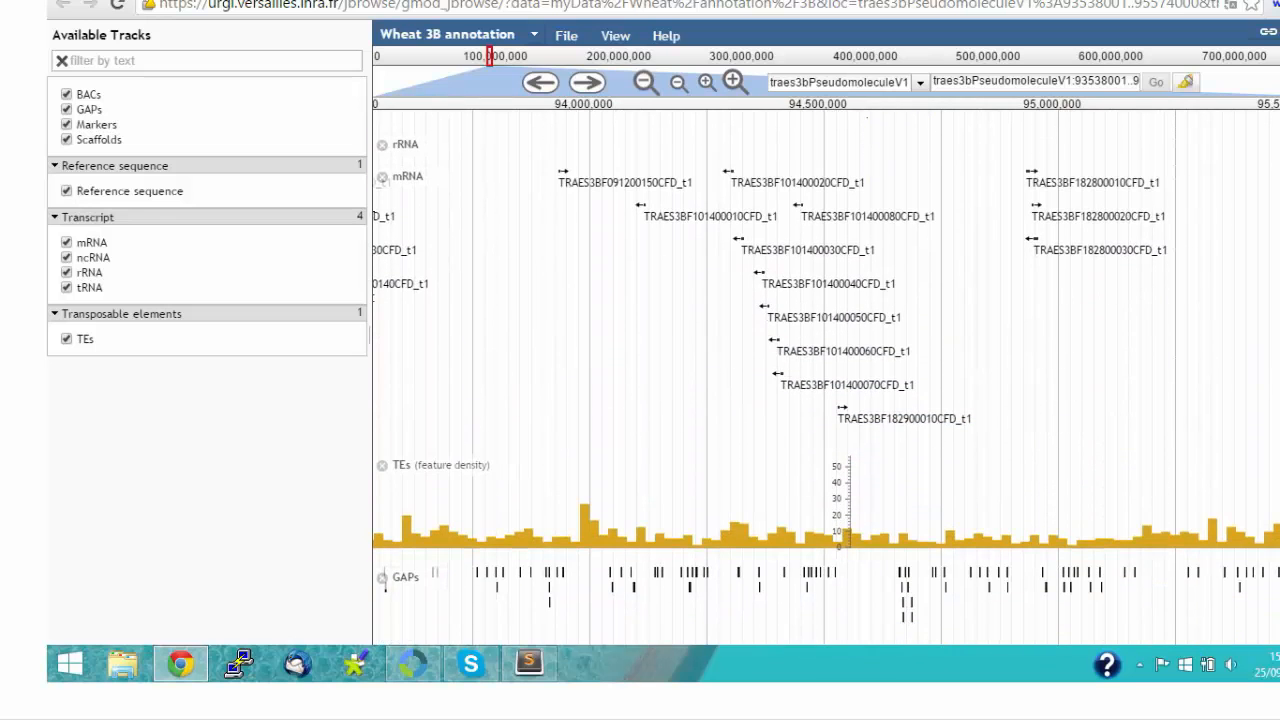
scroll("down", 3)
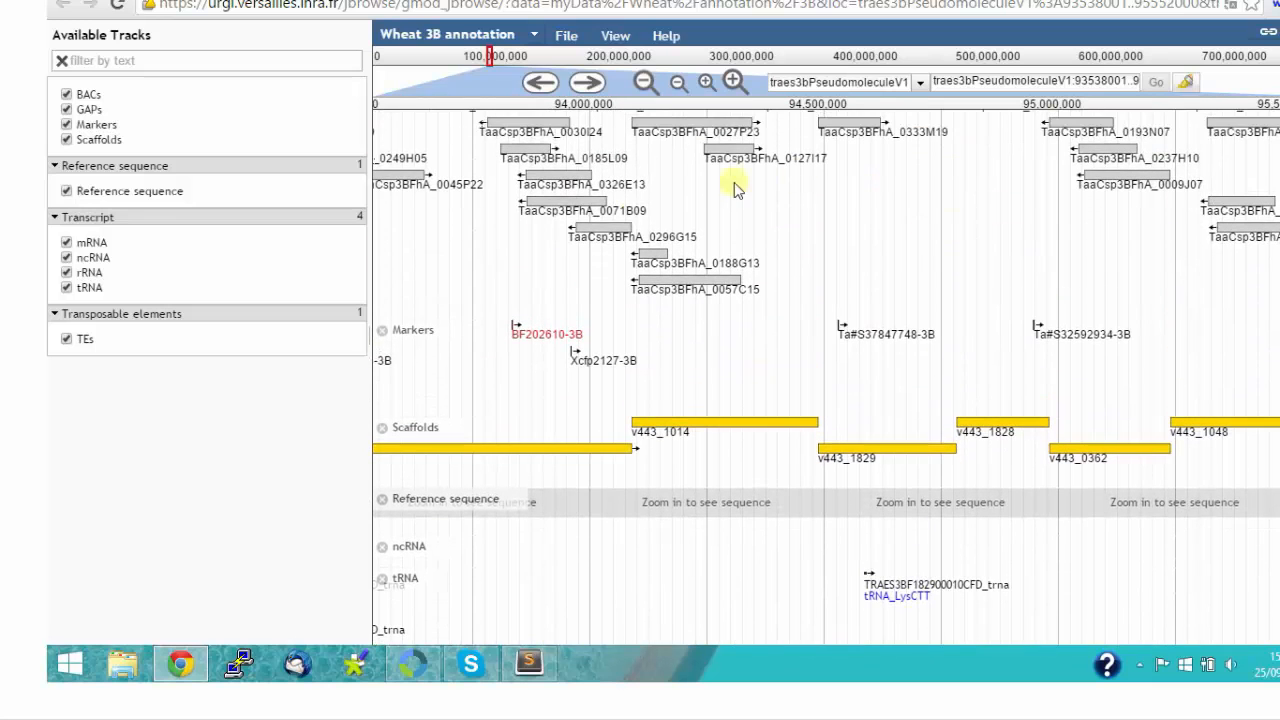
Step: View marker BF202610-3B's details, download its FASTA sequence, and close the Notepad file
left_click(547, 334)
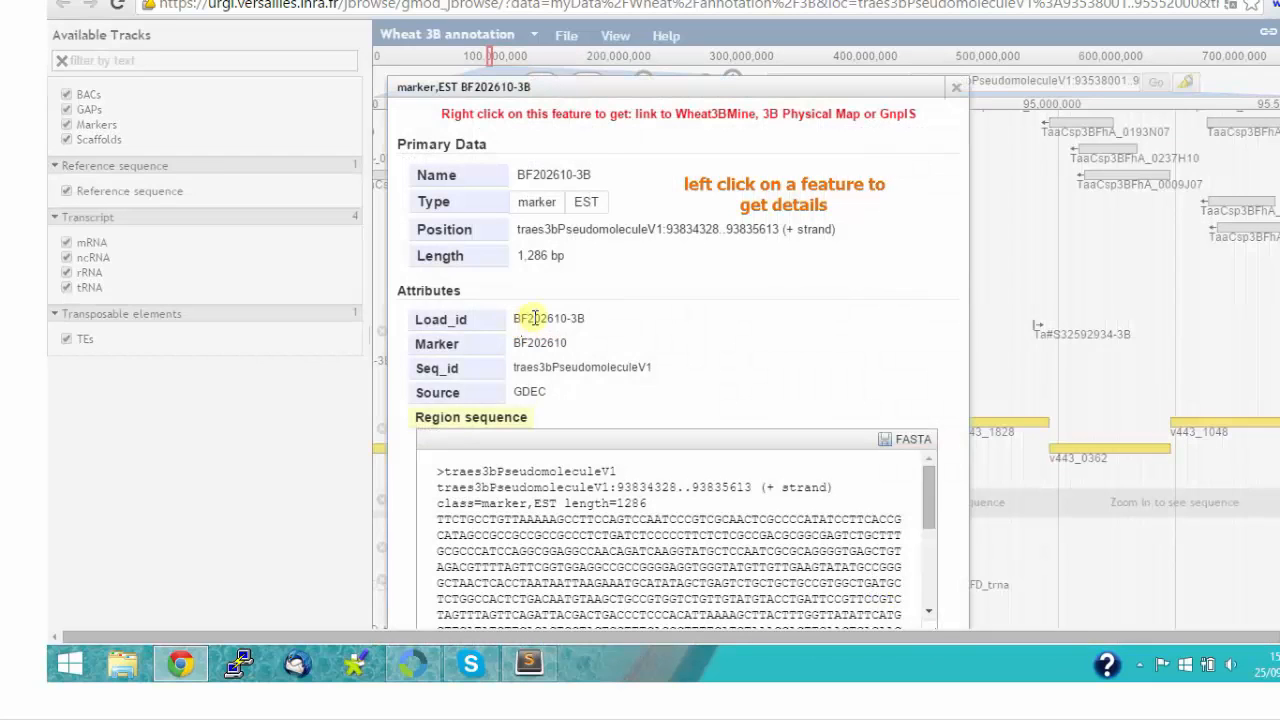
mouse_move(897, 281)
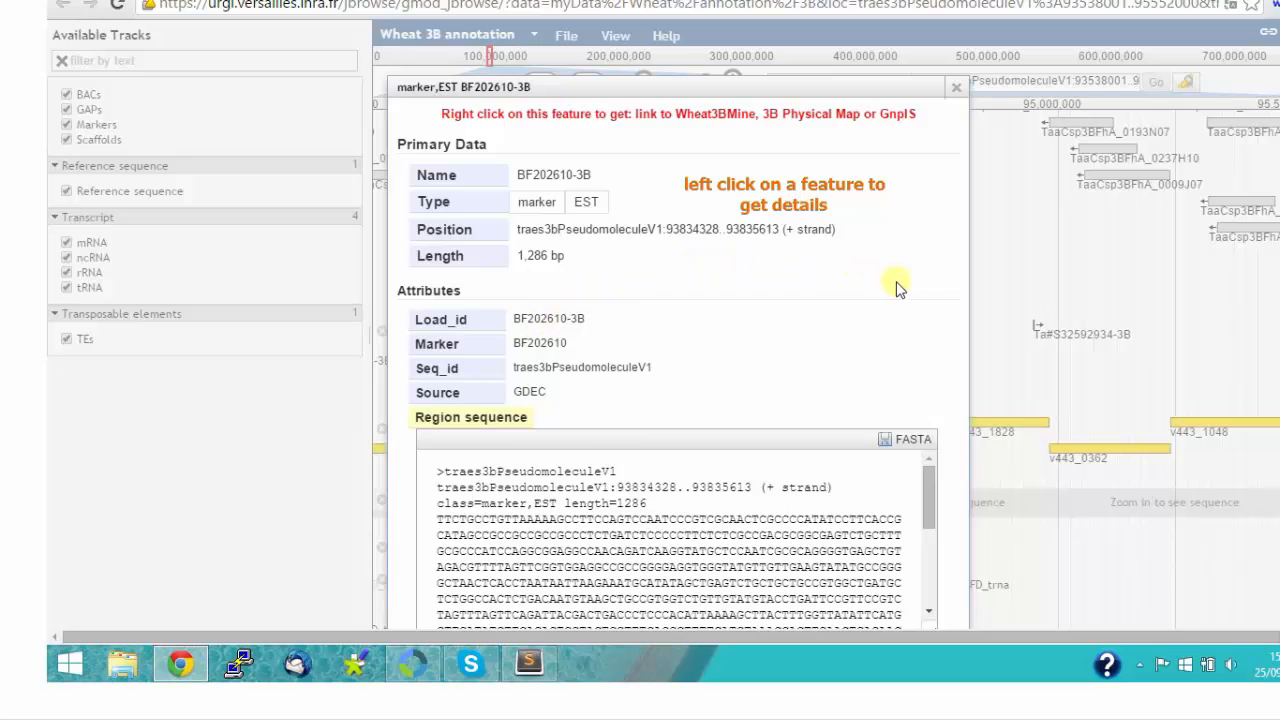
scroll("down", 3)
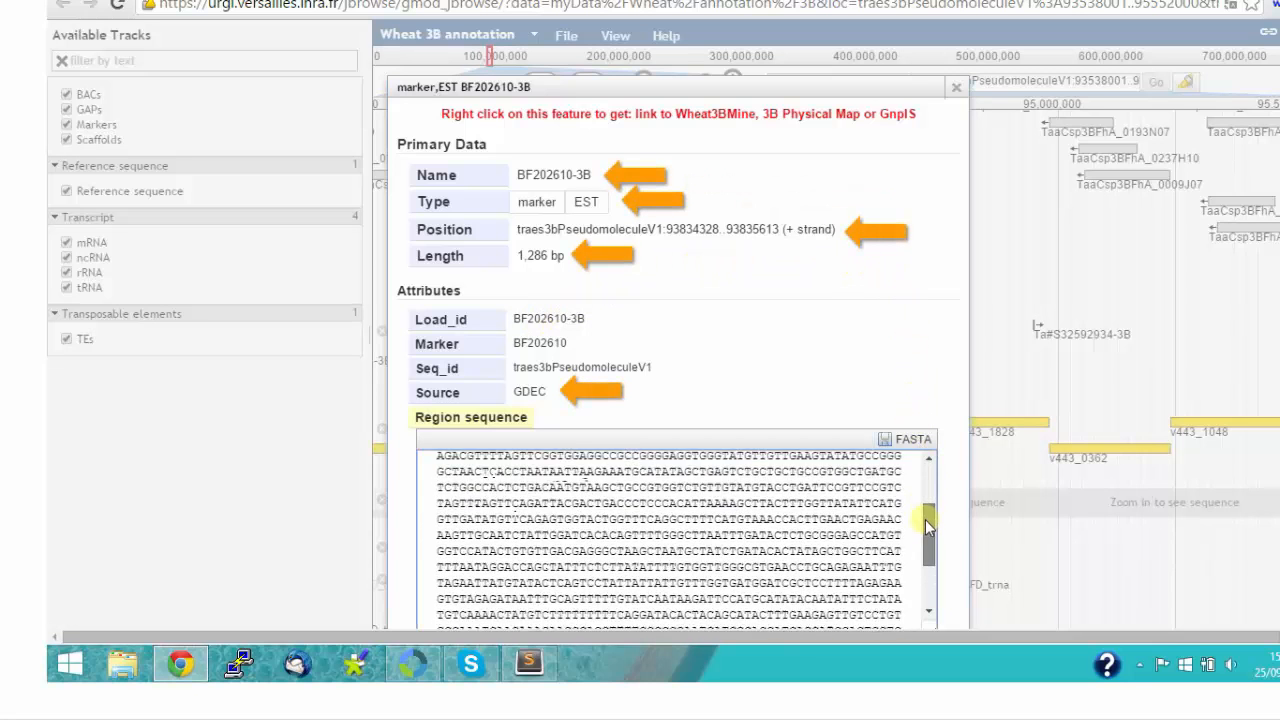
left_click(903, 439)
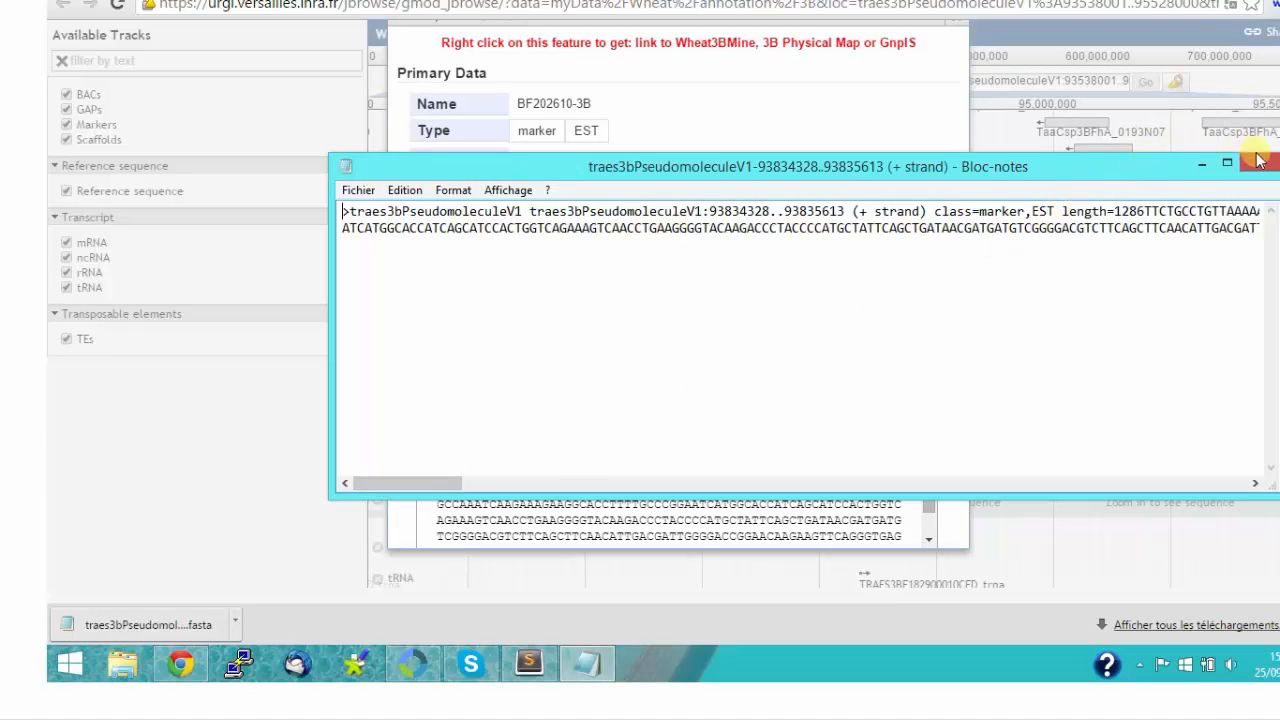
left_click(1259, 166)
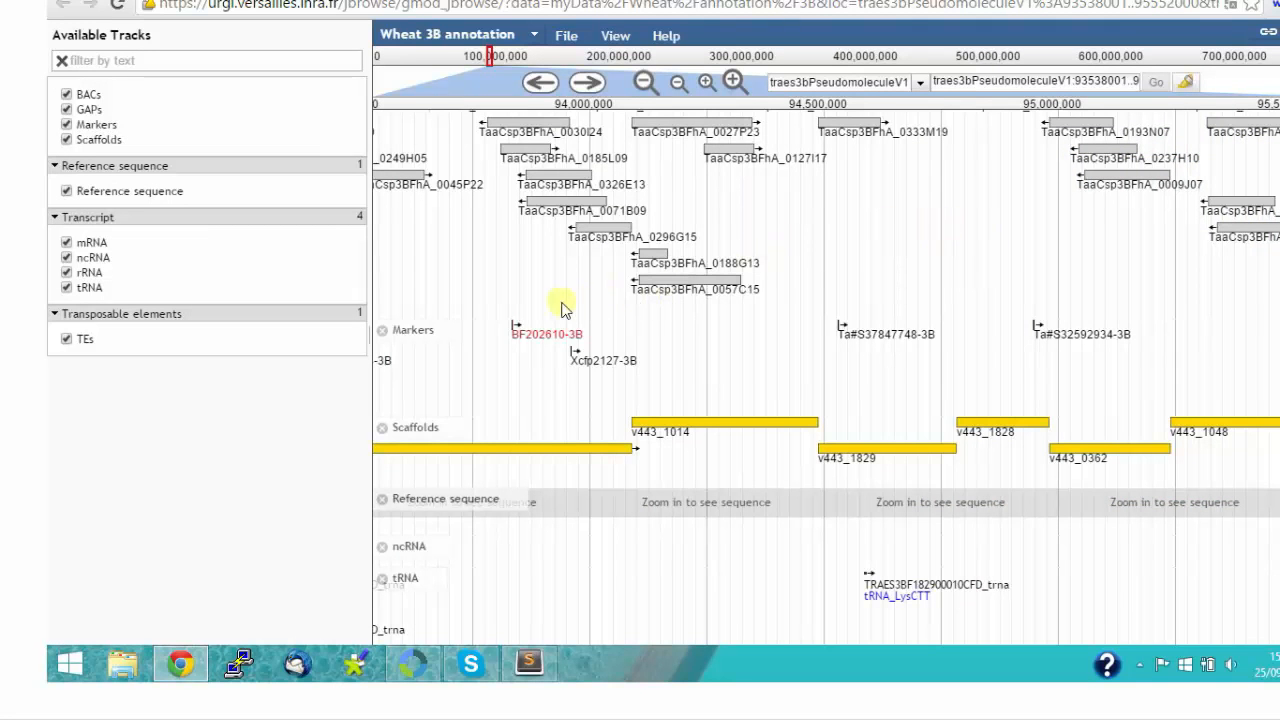
right_click(546, 333)
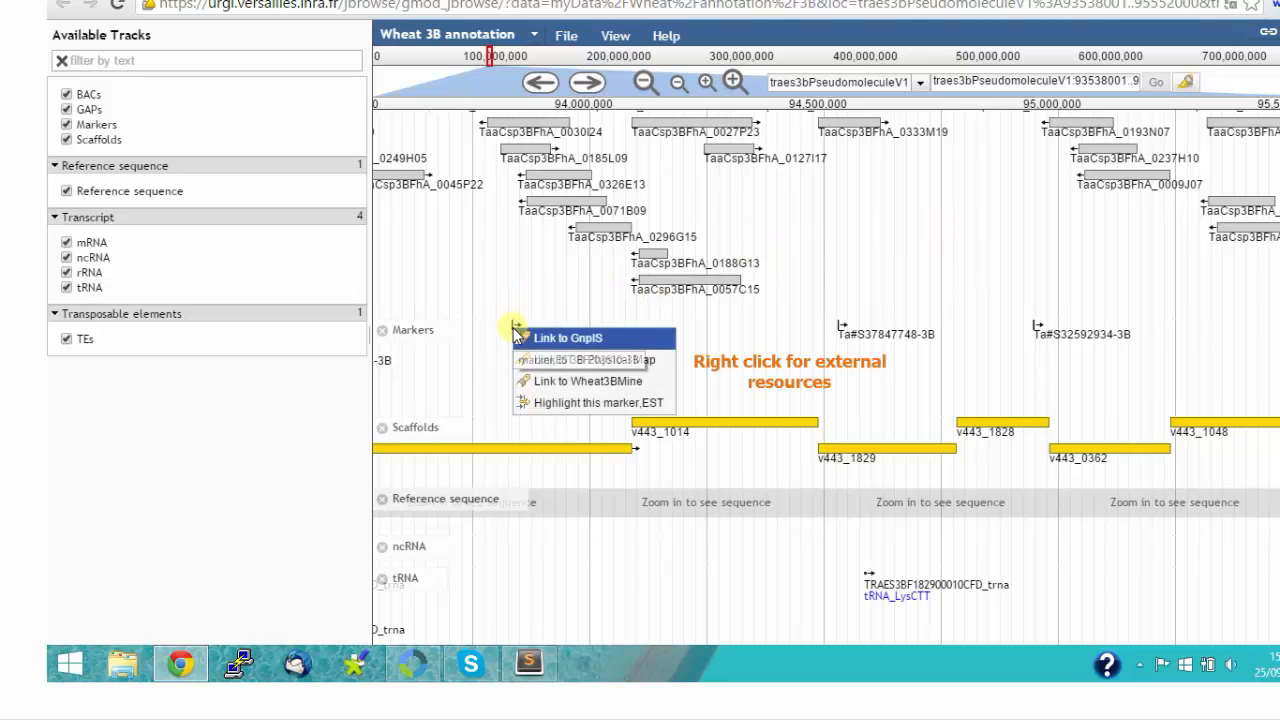
mouse_move(580, 381)
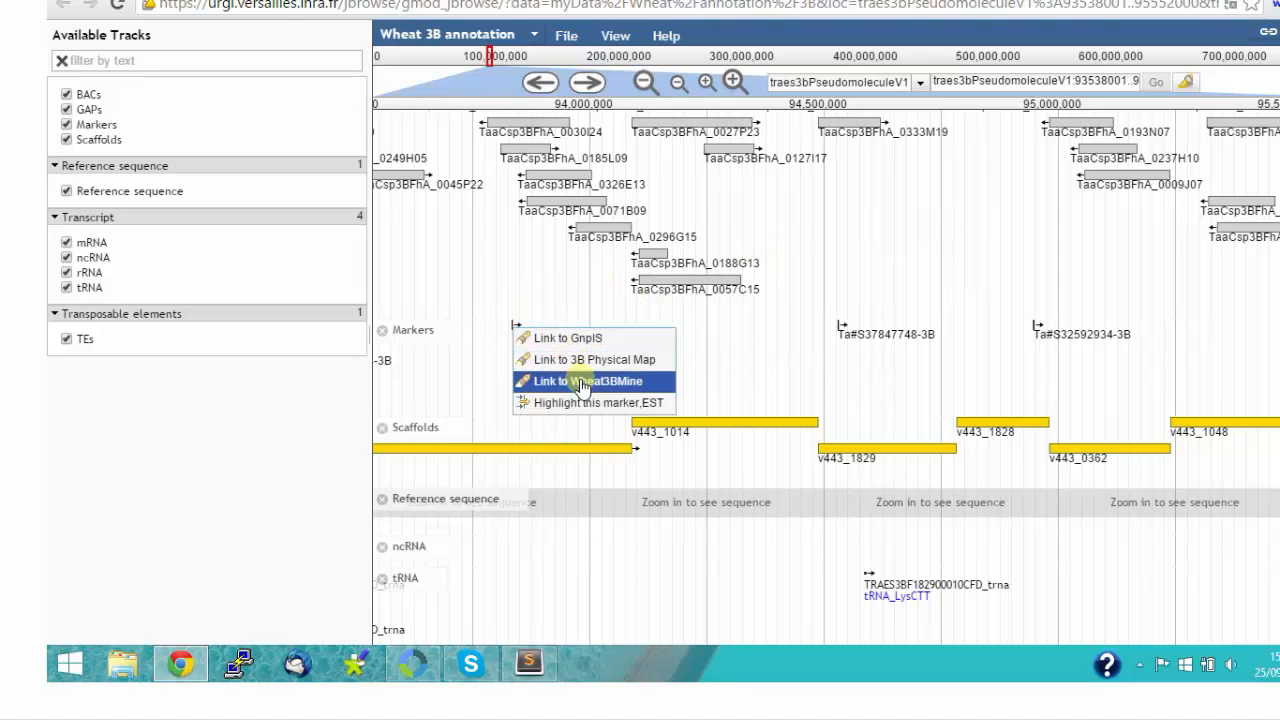
left_click(588, 381)
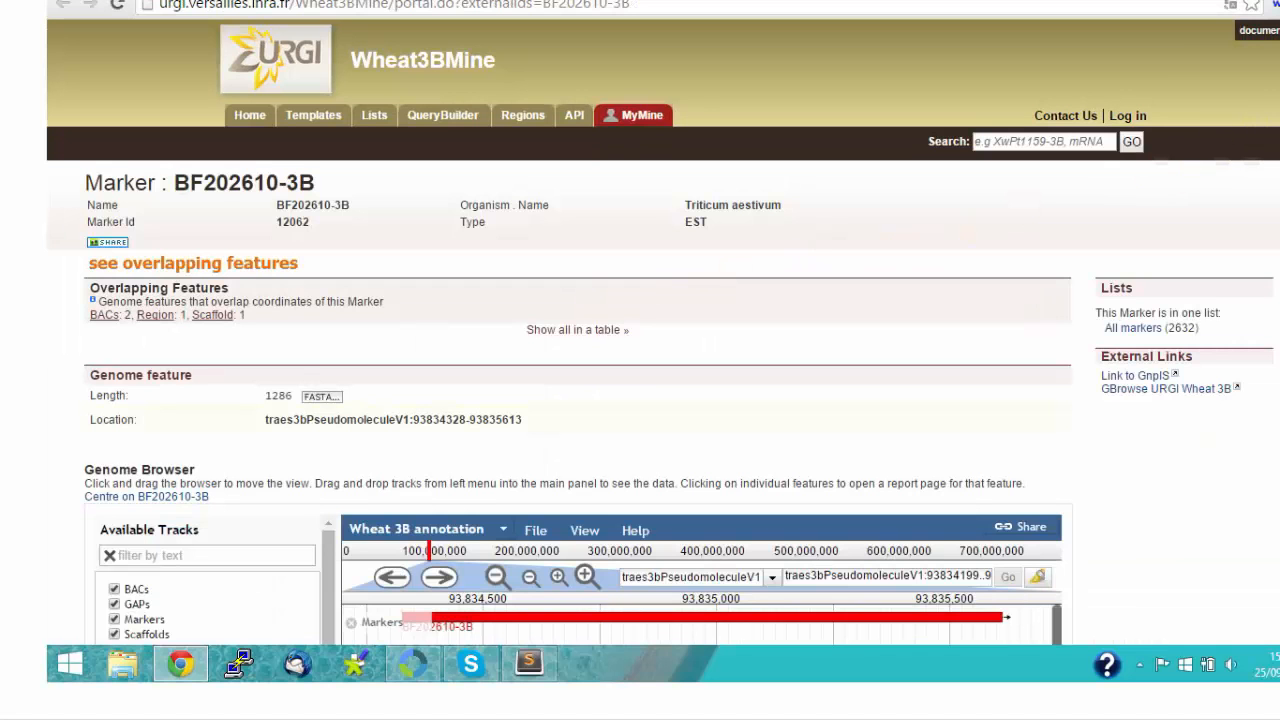
scroll("down", 3)
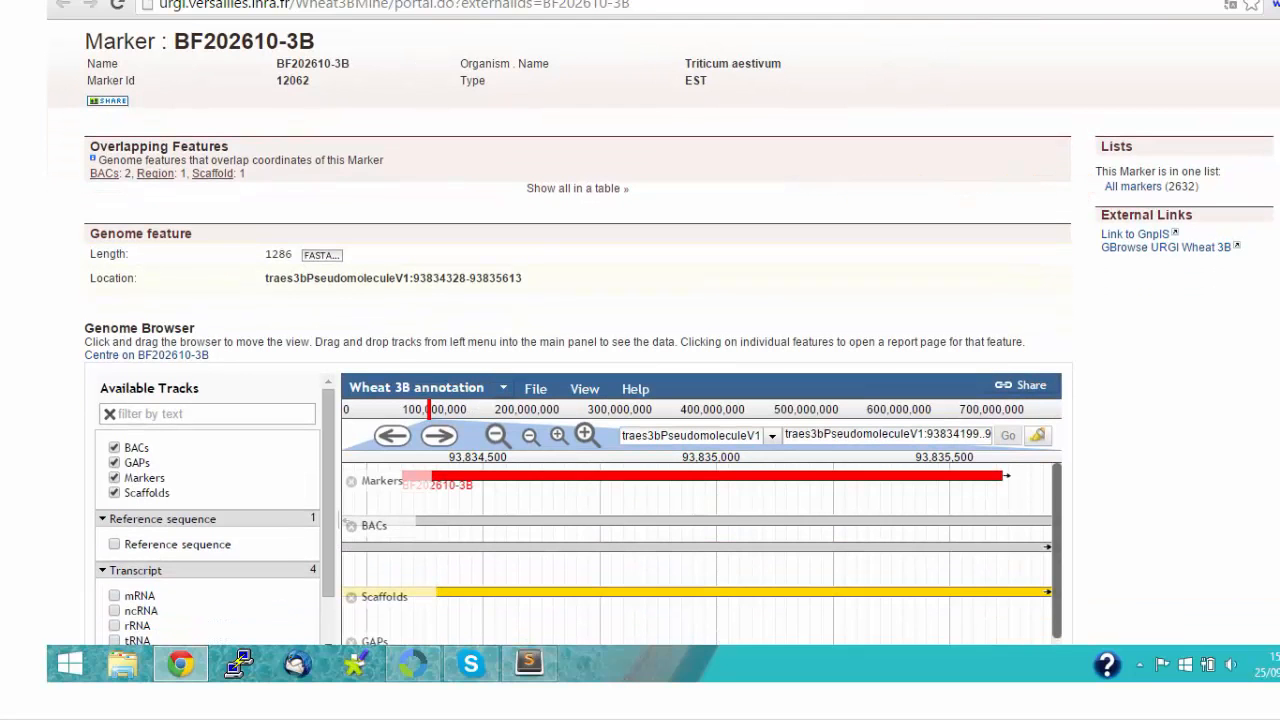
scroll("down", 3)
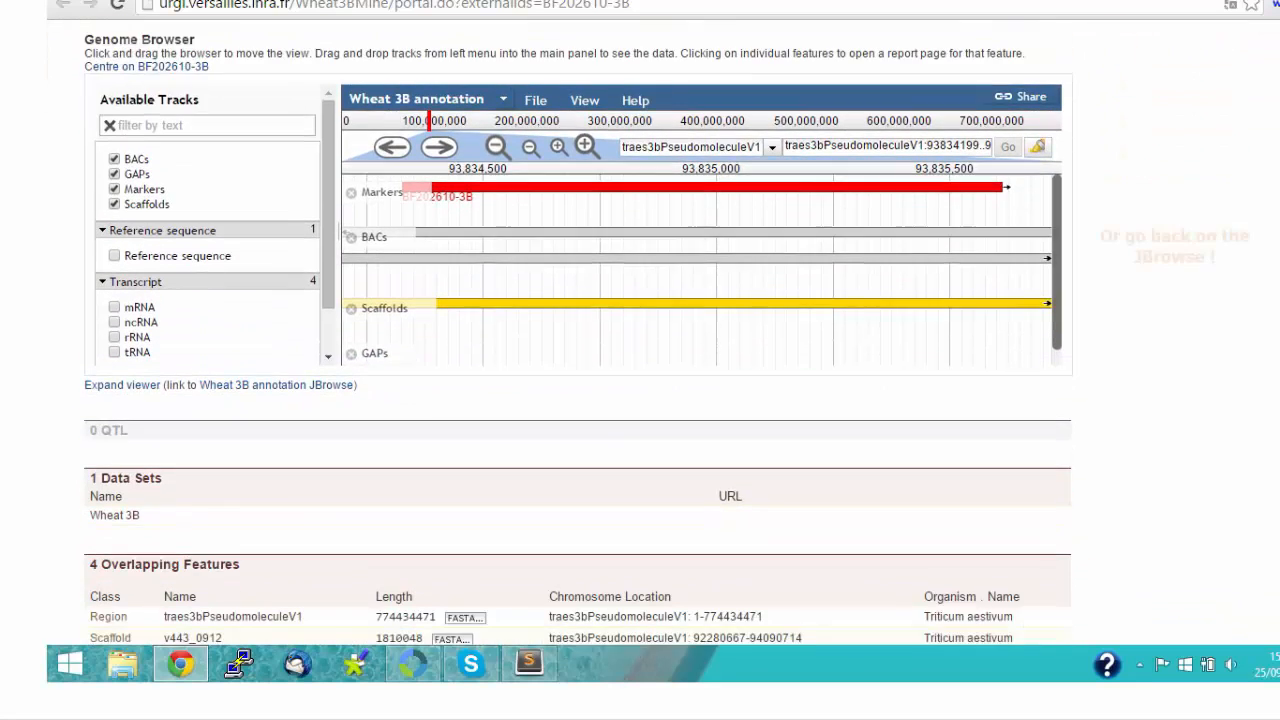
scroll("down", 3)
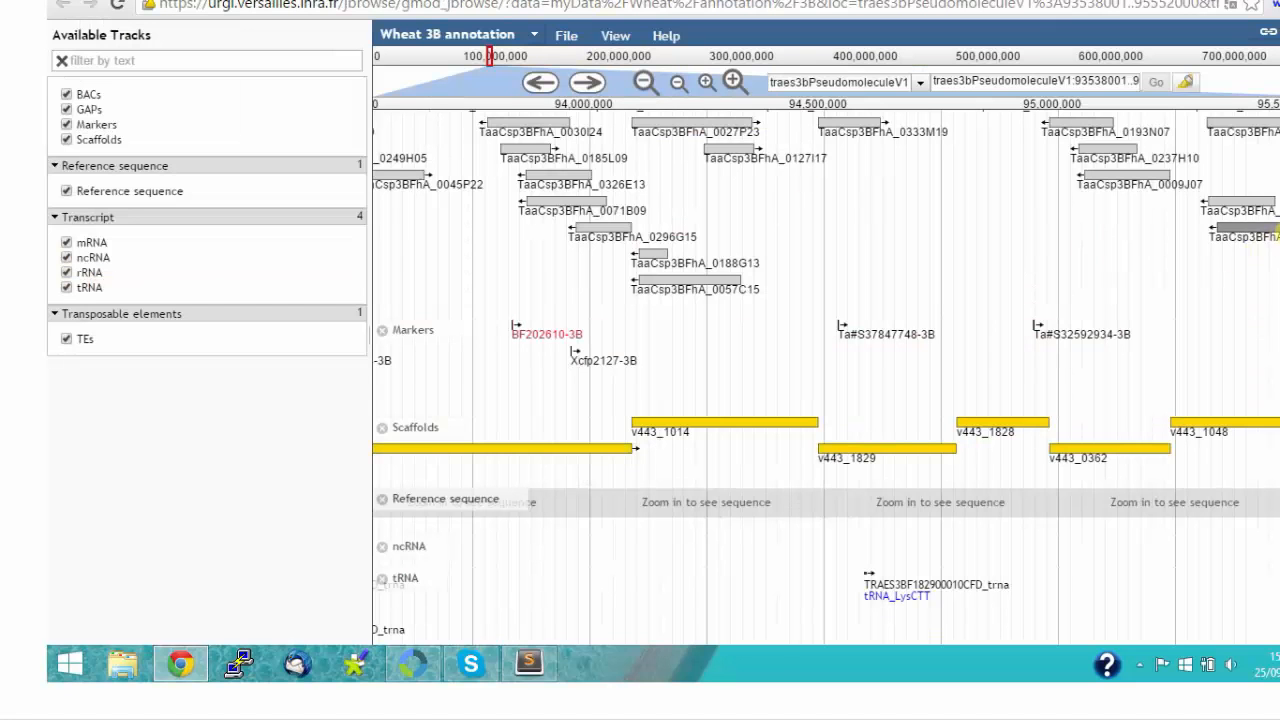
Step: Export the tRNA track's data for the whole reference sequence as a GFF3 file
scroll("down", 3)
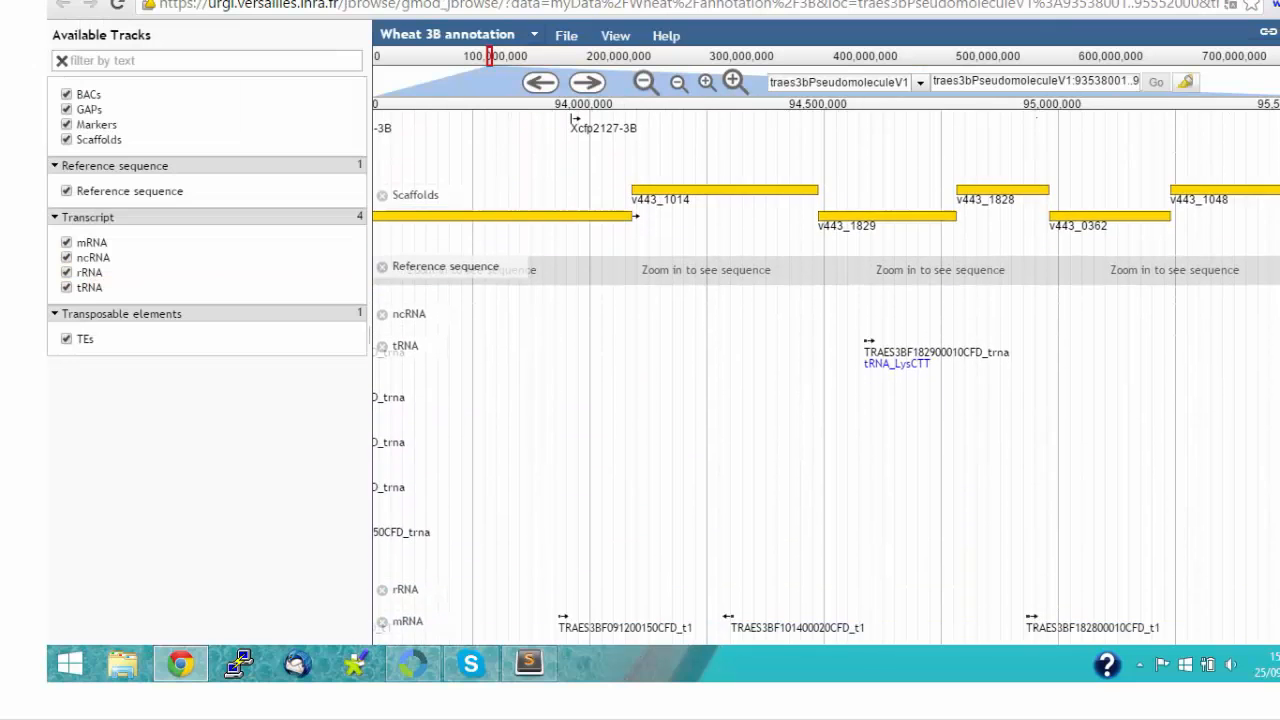
scroll("down", 3)
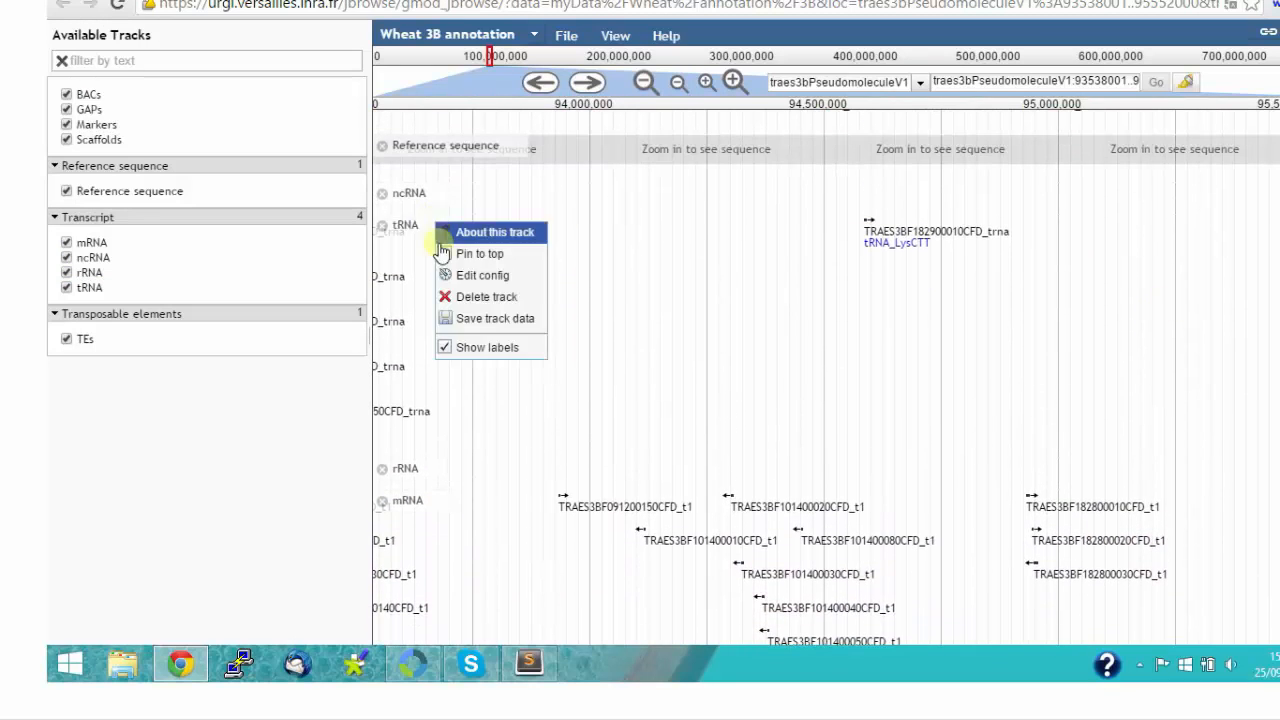
left_click(494, 318)
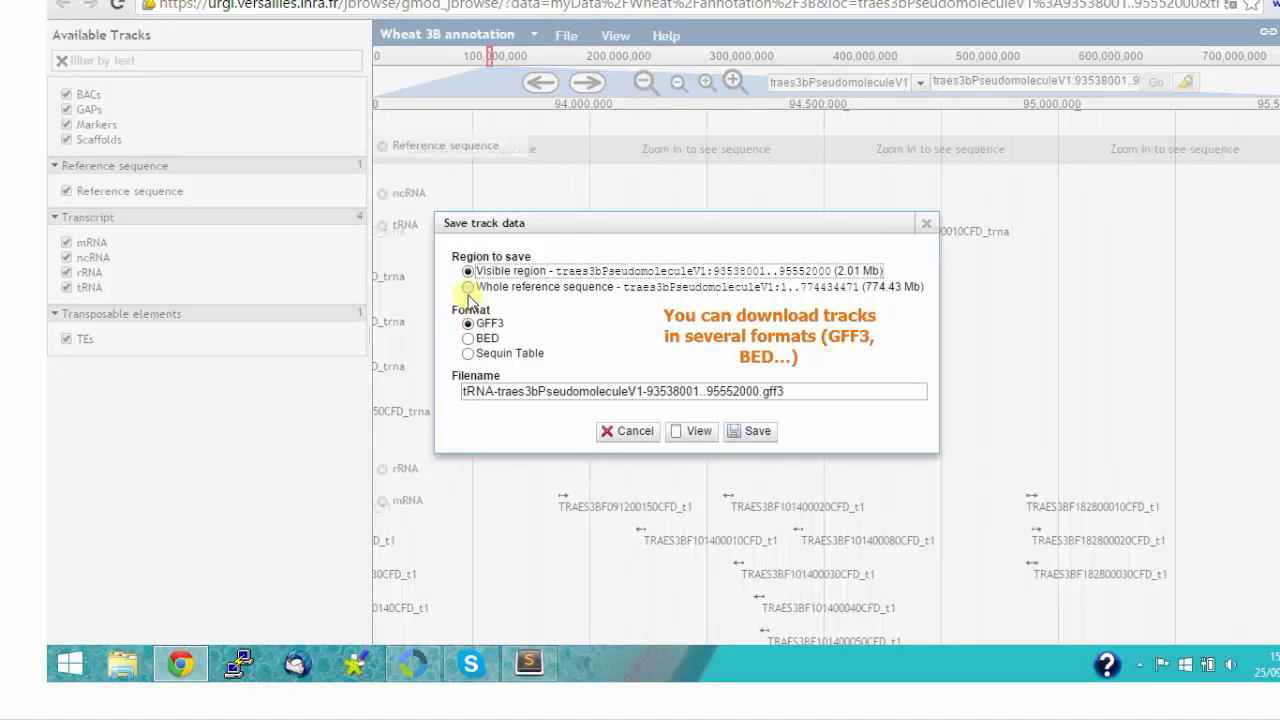
left_click(468, 287)
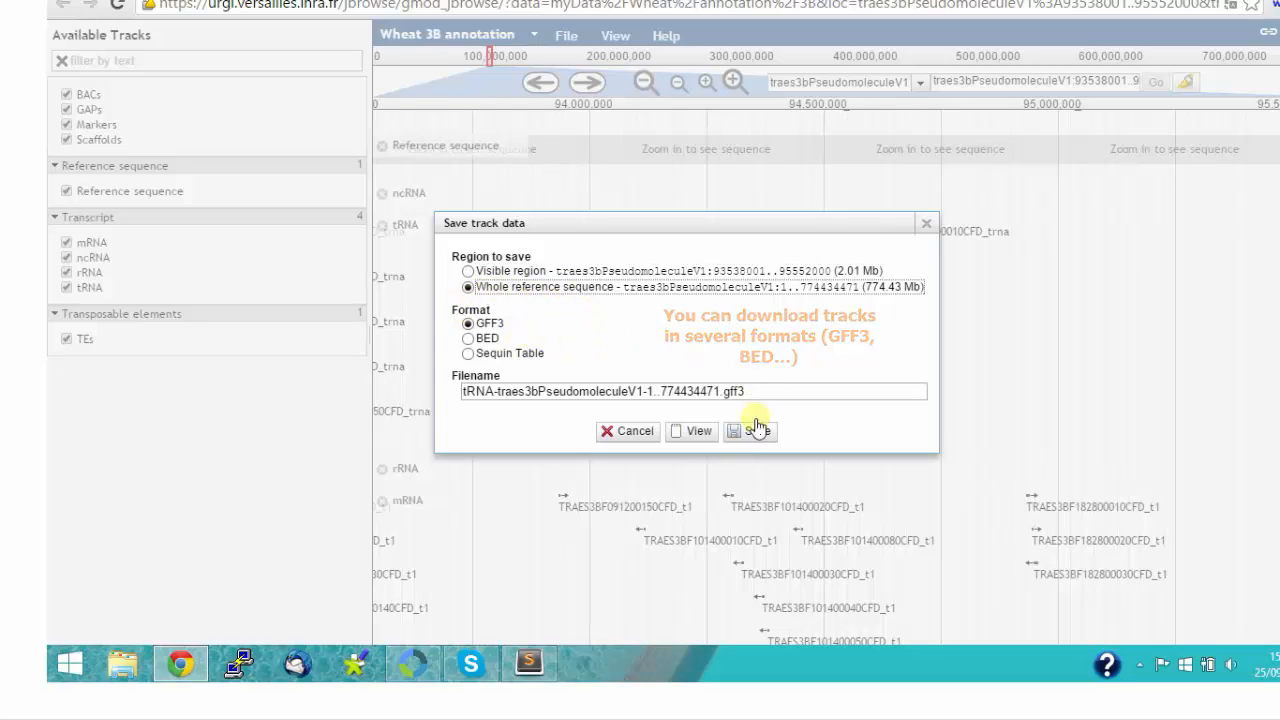
left_click(749, 431)
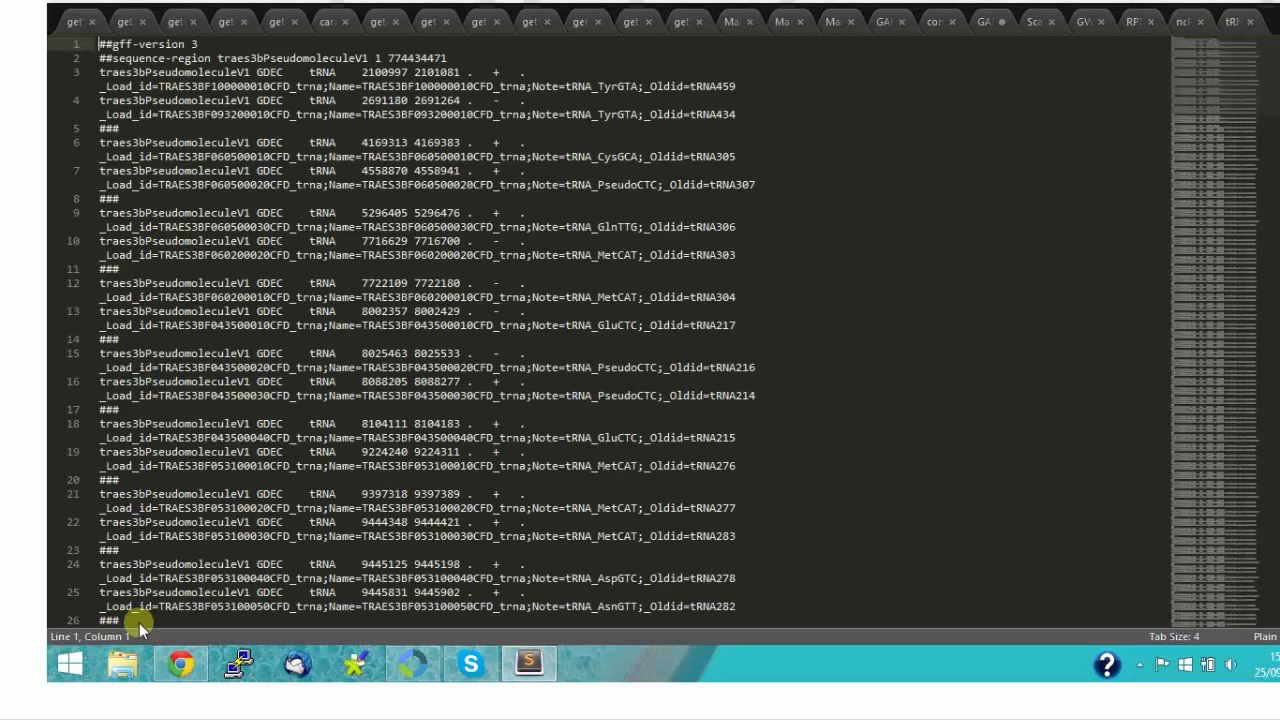
mouse_move(788, 160)
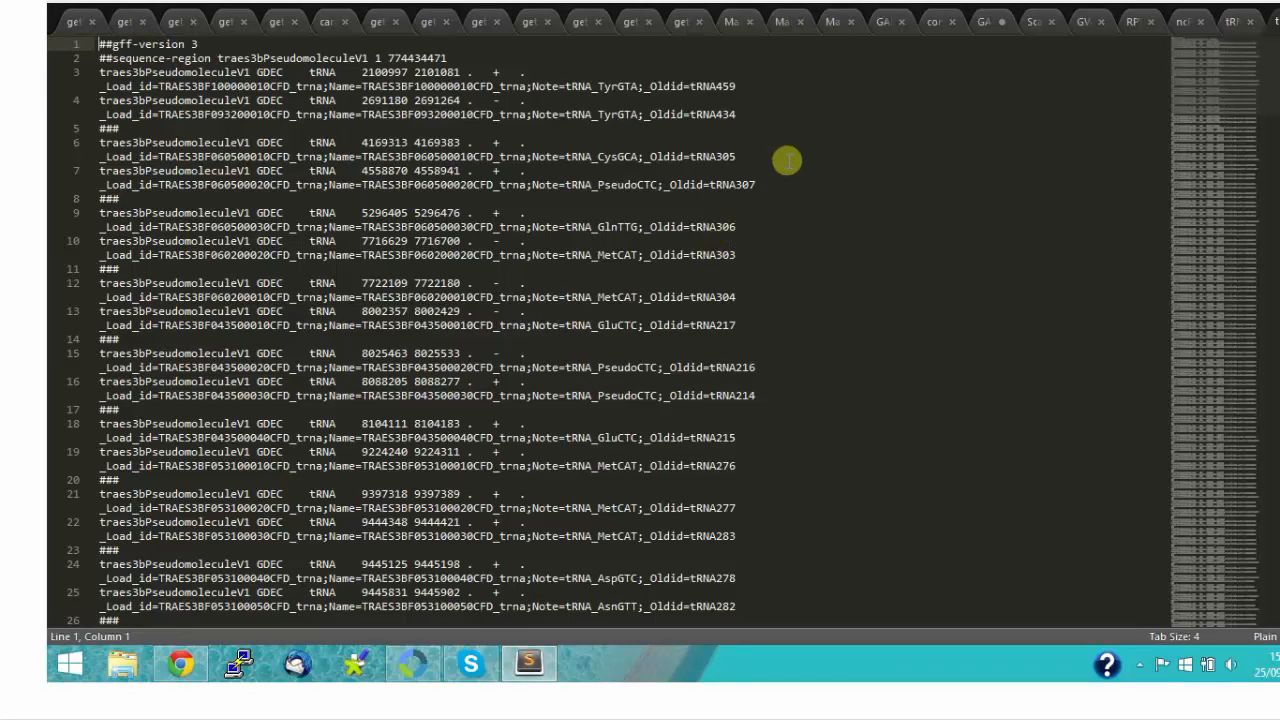
mouse_move(337, 338)
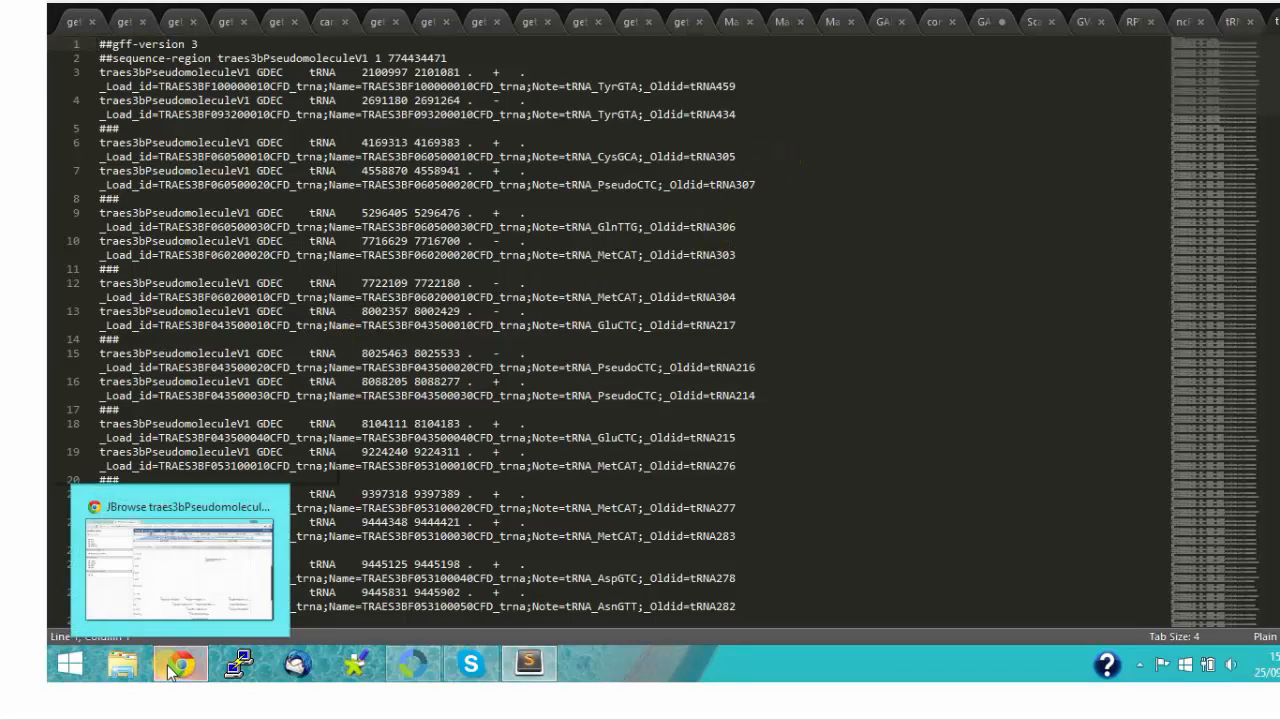
Step: Return from Sublime Text to the Wheat 3B annotation JBrowse via the taskbar Chrome icon
left_click(178, 570)
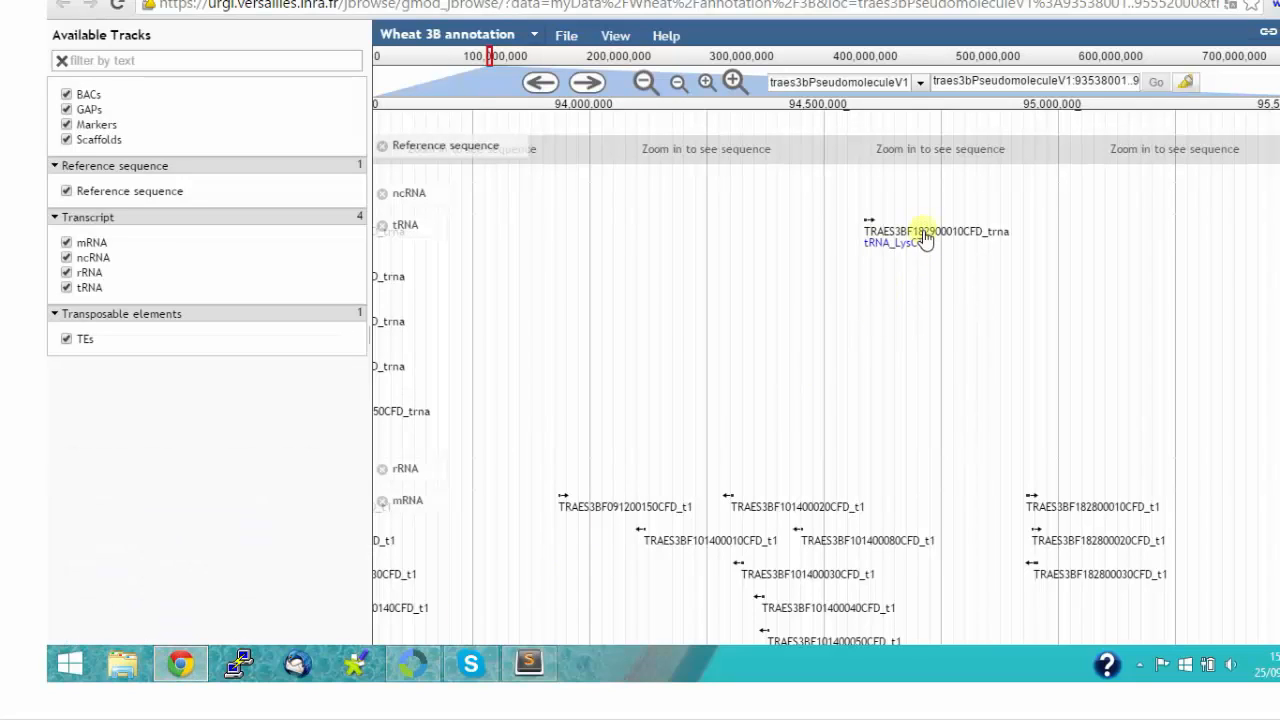
Step: Search the location box for marker Xcfb3039-3B and zoom out four times to the surrounding region
triple_click(1035, 81)
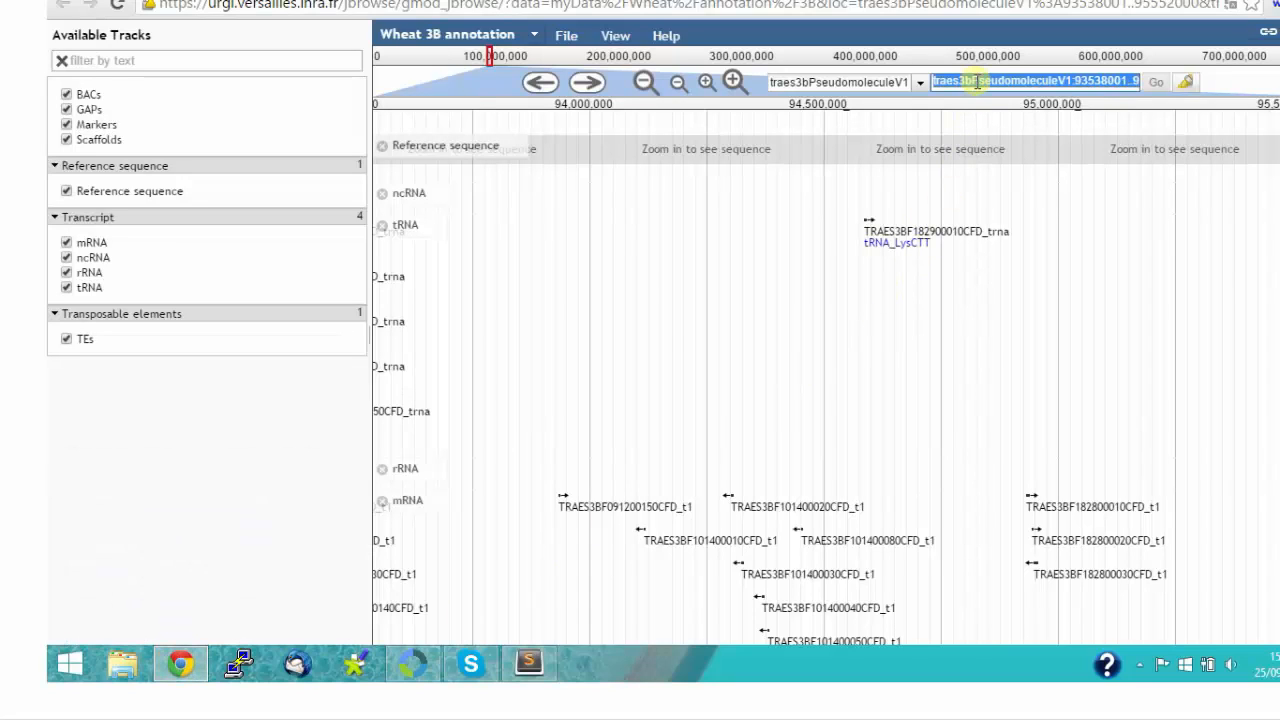
type("Xcfb3039-3B")
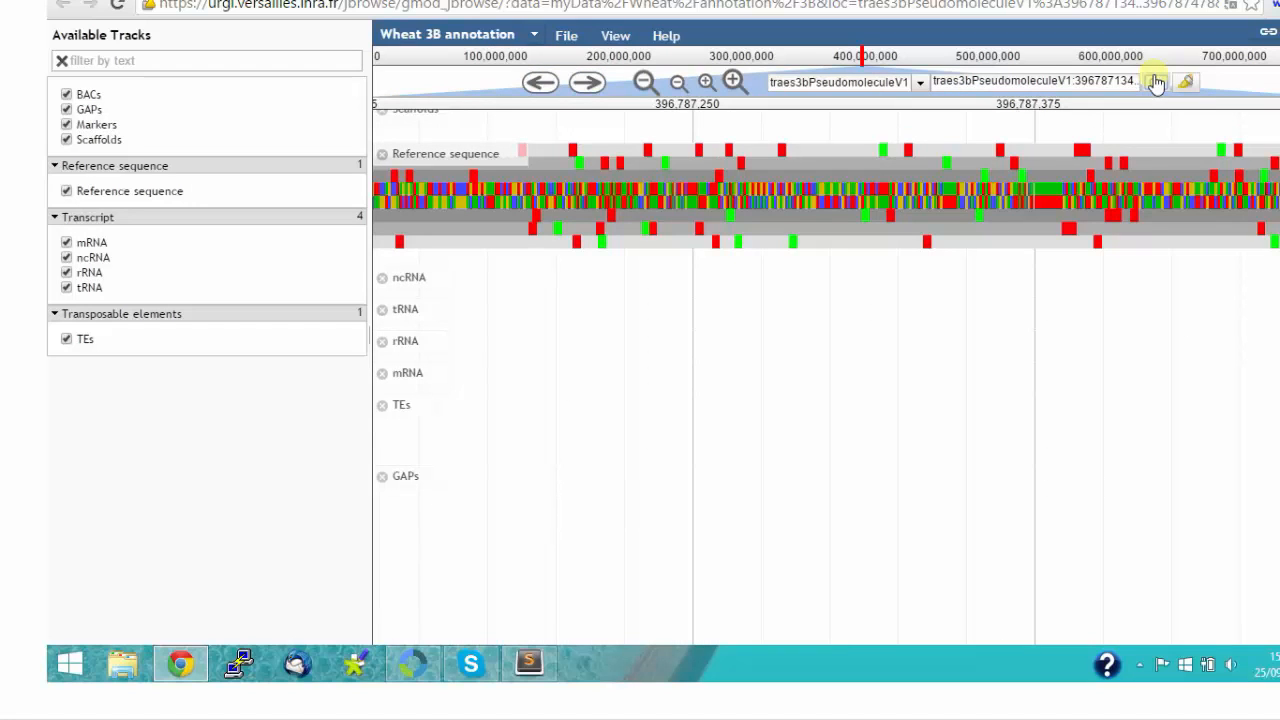
mouse_move(1150, 95)
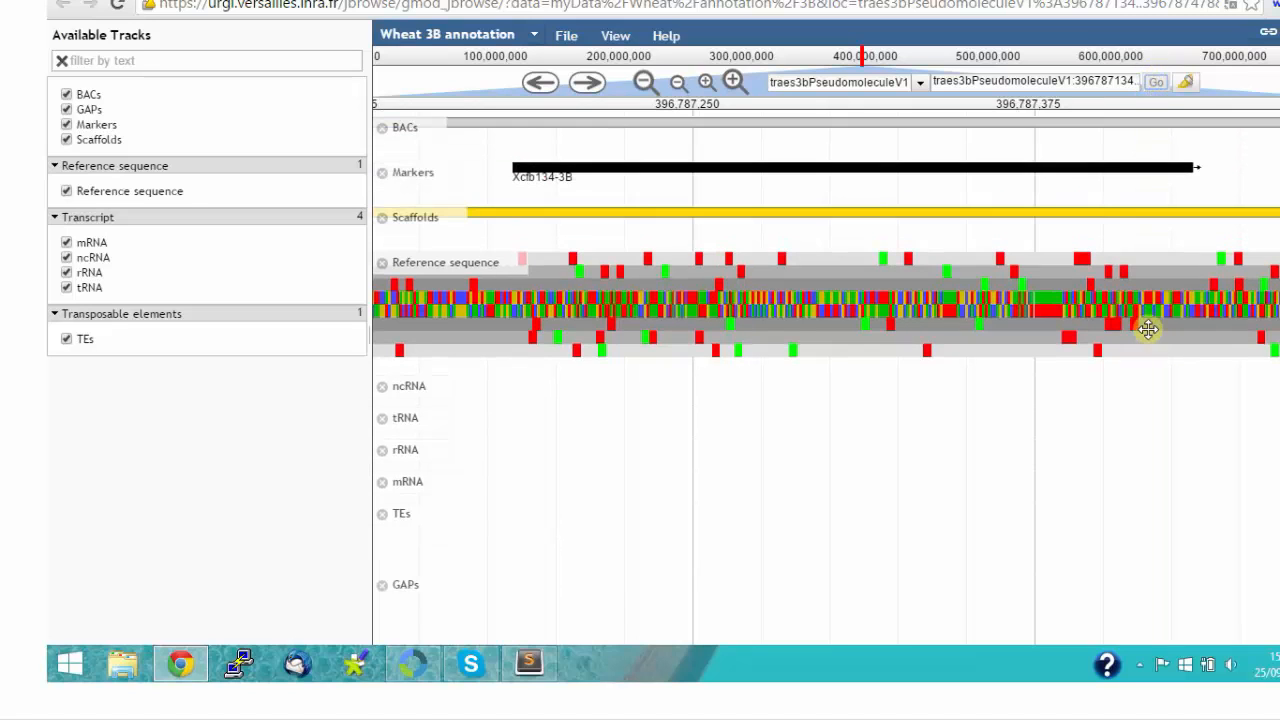
mouse_move(650, 175)
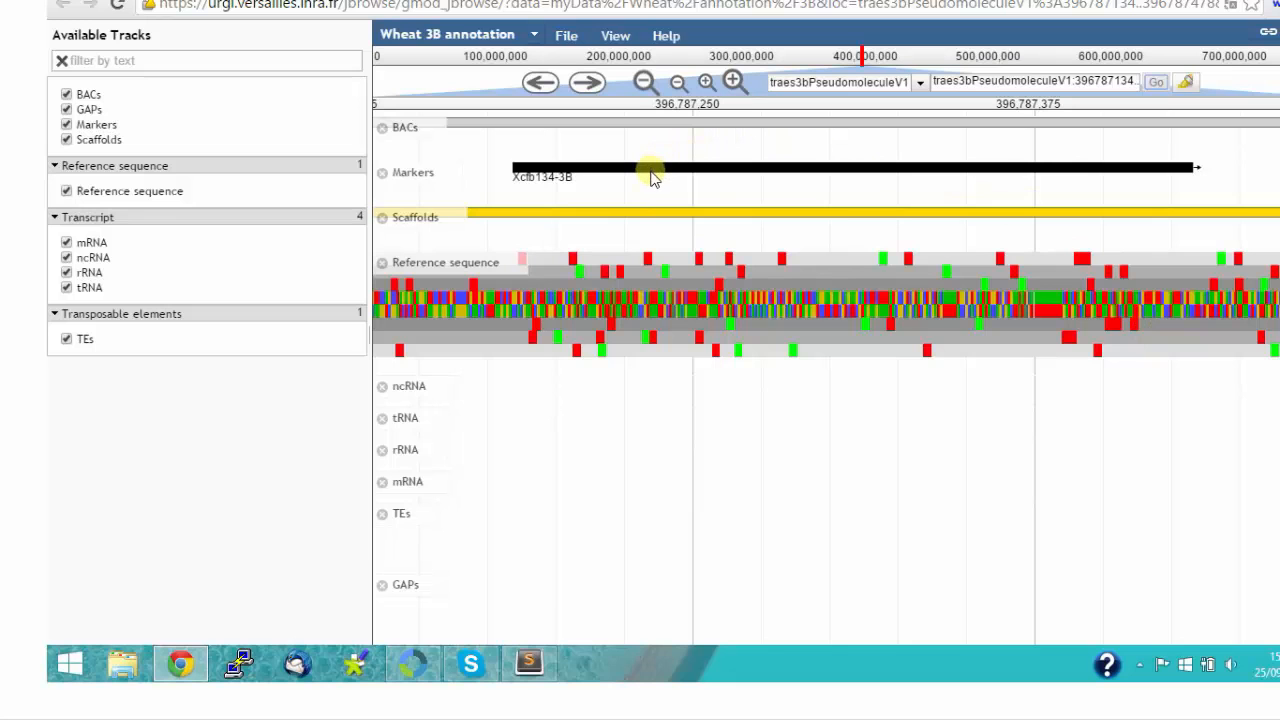
mouse_move(648, 175)
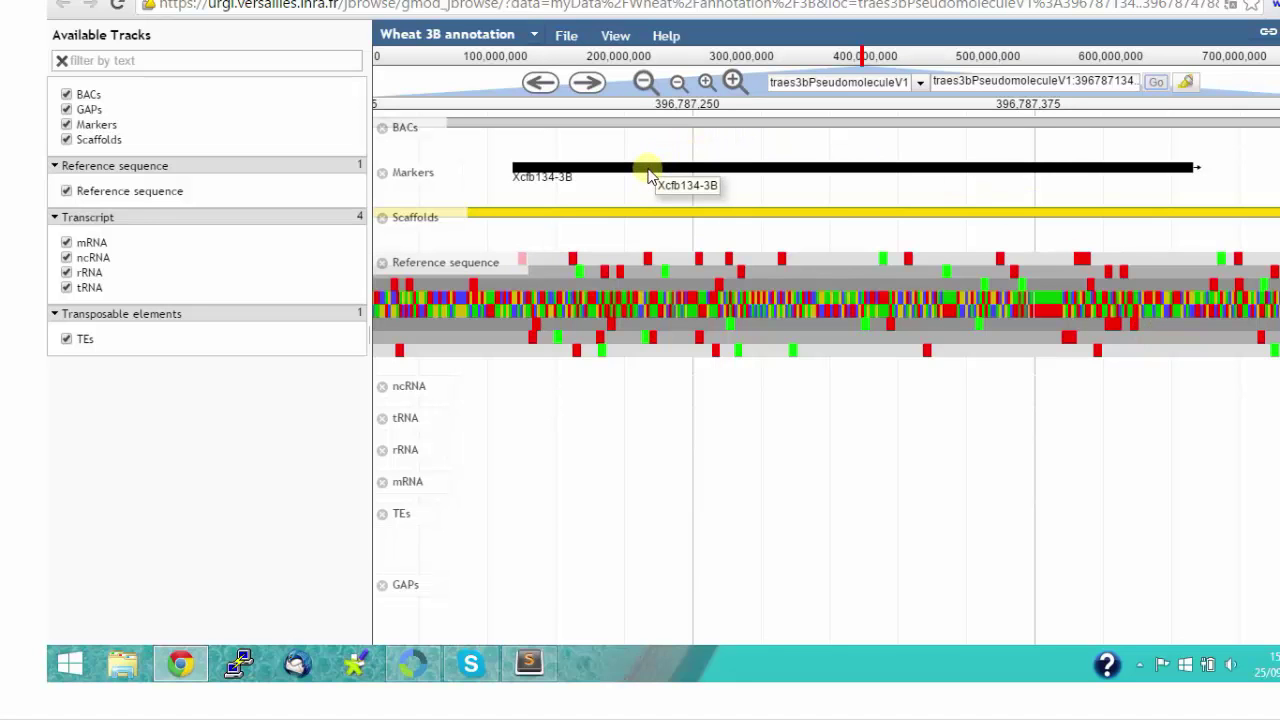
left_click(643, 82)
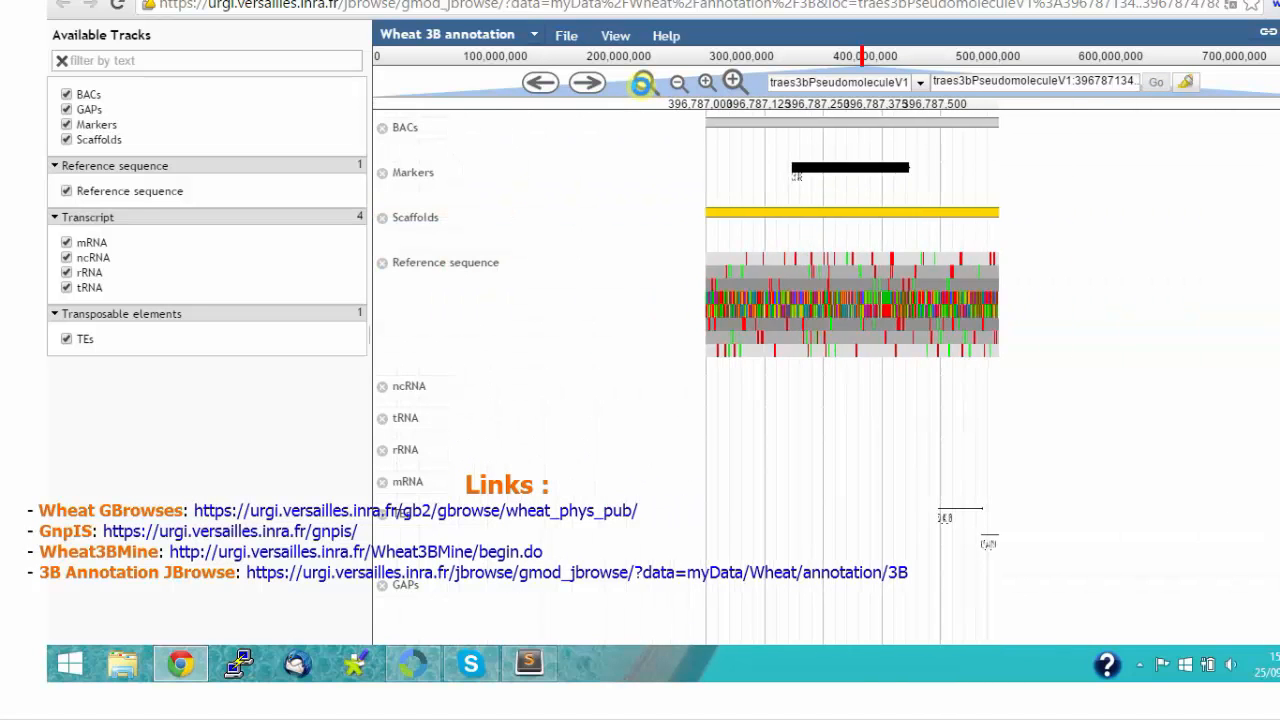
left_click(705, 82)
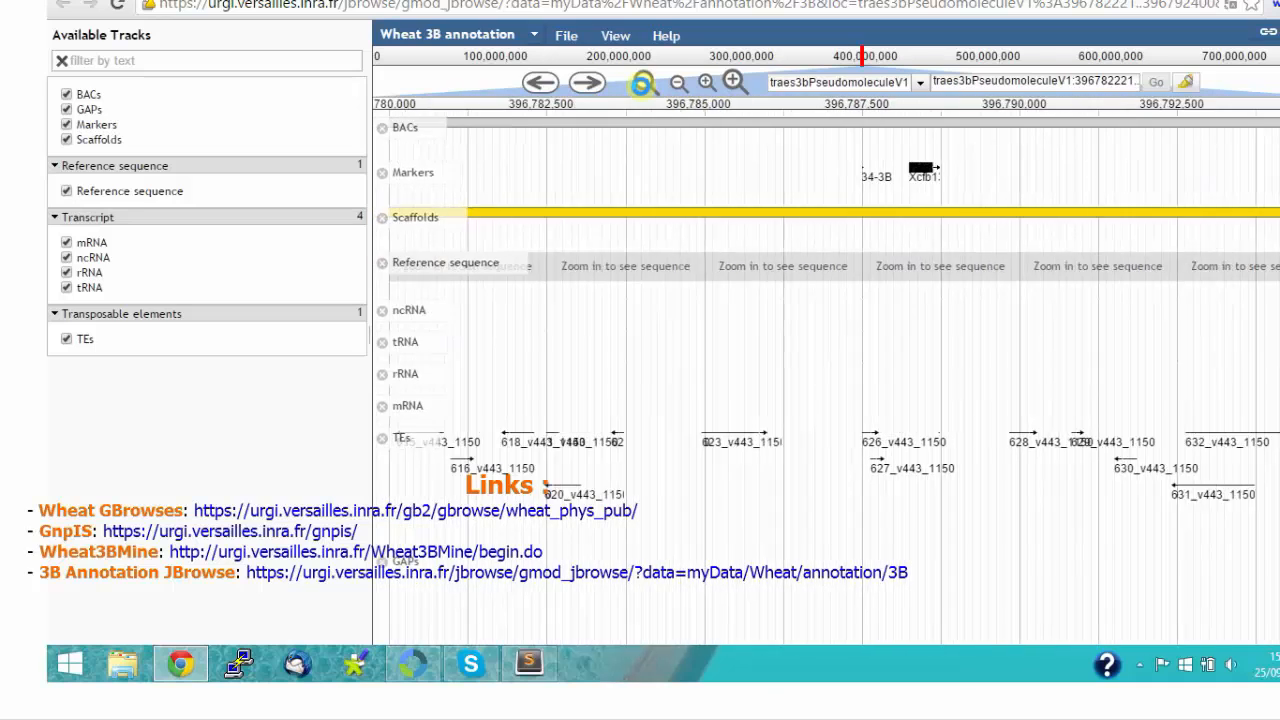
left_click(733, 82)
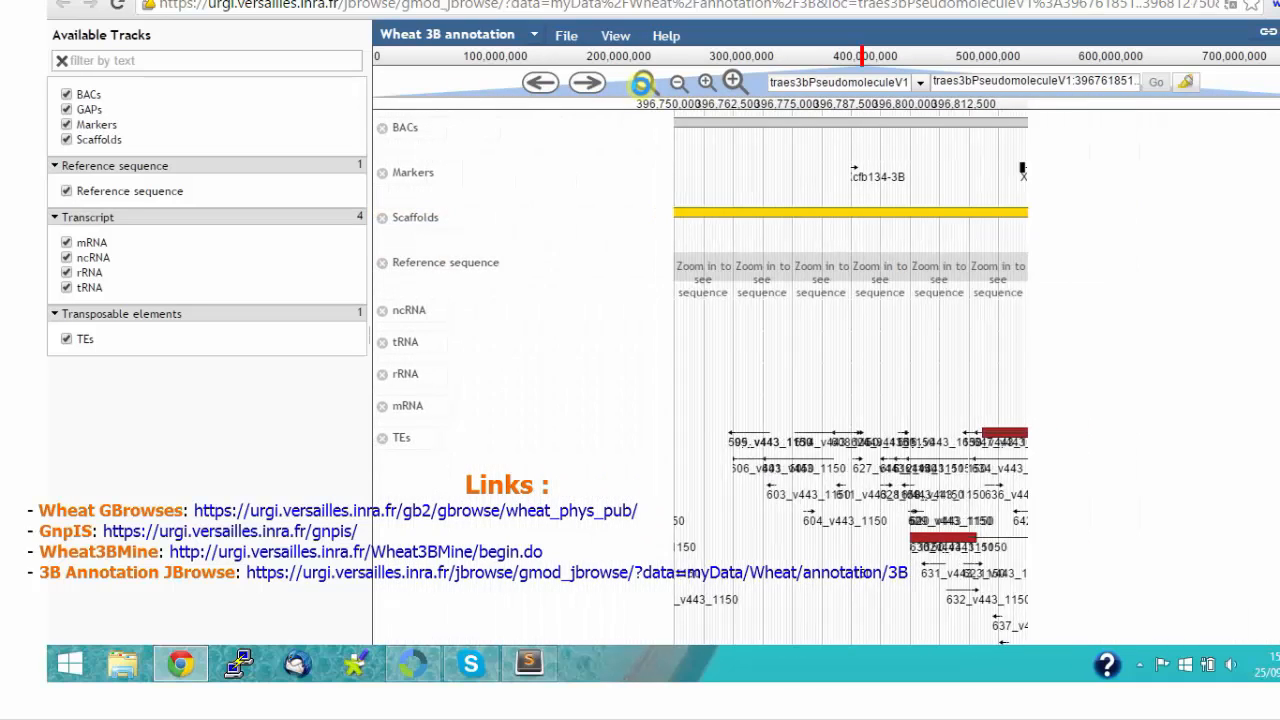
left_click(678, 82)
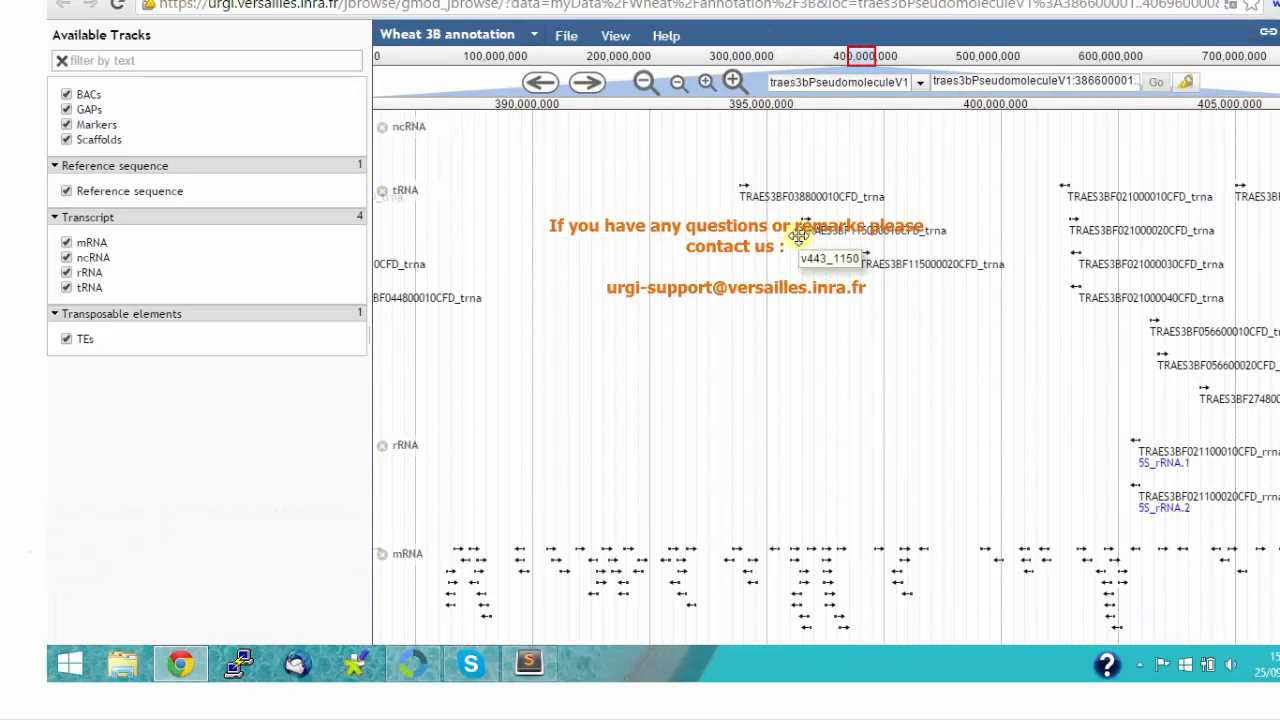
scroll("down", 3)
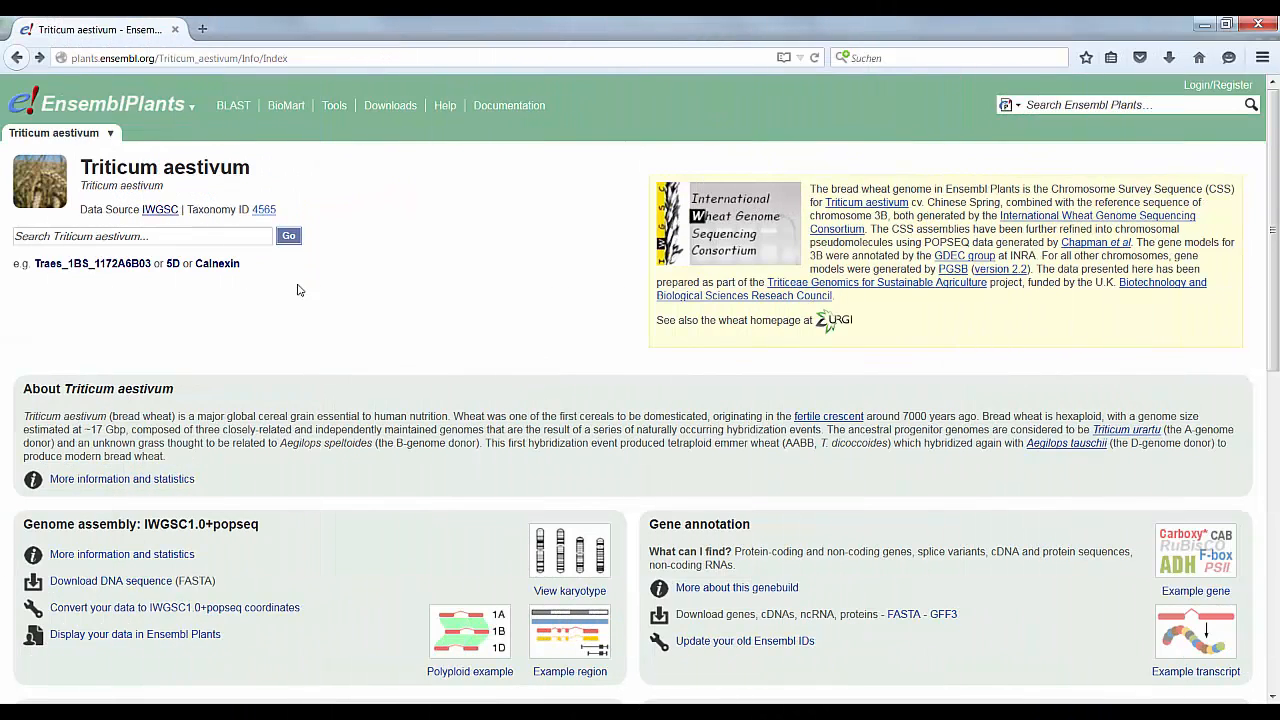
Step: Search the wheat genome for Traes_6BS_6F8DEF103.1 and open the found gene's summary page
left_click(140, 236)
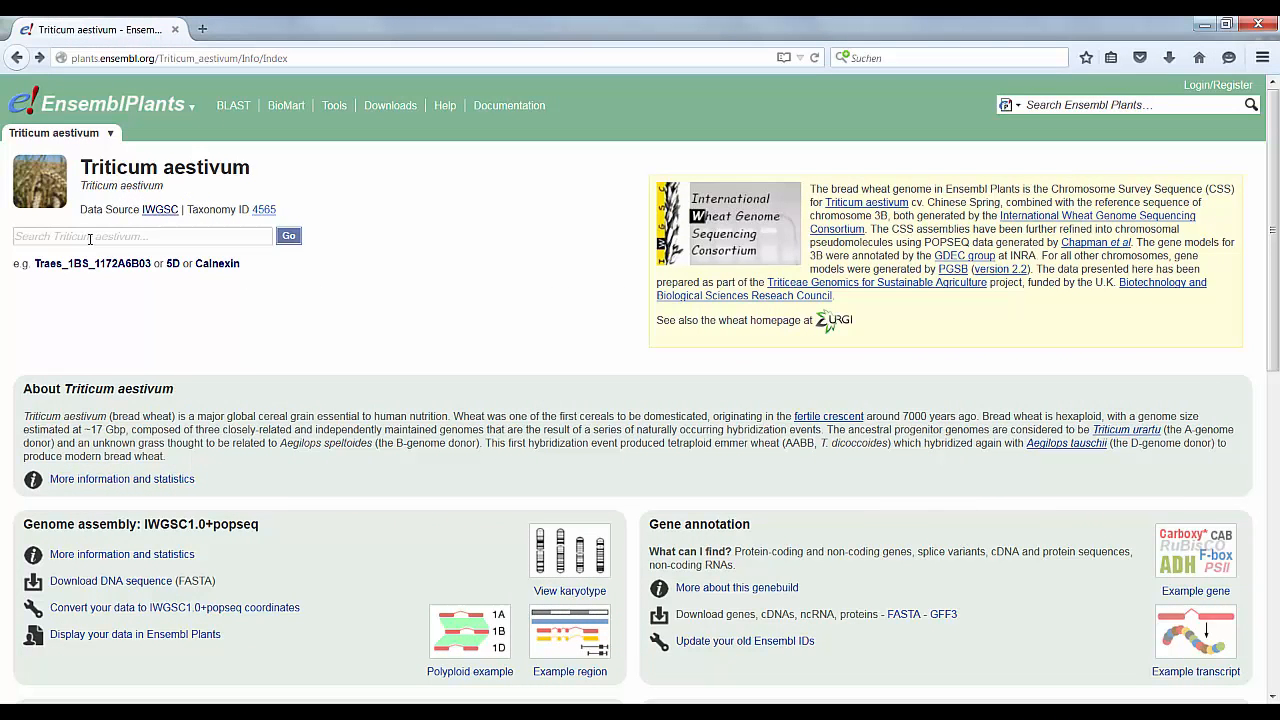
type("Traes_6BS_6F8DEF103.1")
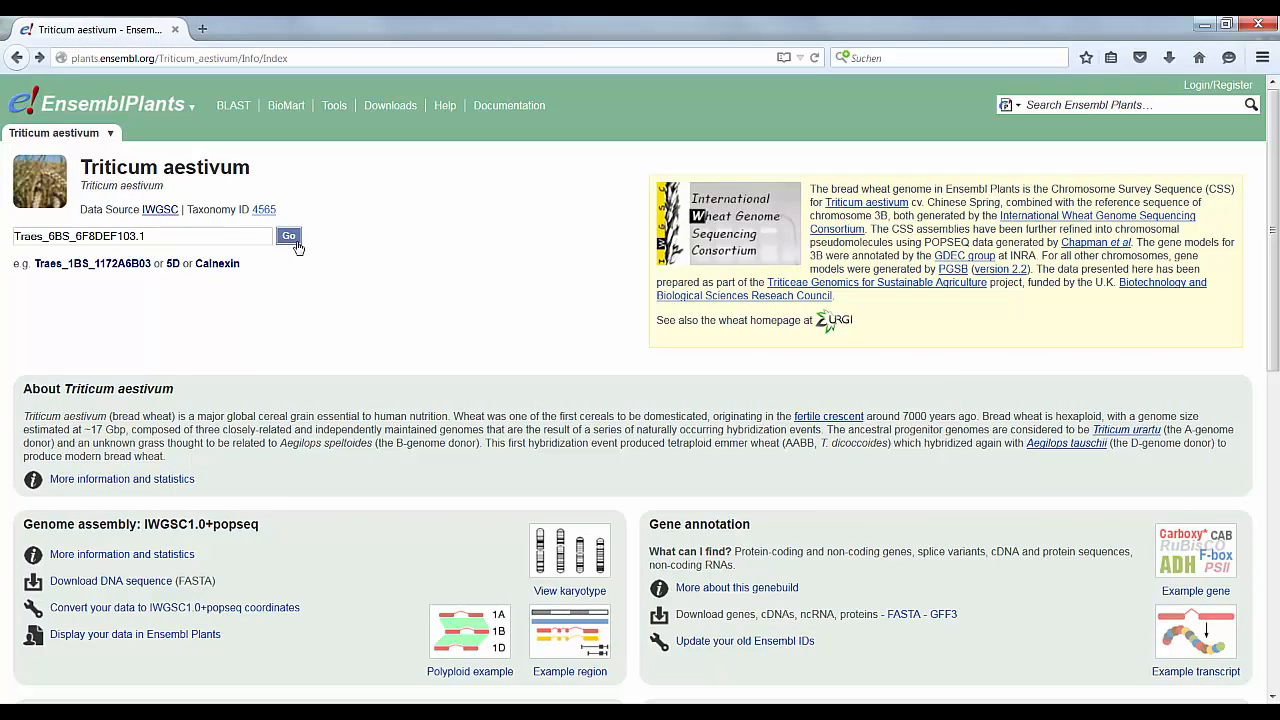
left_click(288, 236)
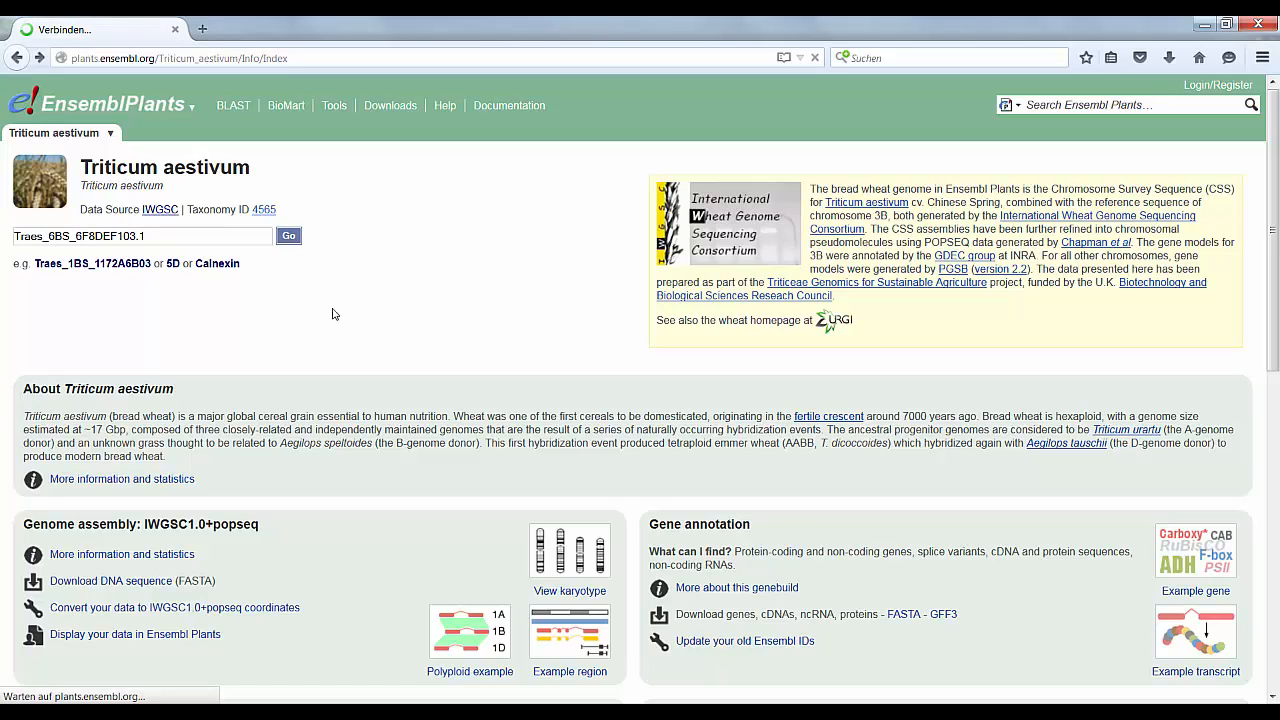
left_click(288, 236)
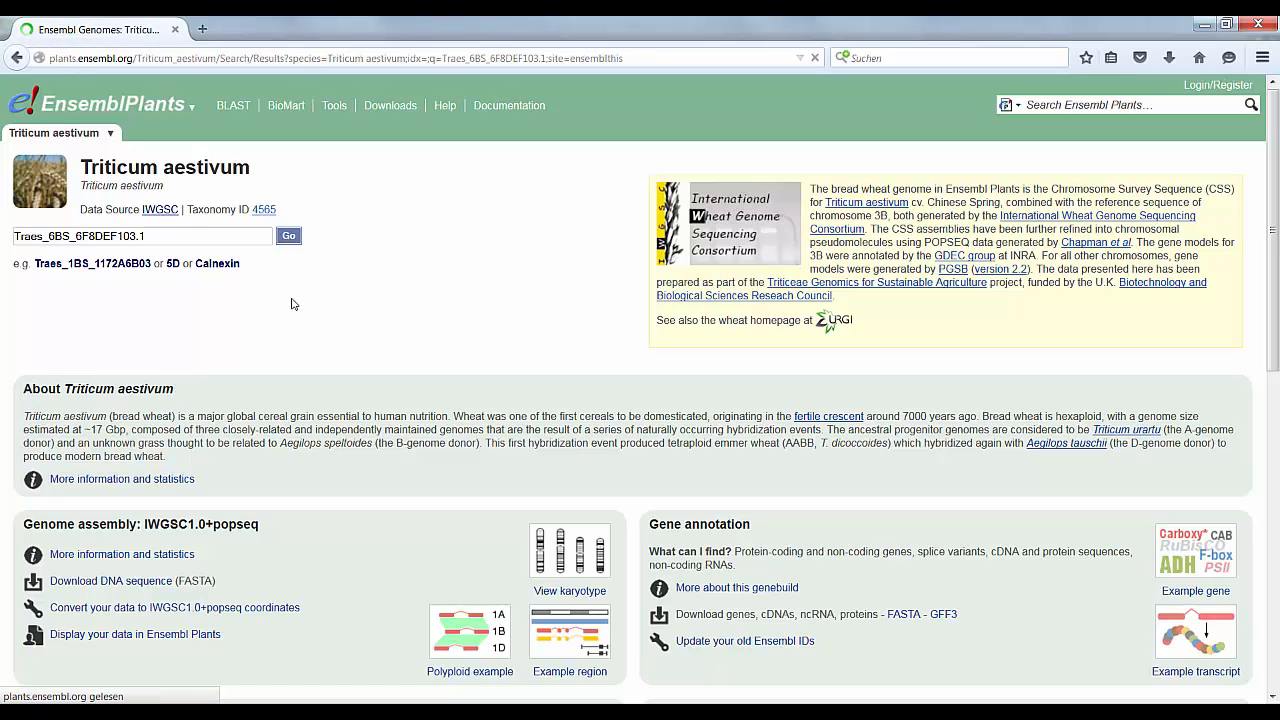
left_click(288, 236)
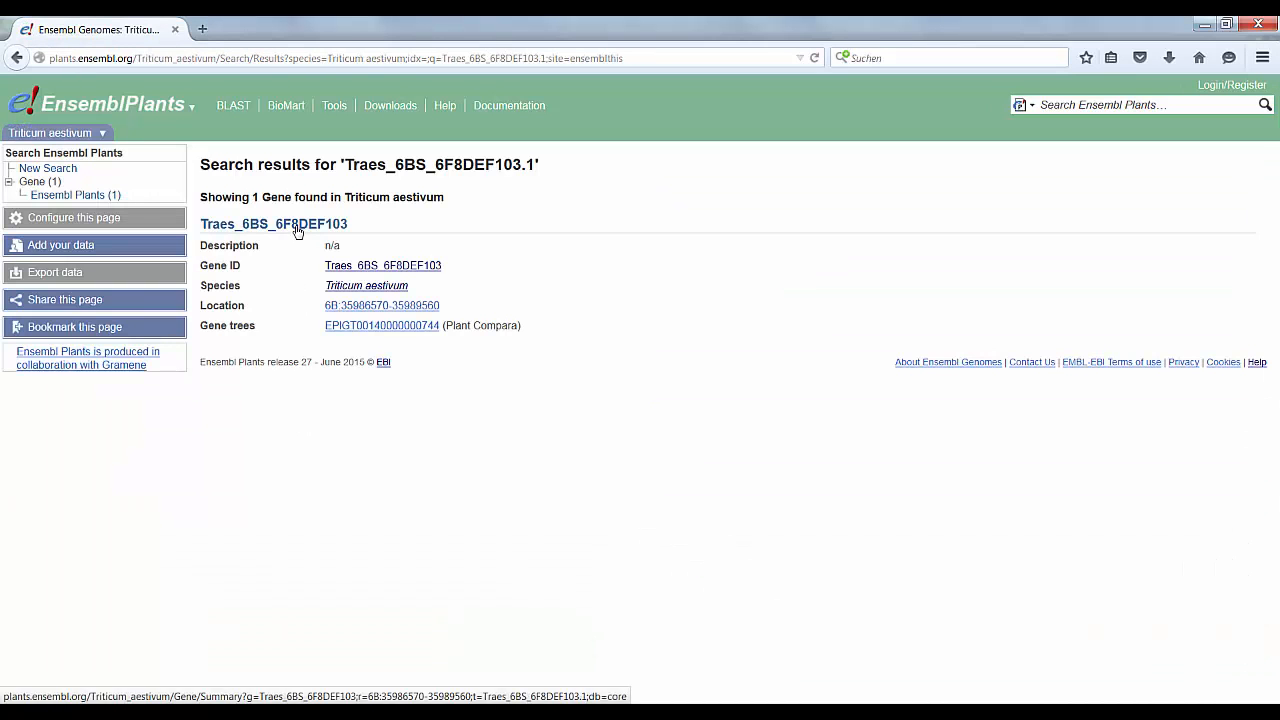
left_click(274, 223)
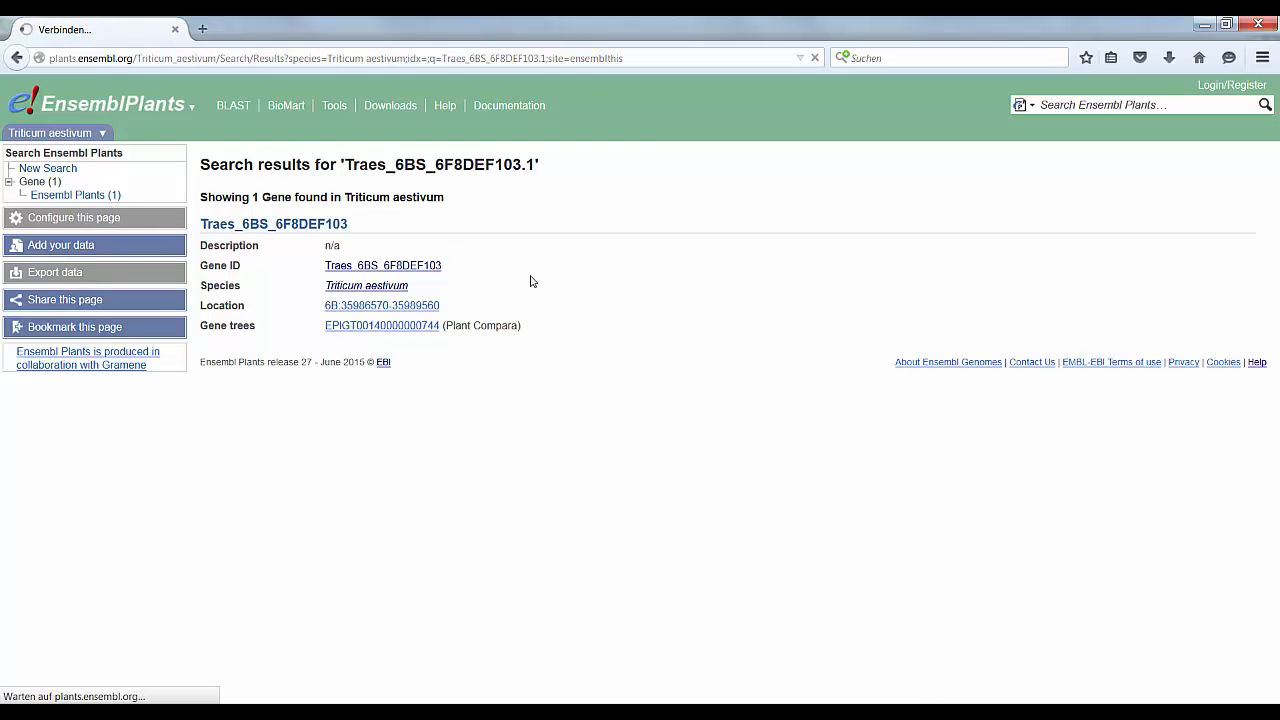
left_click(273, 223)
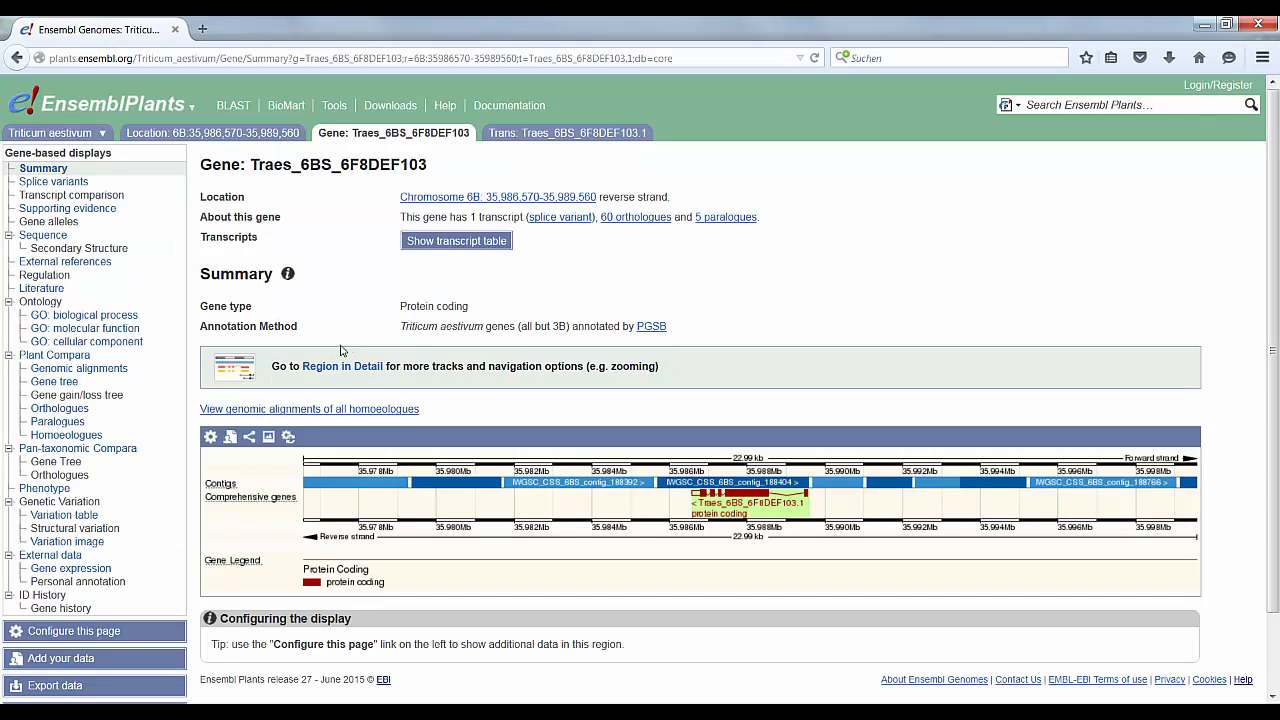
mouse_move(28, 497)
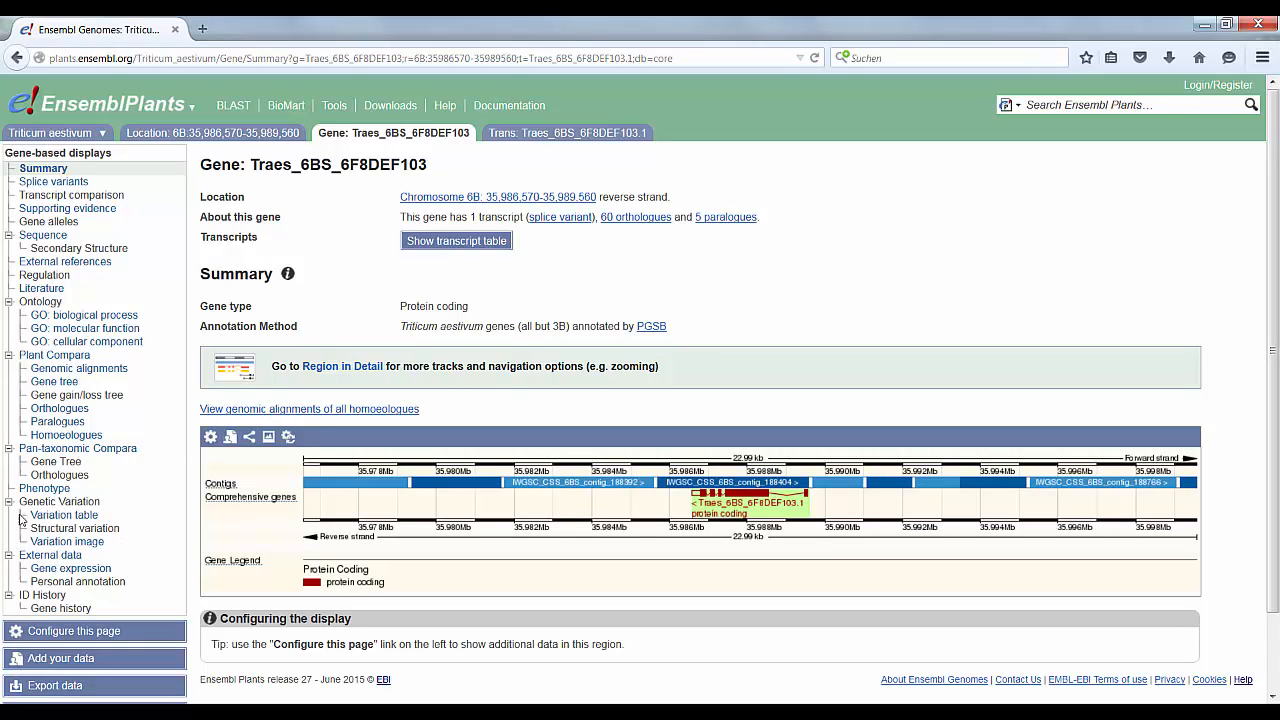
mouse_move(64, 515)
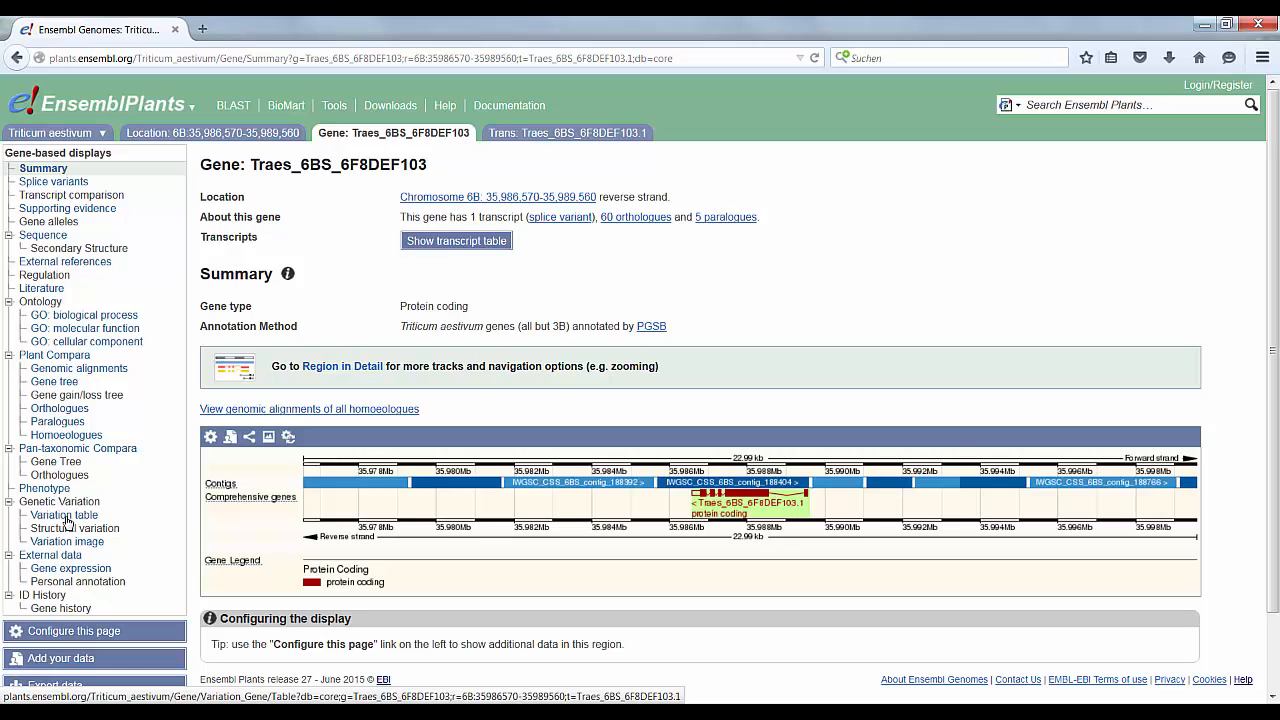
left_click(63, 515)
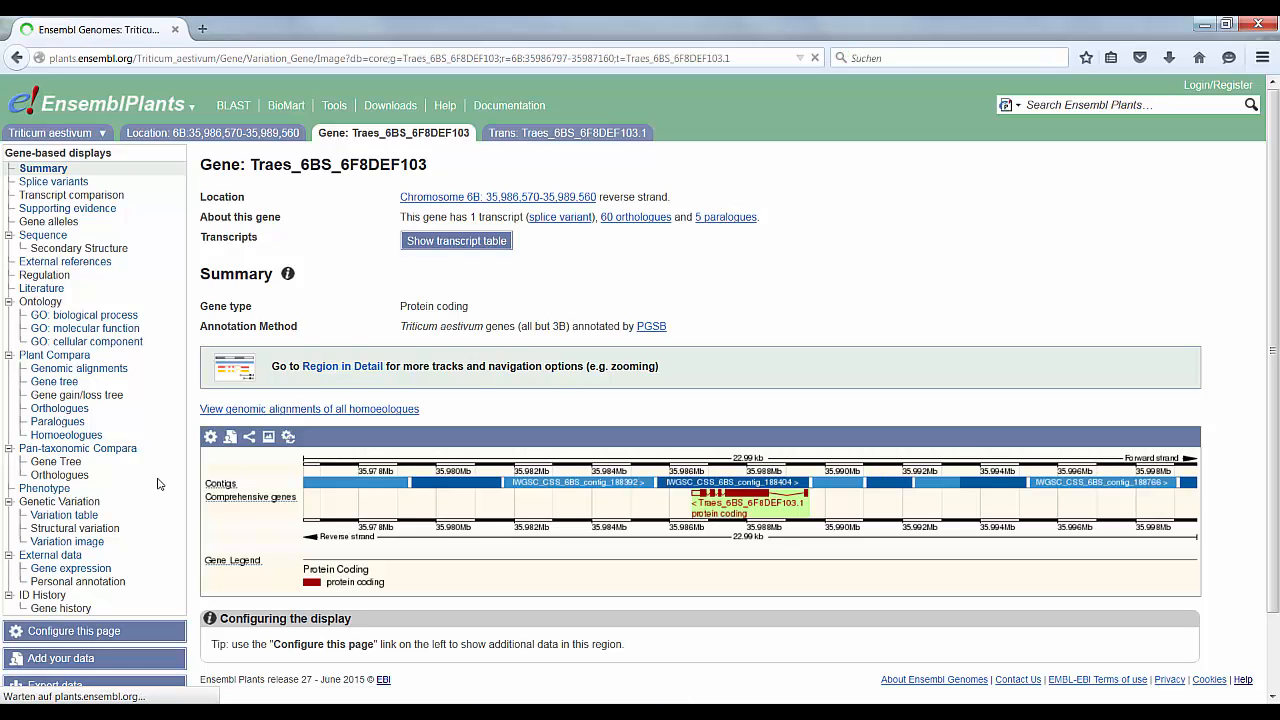
Step: Scroll through the gene's variant tracks and legend, then select a synonymous T/T variant
left_click(67, 541)
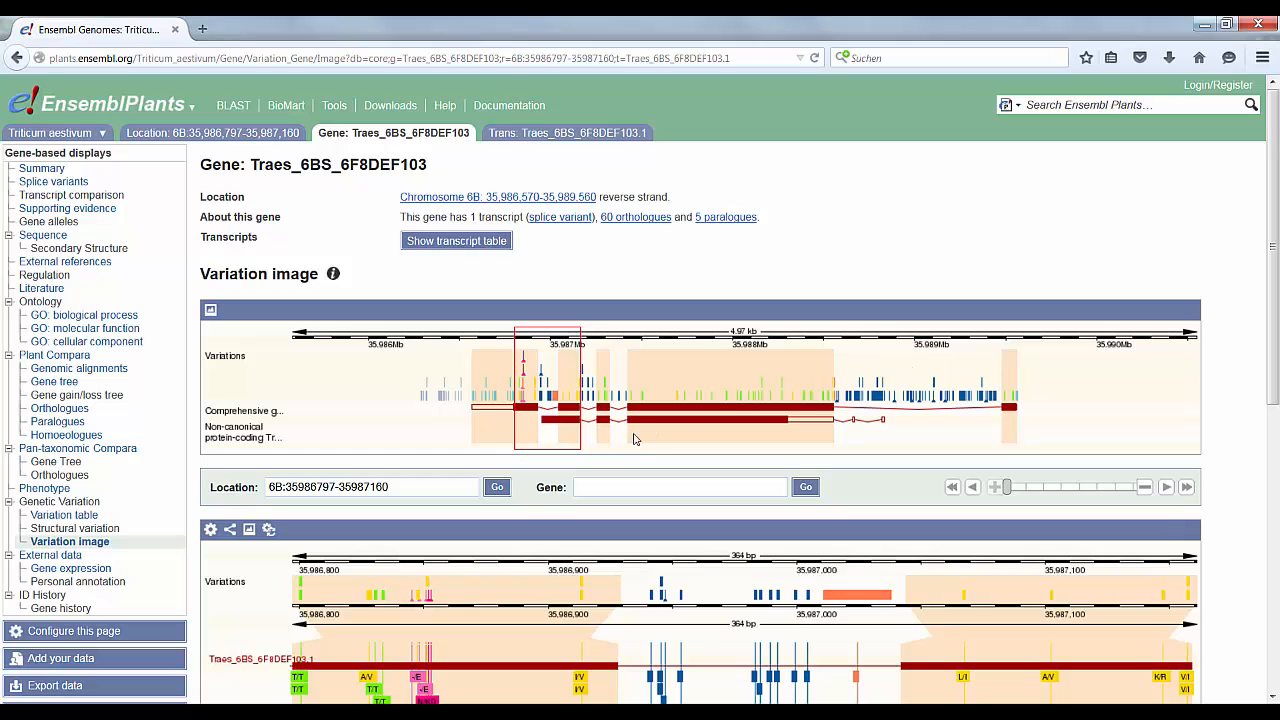
mouse_move(848, 304)
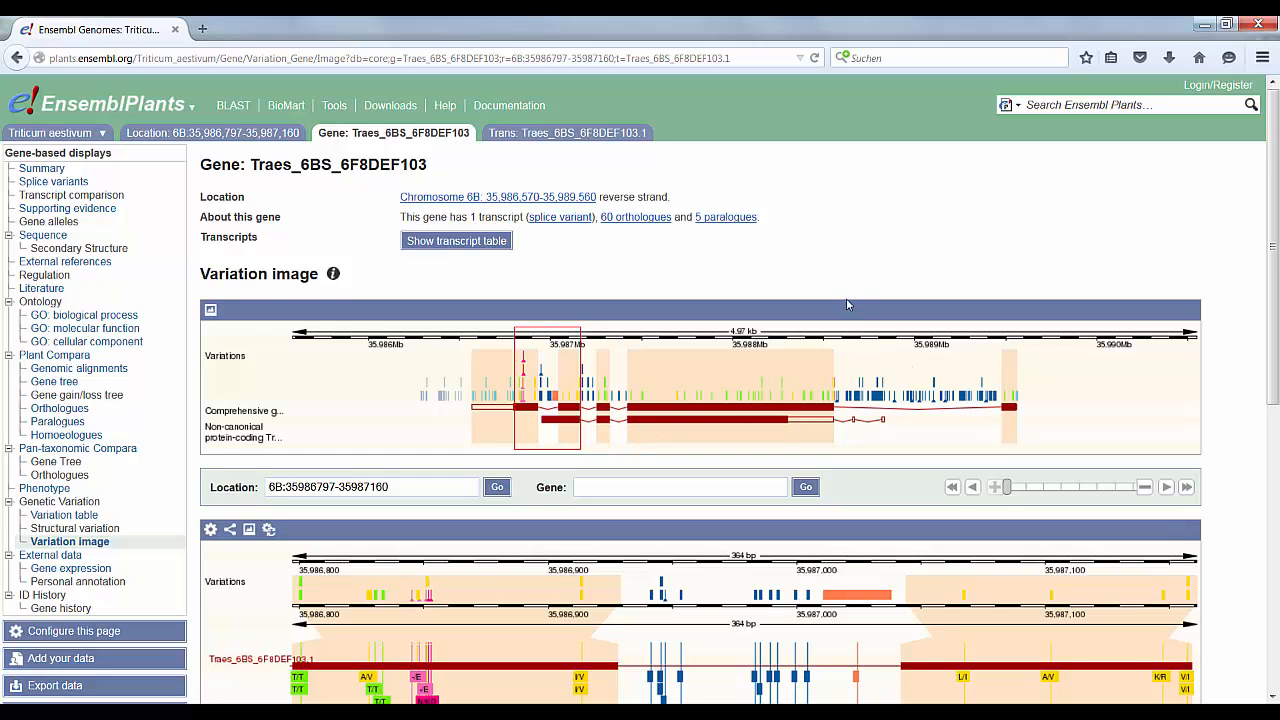
scroll("down", 3)
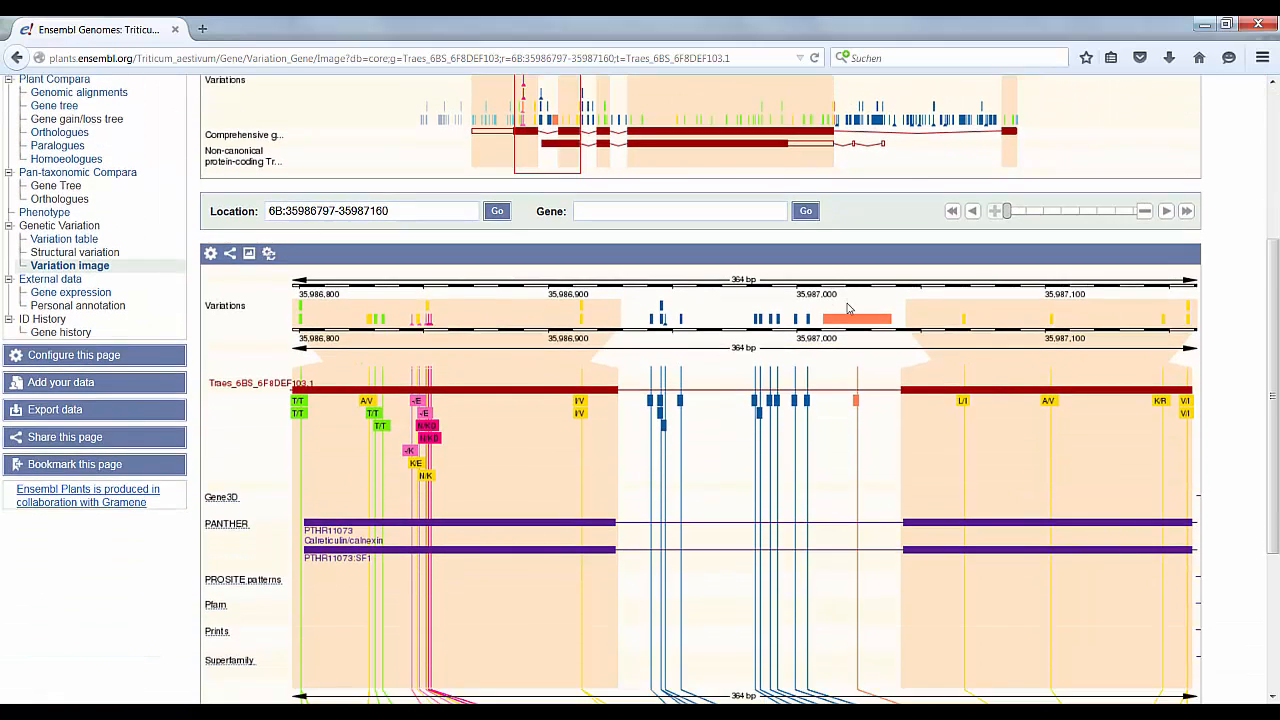
scroll("down", 3)
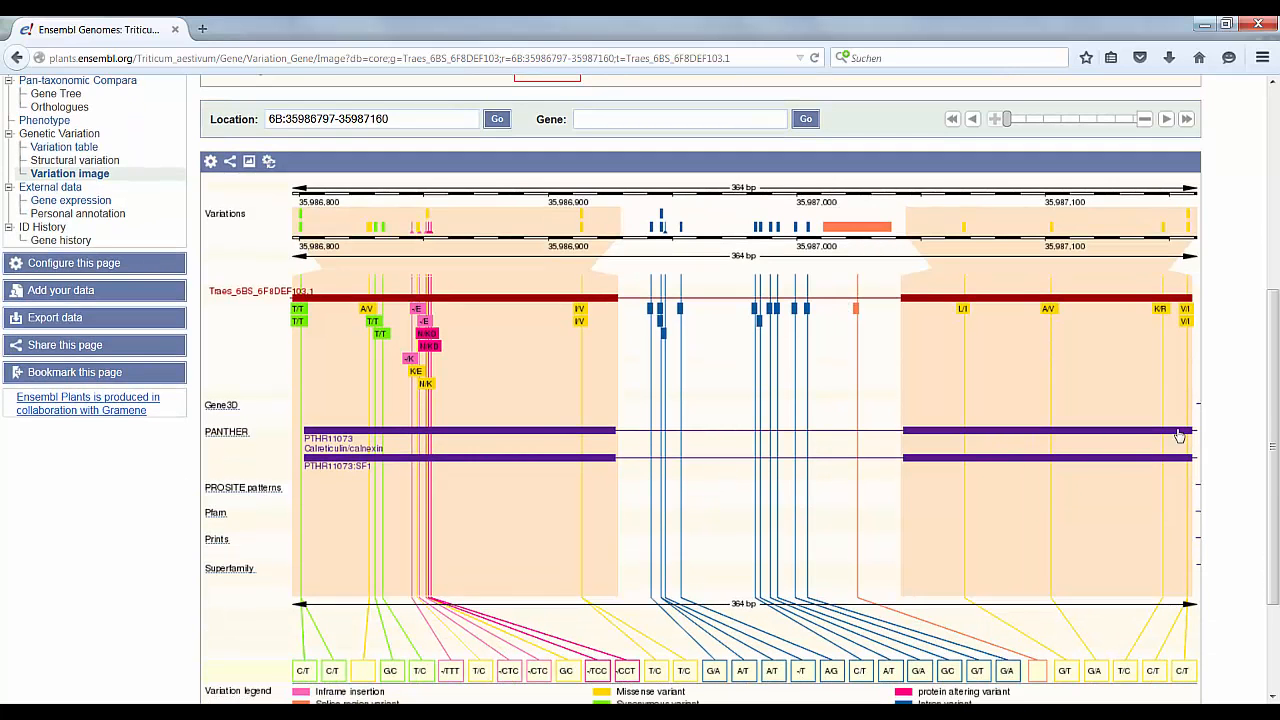
scroll("down", 3)
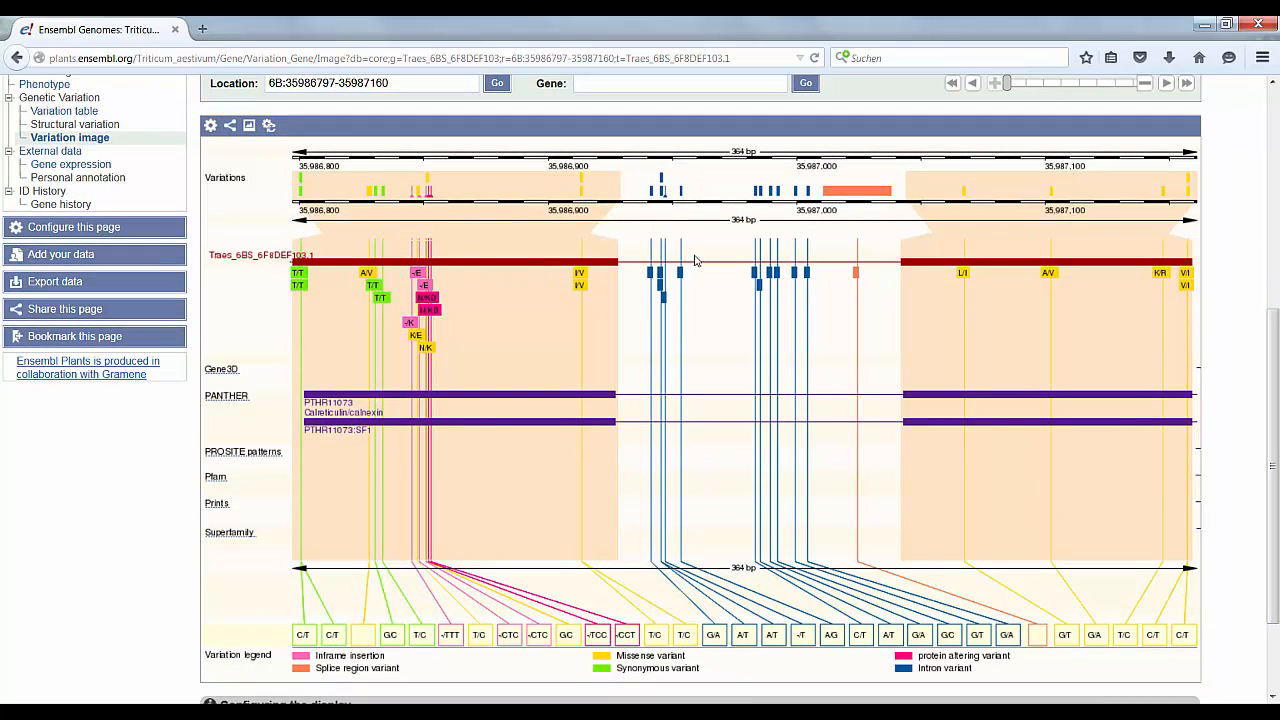
mouse_move(1063, 298)
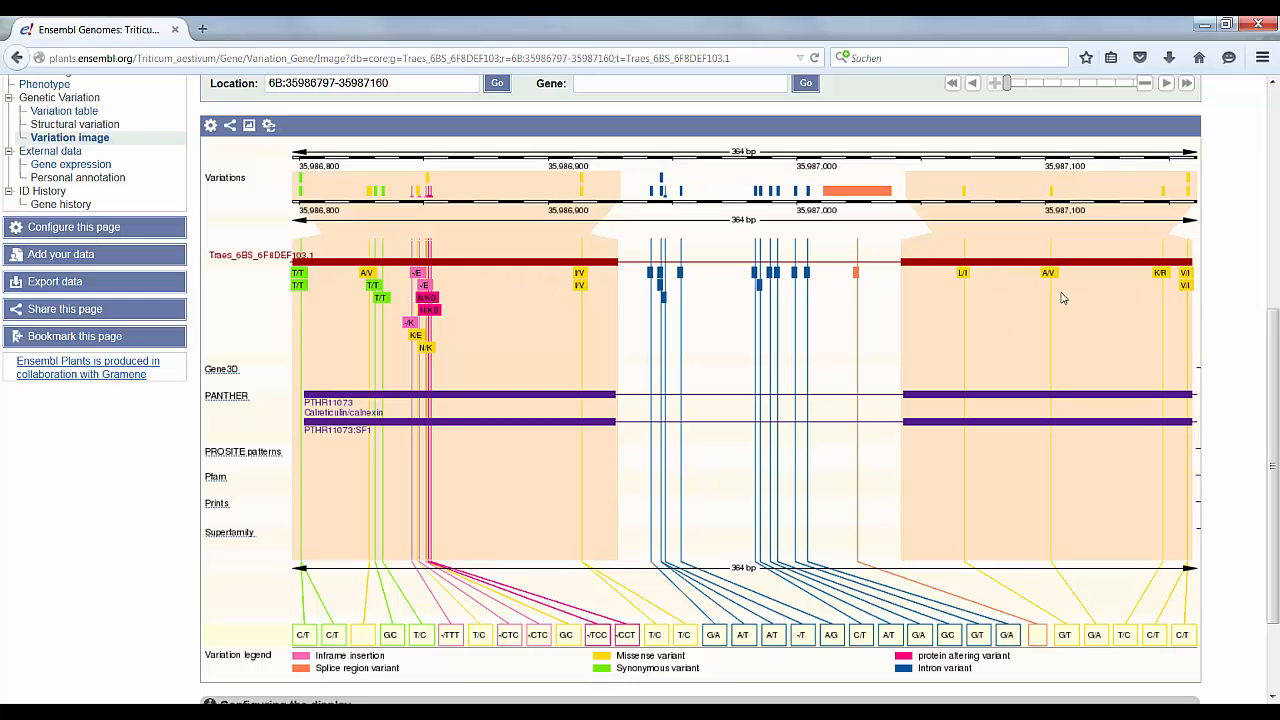
mouse_move(400, 378)
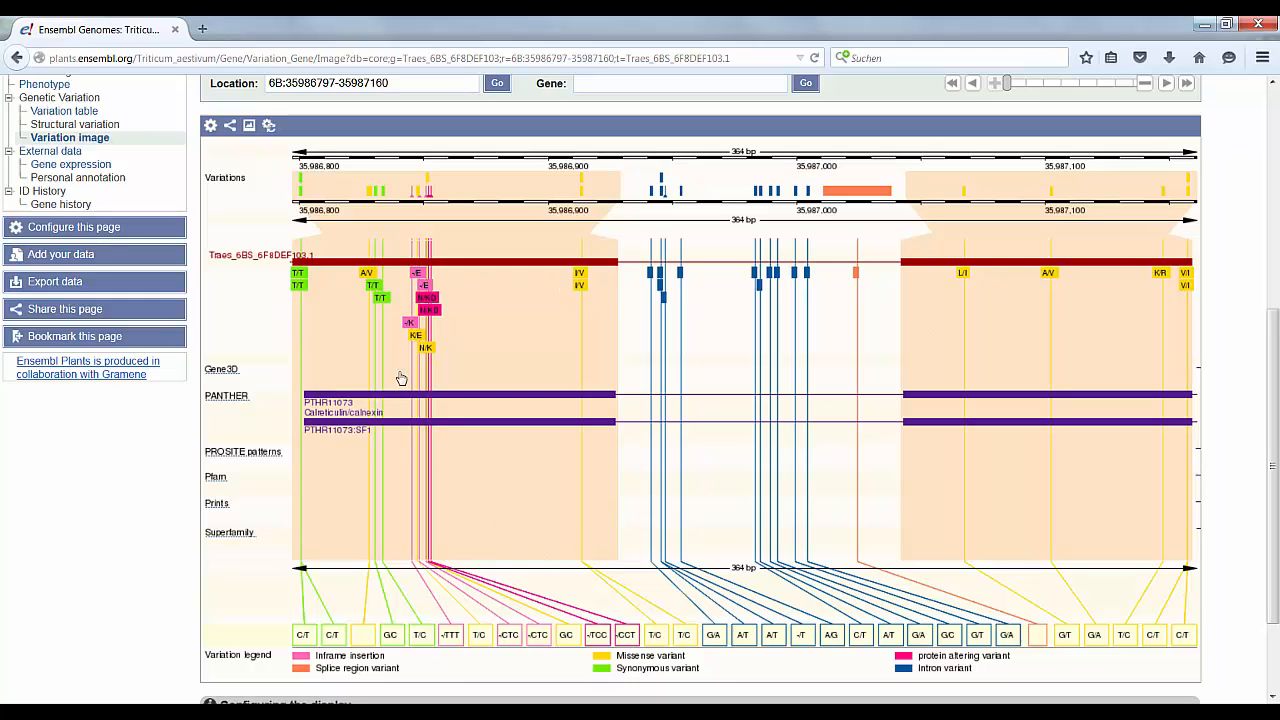
mouse_move(380, 290)
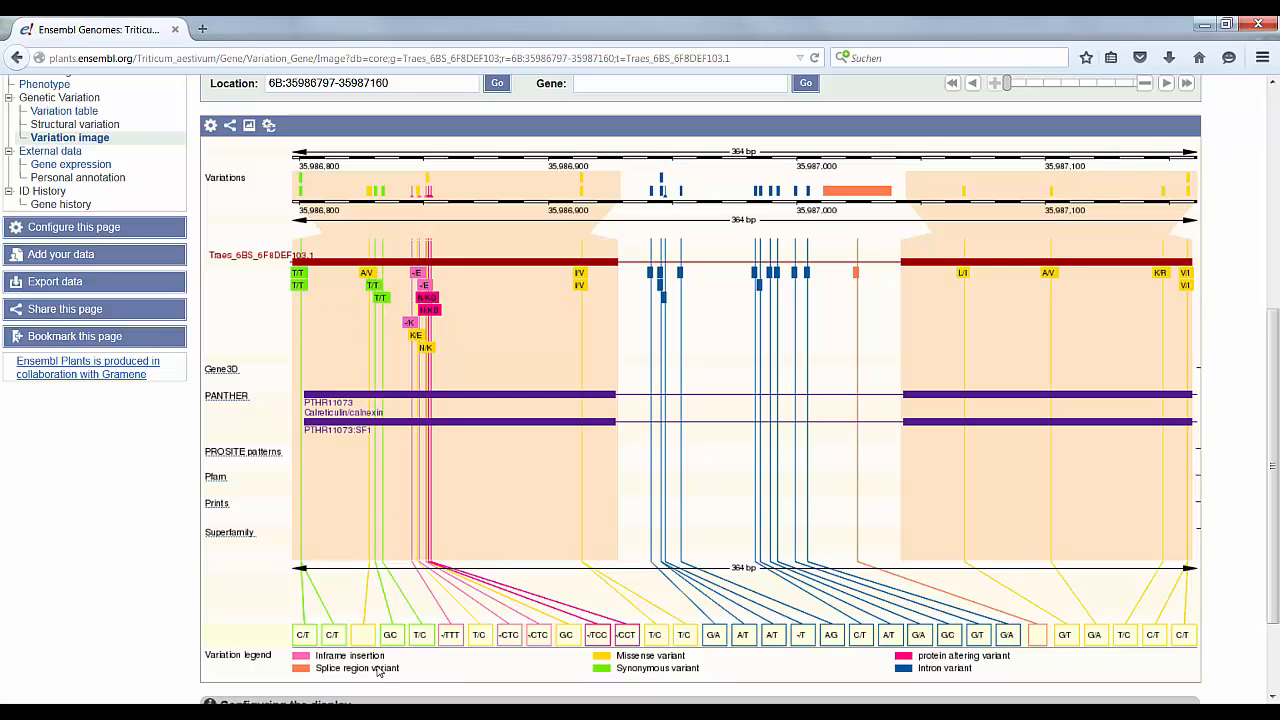
mouse_move(937, 676)
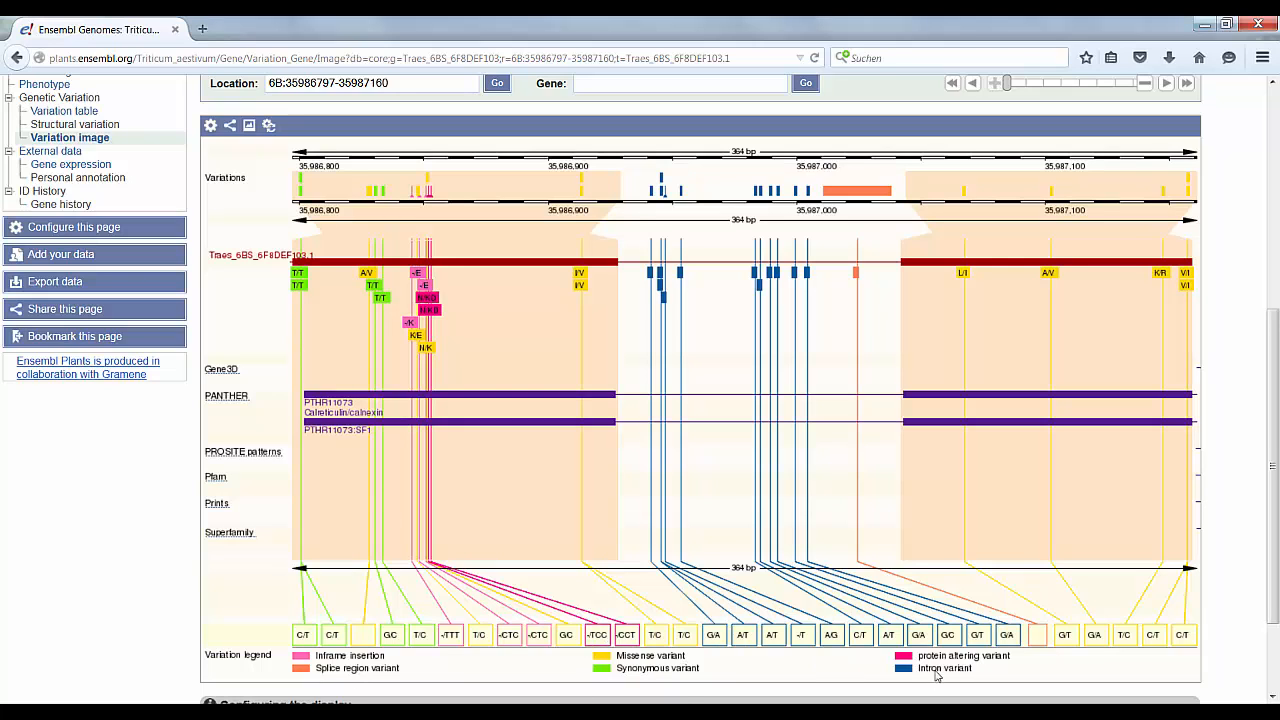
mouse_move(585, 495)
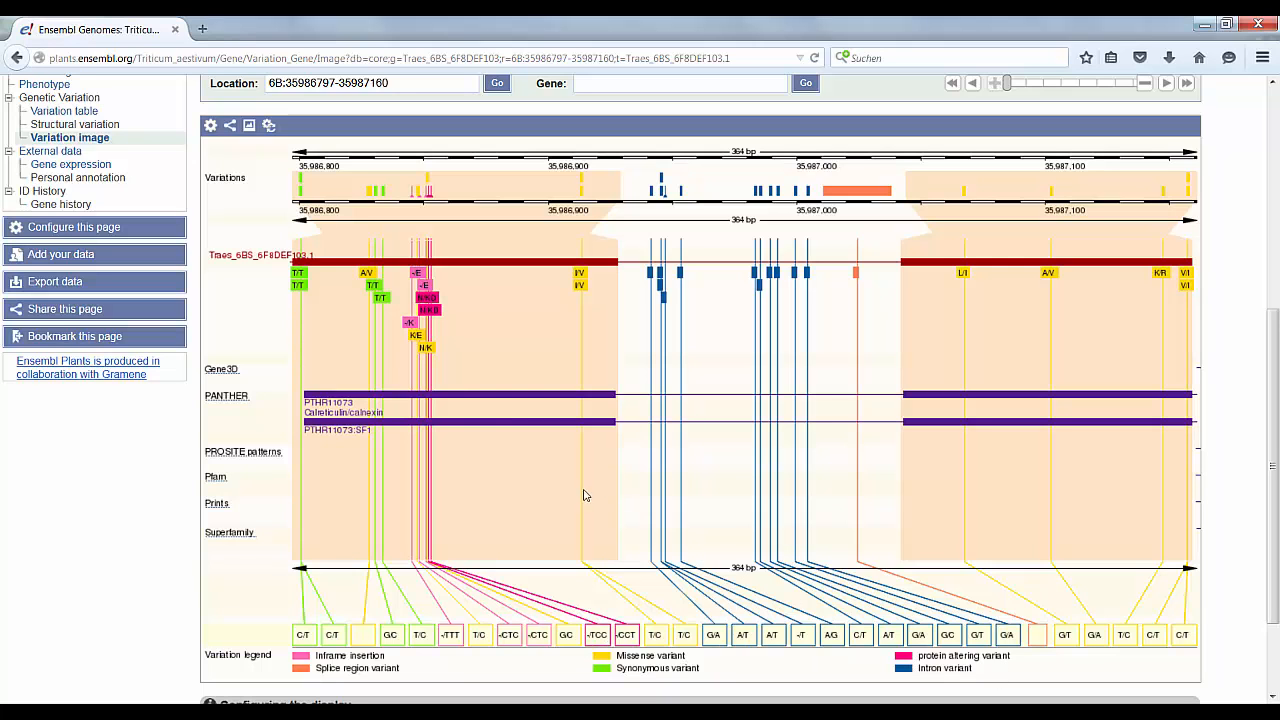
mouse_move(353, 328)
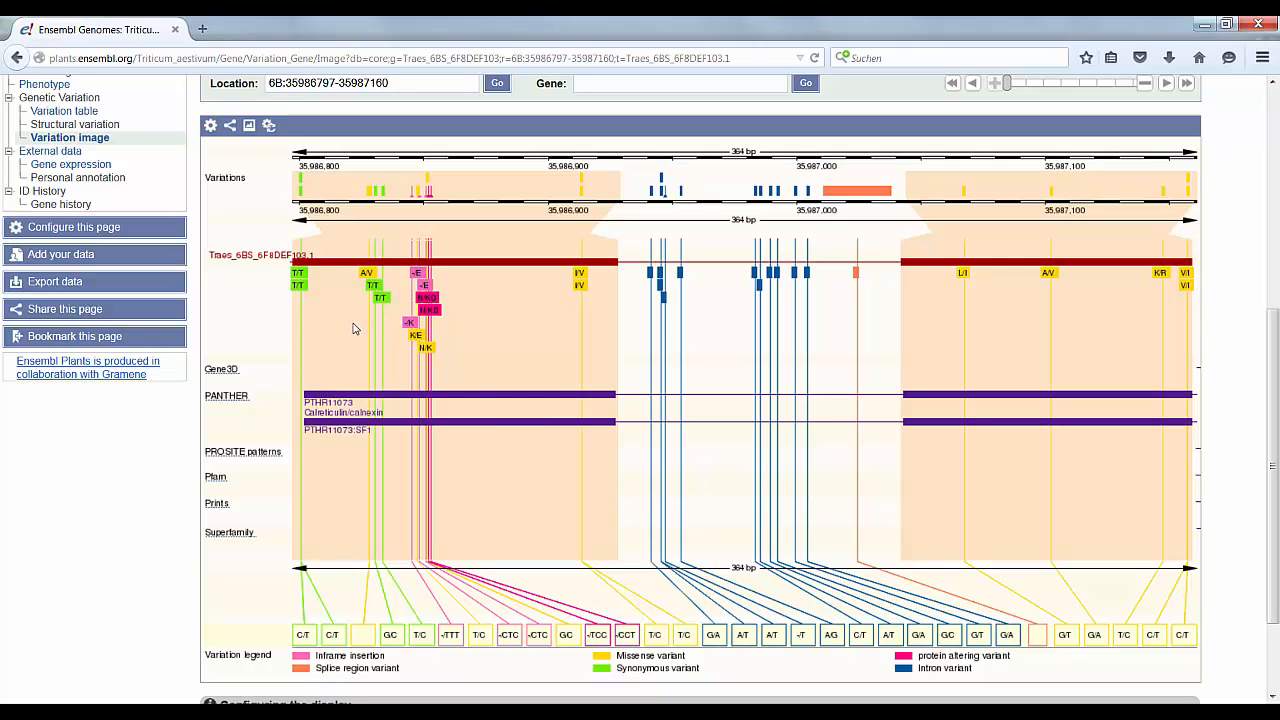
scroll("up", 3)
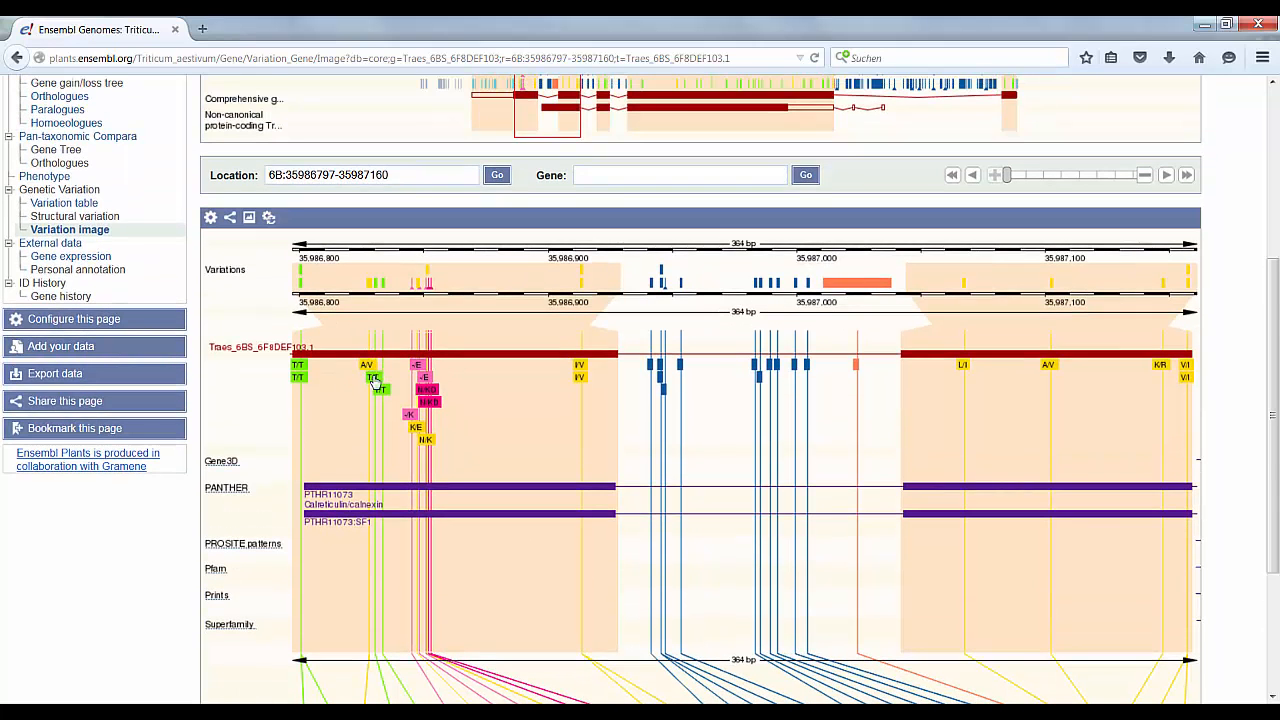
left_click(373, 377)
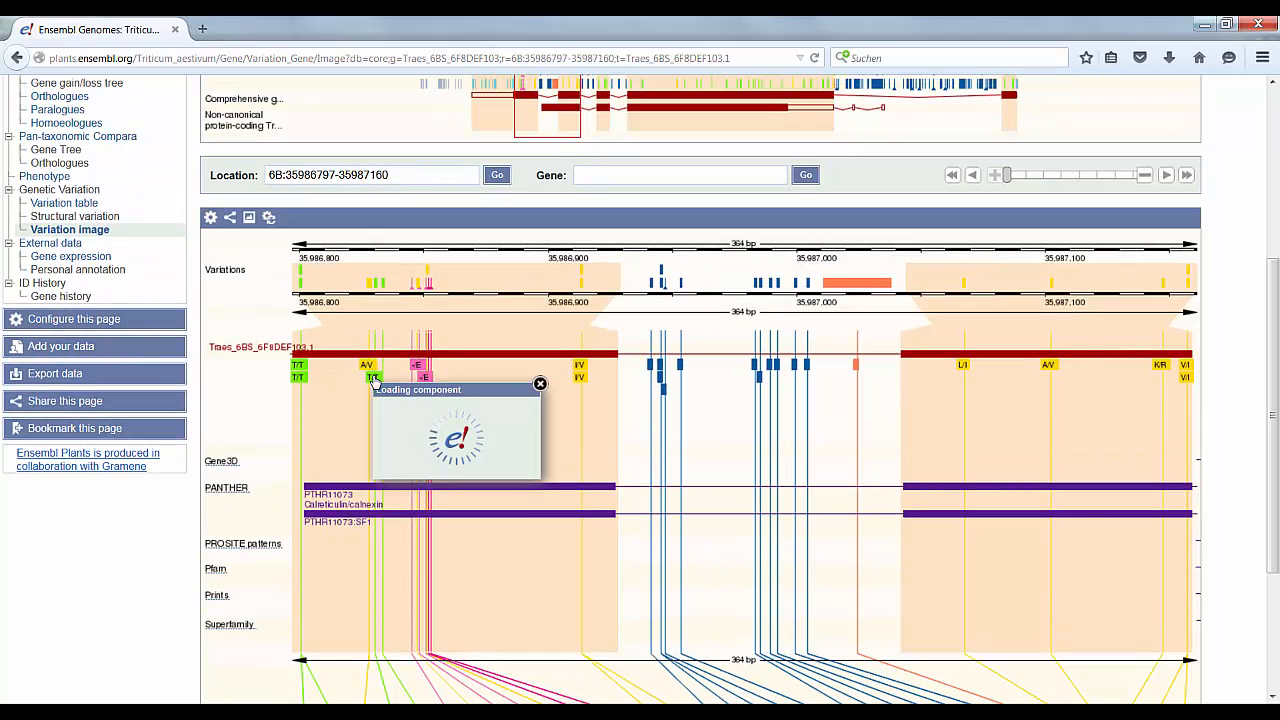
Step: Review details of synonymous G/C SNP EPITAEV07021845, then go to the Variation table
left_click(300, 364)
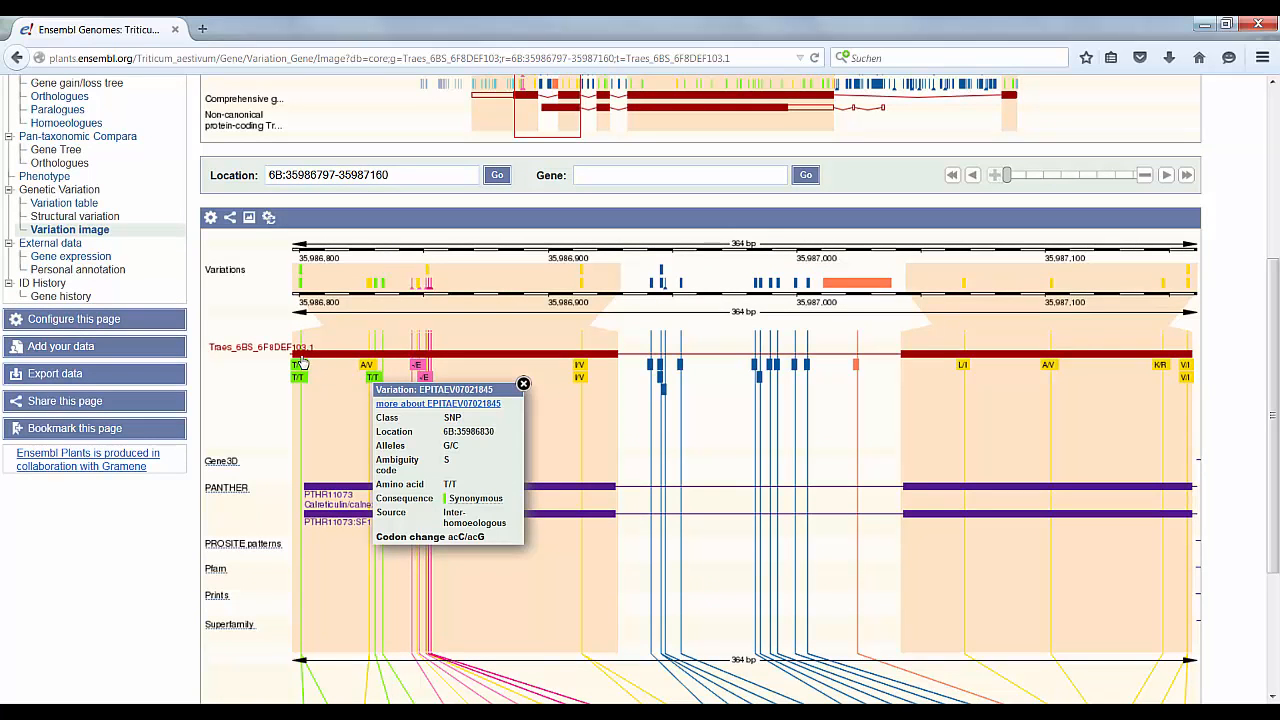
mouse_move(490, 432)
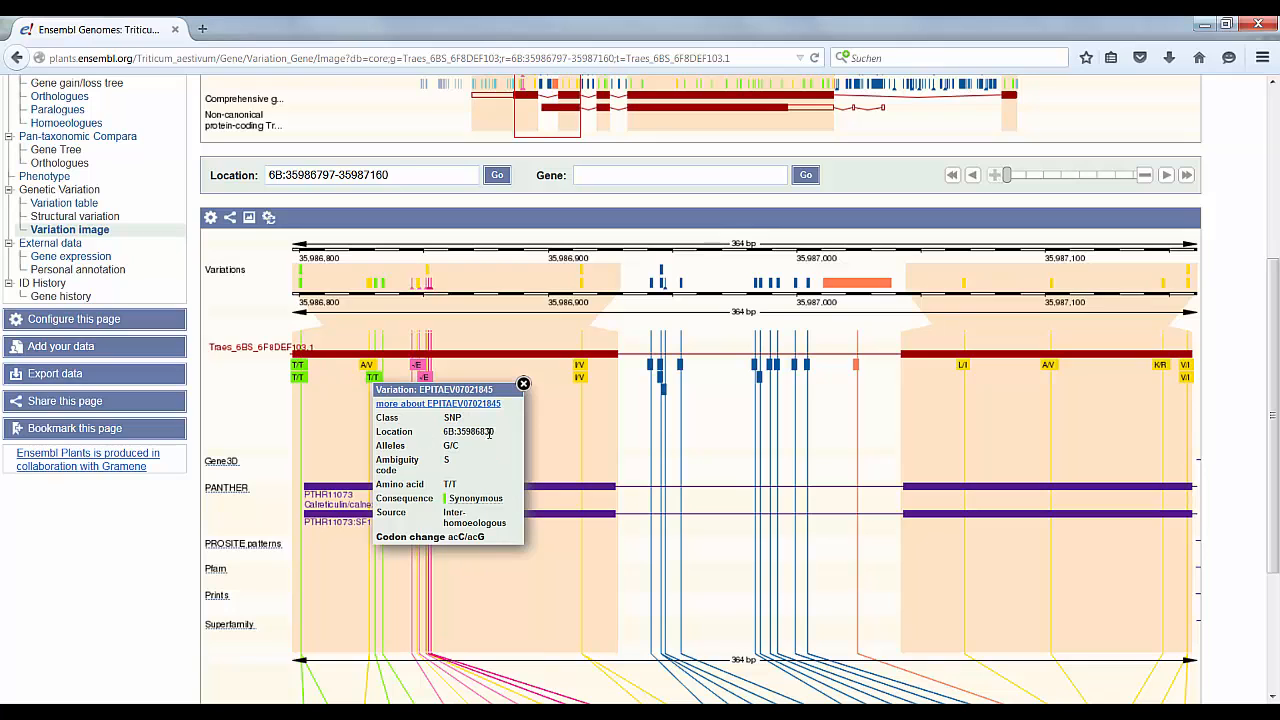
mouse_move(441, 344)
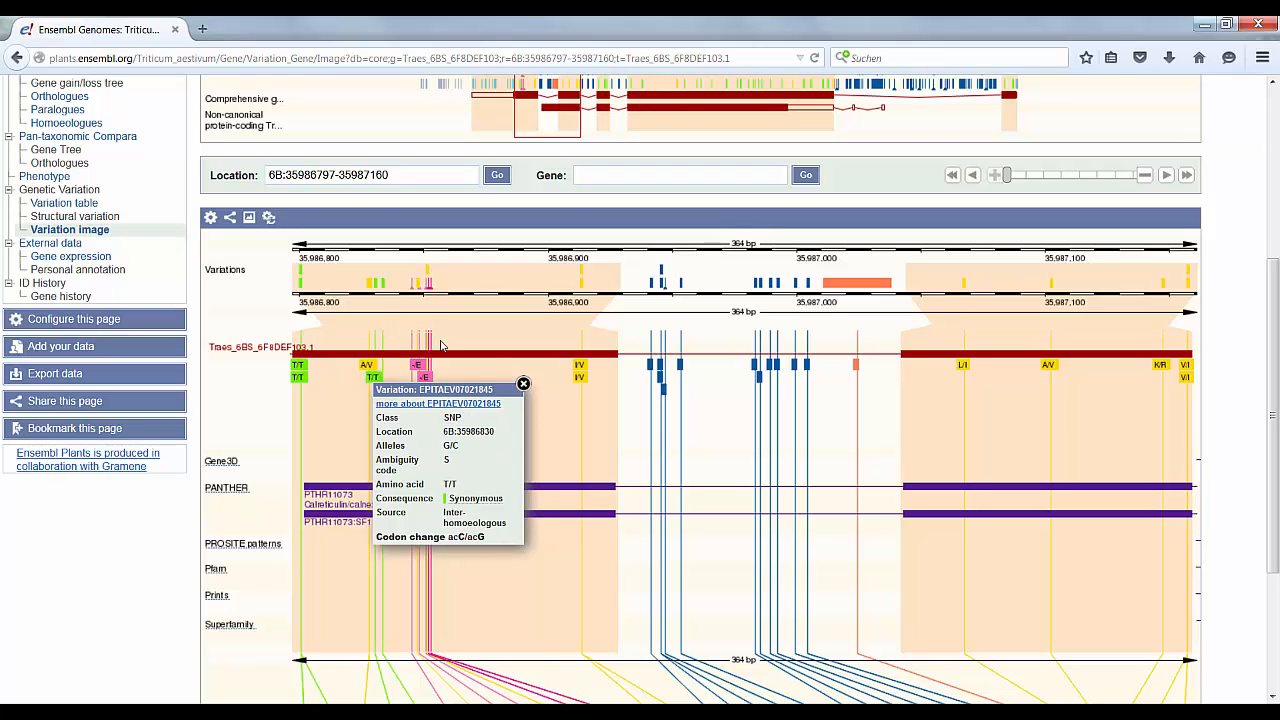
left_click(523, 384)
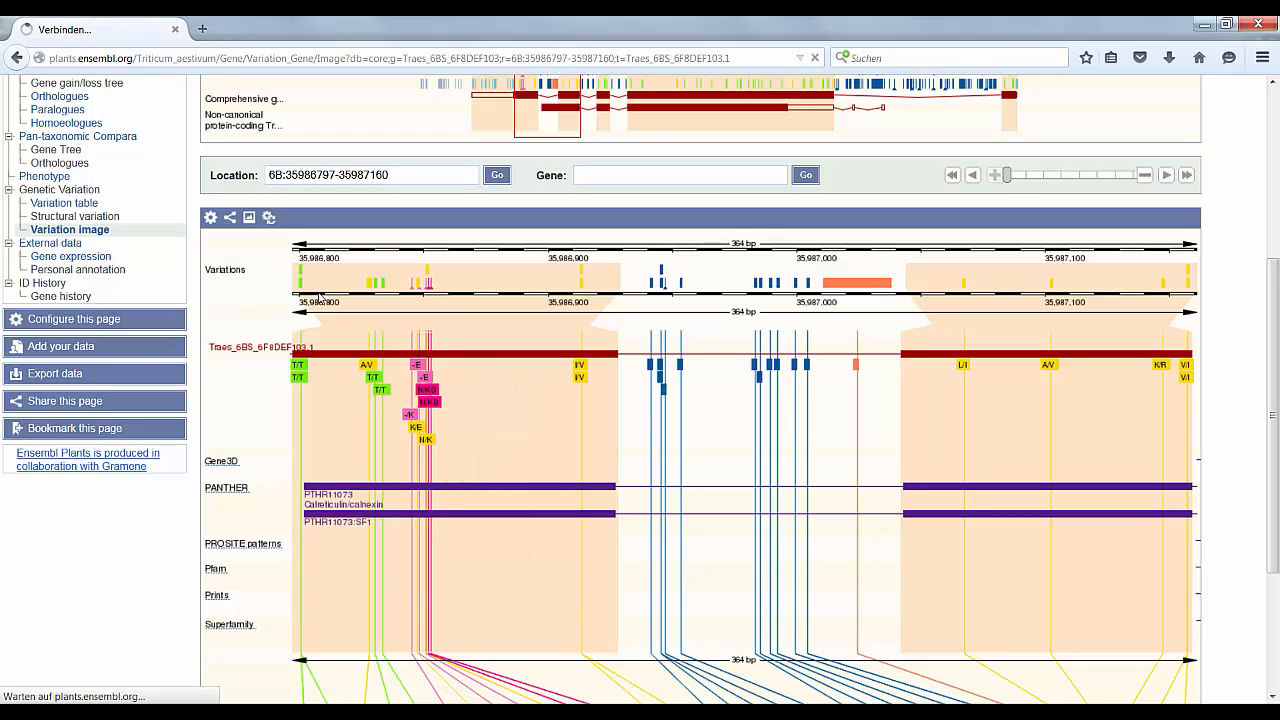
left_click(64, 202)
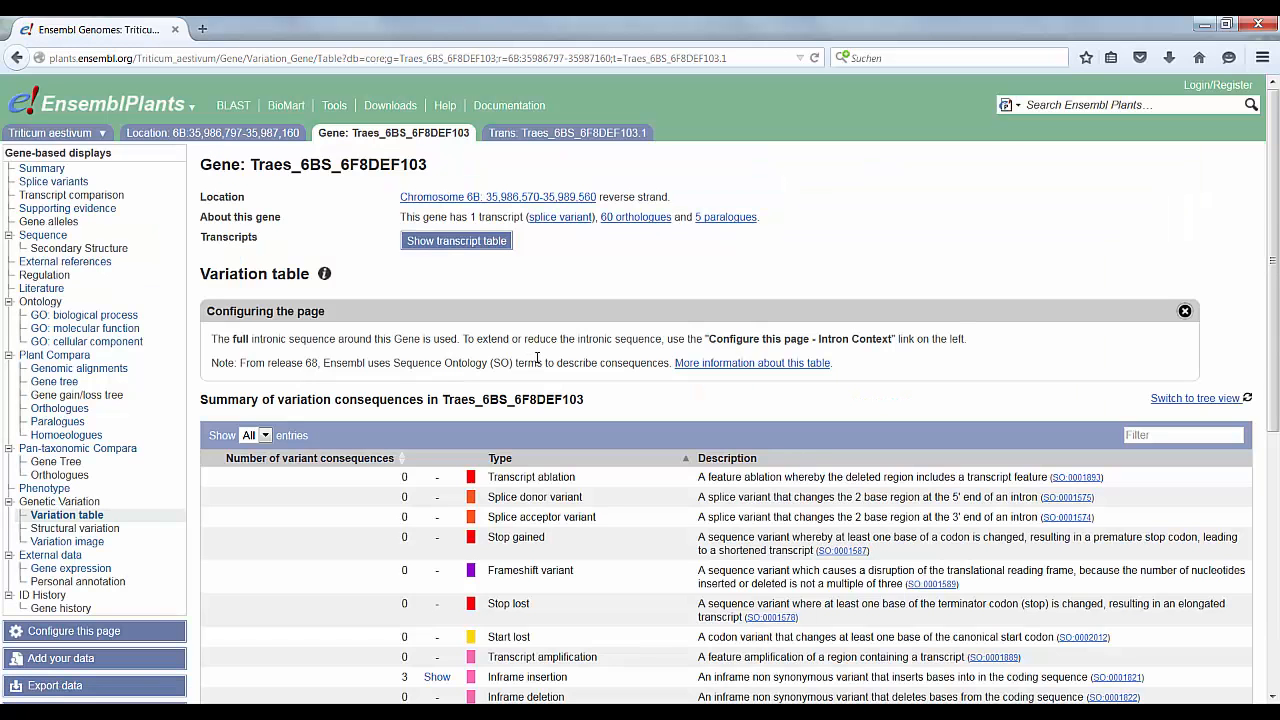
Step: Scroll the consequence summary and list the 33 synonymous variants
scroll("down", 3)
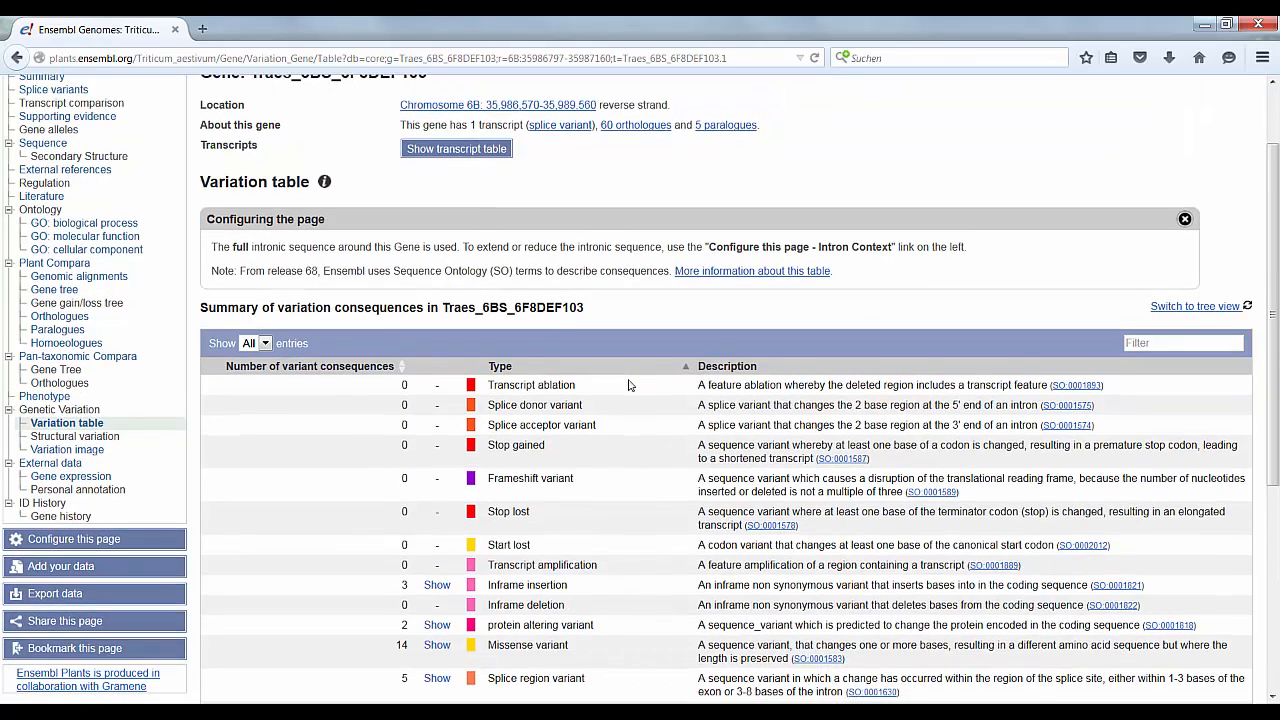
scroll("down", 3)
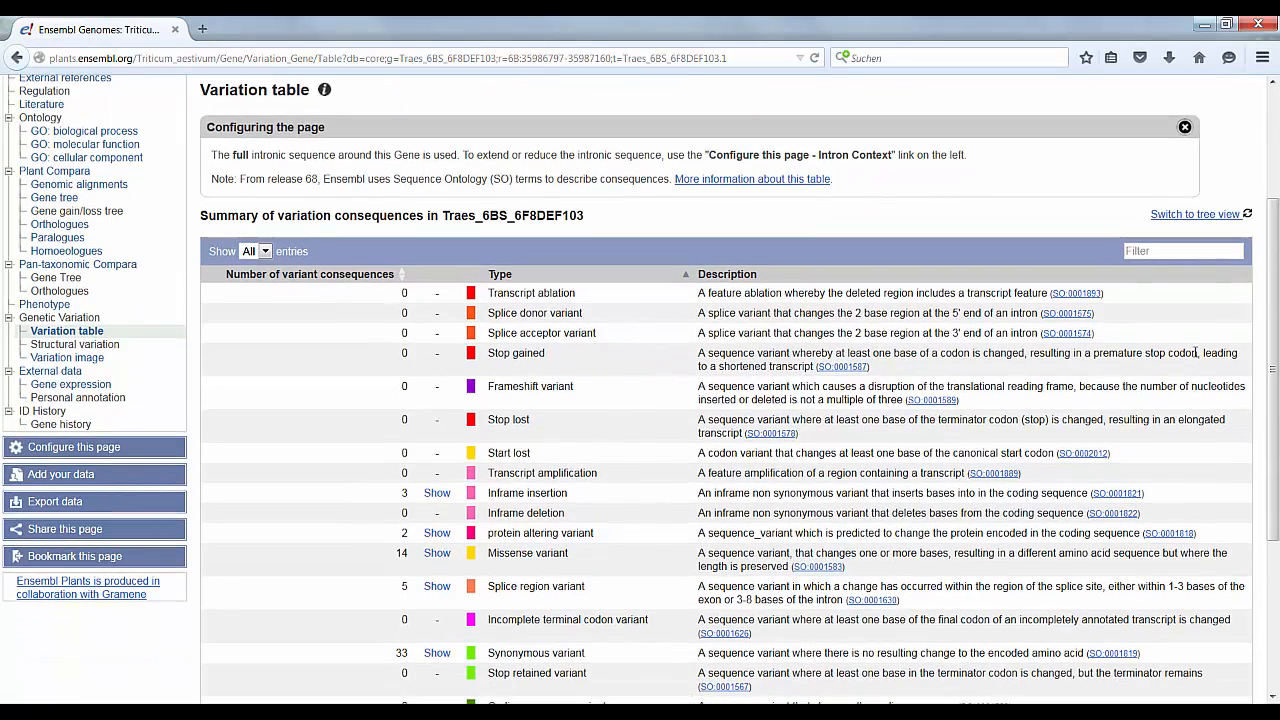
scroll("down", 3)
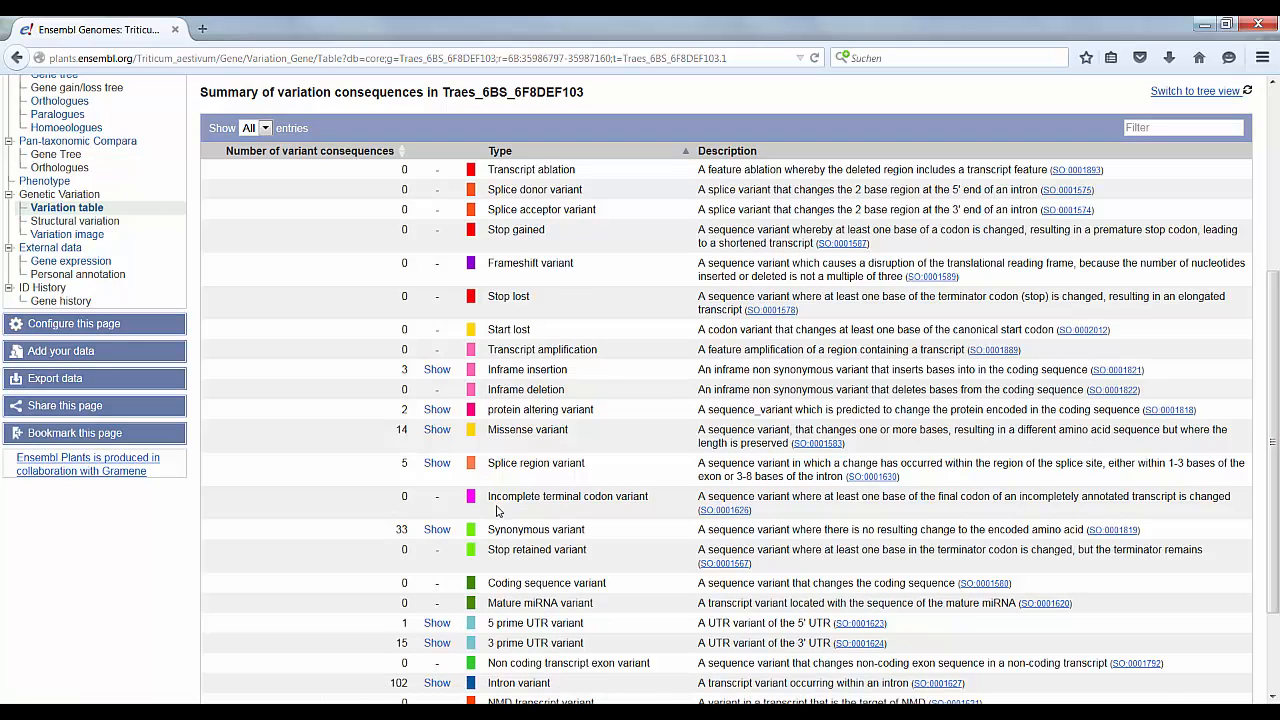
mouse_move(437, 529)
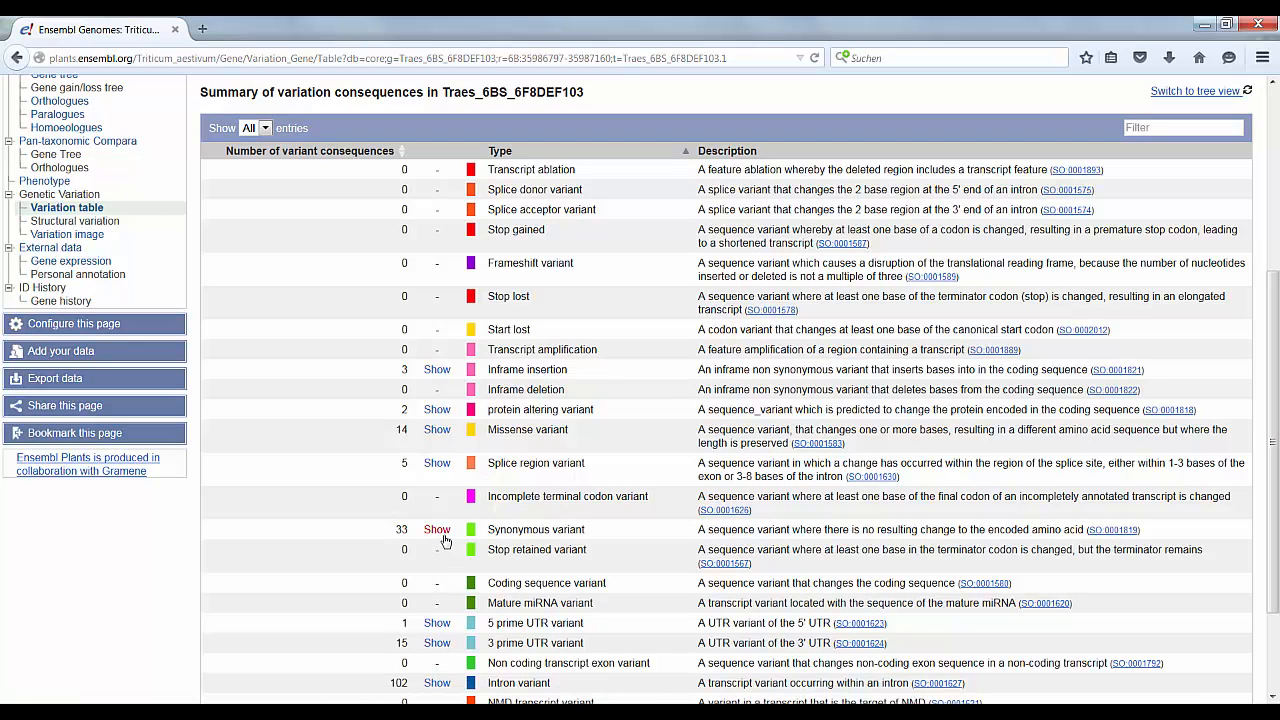
left_click(437, 529)
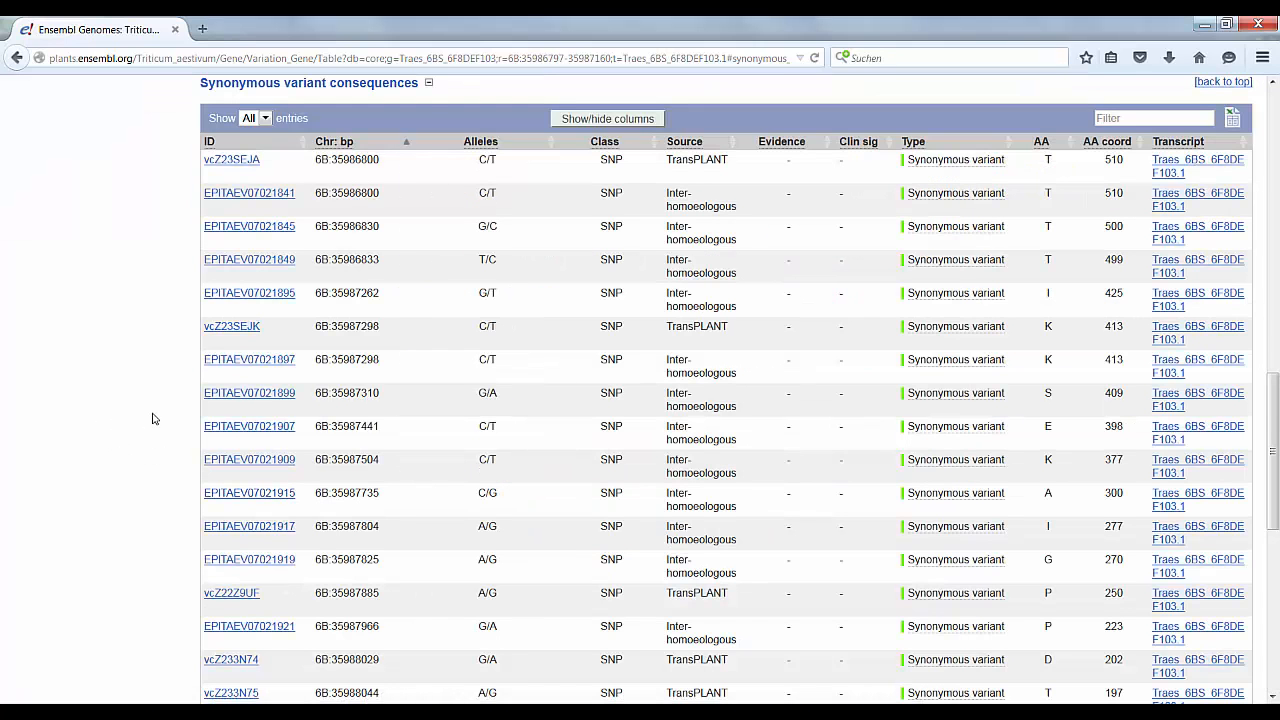
mouse_move(398, 417)
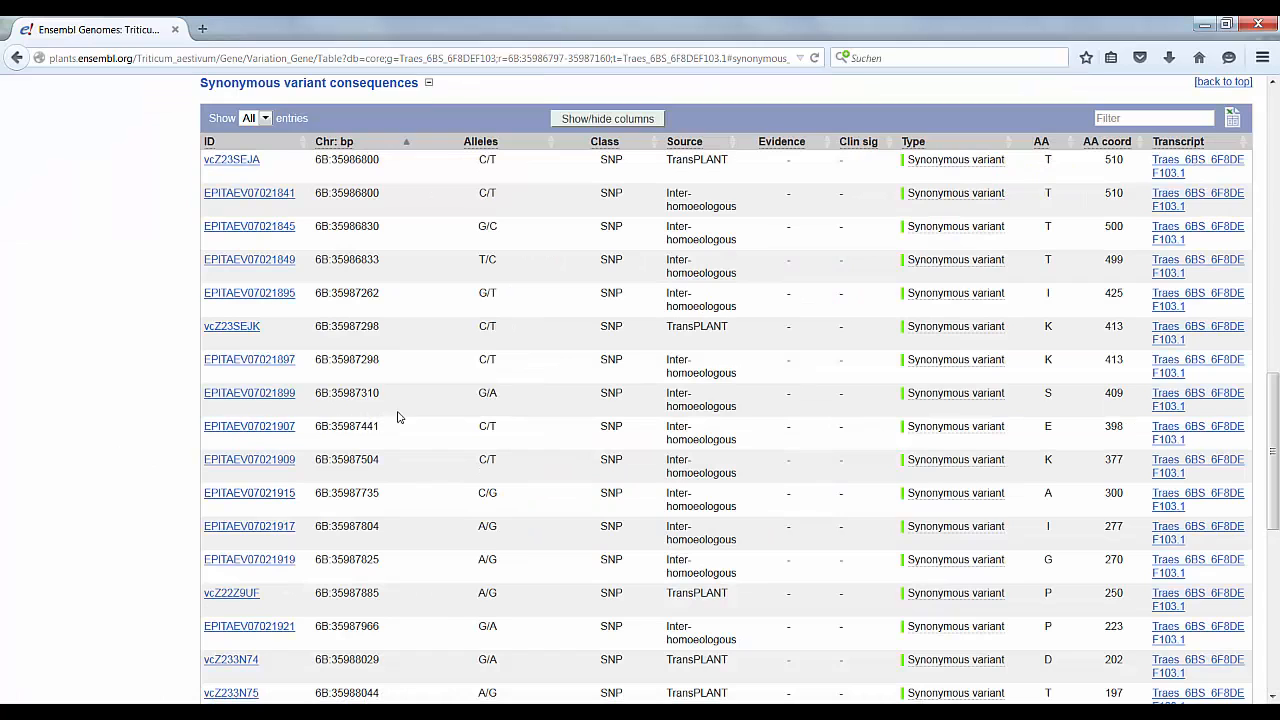
mouse_move(1113, 341)
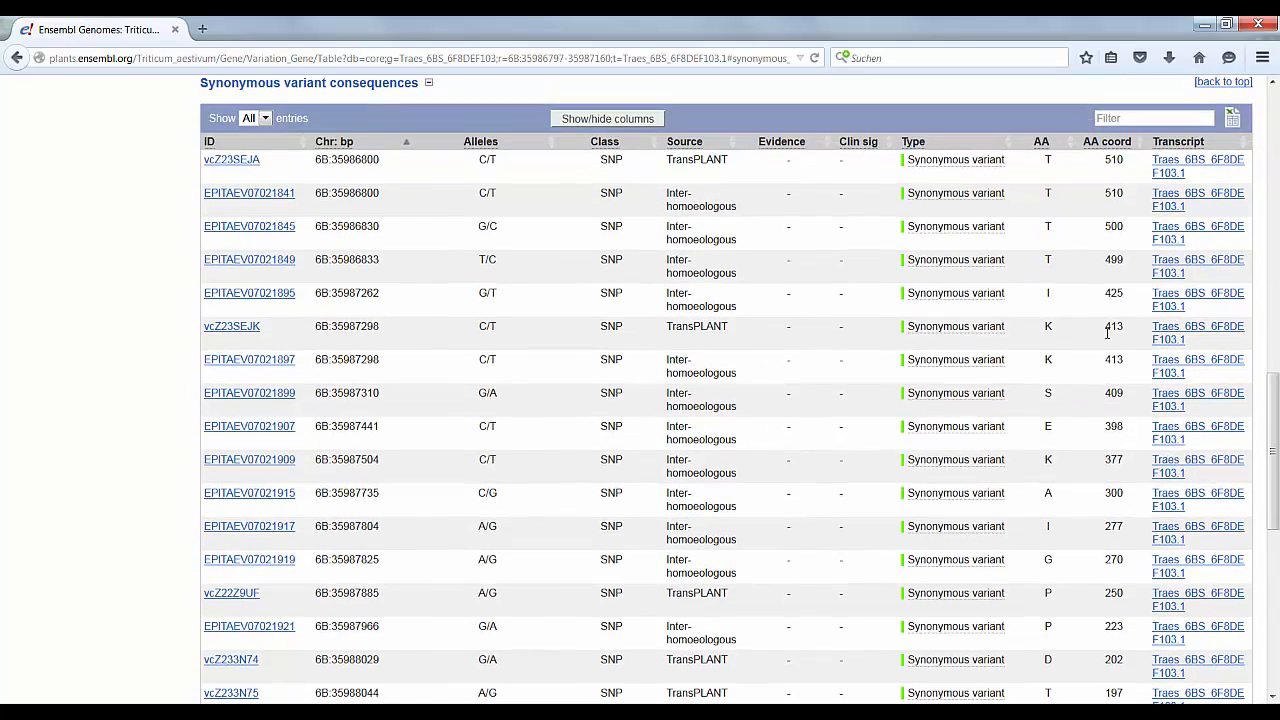
scroll("down", 3)
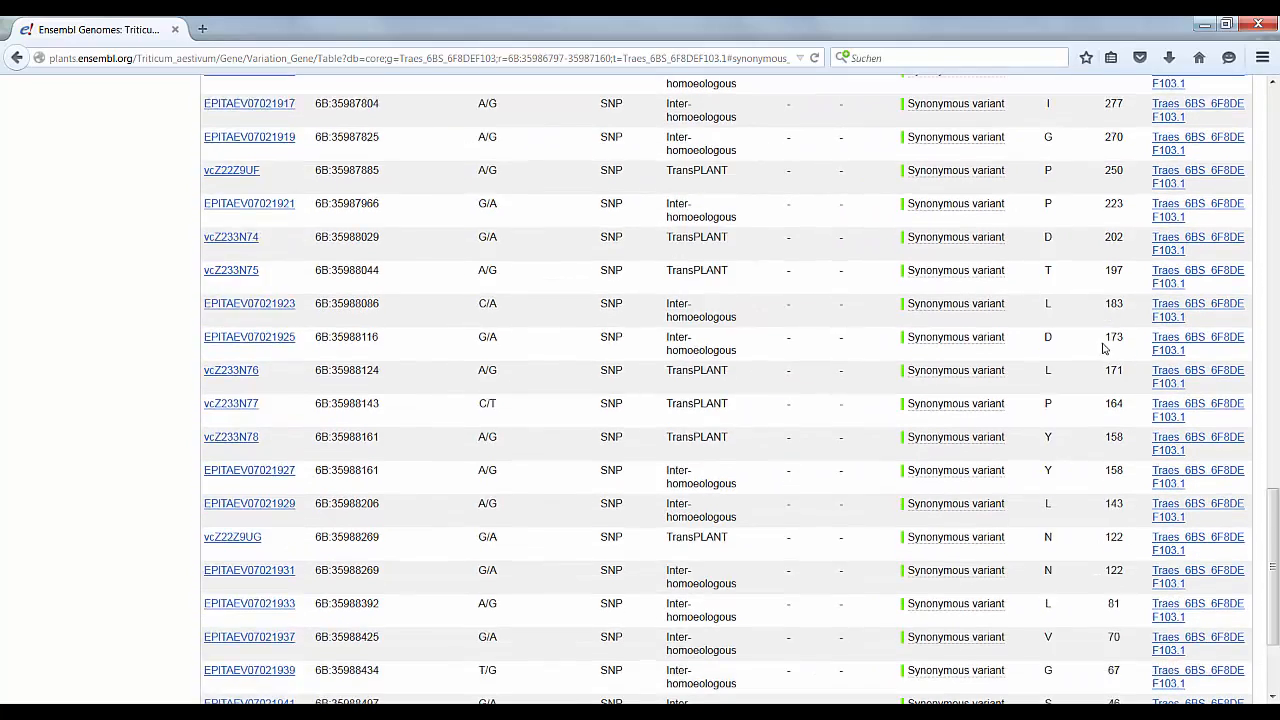
scroll("down", 3)
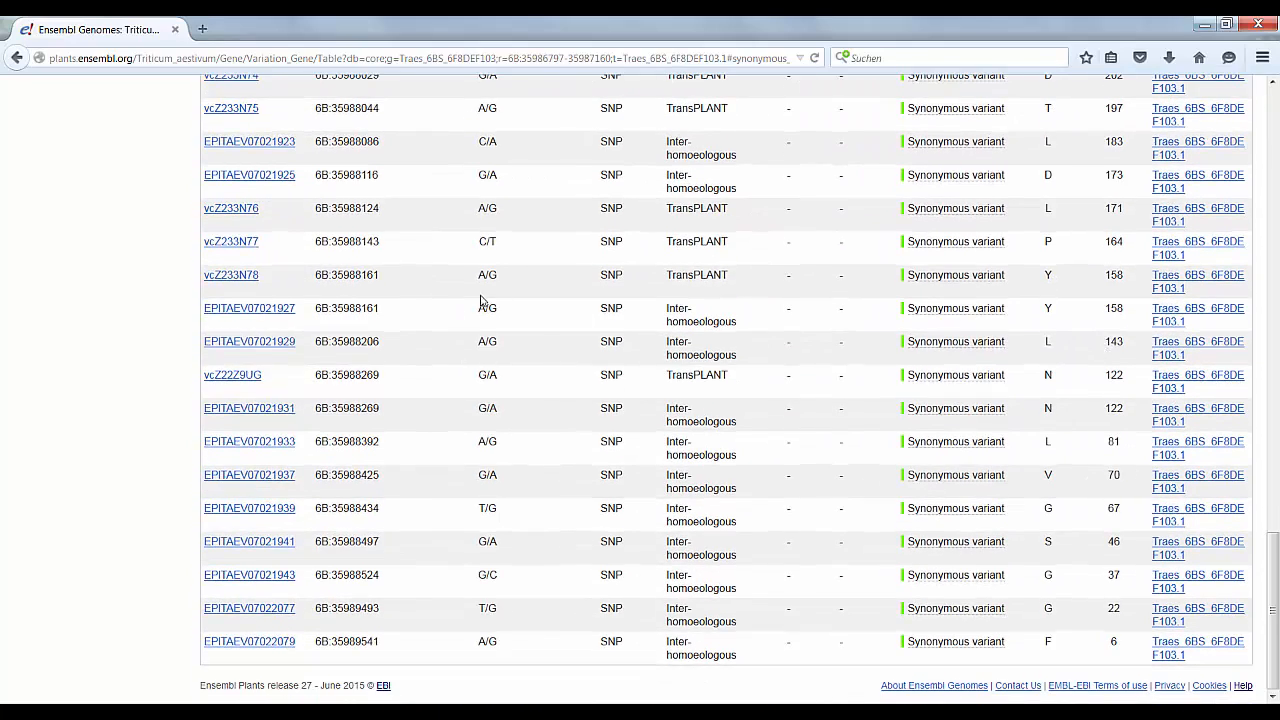
scroll("up", 3)
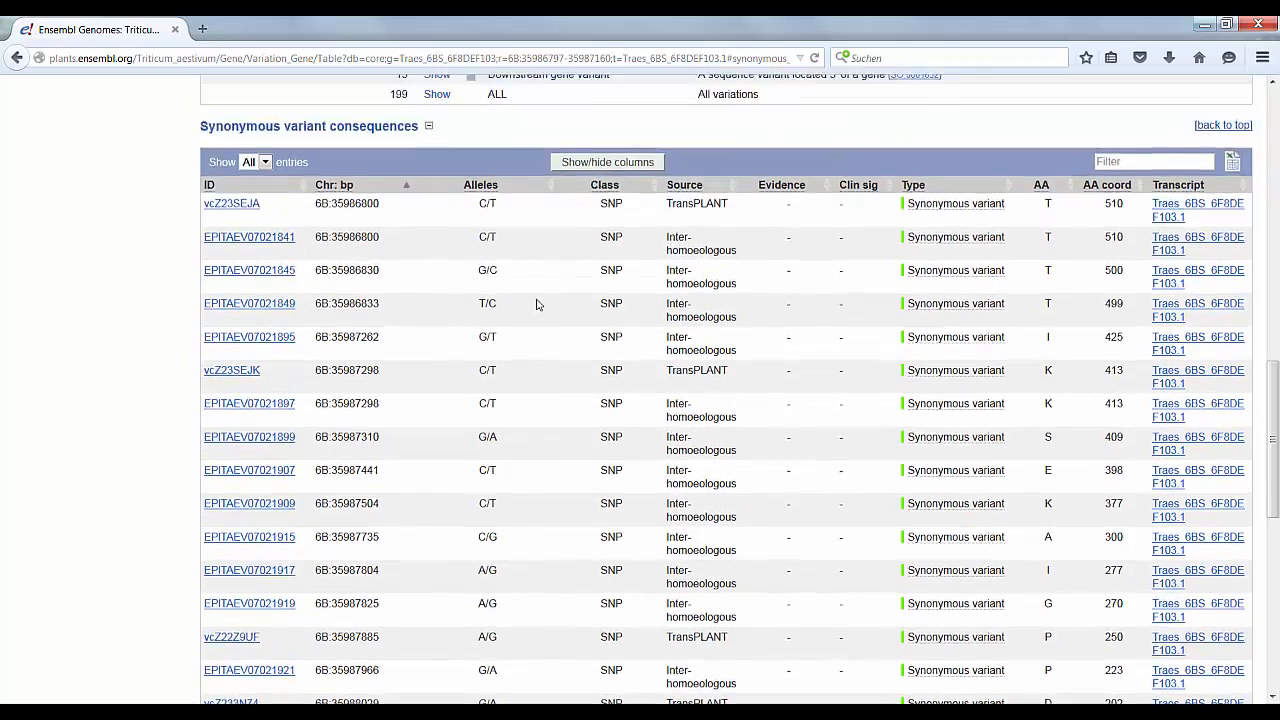
scroll("up", 3)
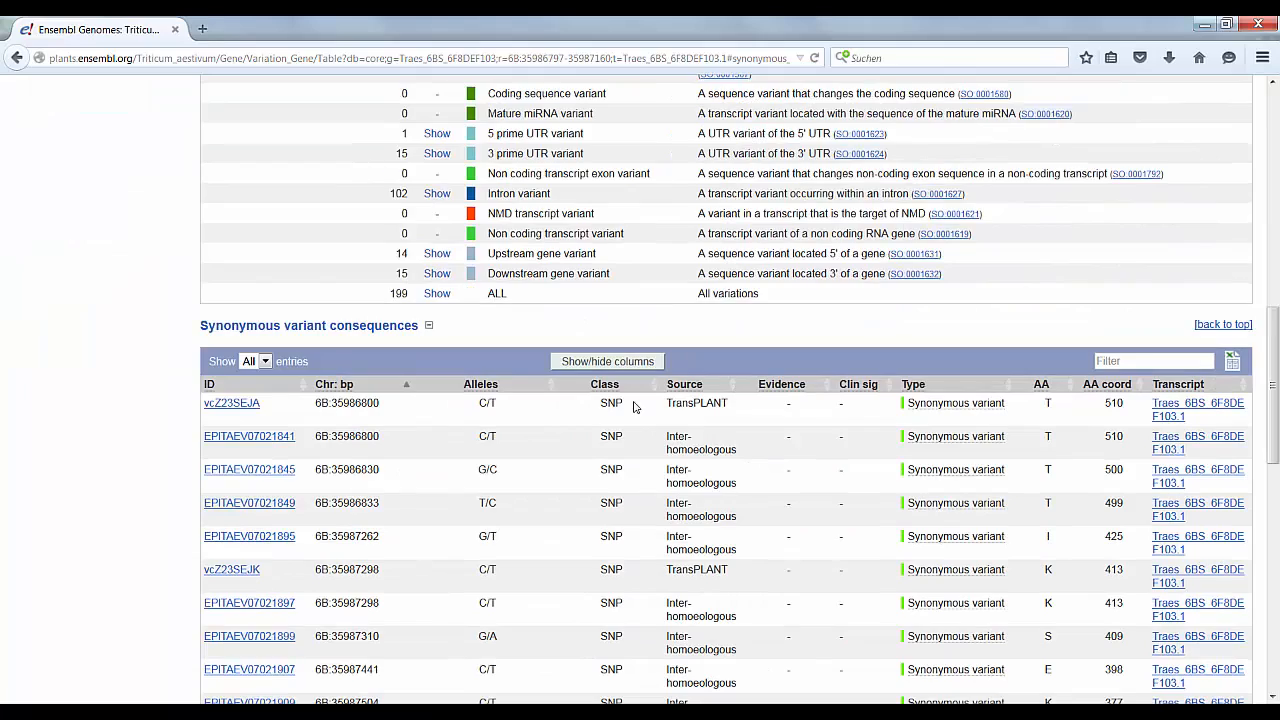
scroll("up", 3)
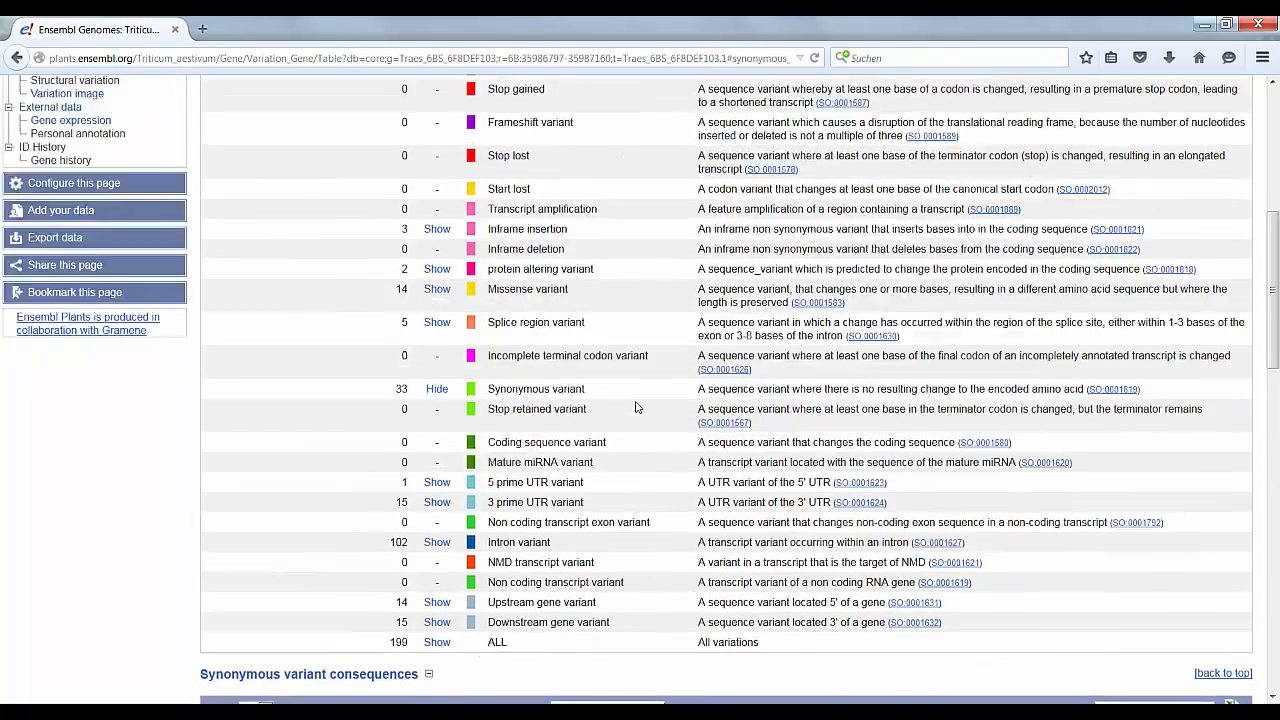
scroll("up", 3)
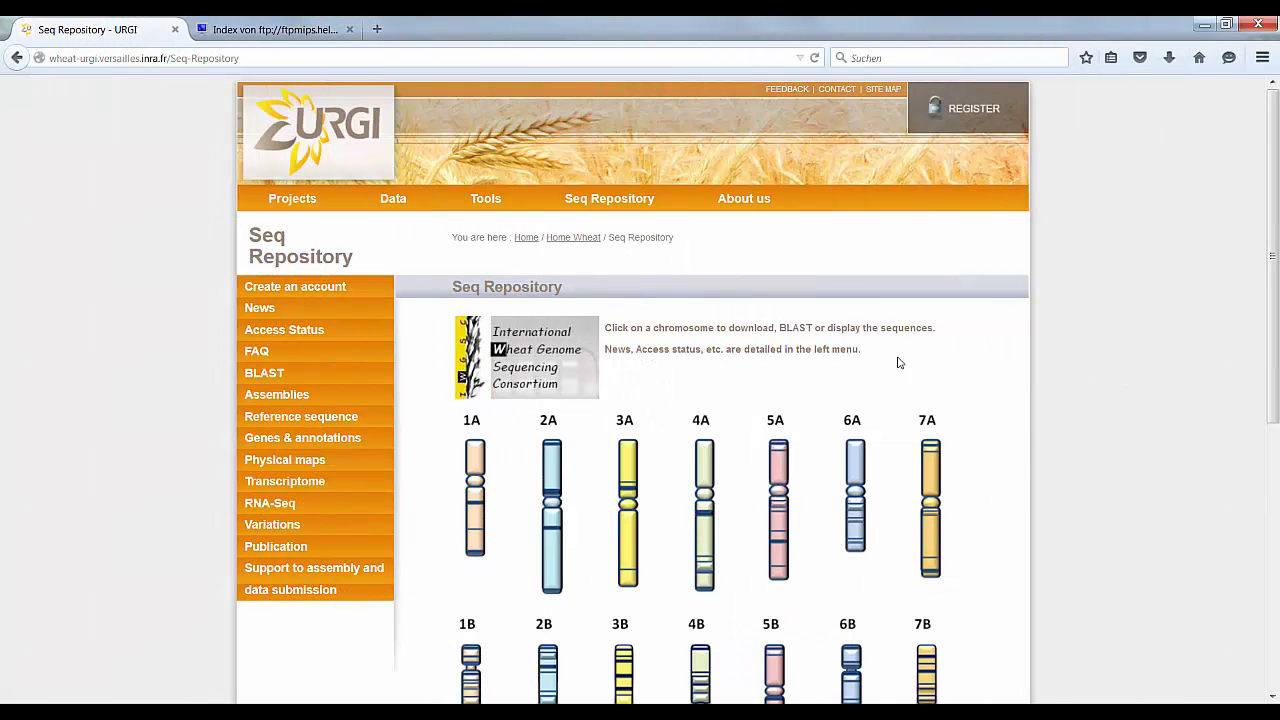
mouse_move(444, 322)
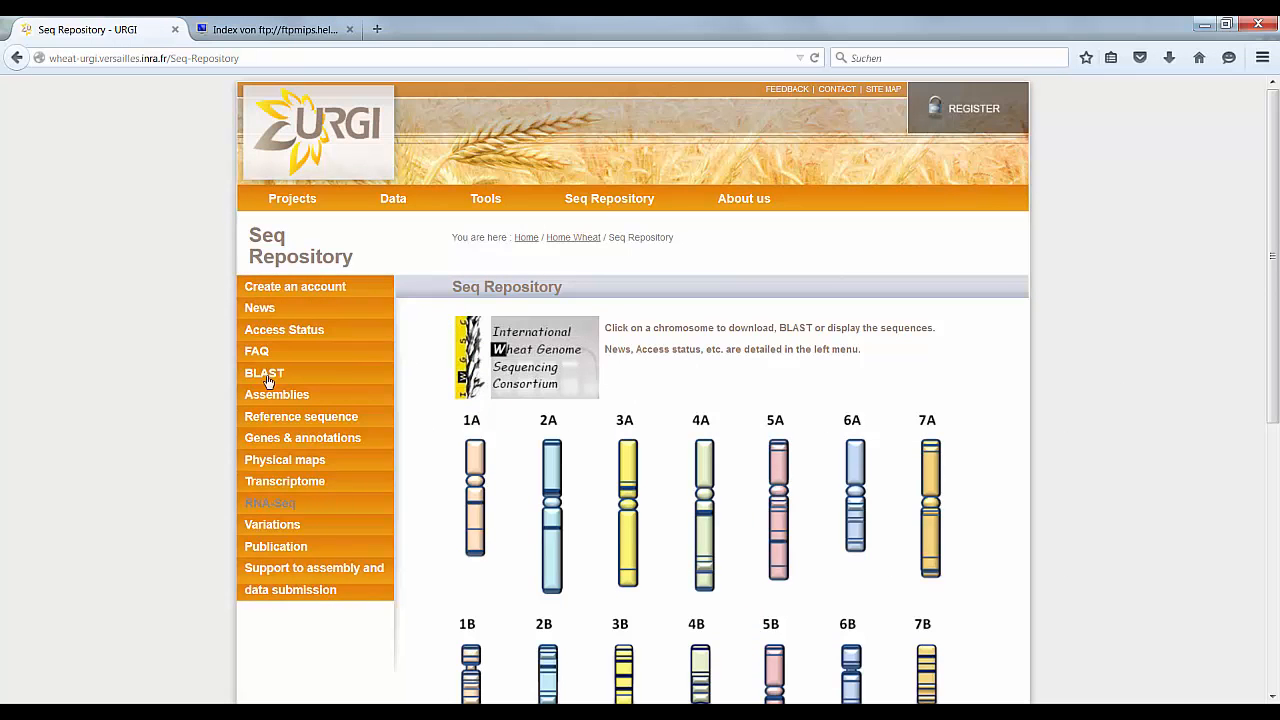
mouse_move(277, 394)
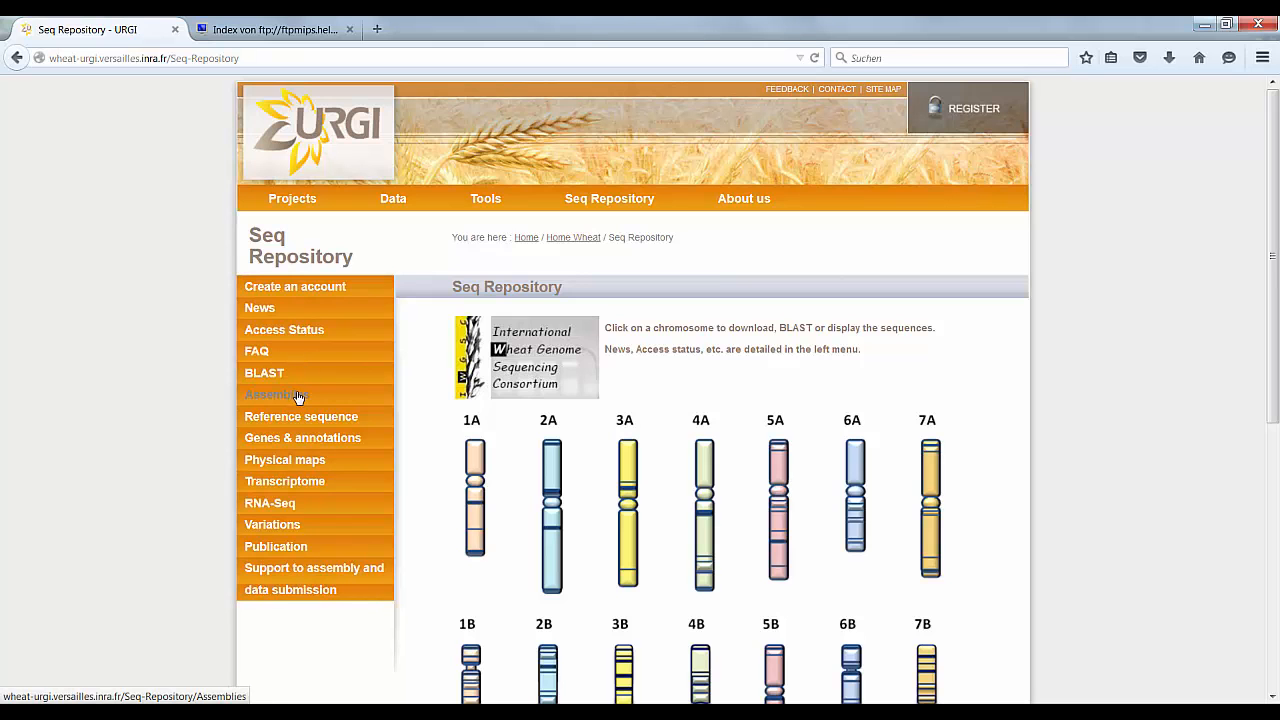
Step: Browse the Assemblies, 3B Reference sequence and Genes & annotations pages
left_click(277, 394)
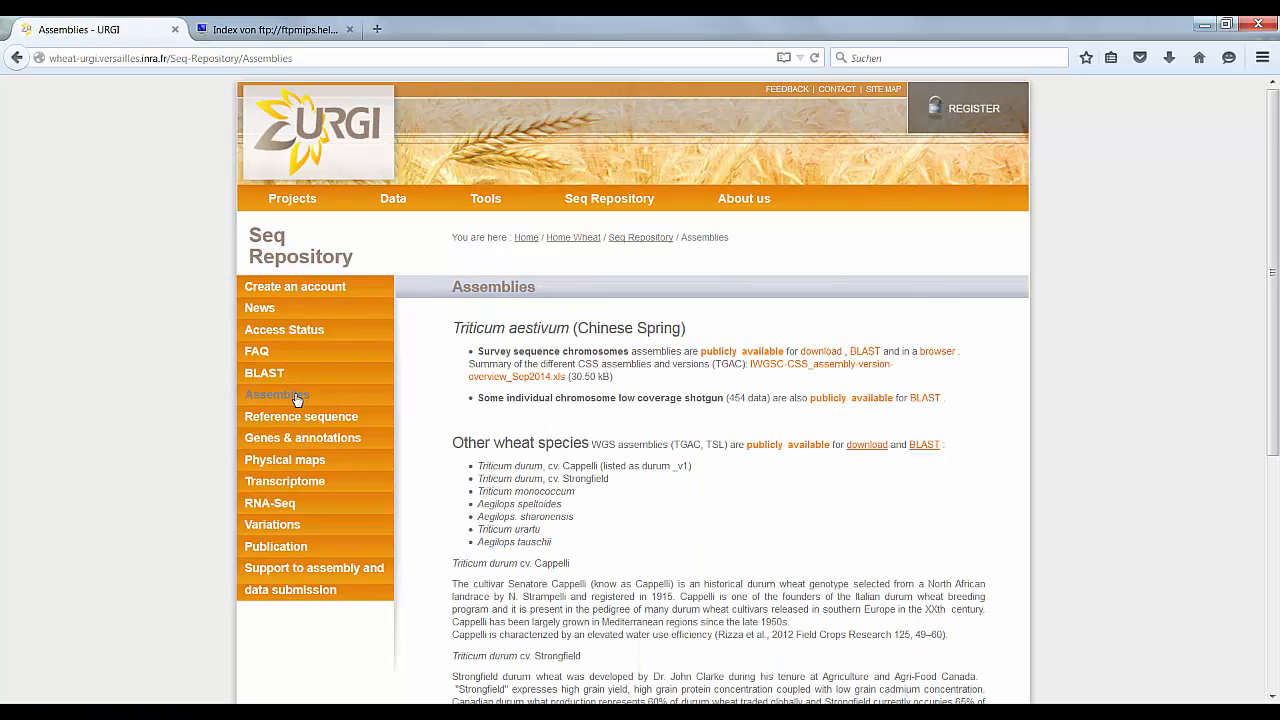
mouse_move(807, 361)
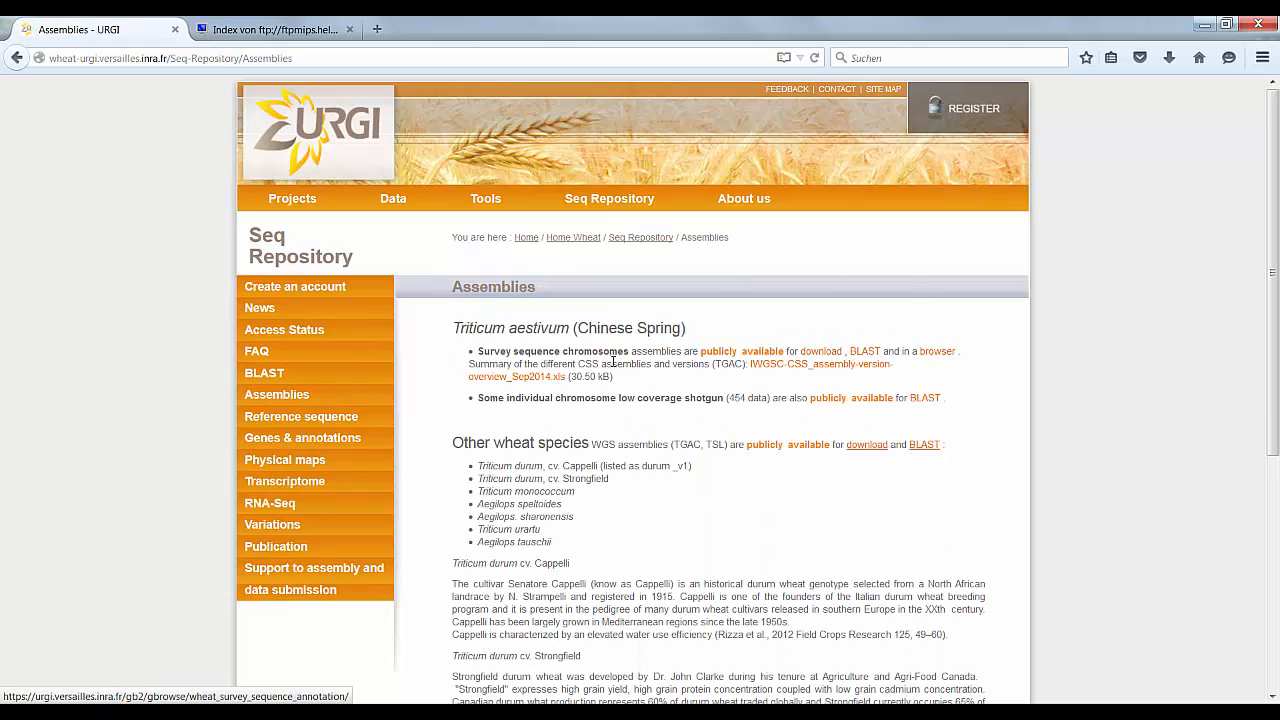
mouse_move(843, 346)
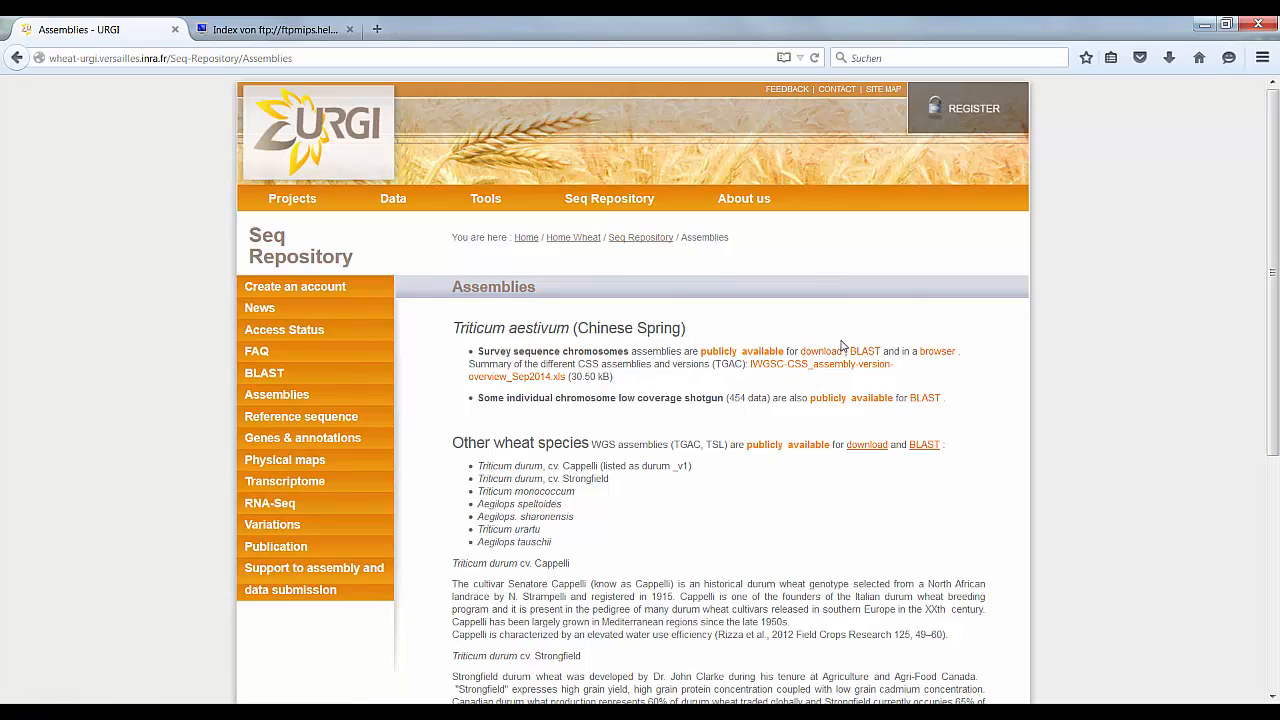
mouse_move(953, 435)
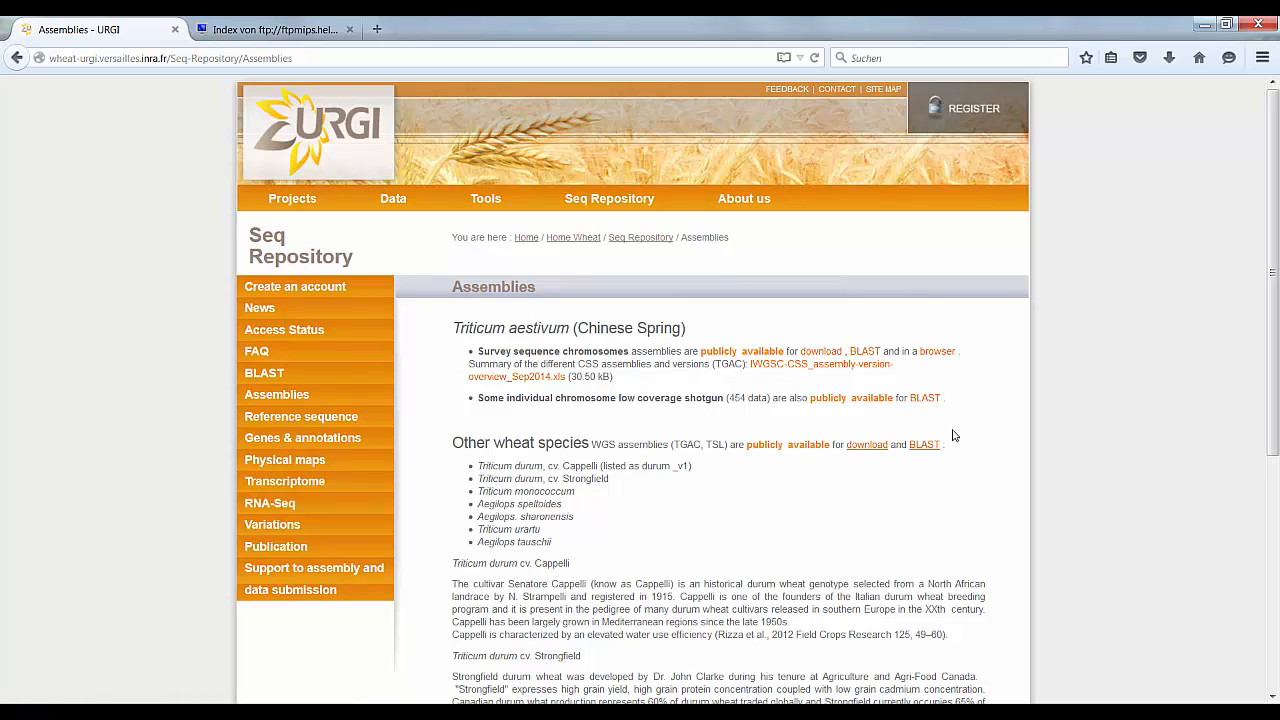
mouse_move(550, 541)
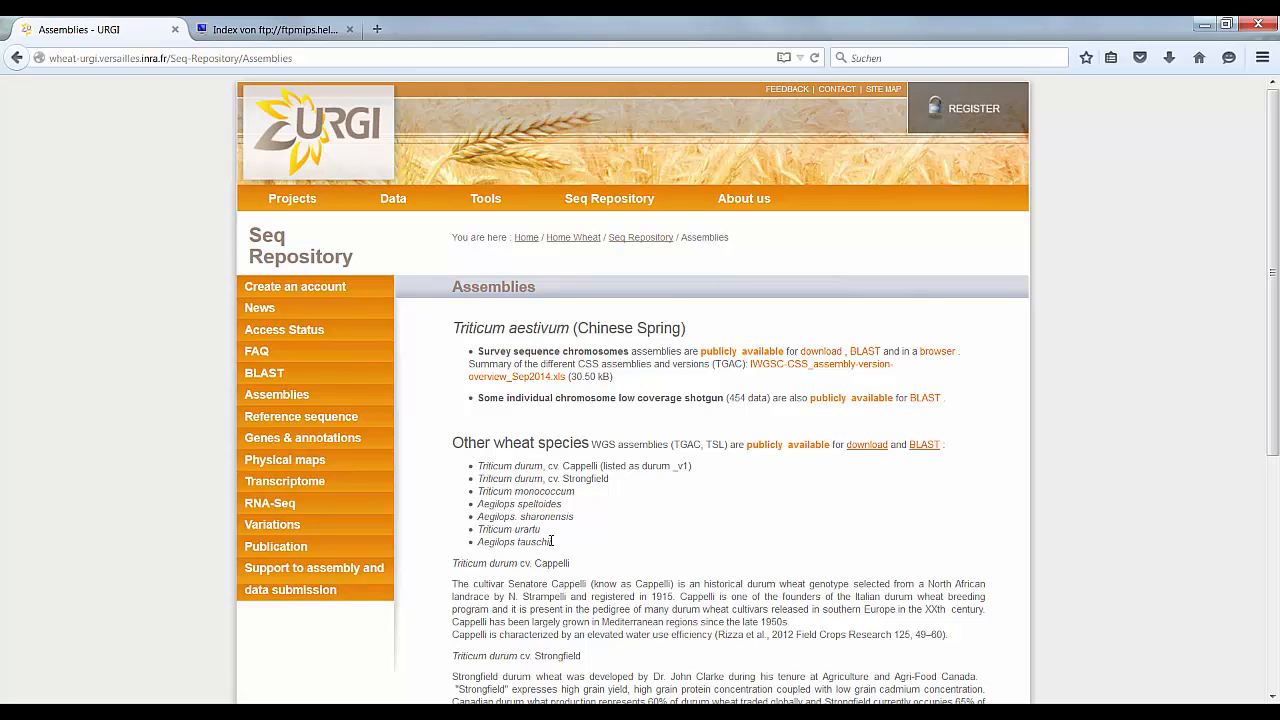
mouse_move(377, 430)
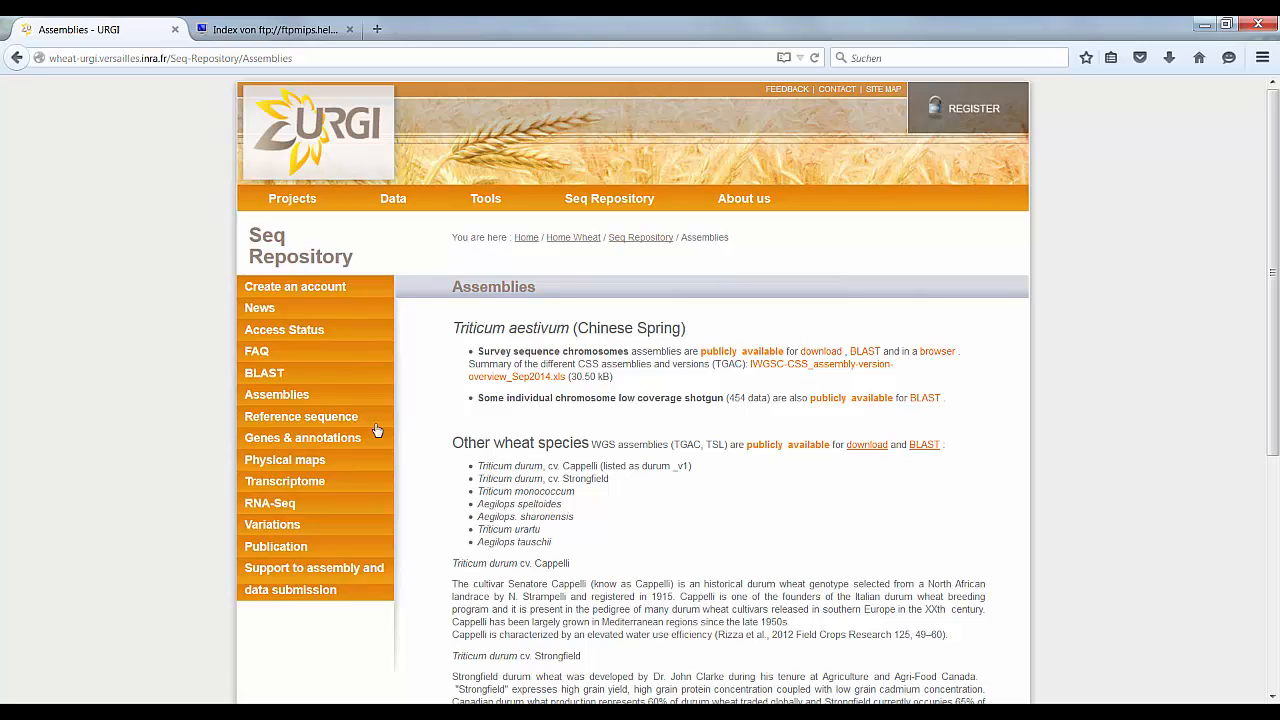
left_click(301, 416)
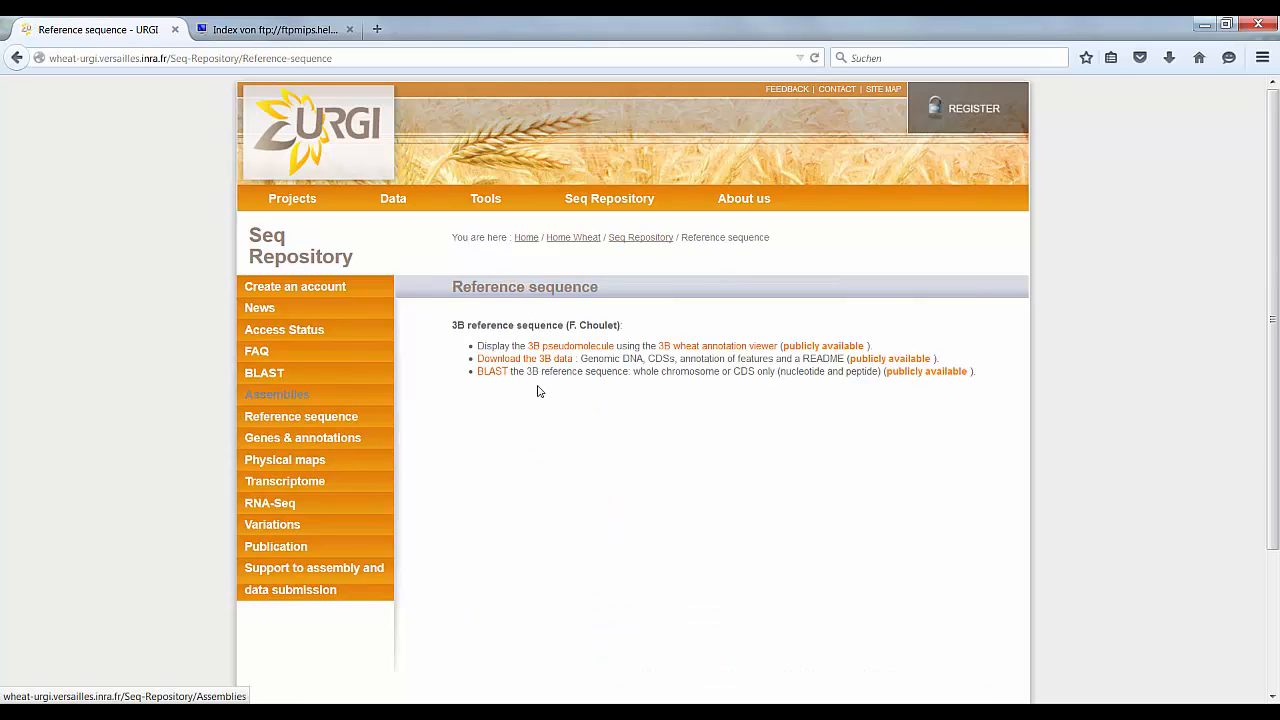
mouse_move(537, 365)
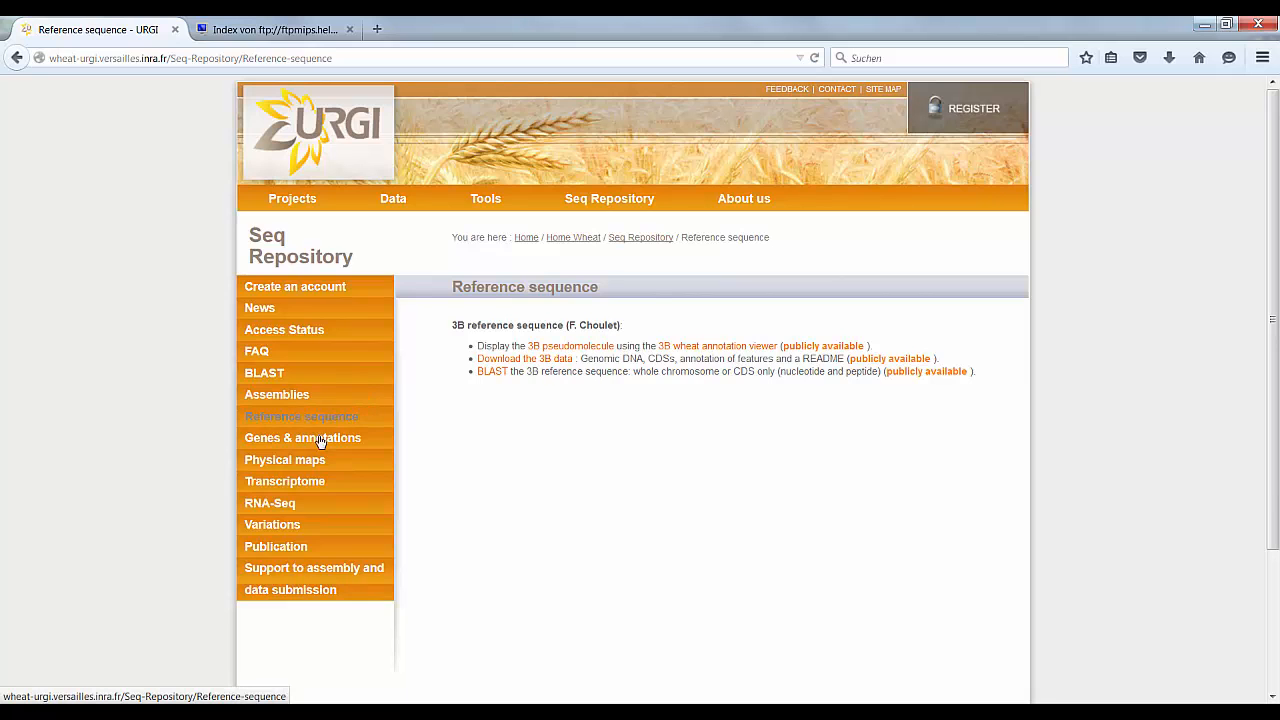
left_click(303, 437)
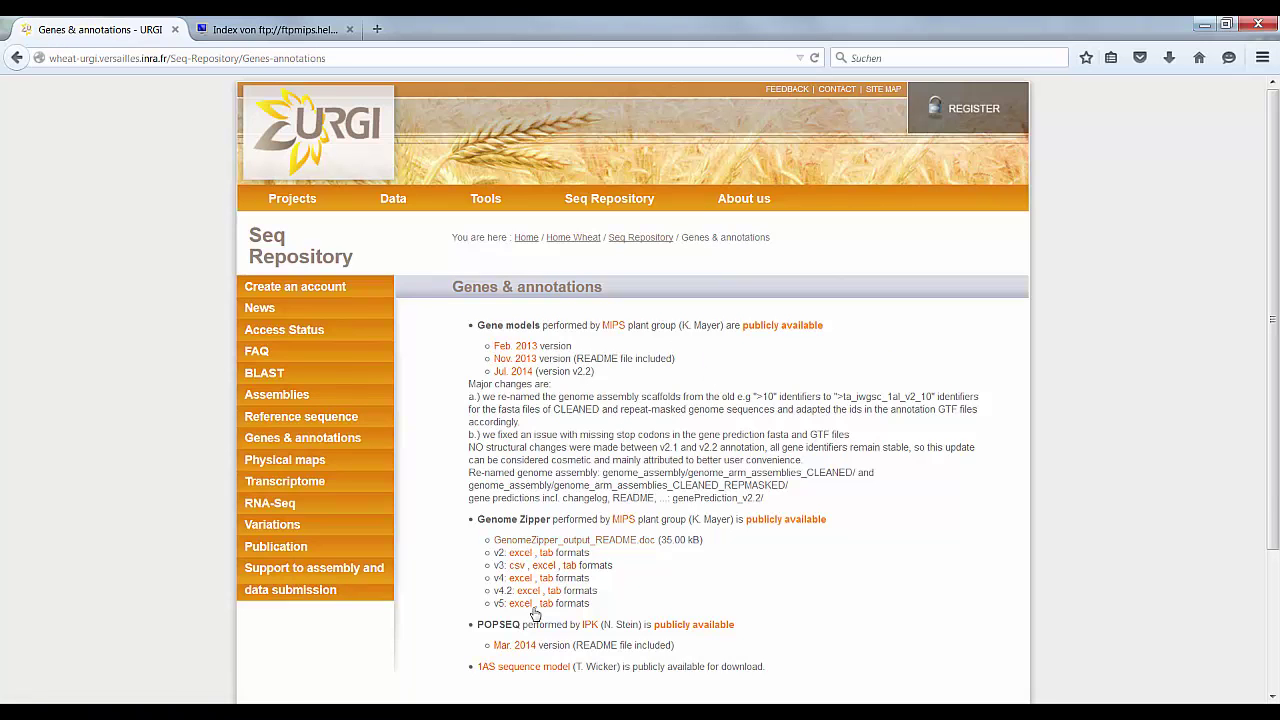
mouse_move(500, 643)
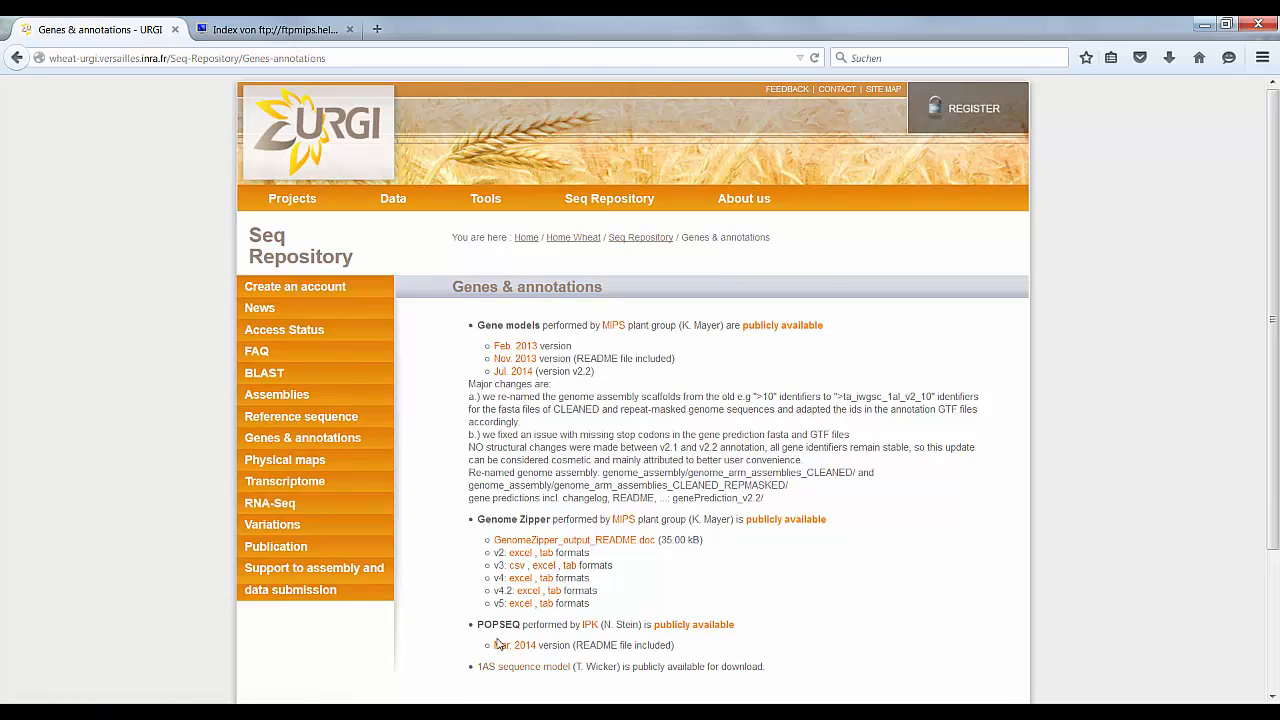
mouse_move(516, 645)
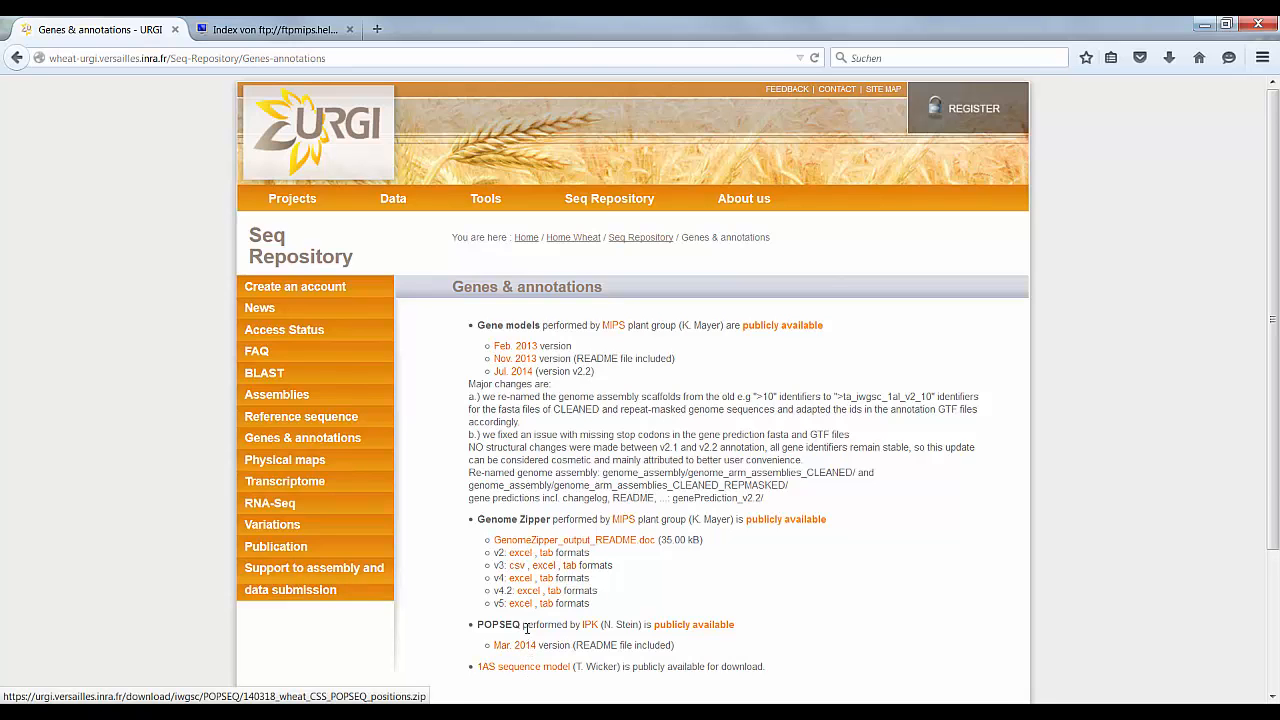
mouse_move(284, 459)
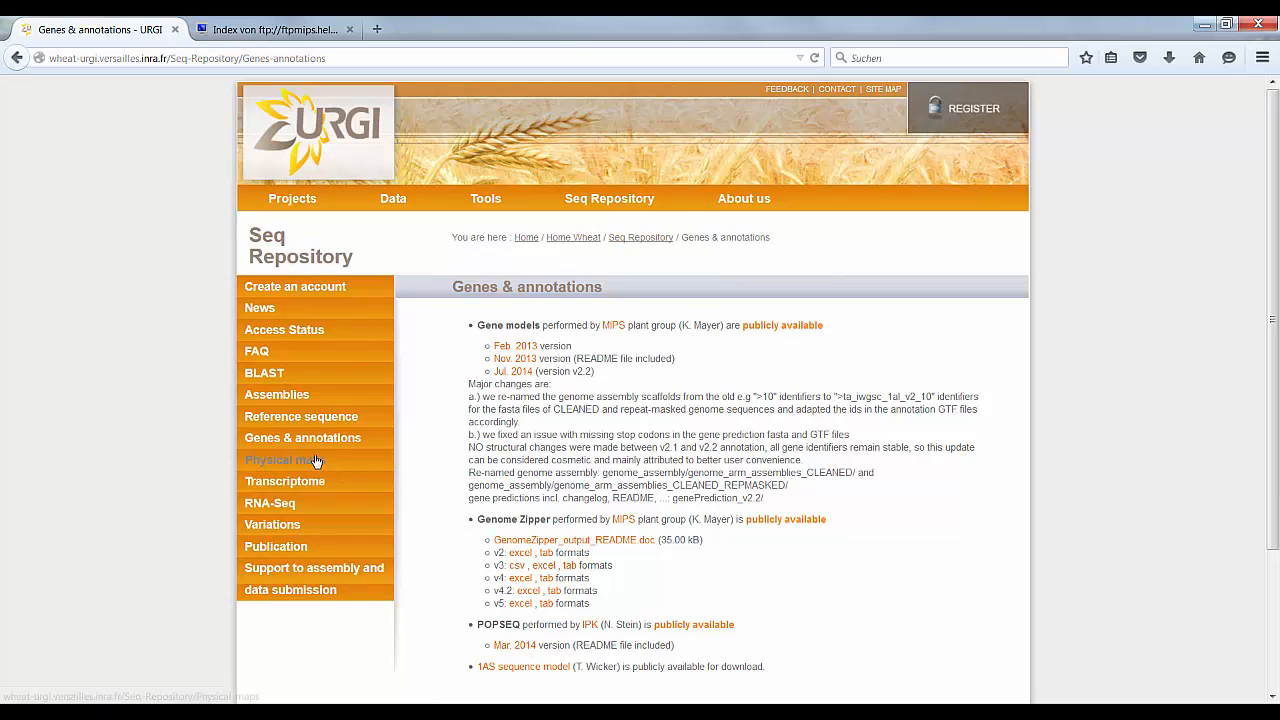
Step: Visit the Physical maps page, then the Transcriptome page with GrainGenes BLAST datasets
left_click(284, 459)
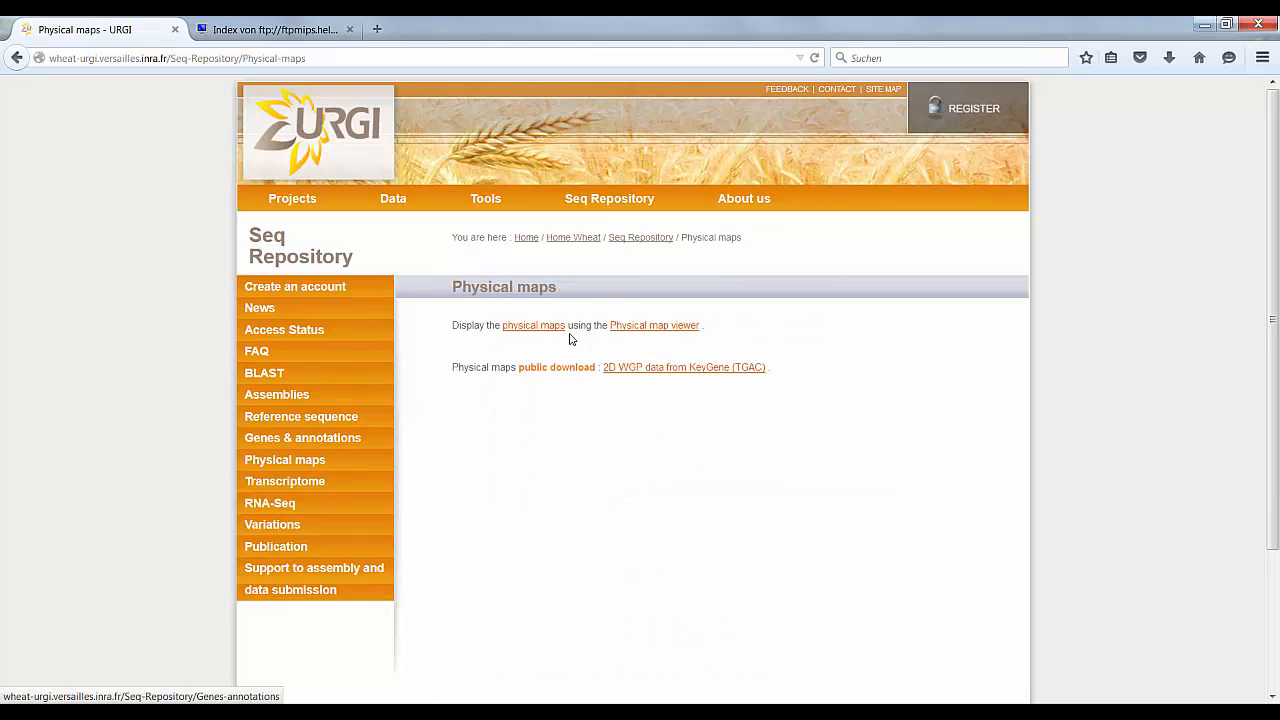
mouse_move(731, 367)
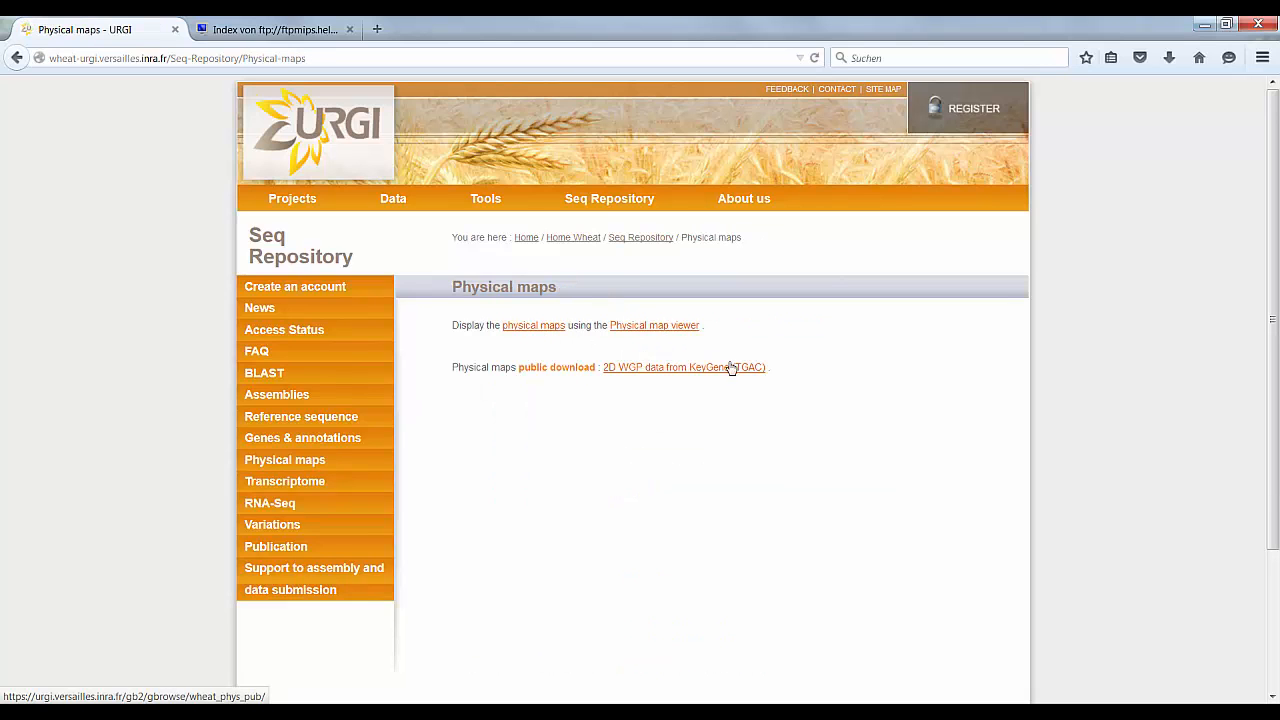
mouse_move(285, 481)
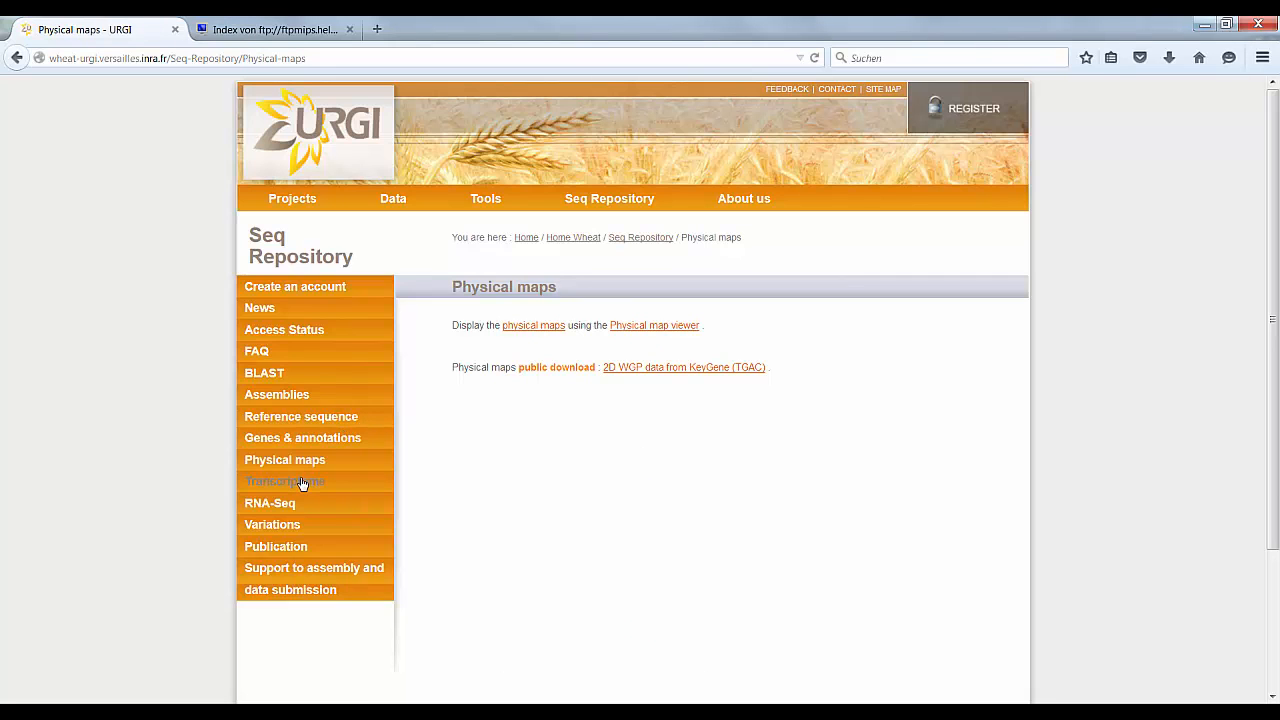
left_click(284, 481)
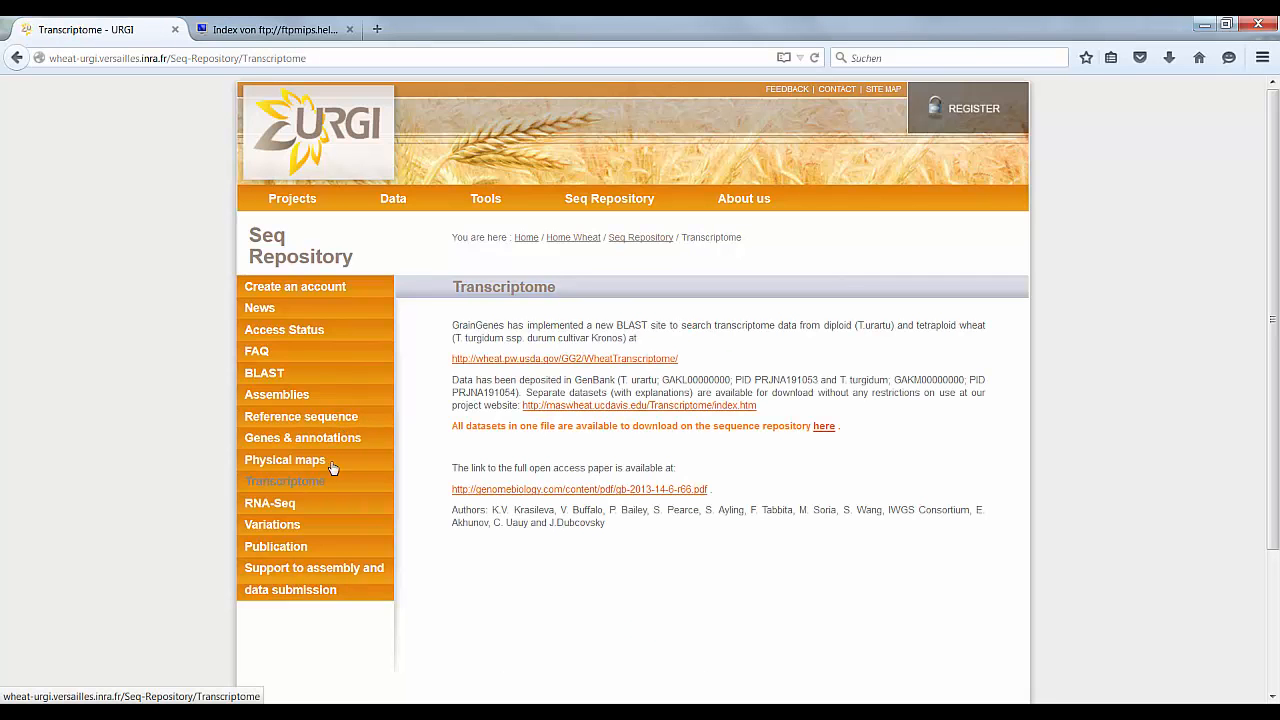
mouse_move(617, 453)
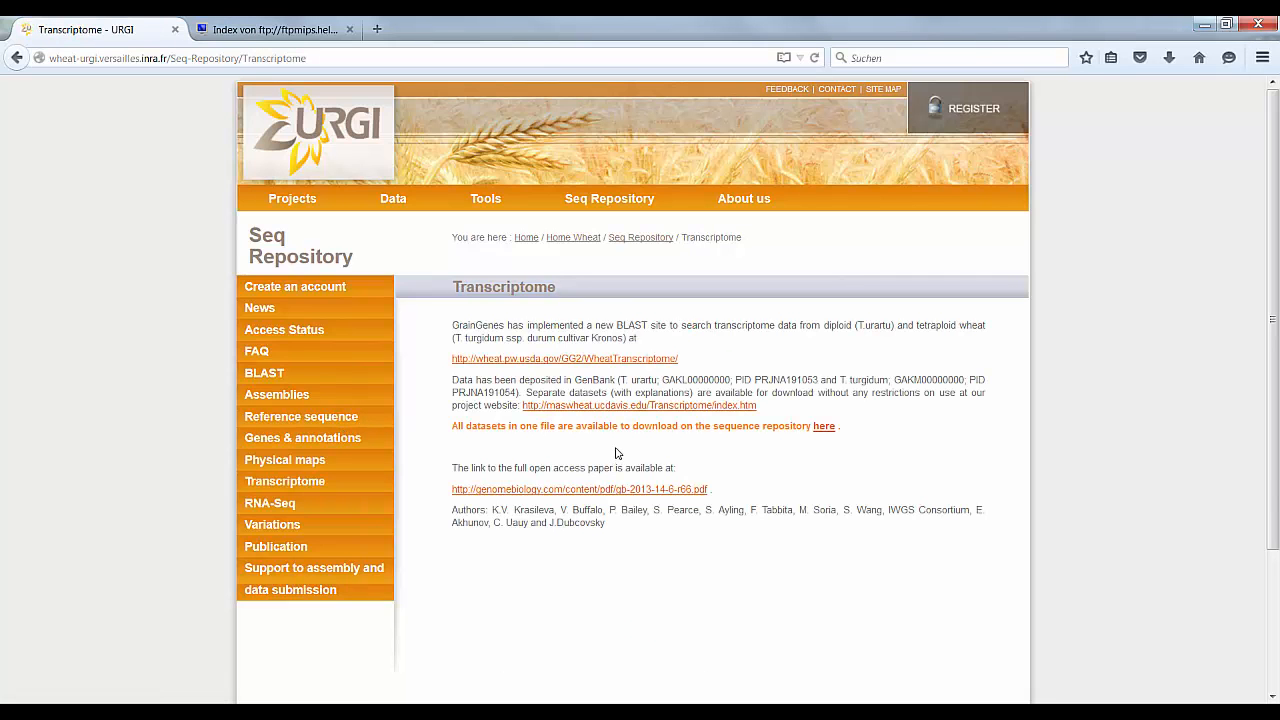
mouse_move(285, 508)
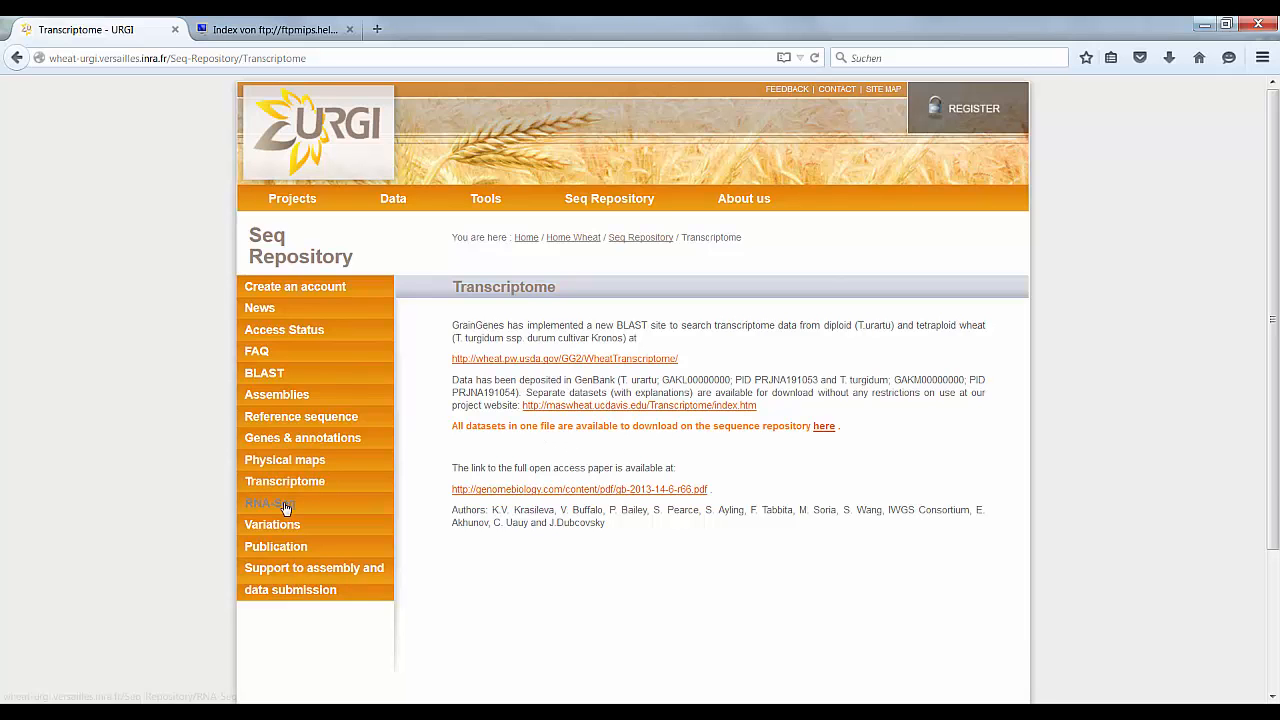
Step: Visit the RNA-Seq page, then the Variations page offering GBS and WEC VCF downloads
left_click(269, 503)
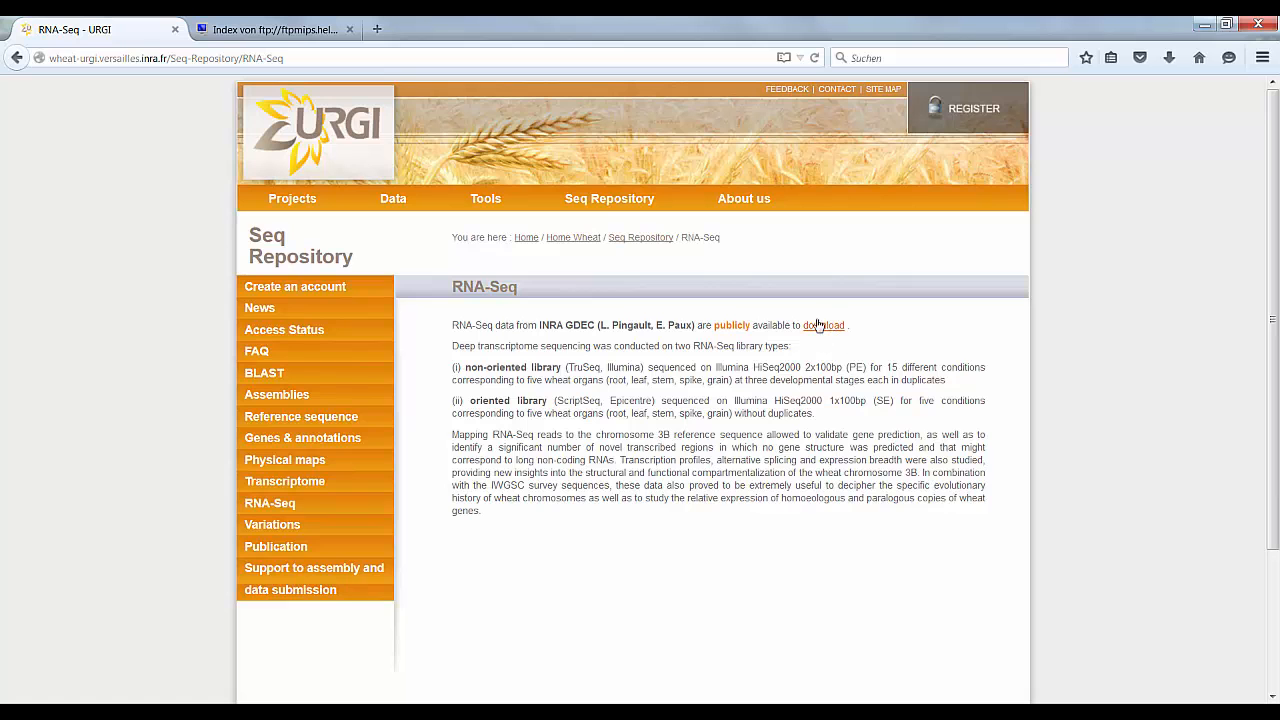
mouse_move(272, 525)
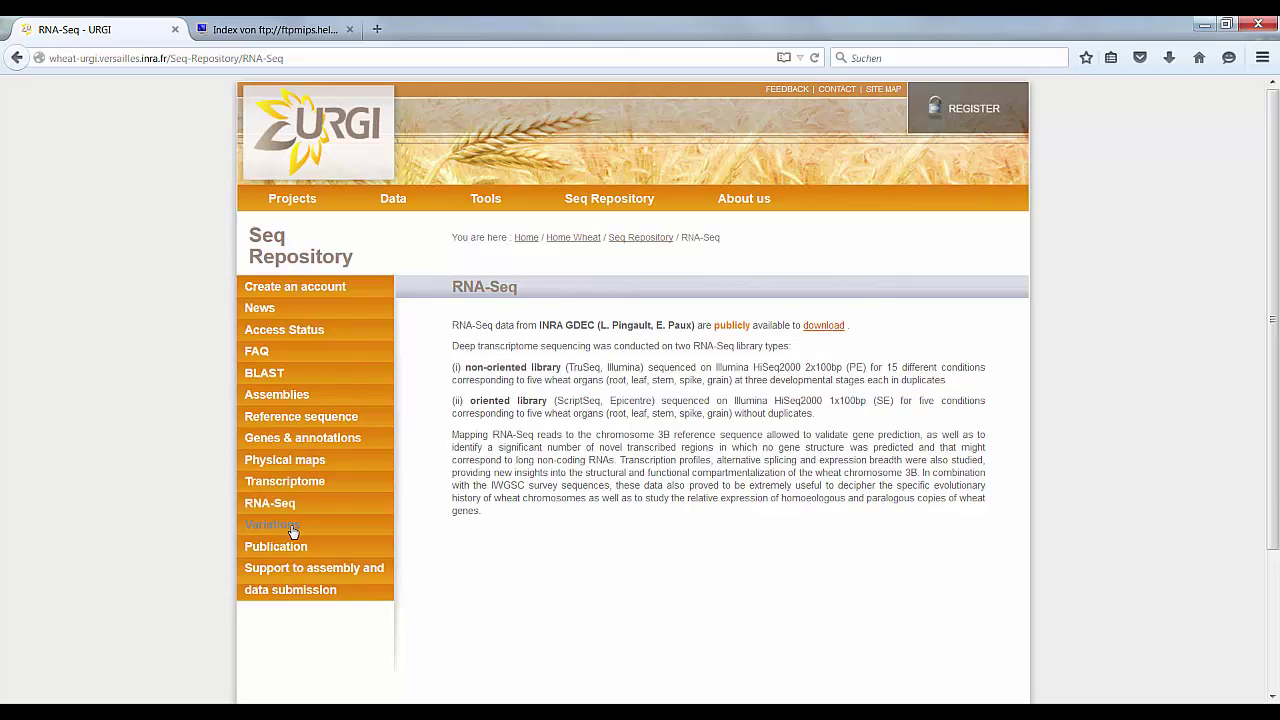
left_click(270, 524)
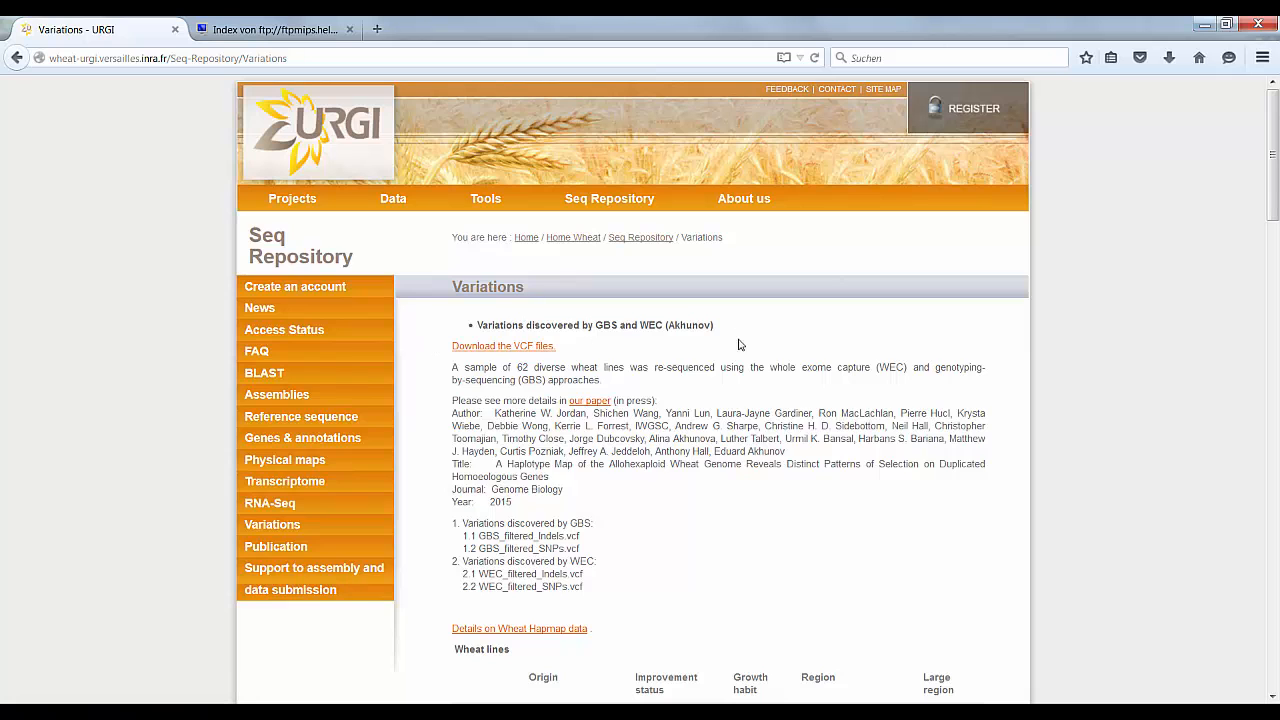
mouse_move(276, 547)
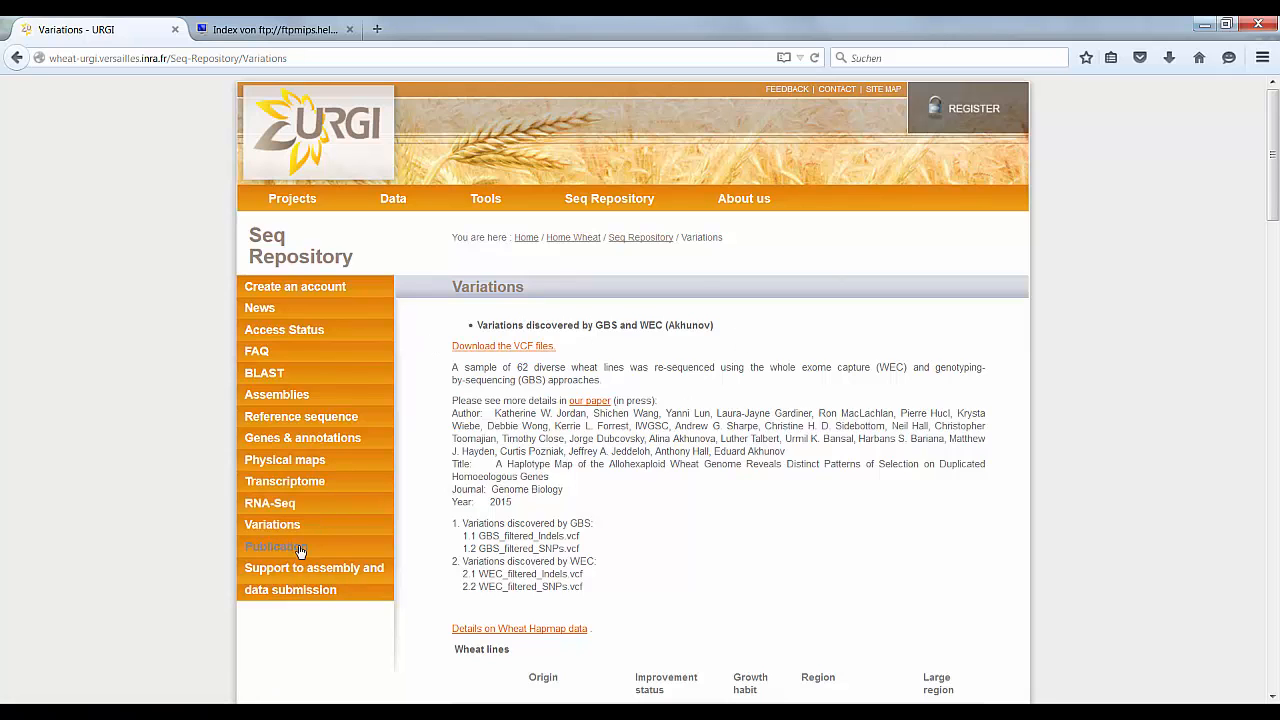
Step: Review the IWGSC Science 2014 publication entry, then view the 2014–2015 News page
left_click(275, 546)
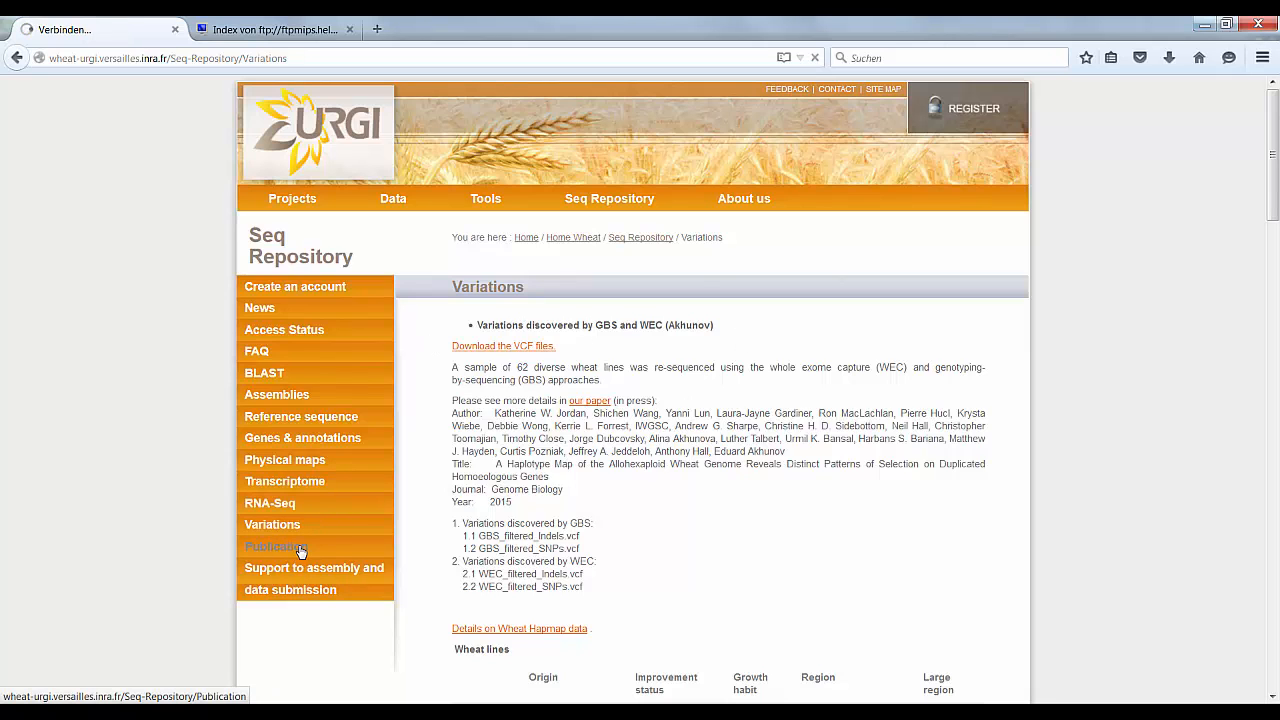
left_click(276, 546)
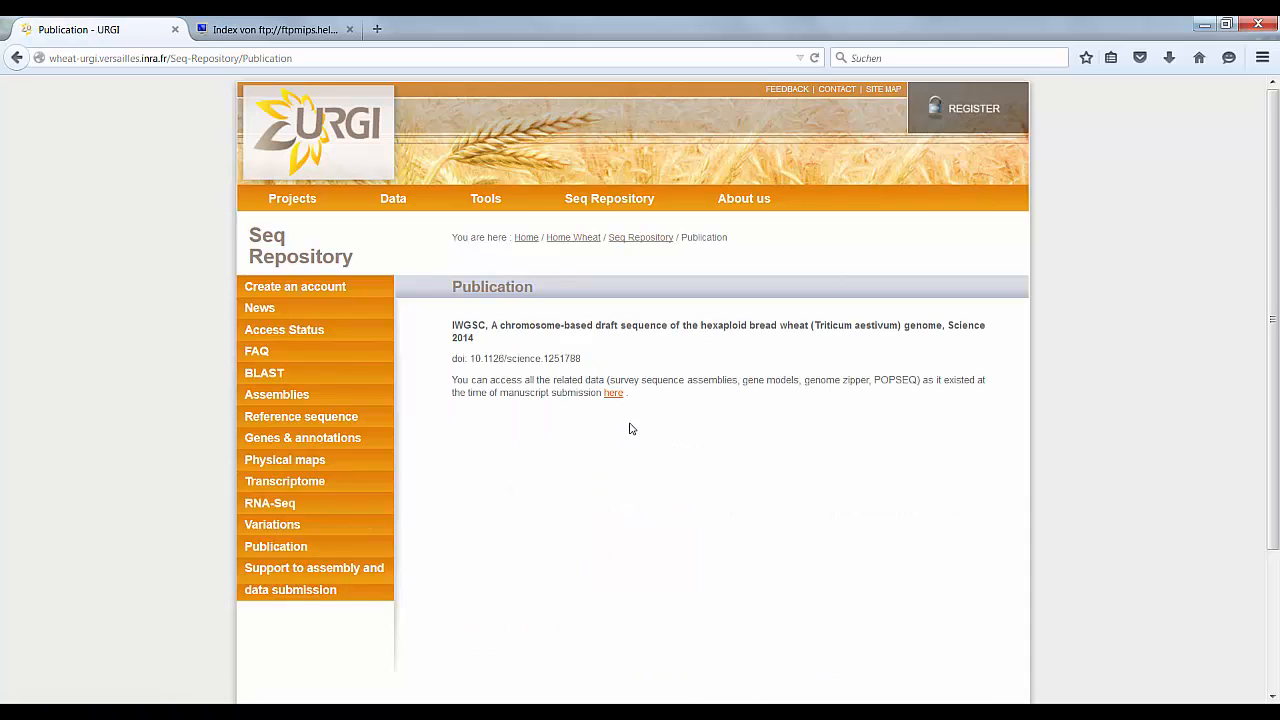
mouse_move(586, 347)
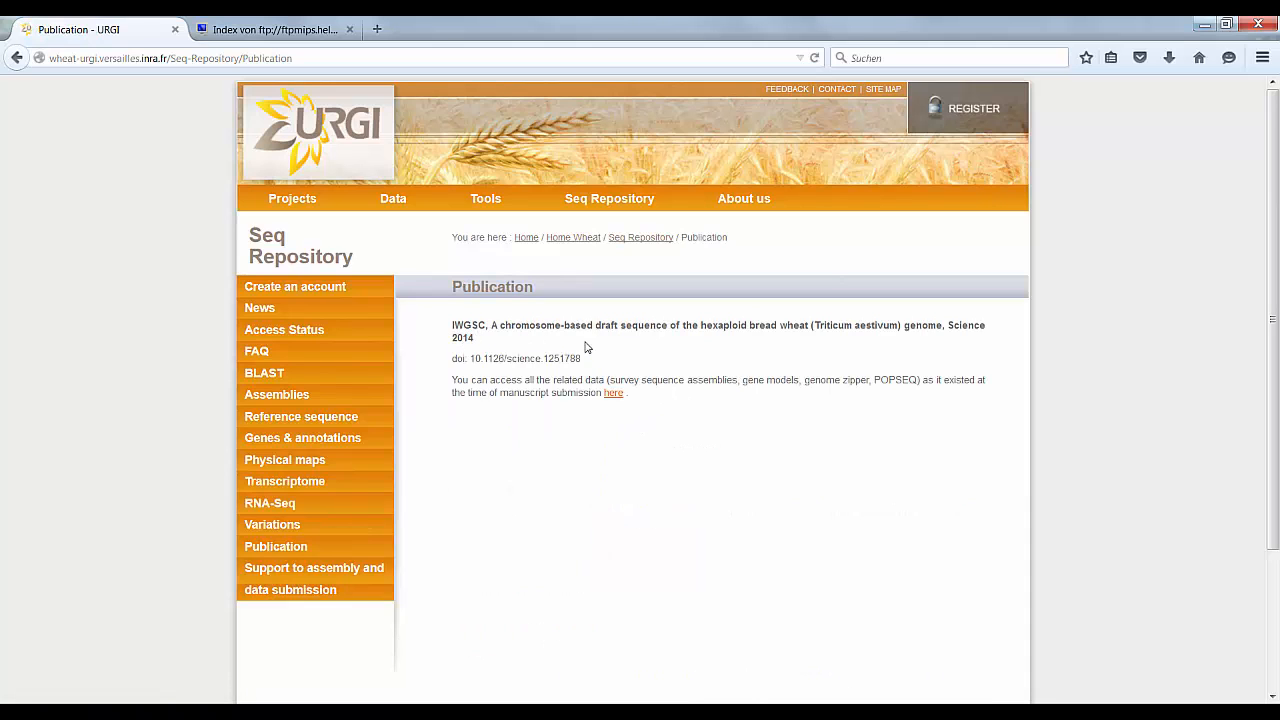
mouse_move(612, 393)
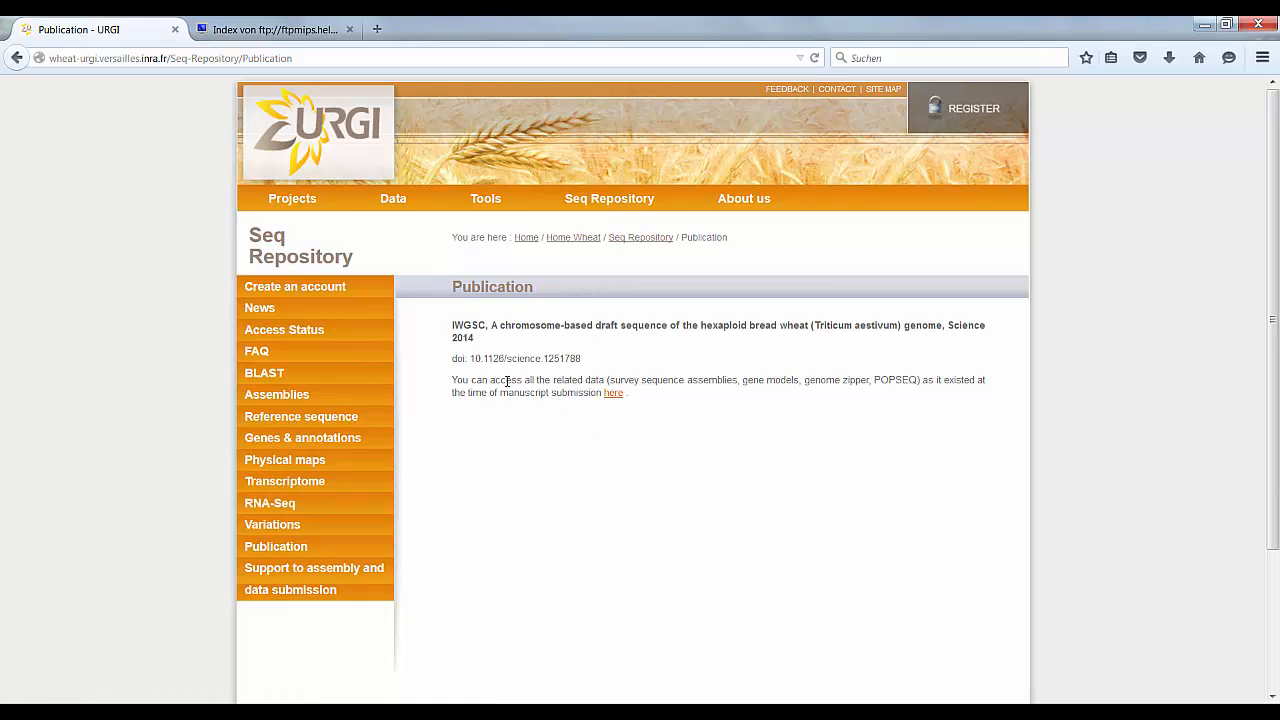
mouse_move(519, 422)
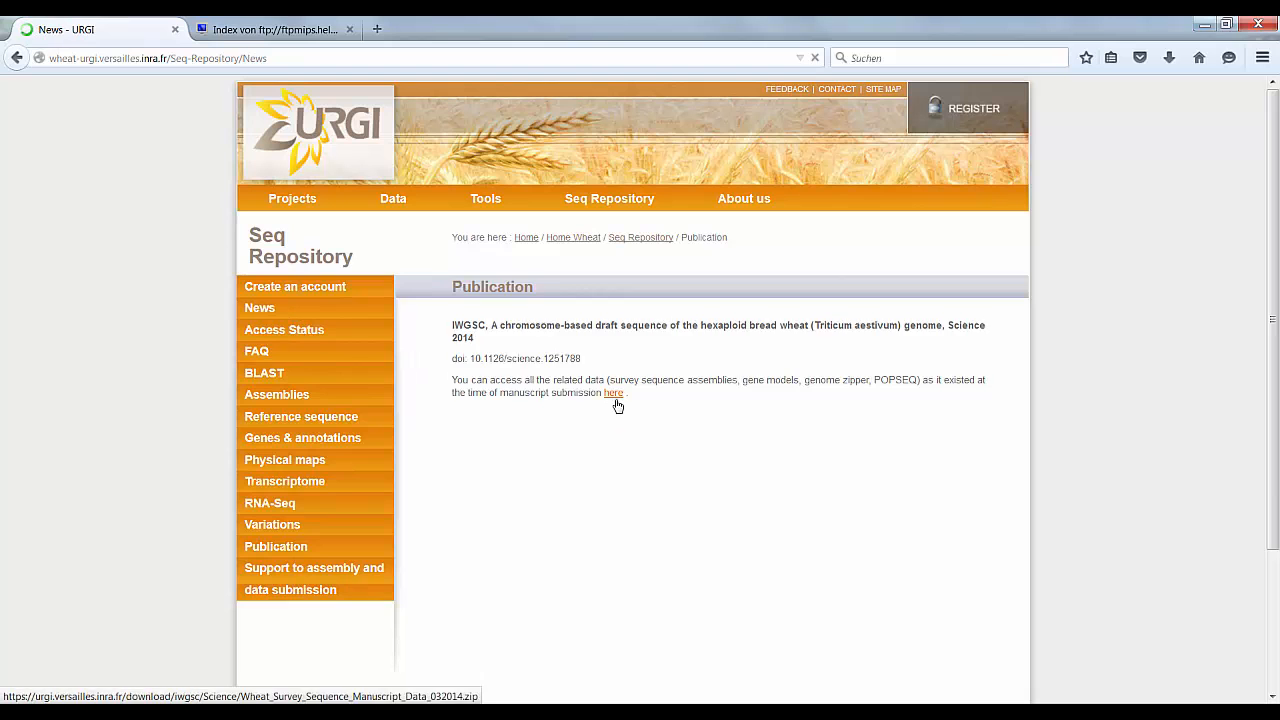
left_click(259, 308)
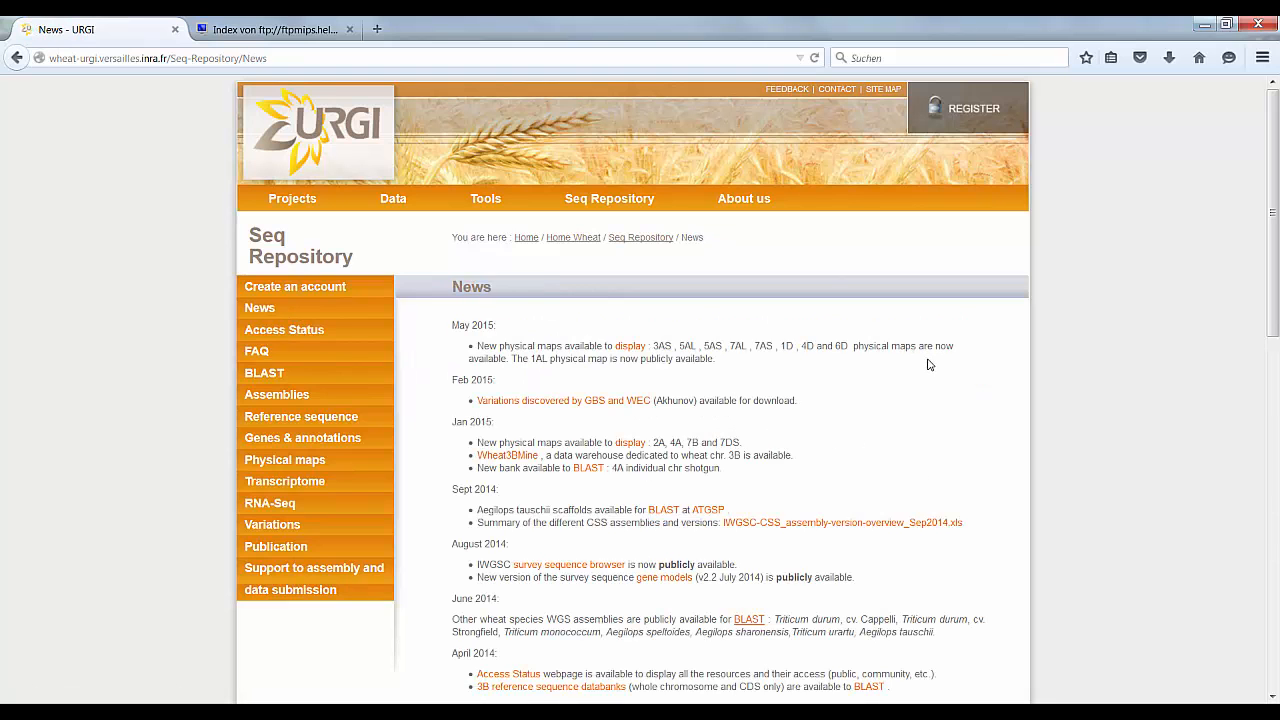
mouse_move(945, 413)
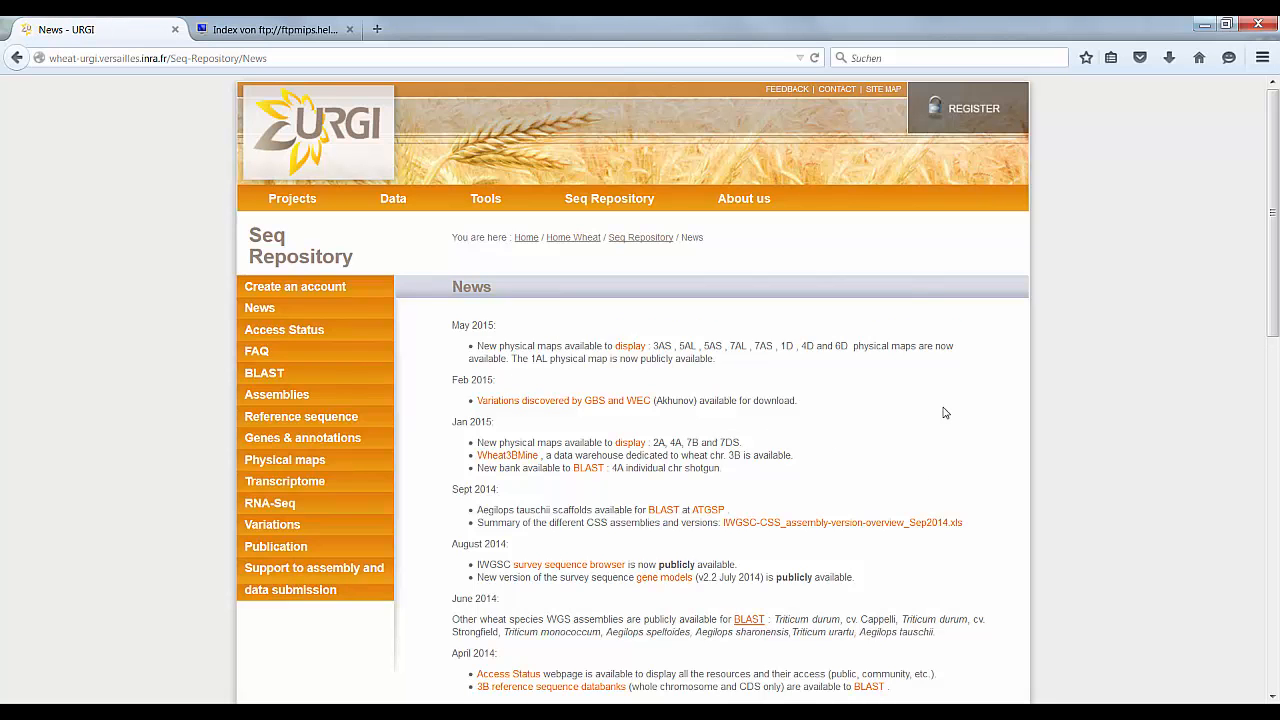
mouse_move(688, 335)
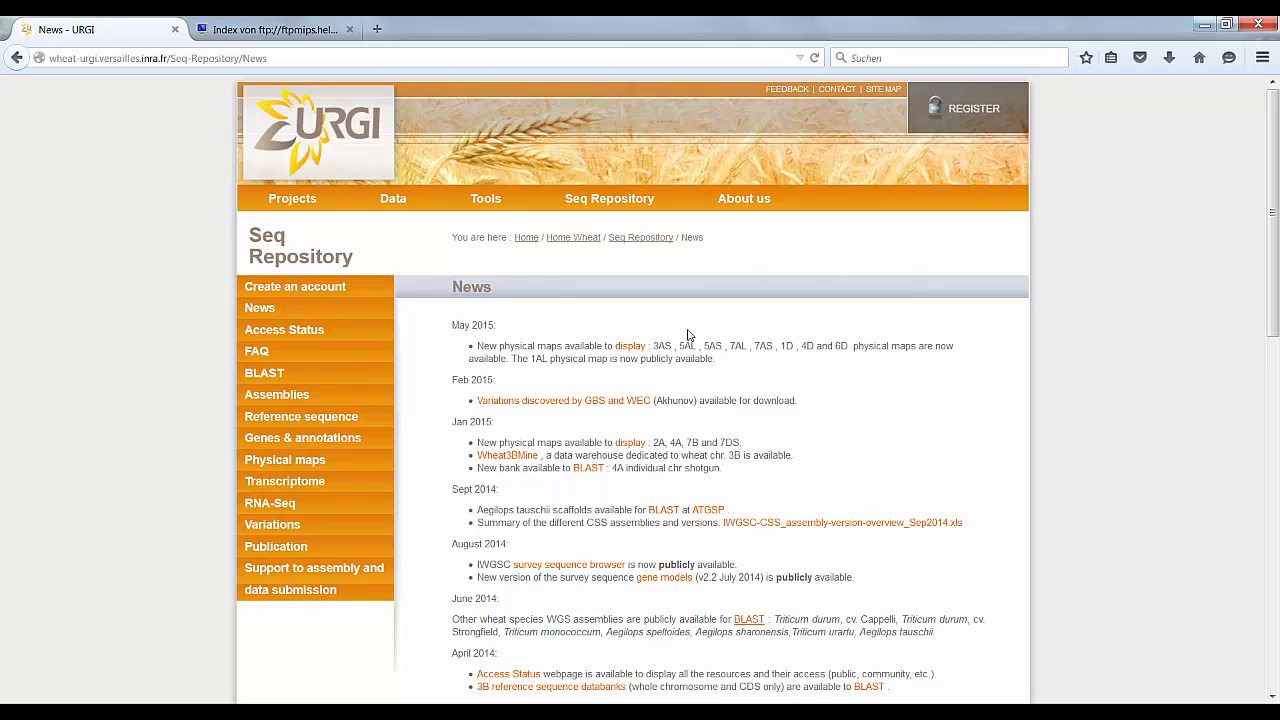
mouse_move(290, 138)
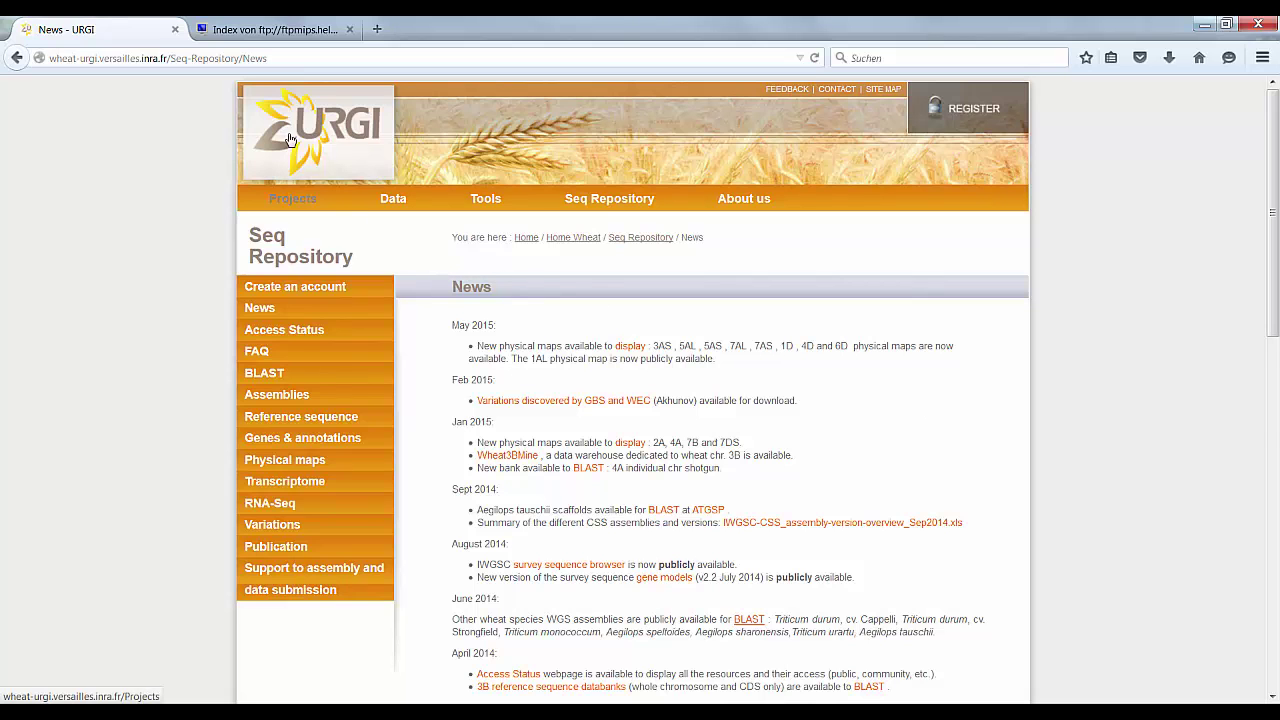
Step: Switch to the tab listing the plants/wheat/IWGSC FTP directory
left_click(270, 29)
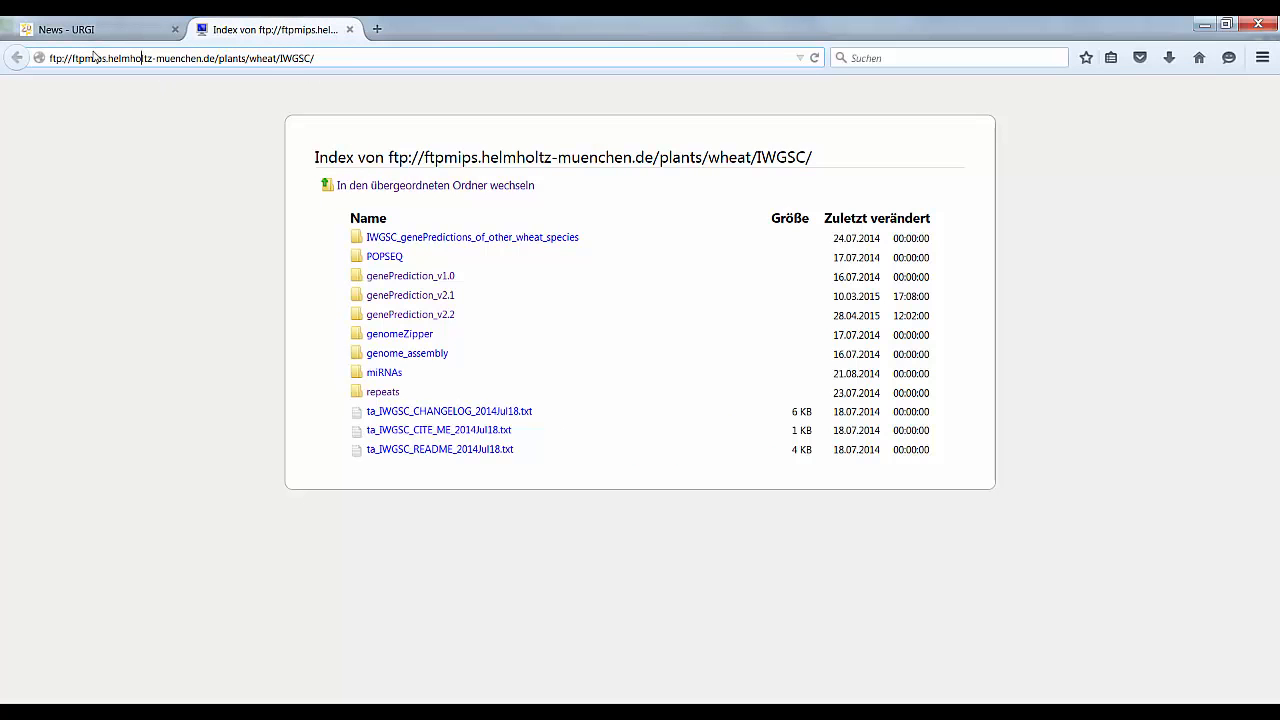
mouse_move(450, 437)
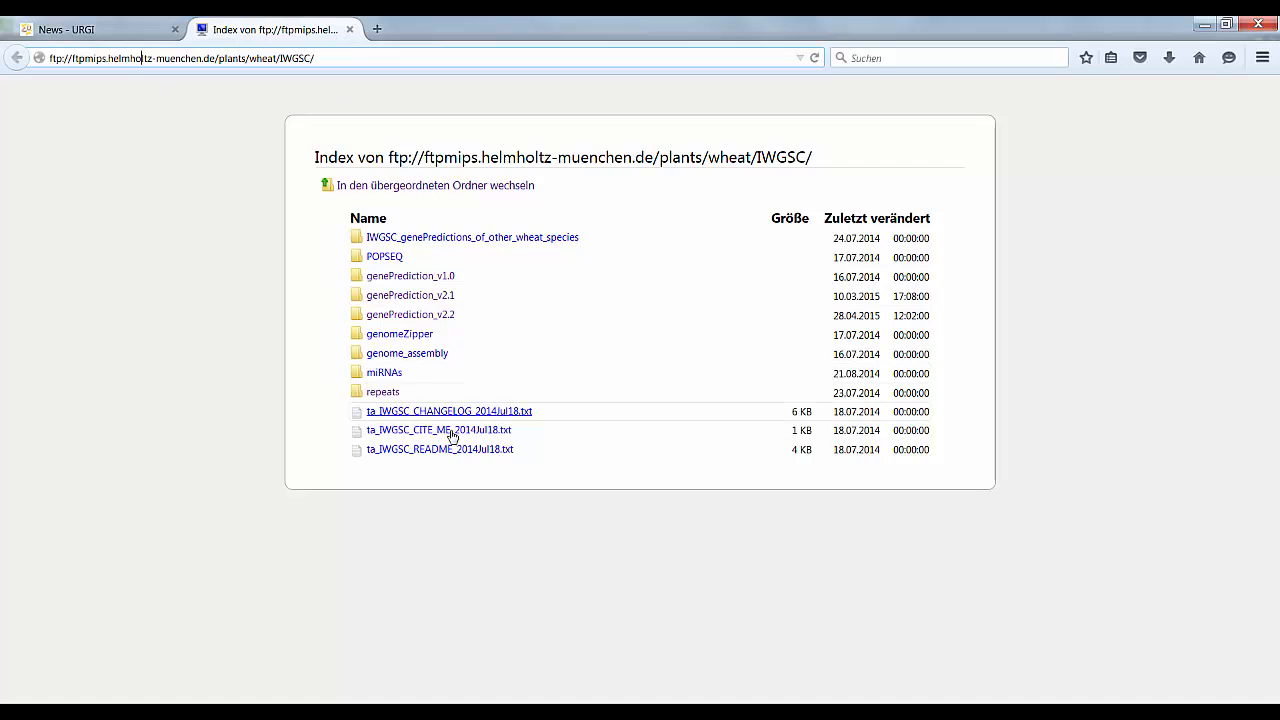
mouse_move(461, 390)
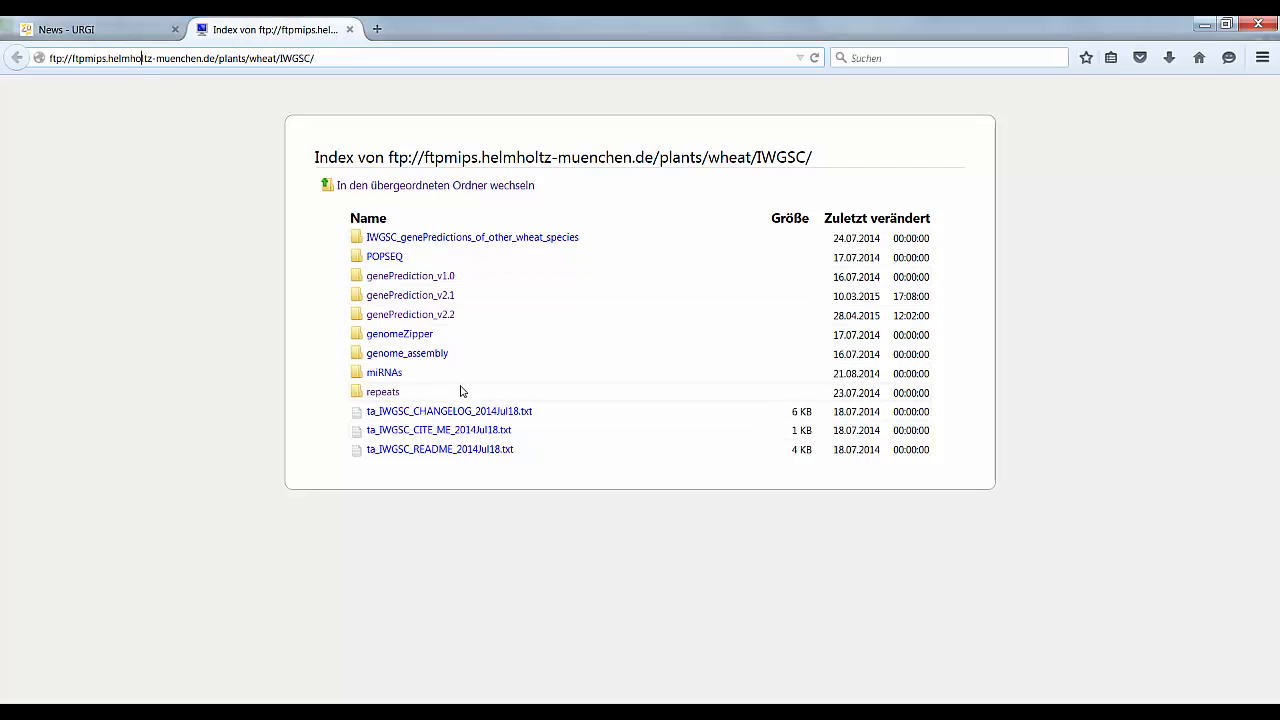
mouse_move(406, 353)
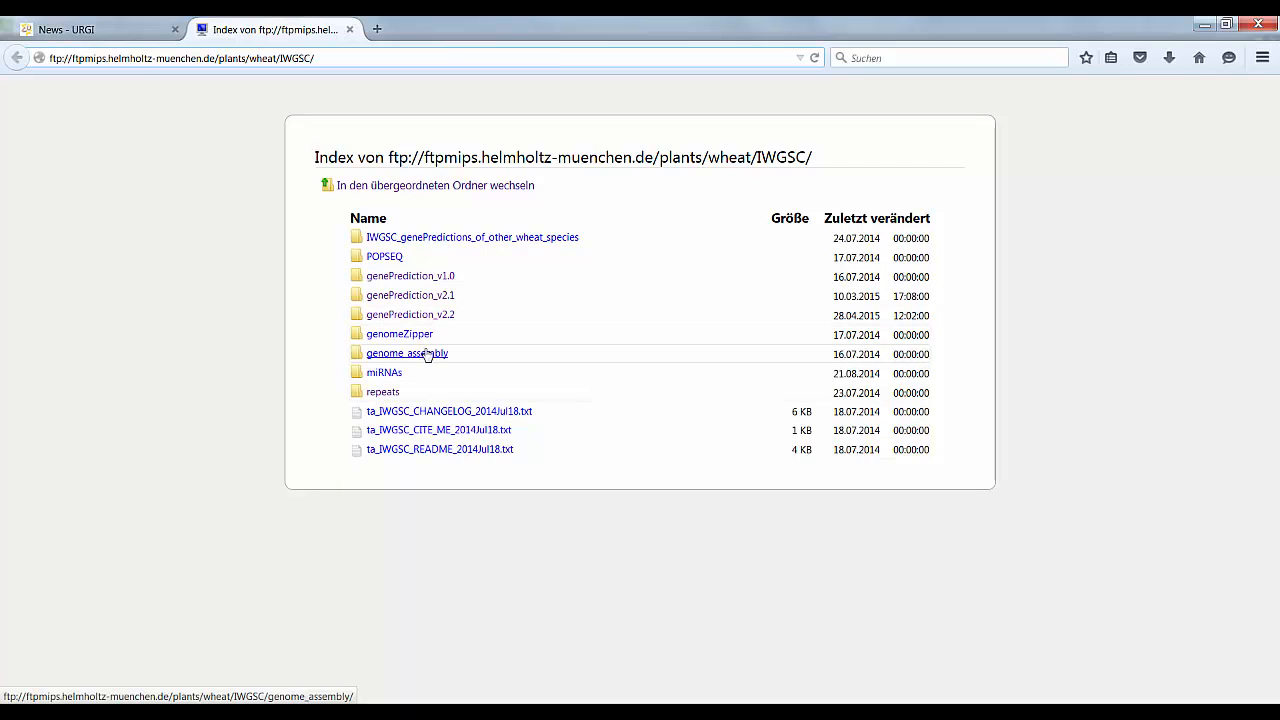
mouse_move(410, 315)
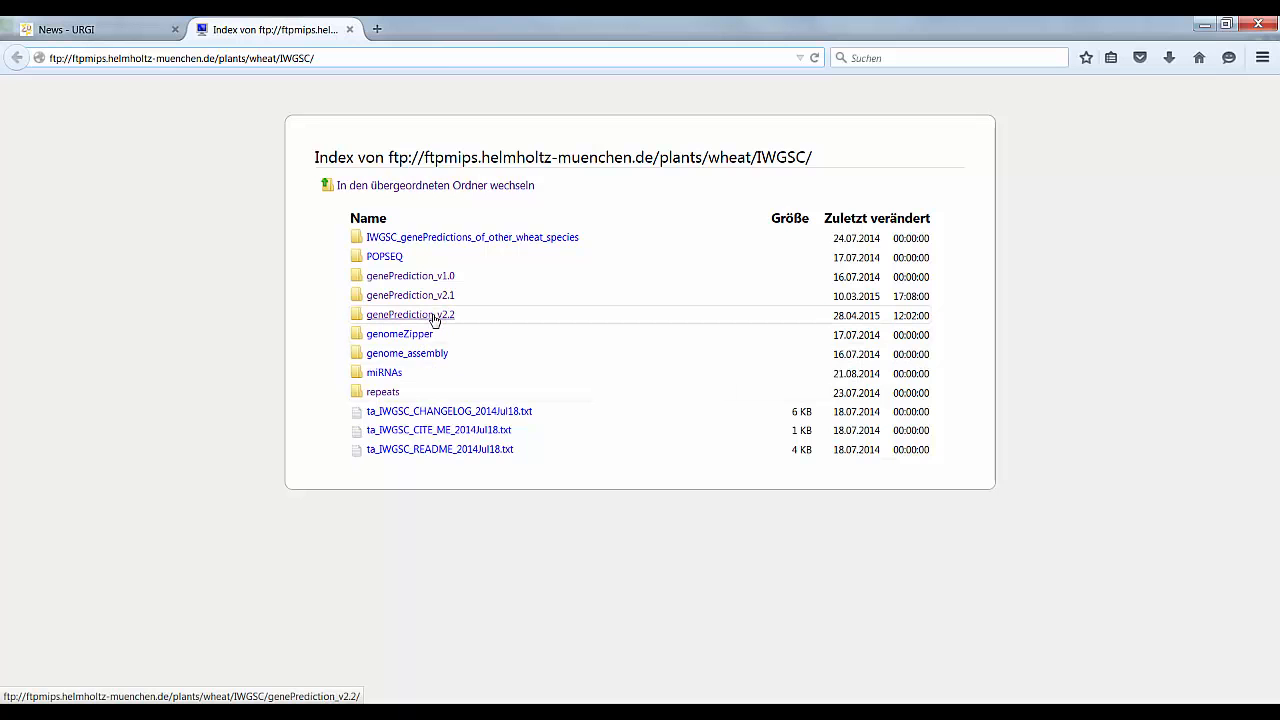
Step: Open genePrediction_v2.2 and look over its MIPSv2.2 HighConf and LowConf gene files
left_click(410, 314)
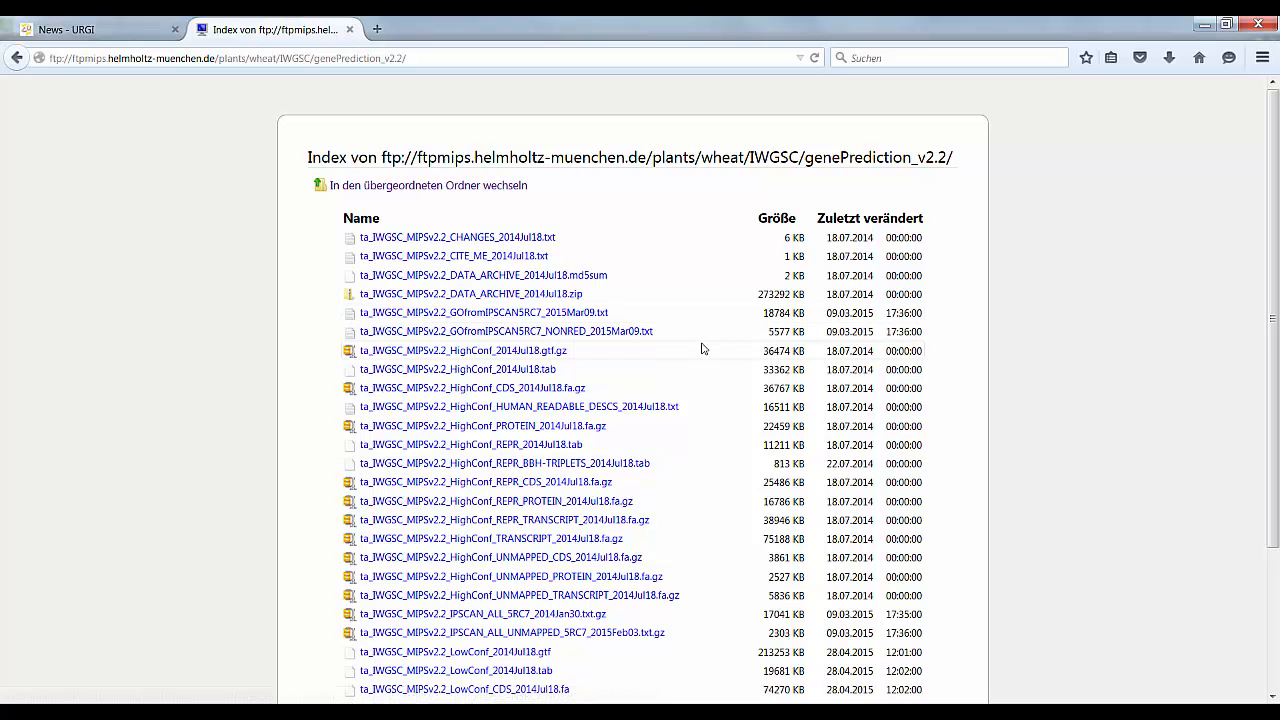
scroll("down", 3)
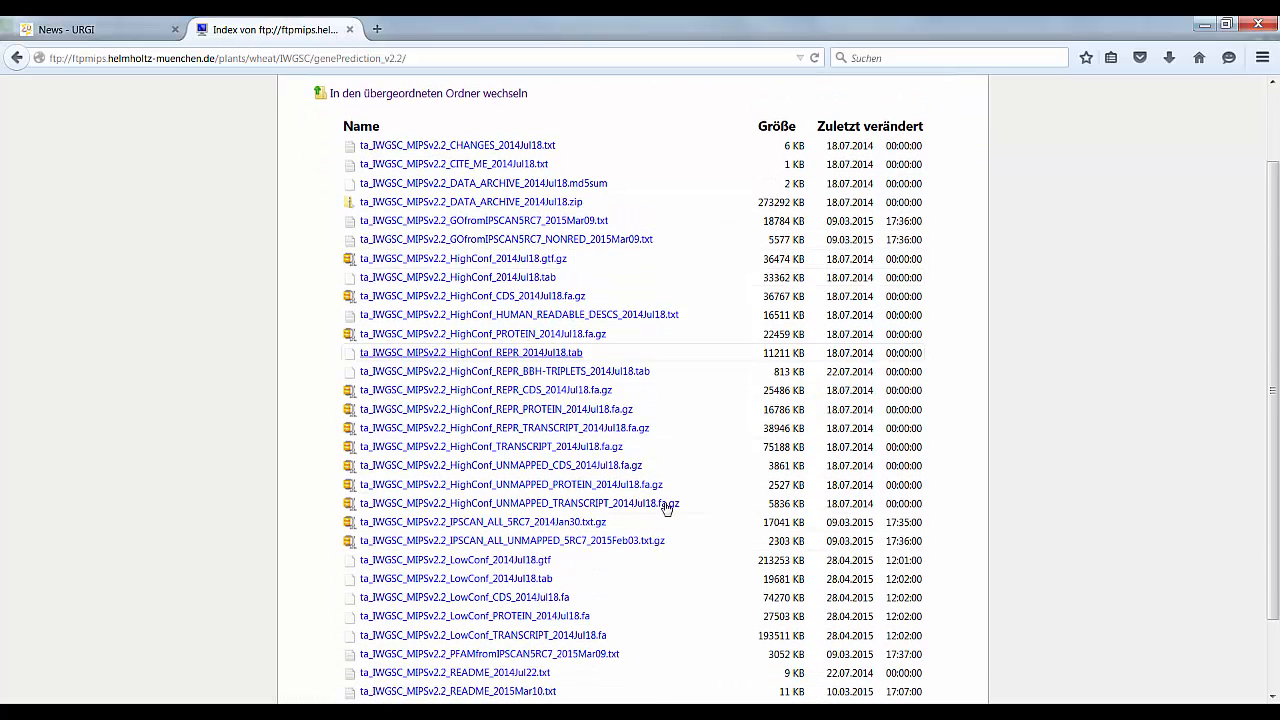
scroll("down", 3)
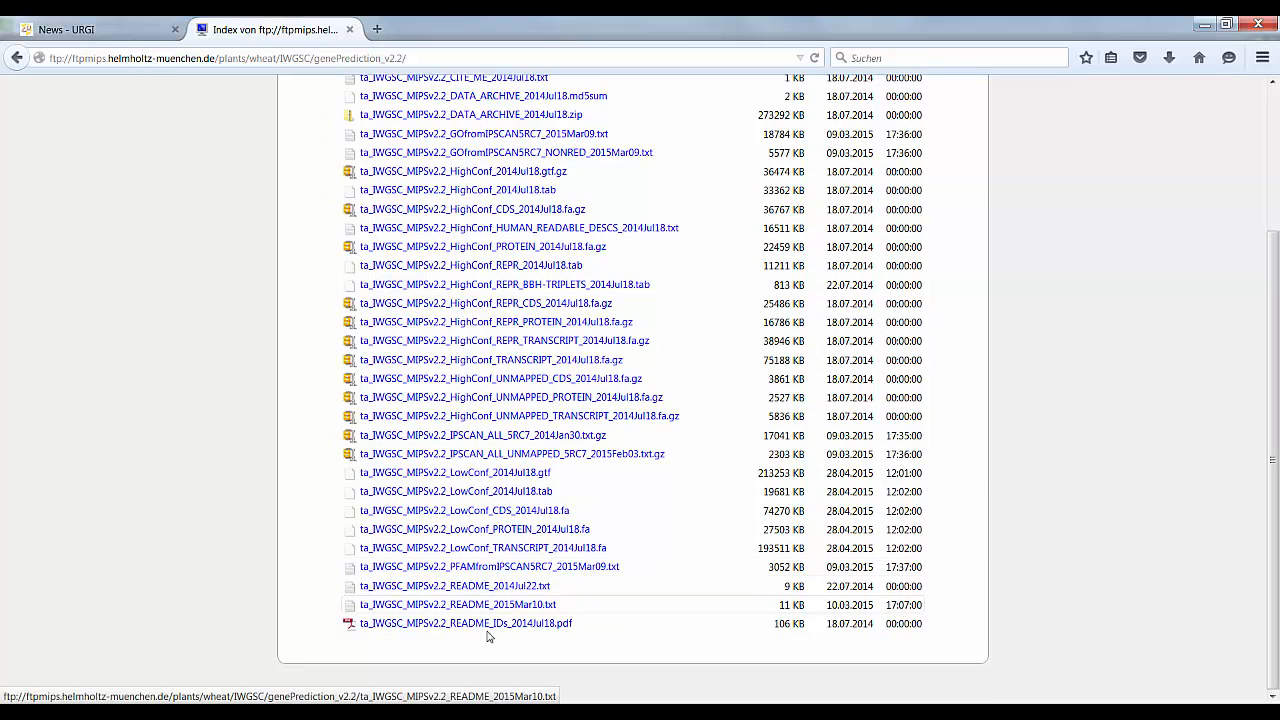
mouse_move(521, 637)
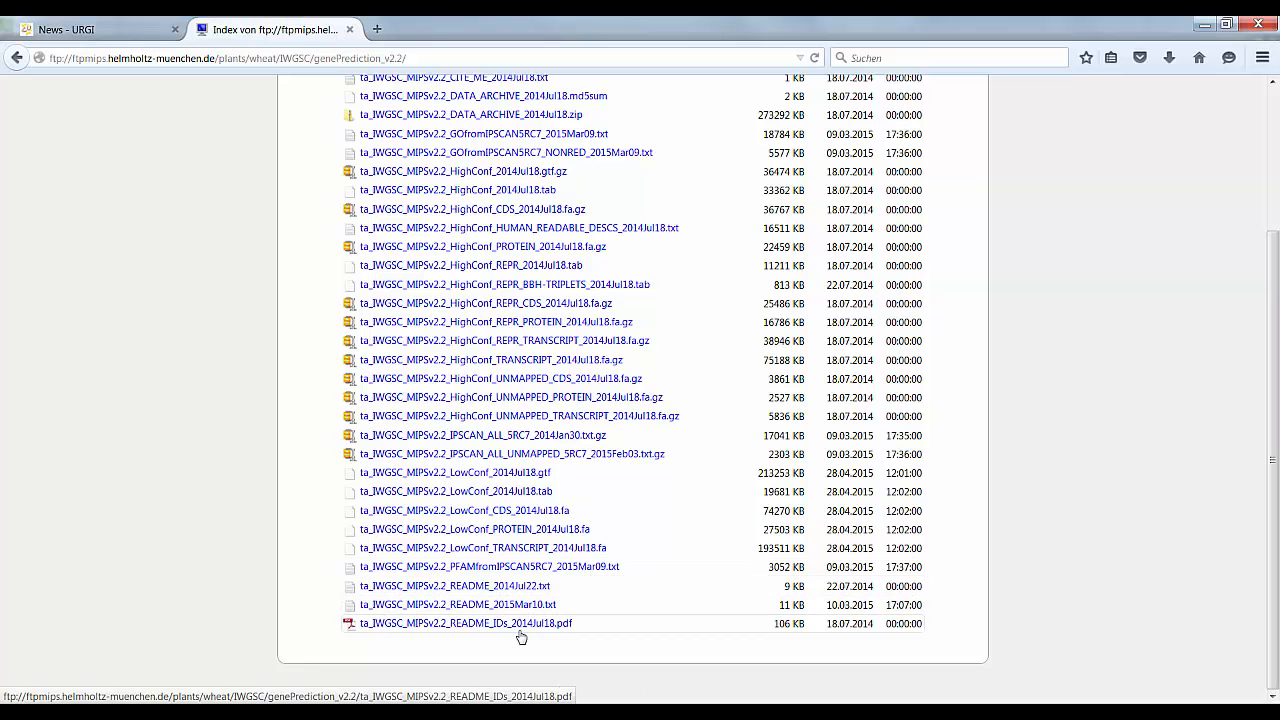
mouse_move(283, 492)
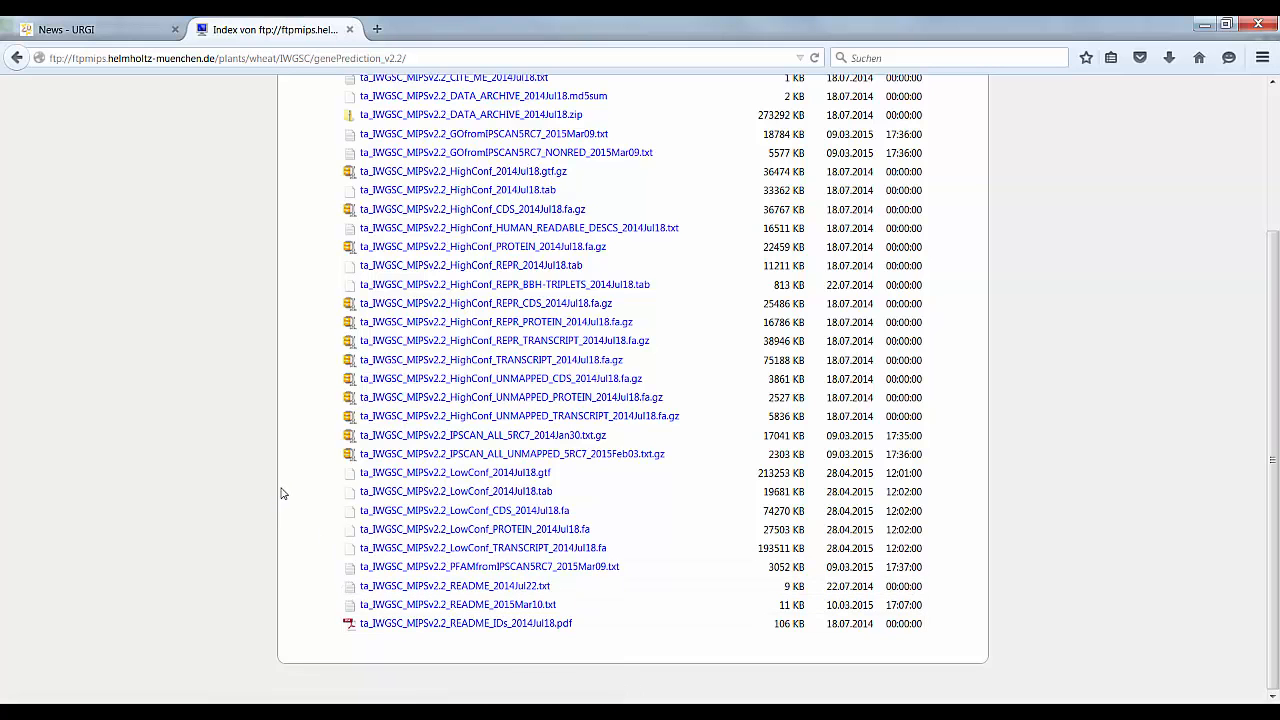
scroll("up", 3)
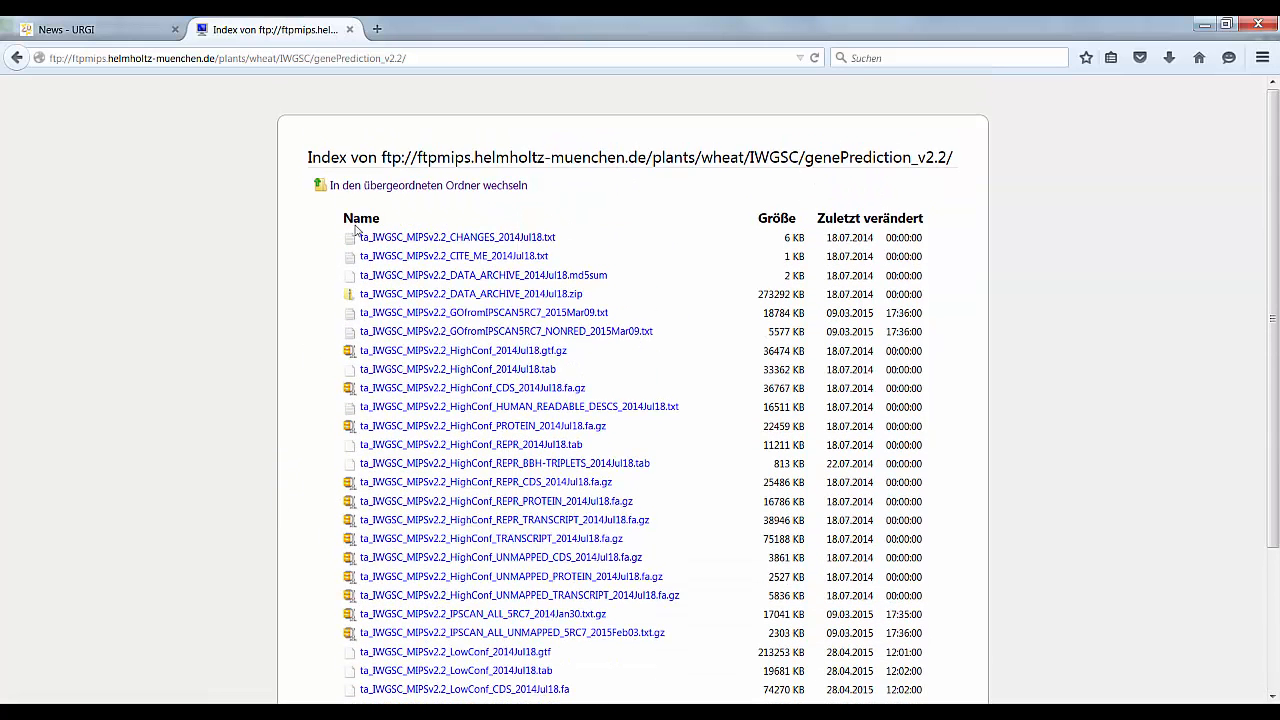
Step: Go back to the IWGSC directory index listing genePrediction, POPSEQ and genomeZipper folders
left_click(427, 185)
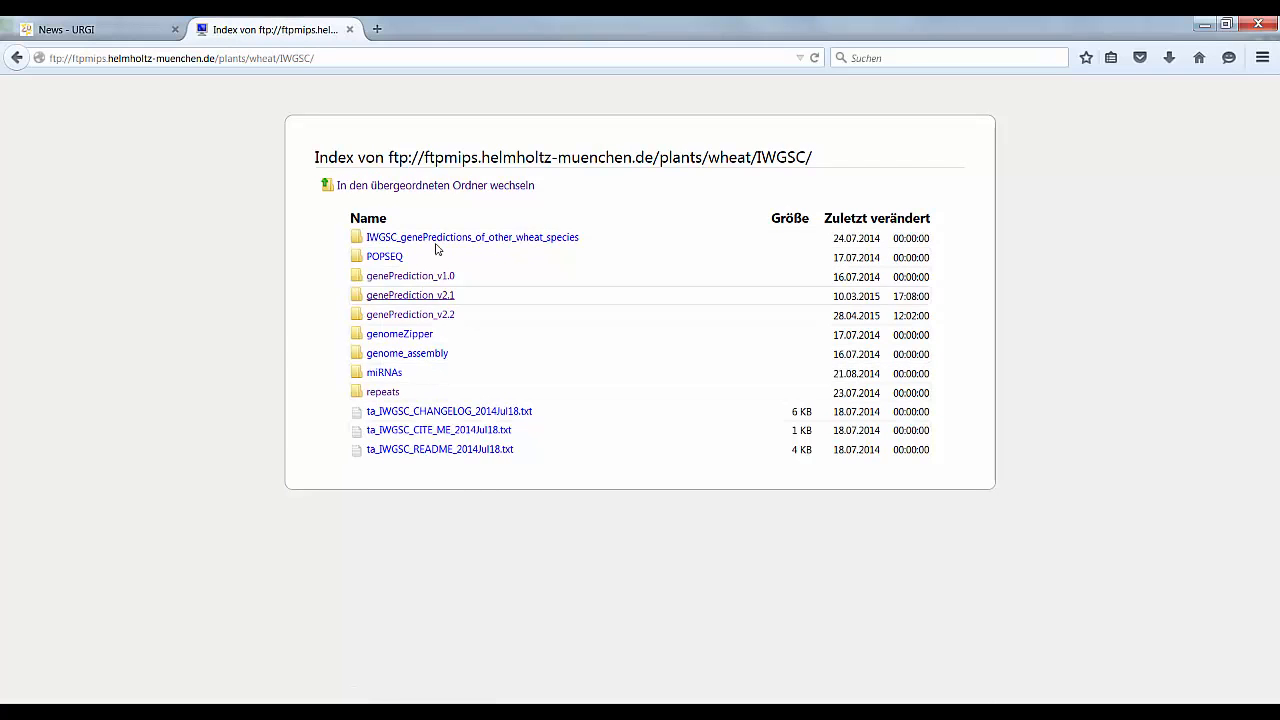
mouse_move(439, 448)
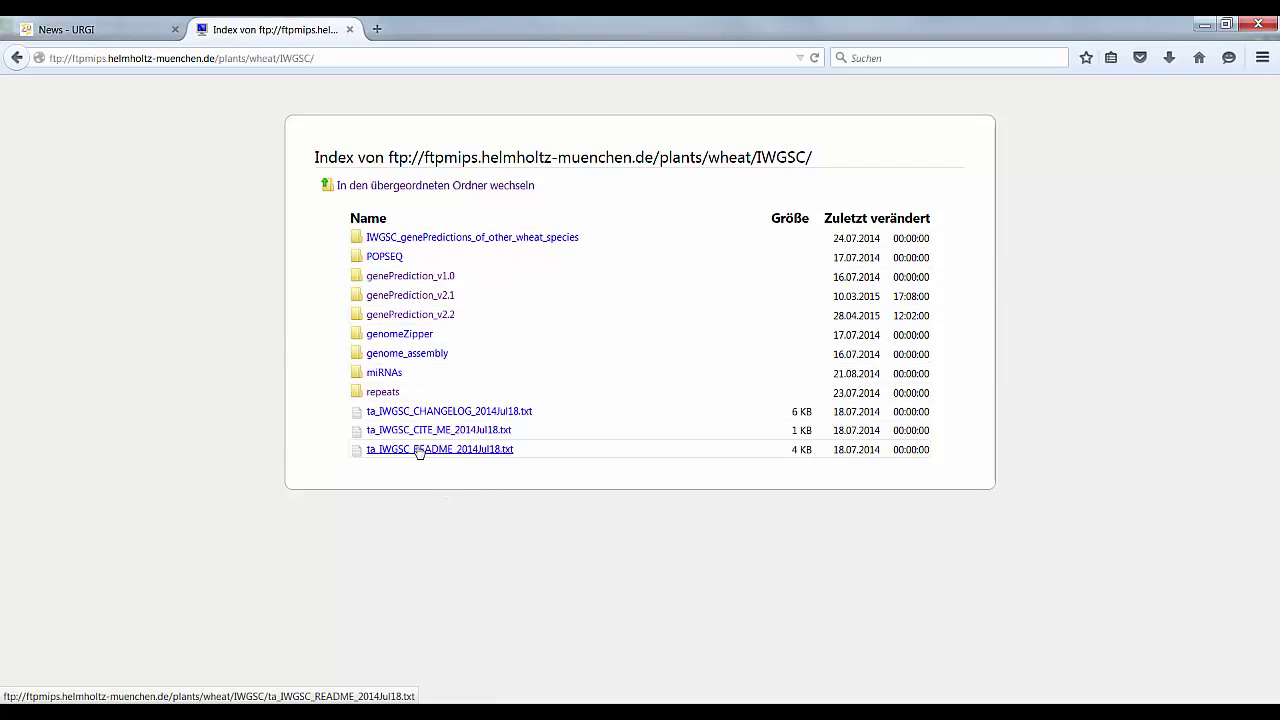
mouse_move(588, 381)
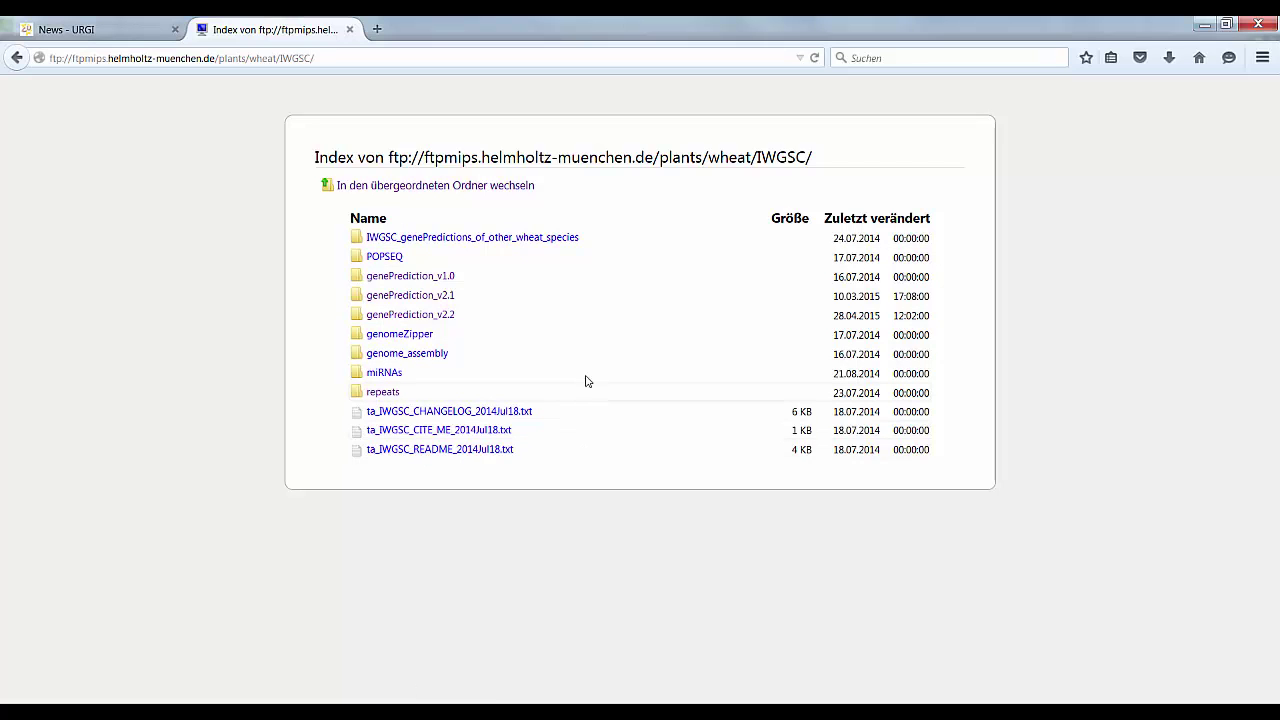